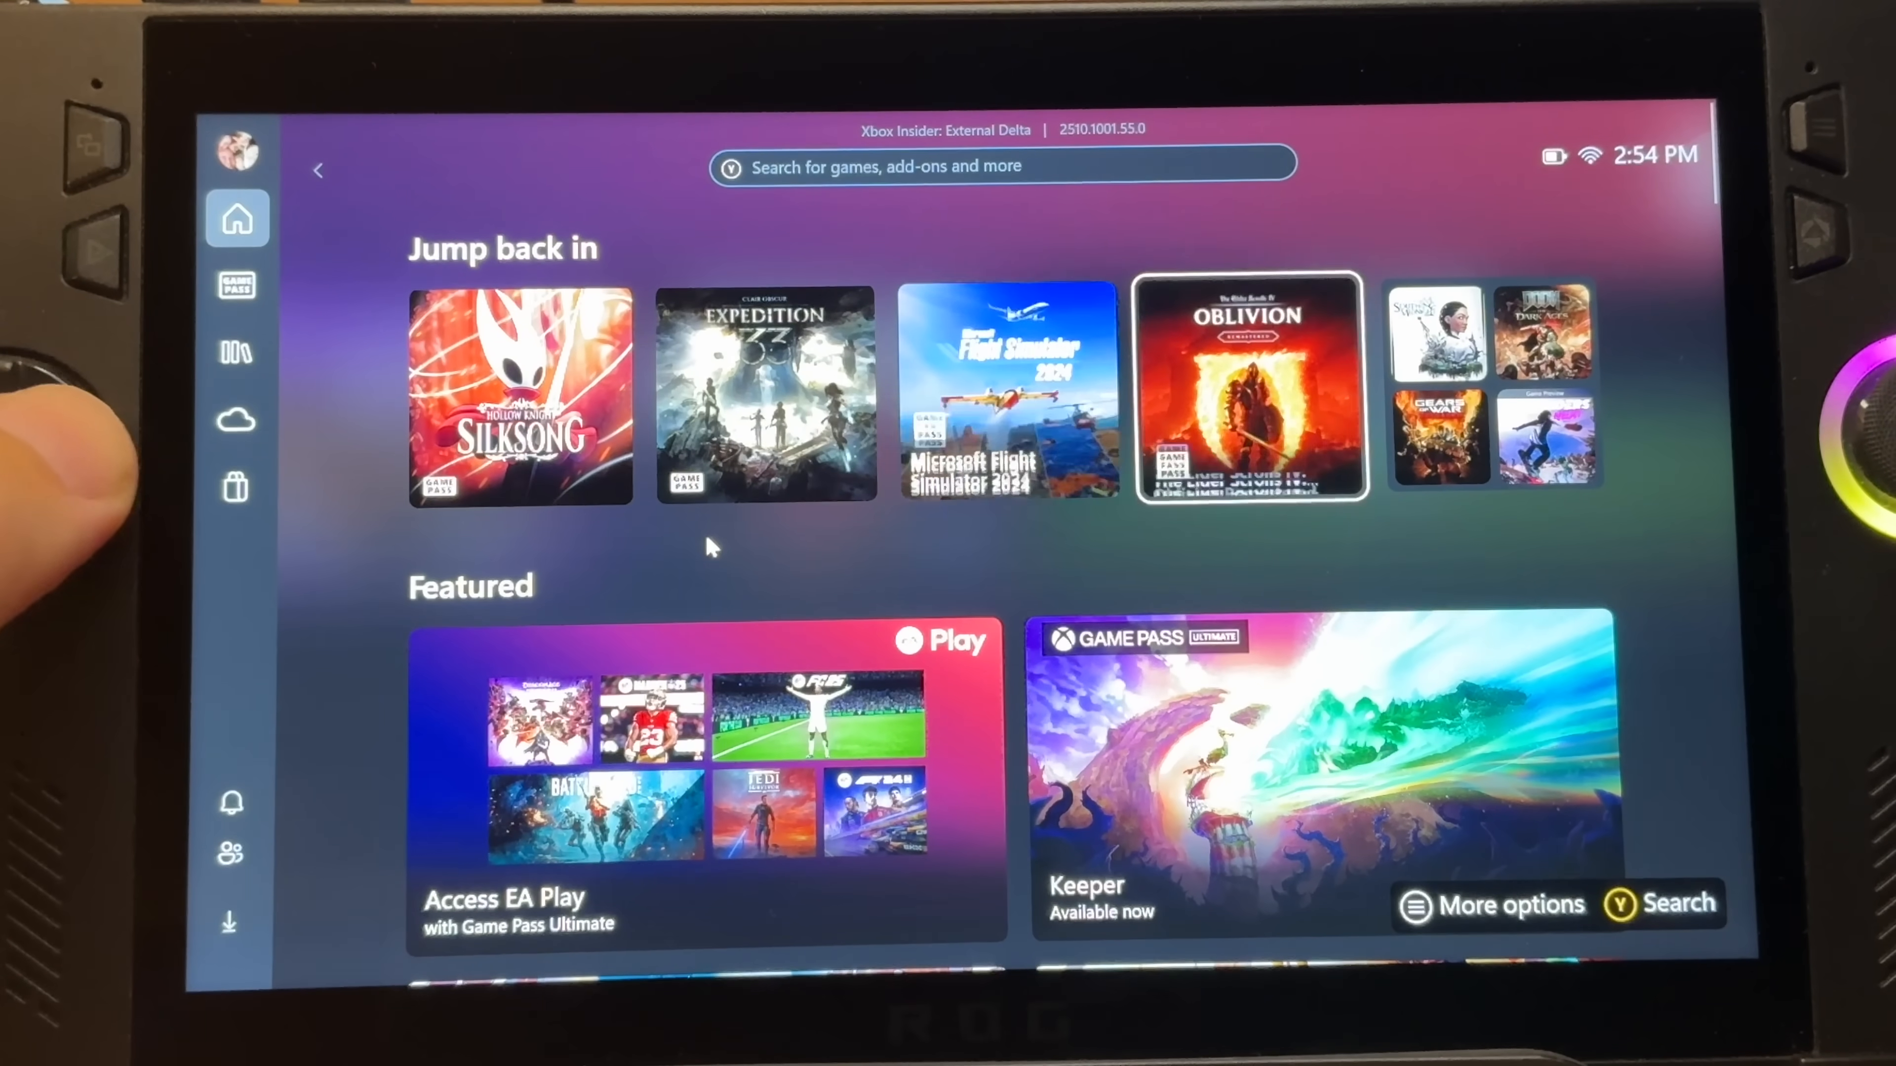
# Look through the Xbox app's settings and game library on the ROG Ally
pyautogui.scroll(-3)
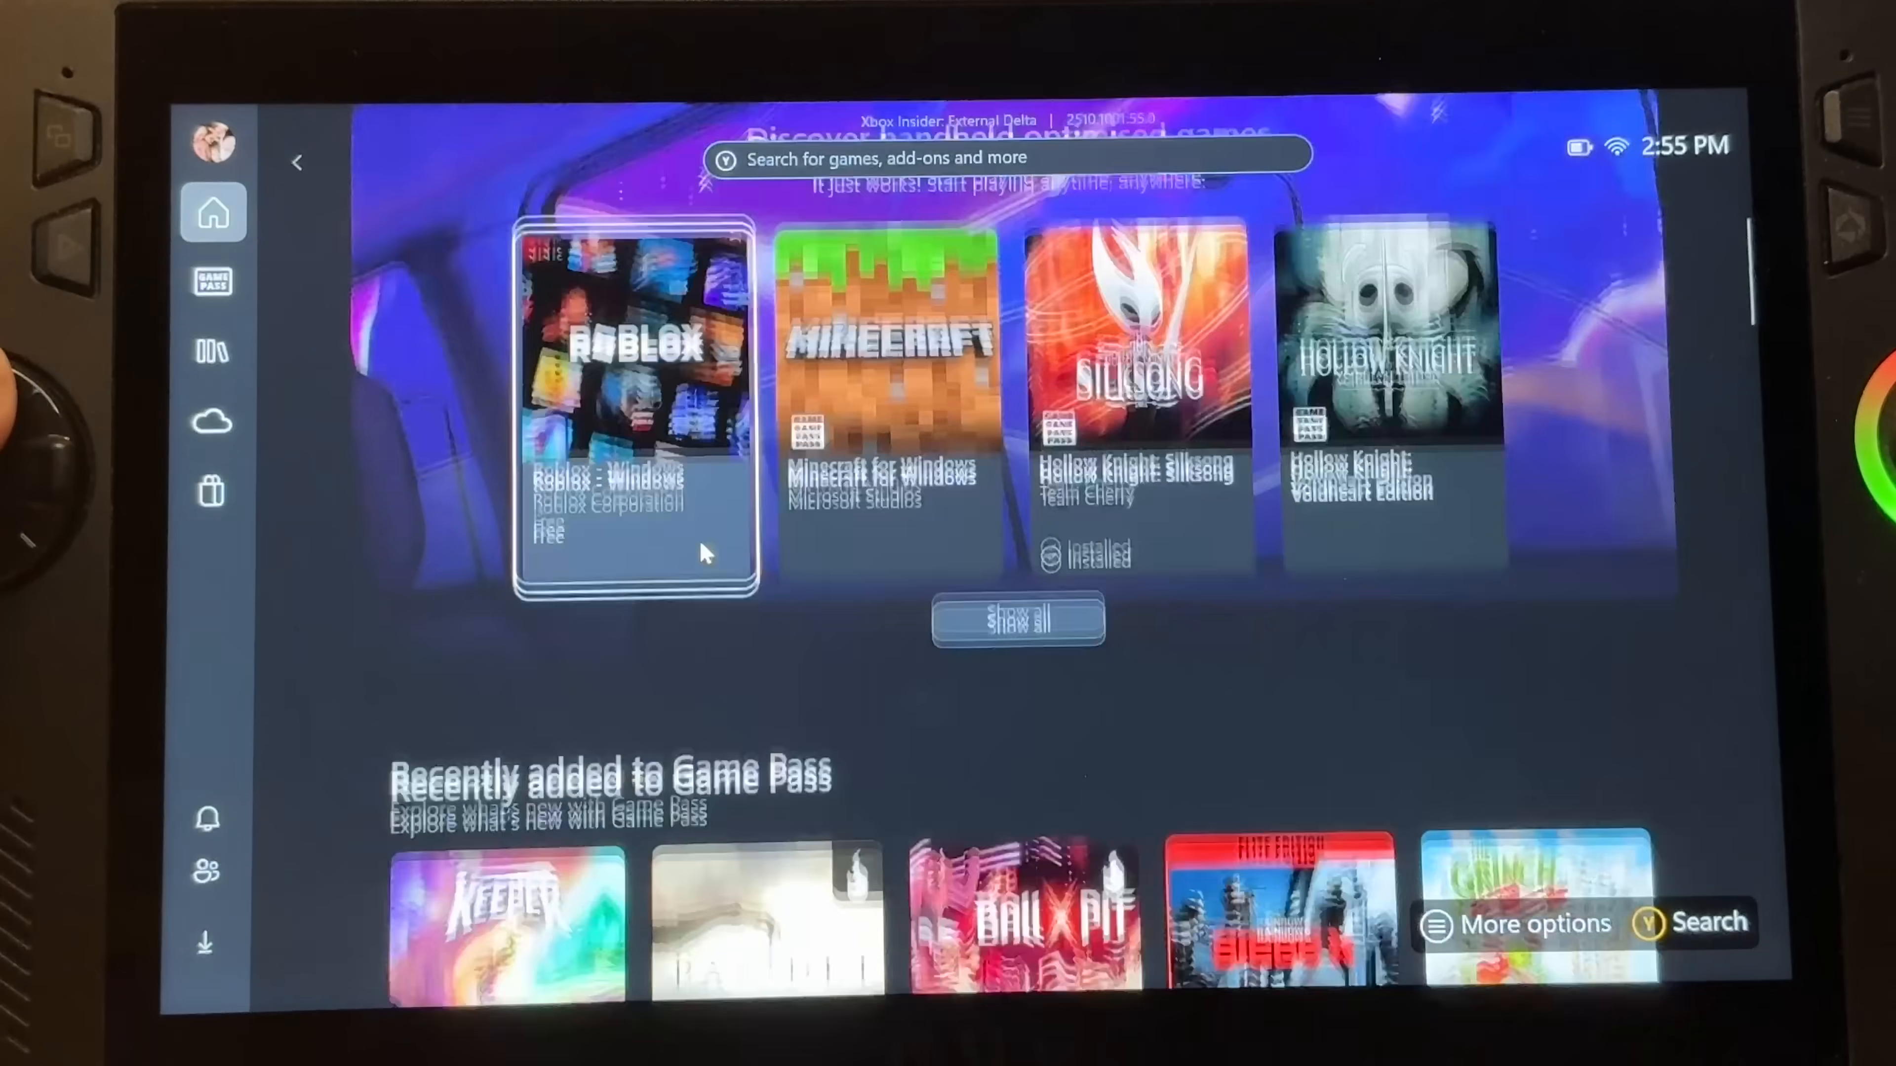
pyautogui.scroll(-3)
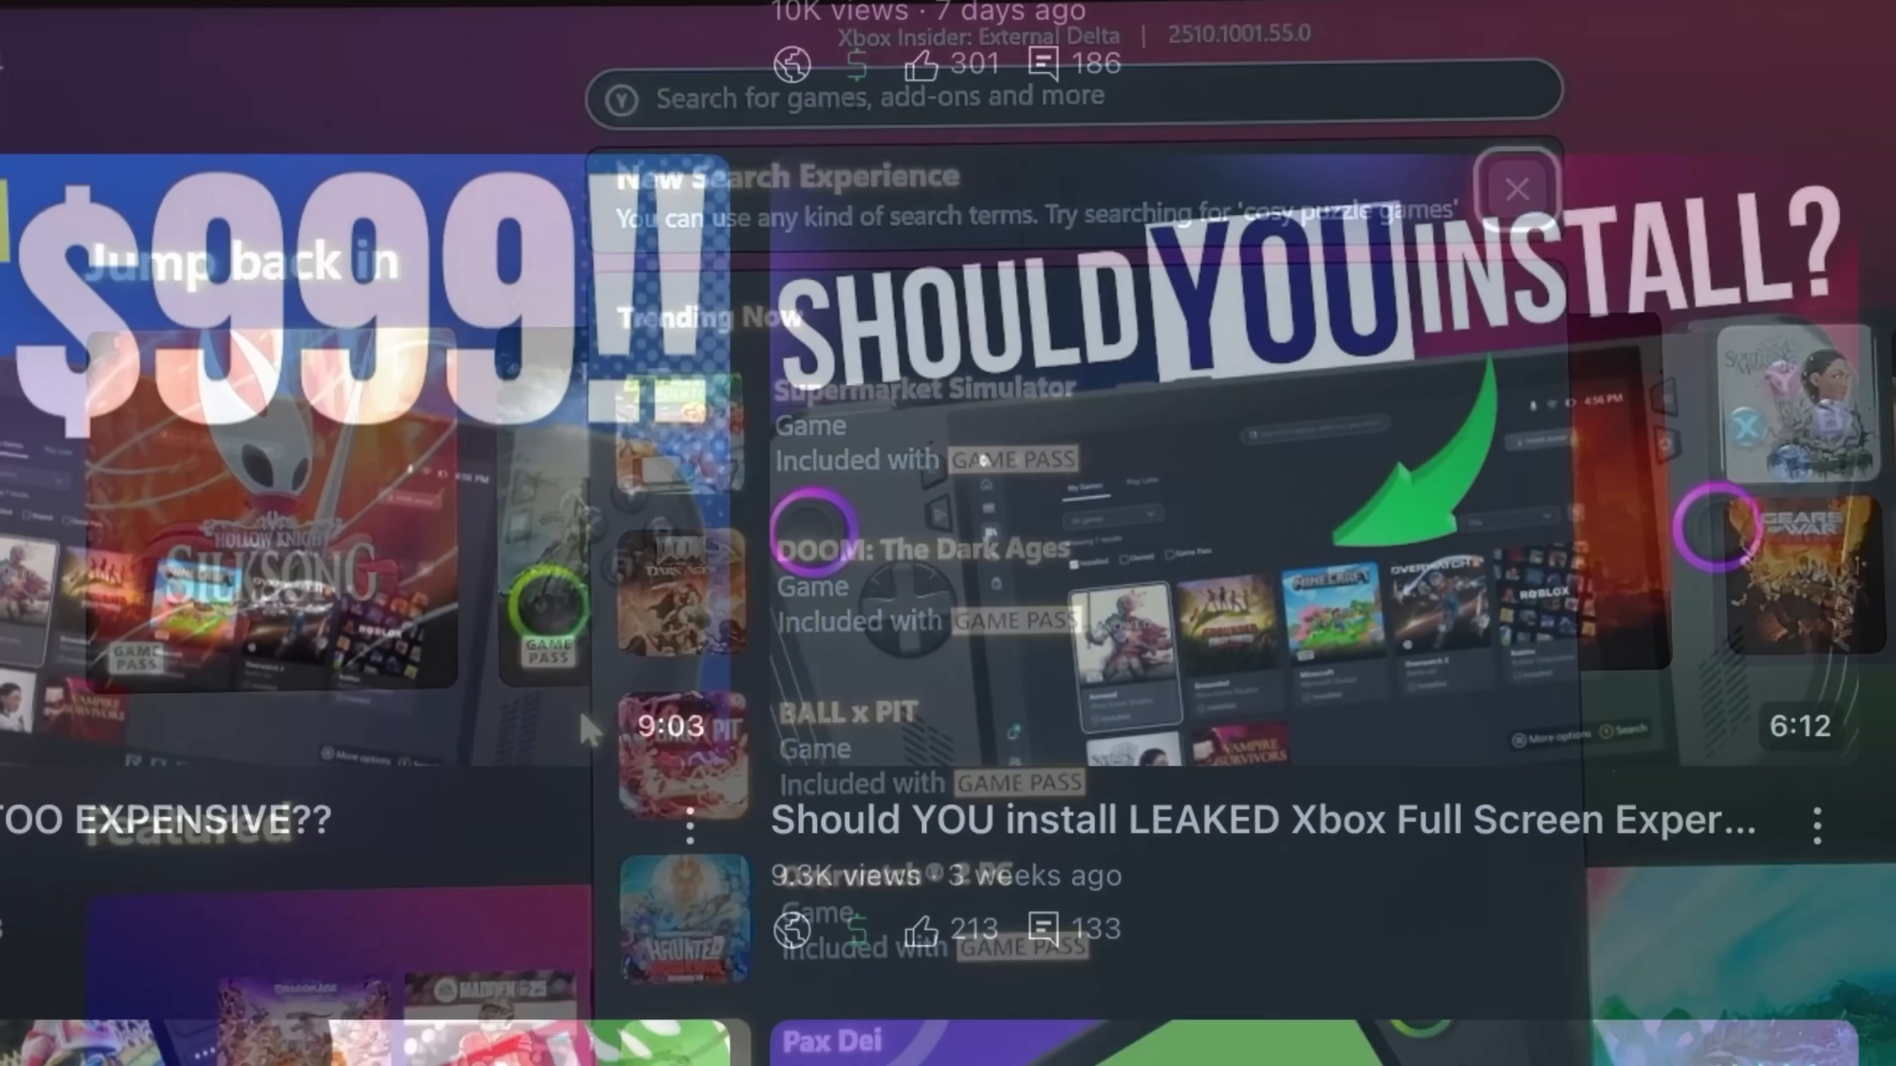
pyautogui.click(1513, 188)
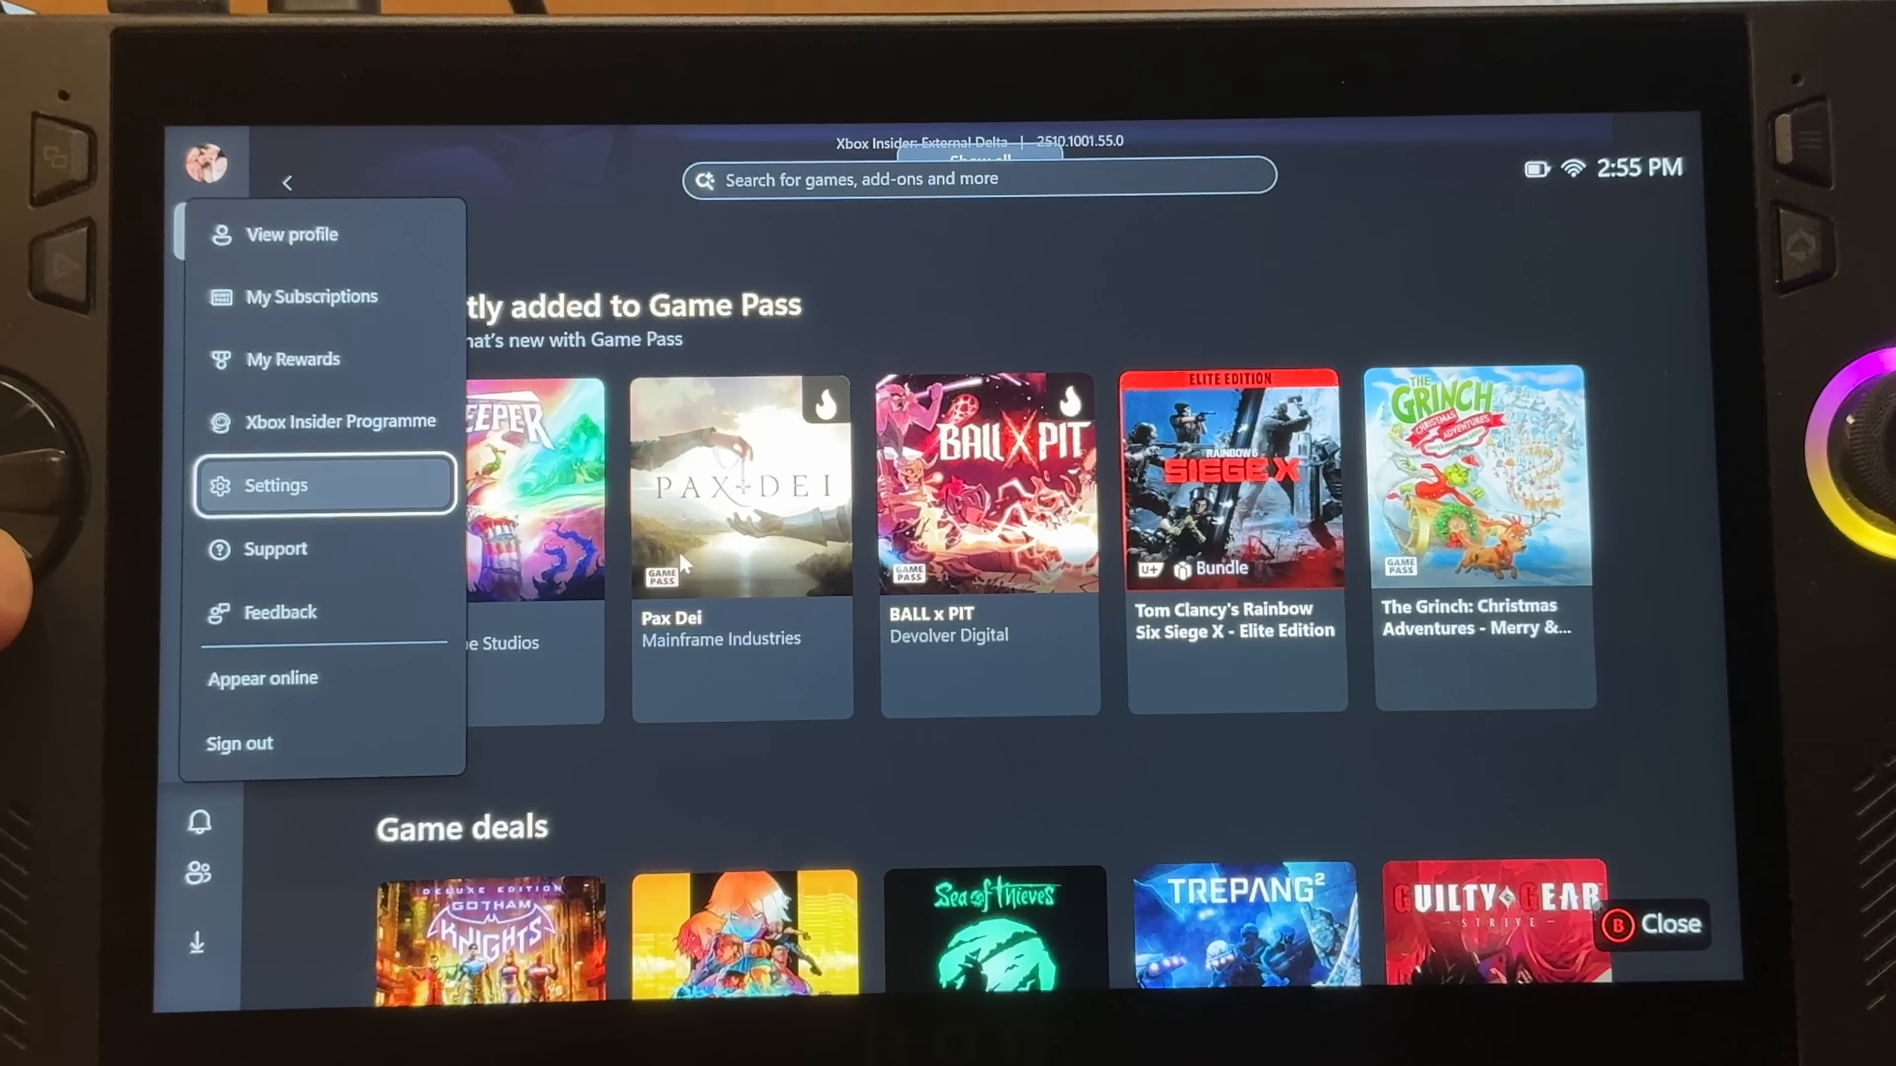
pyautogui.click(276, 486)
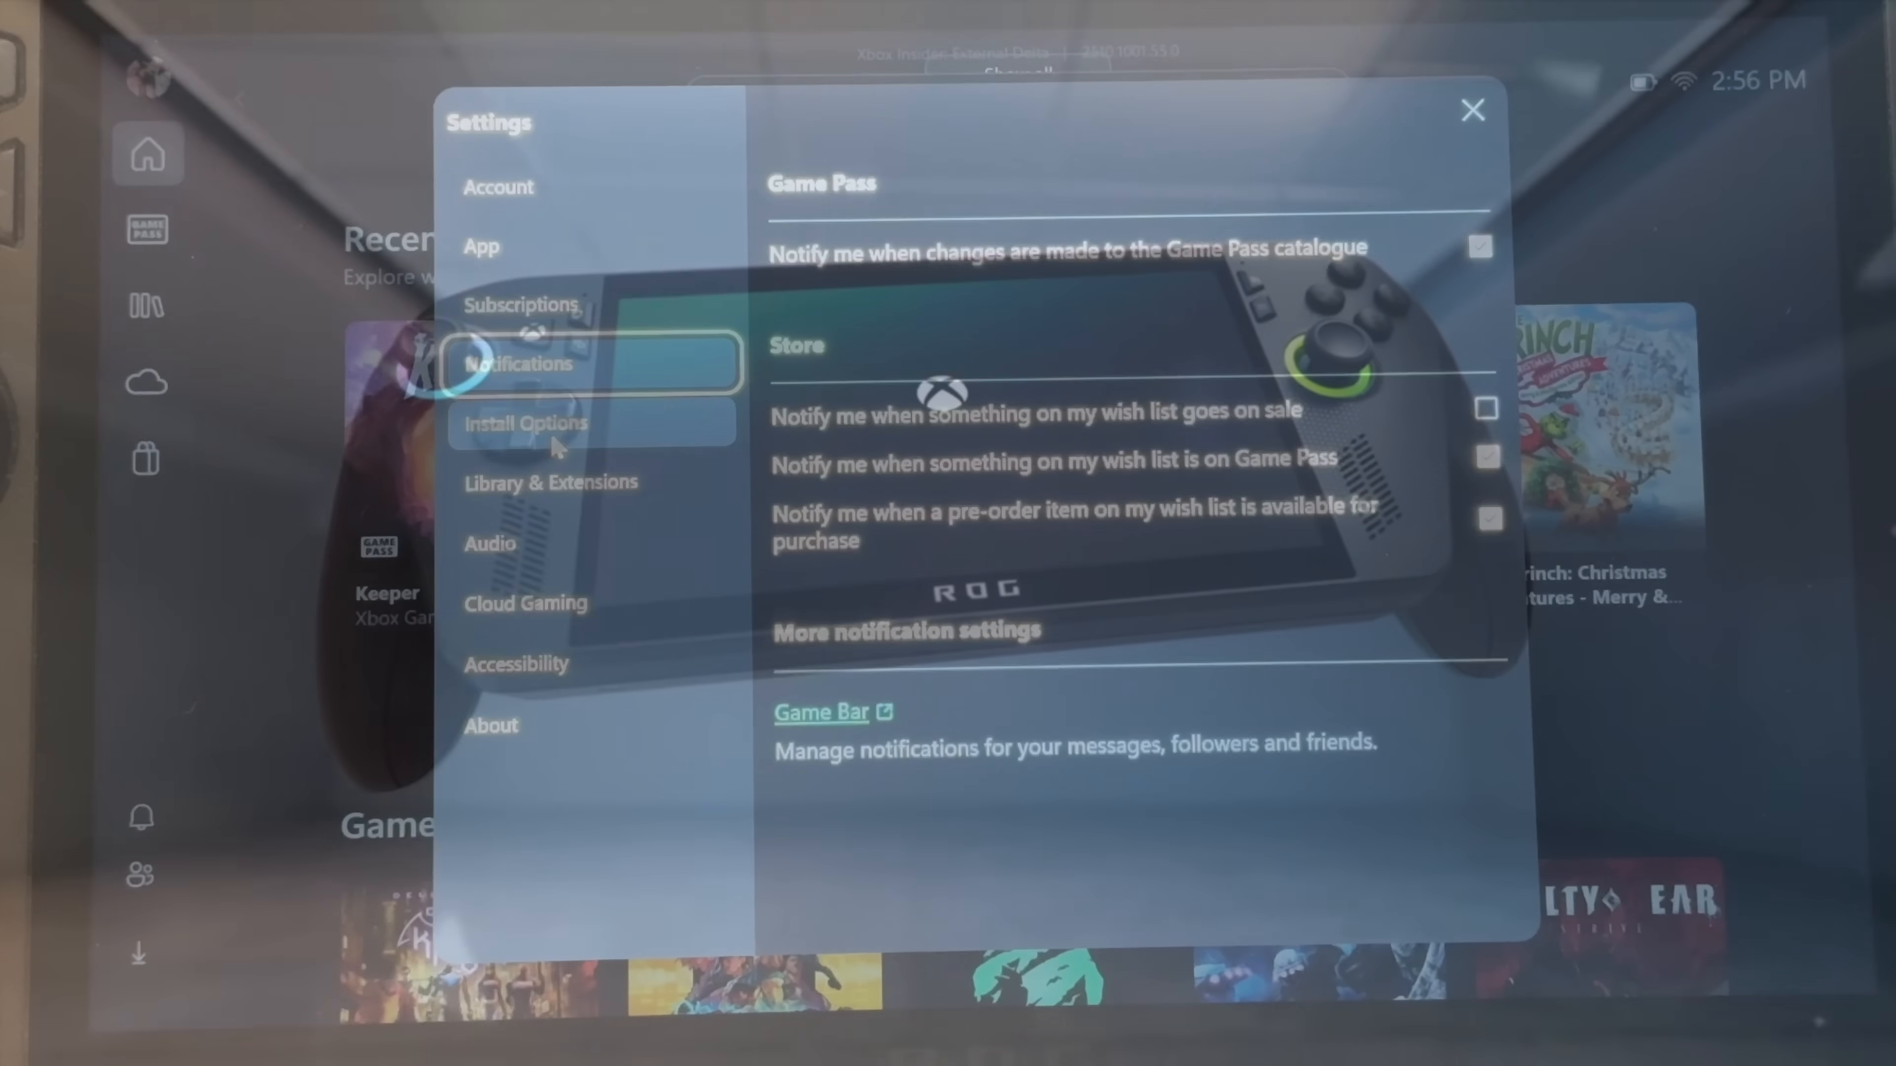
pyautogui.click(524, 425)
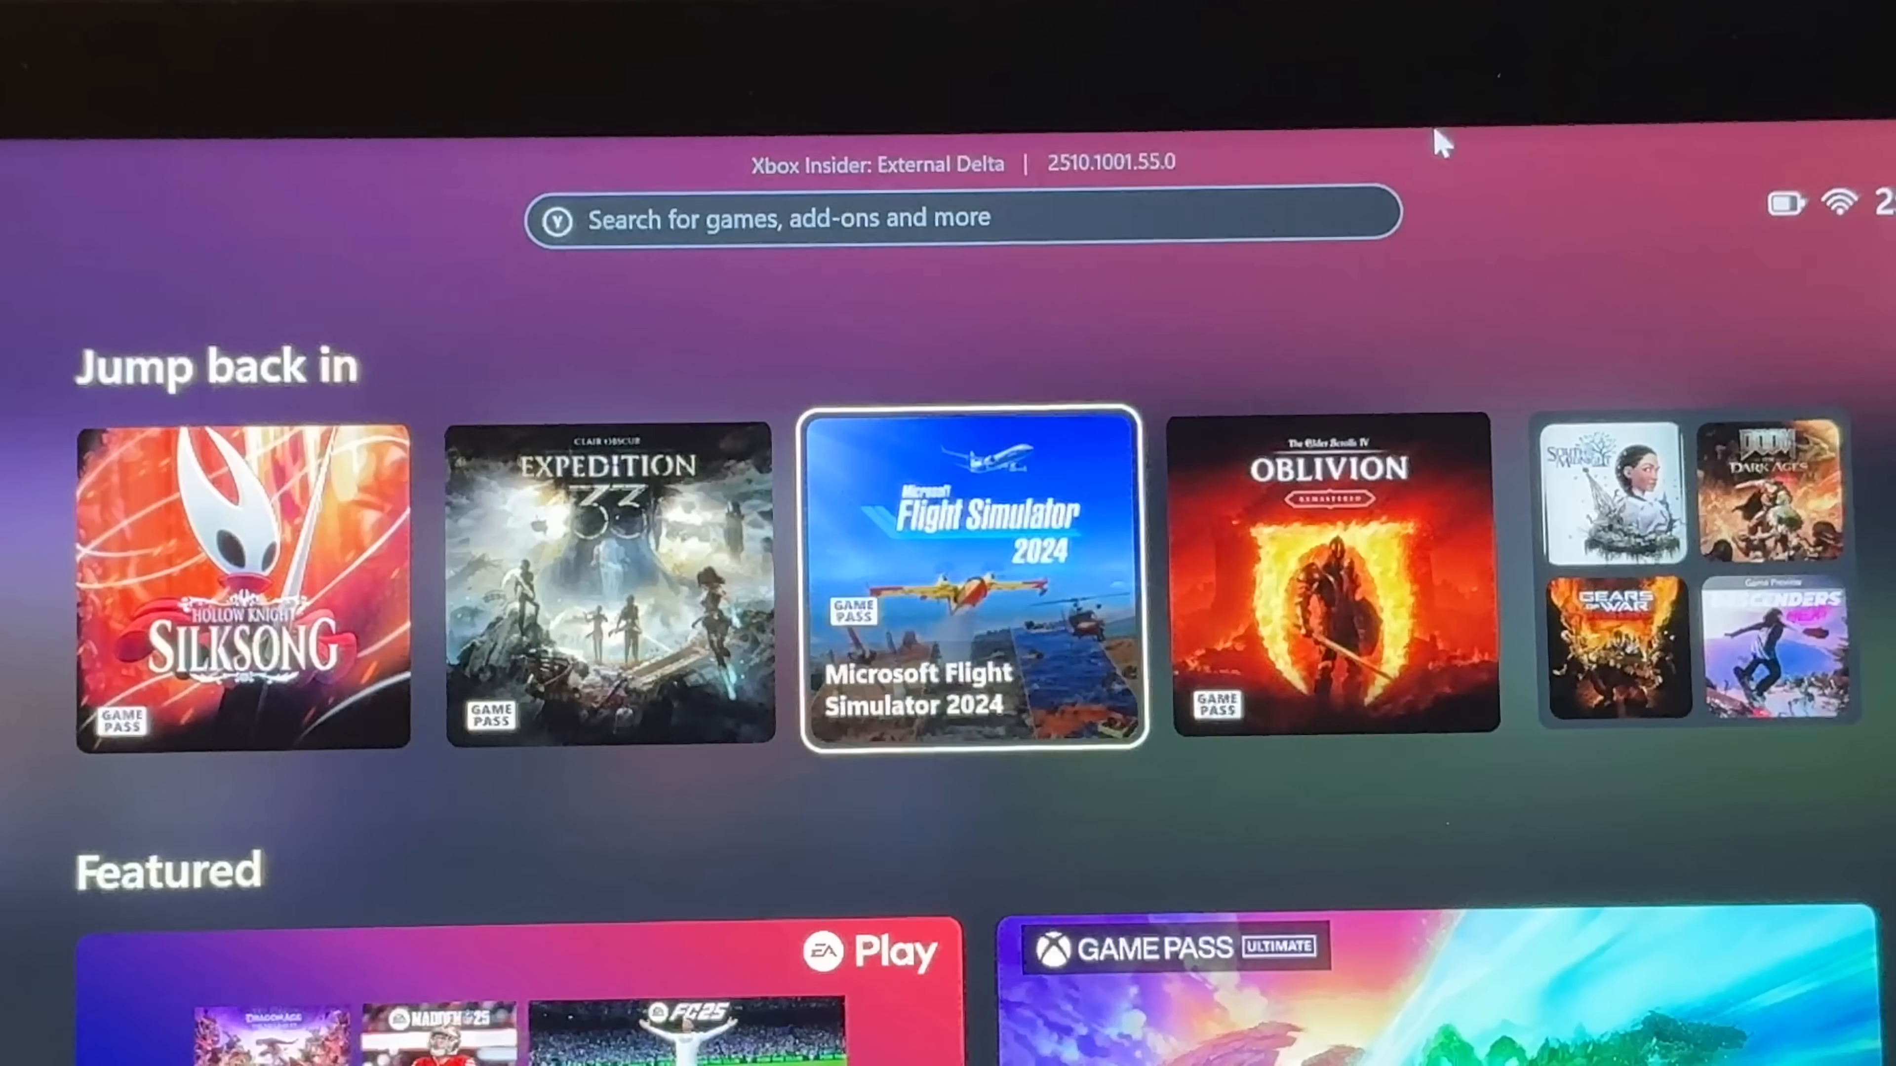
pyautogui.press('right')
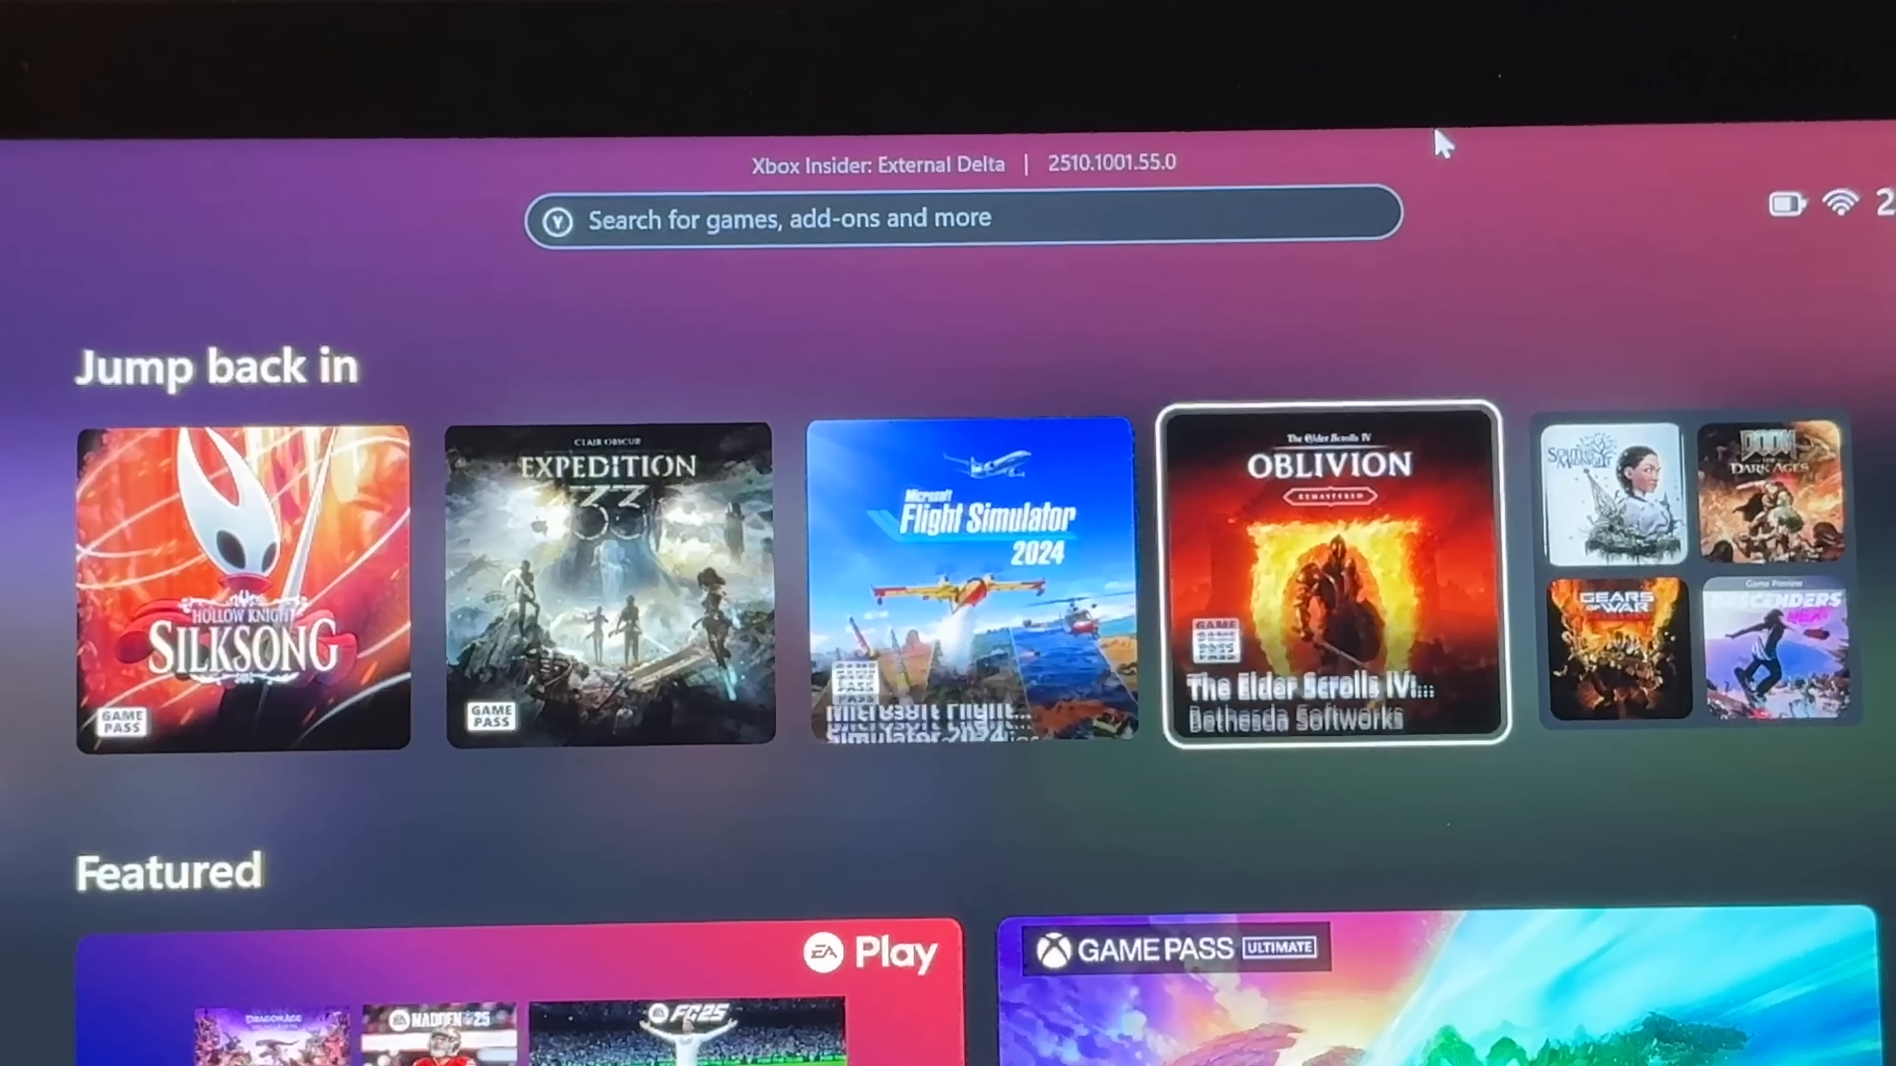
pyautogui.click(917, 217)
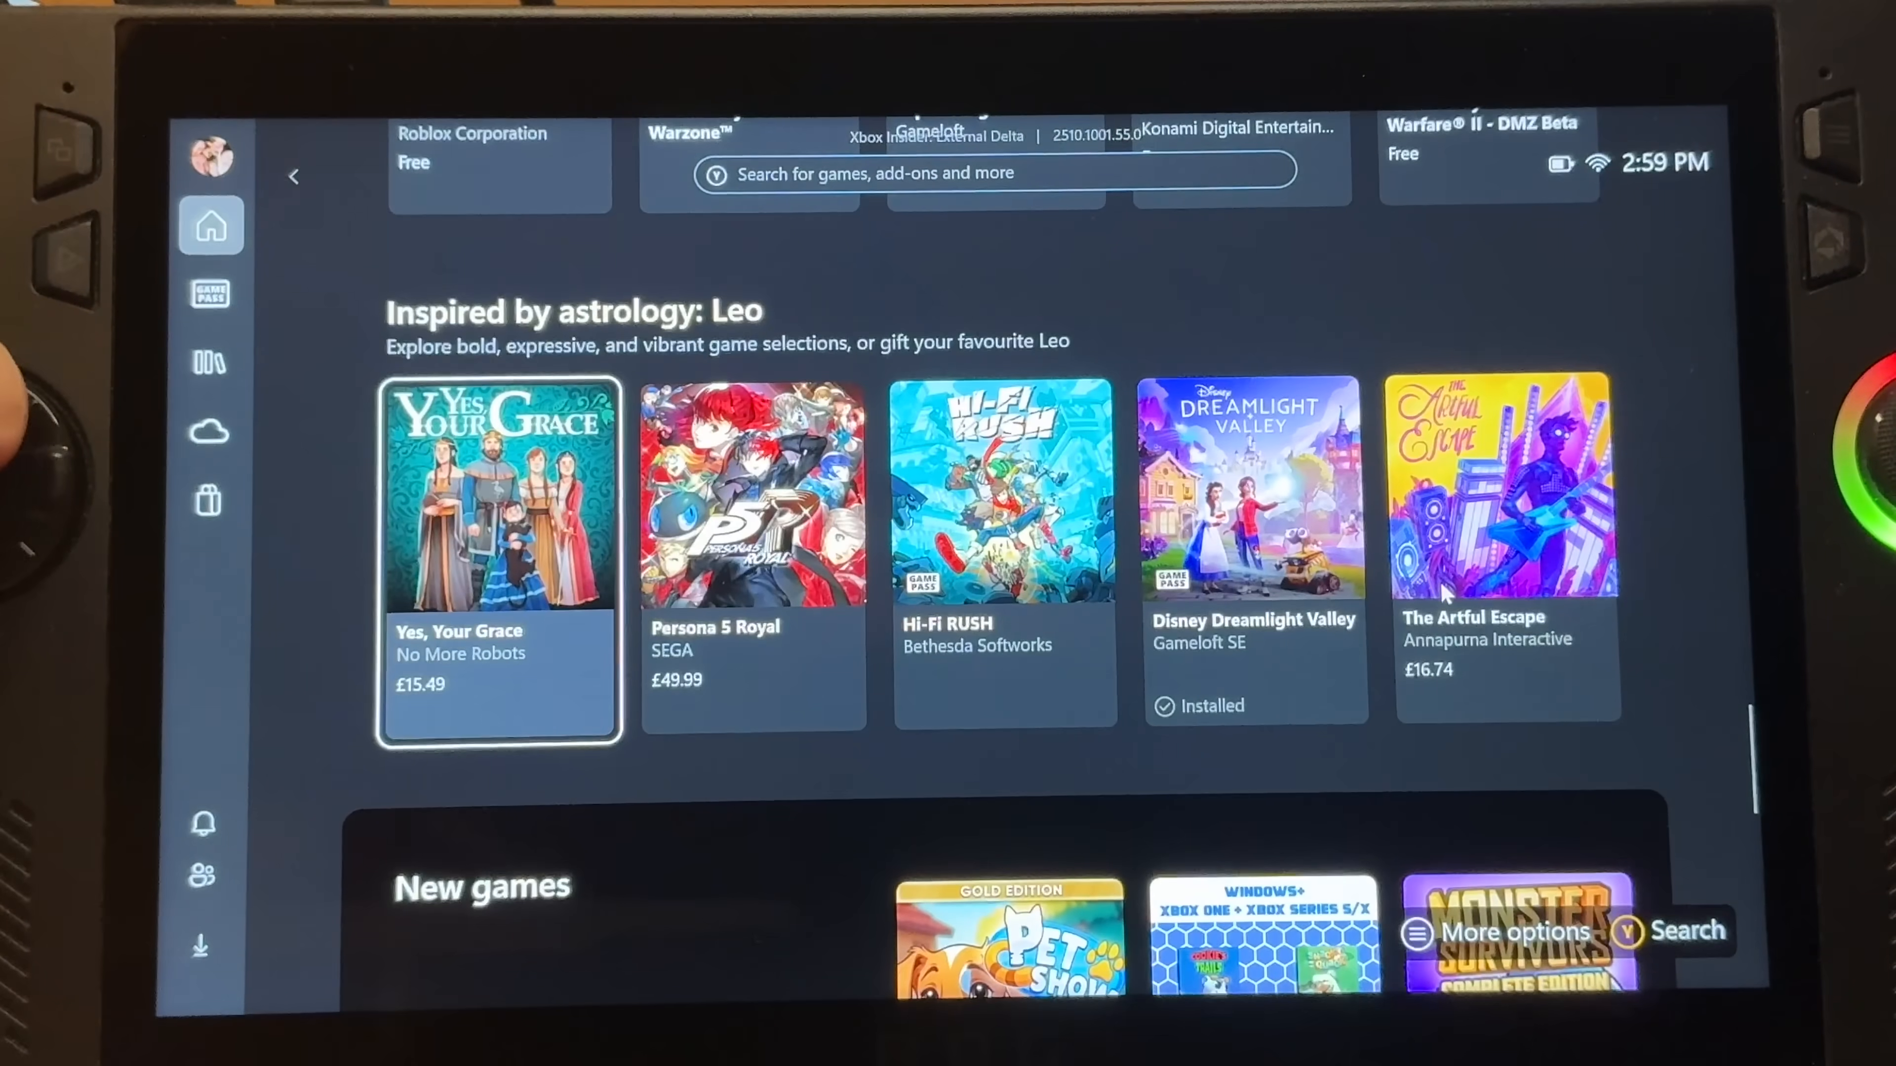
# Enter the Xbox full screen experience from its settings and launch Armoury Crate SE
pyautogui.scroll(-3)
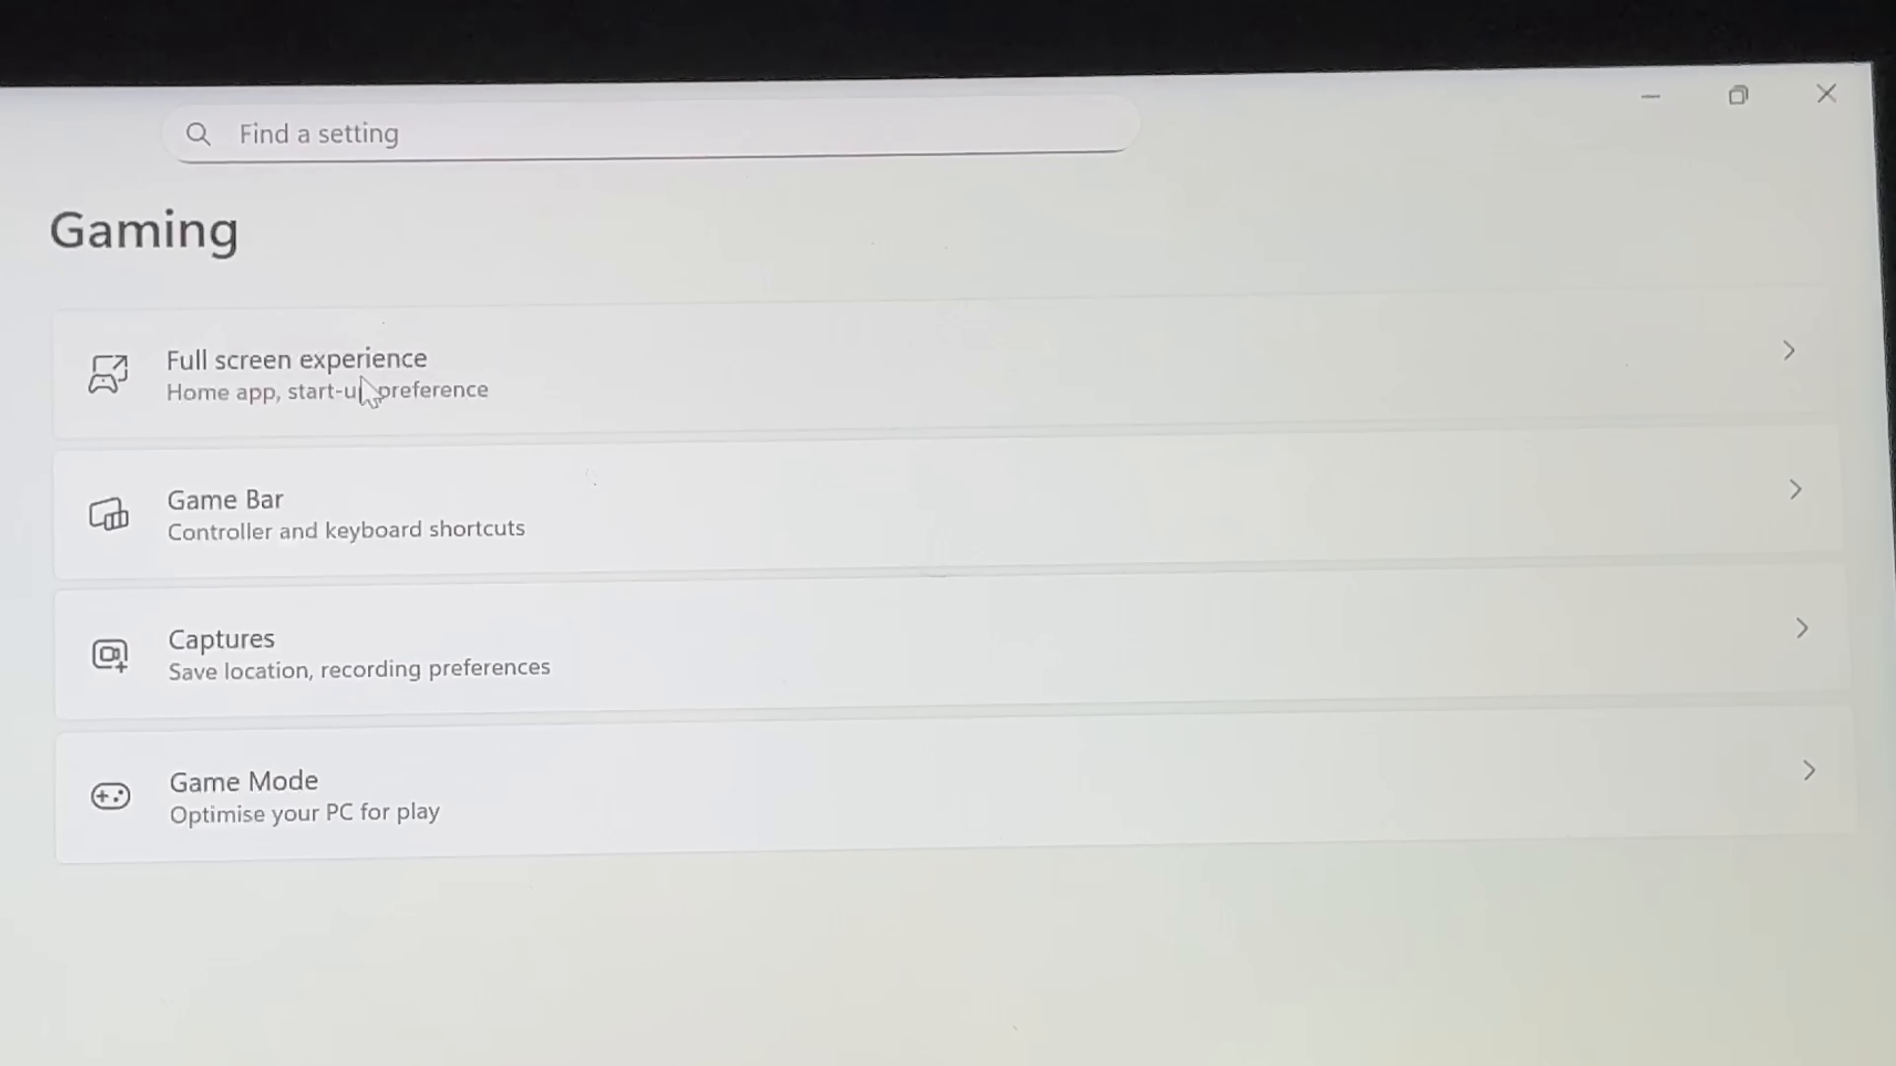
pyautogui.click(296, 379)
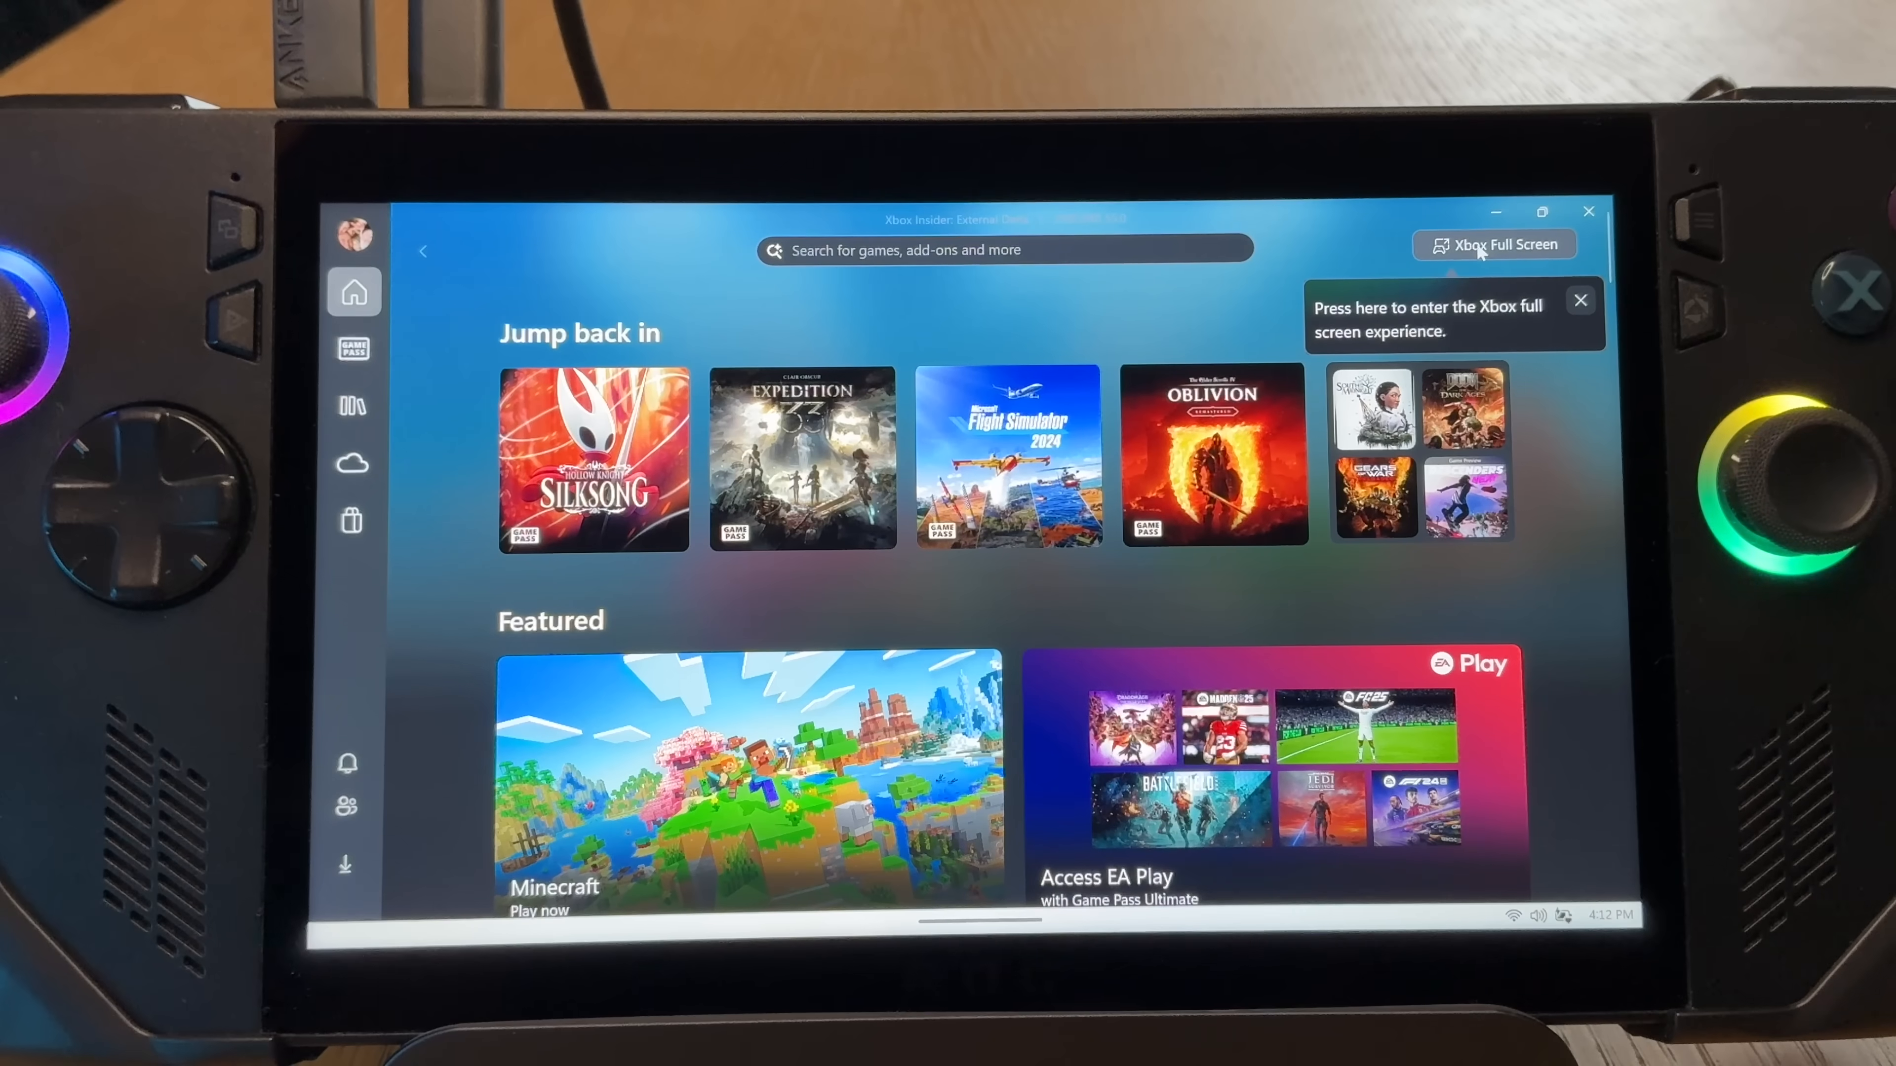
pyautogui.click(1494, 245)
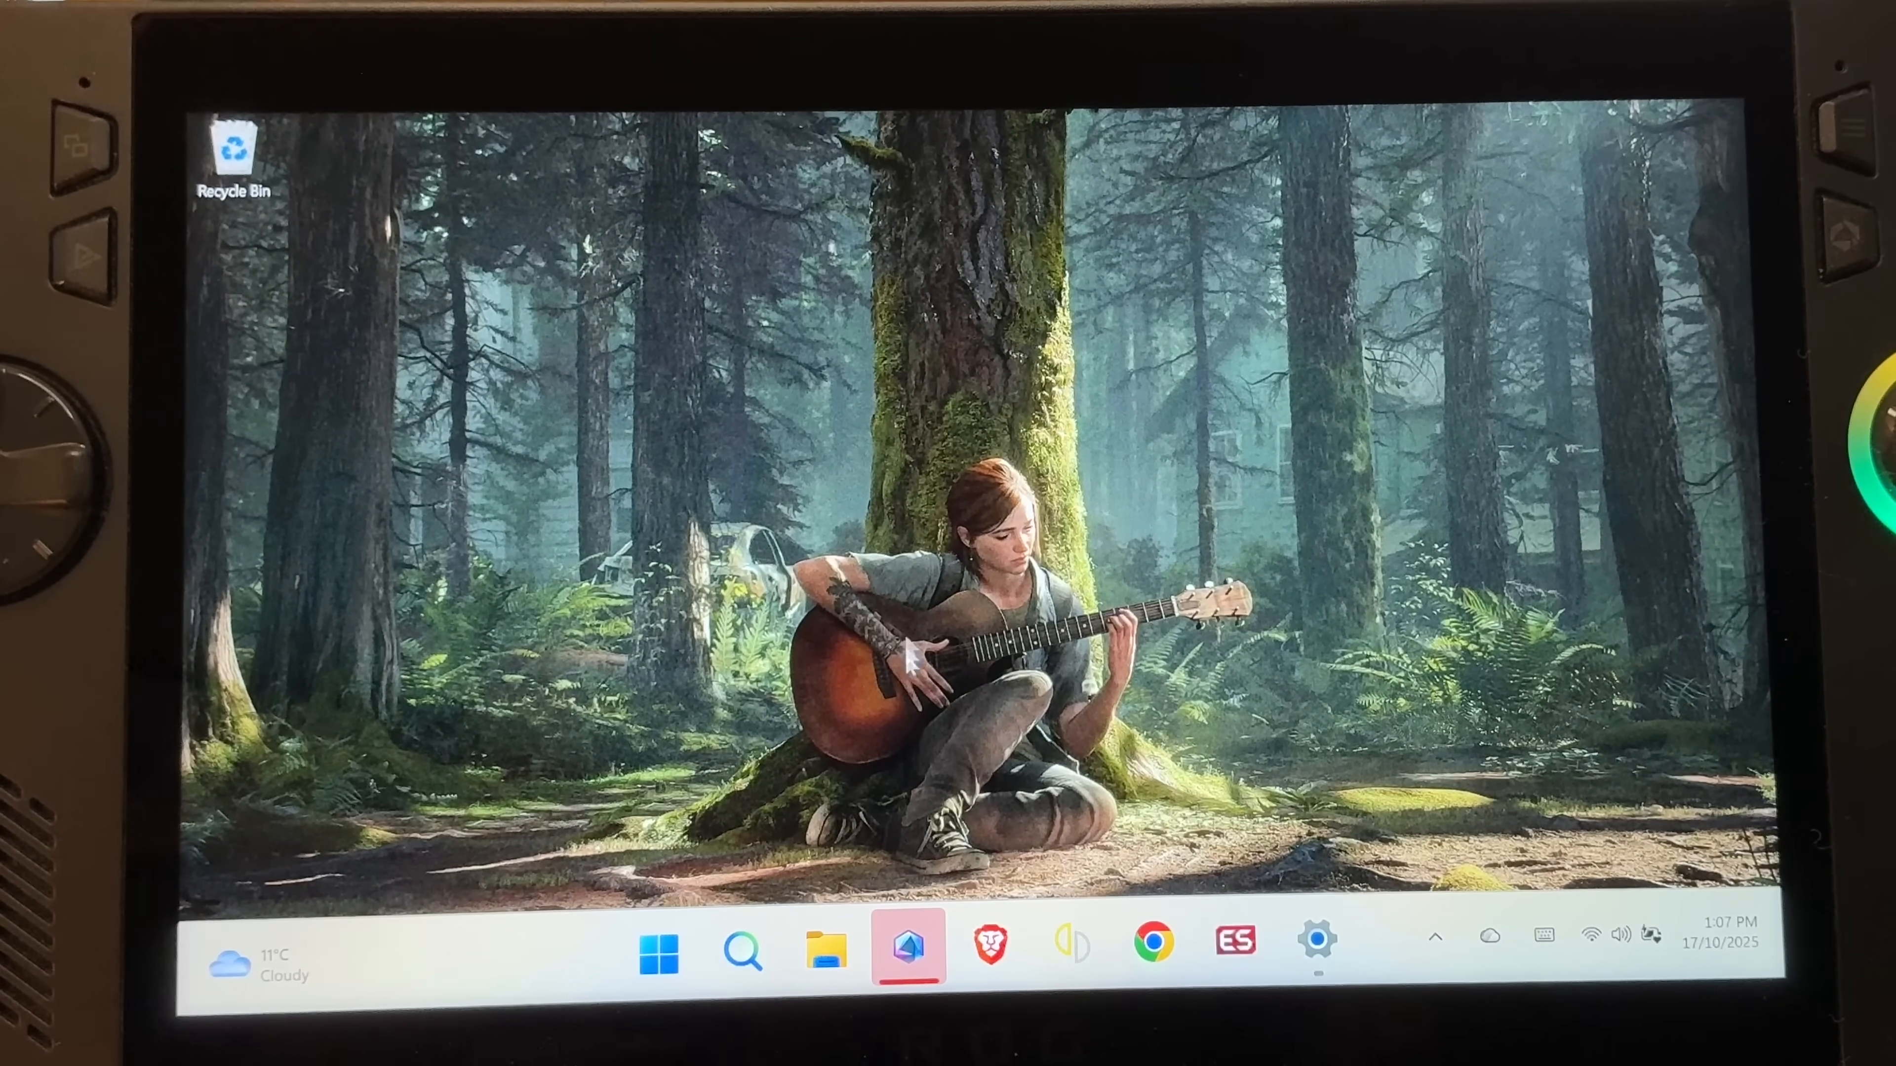
pyautogui.click(907, 954)
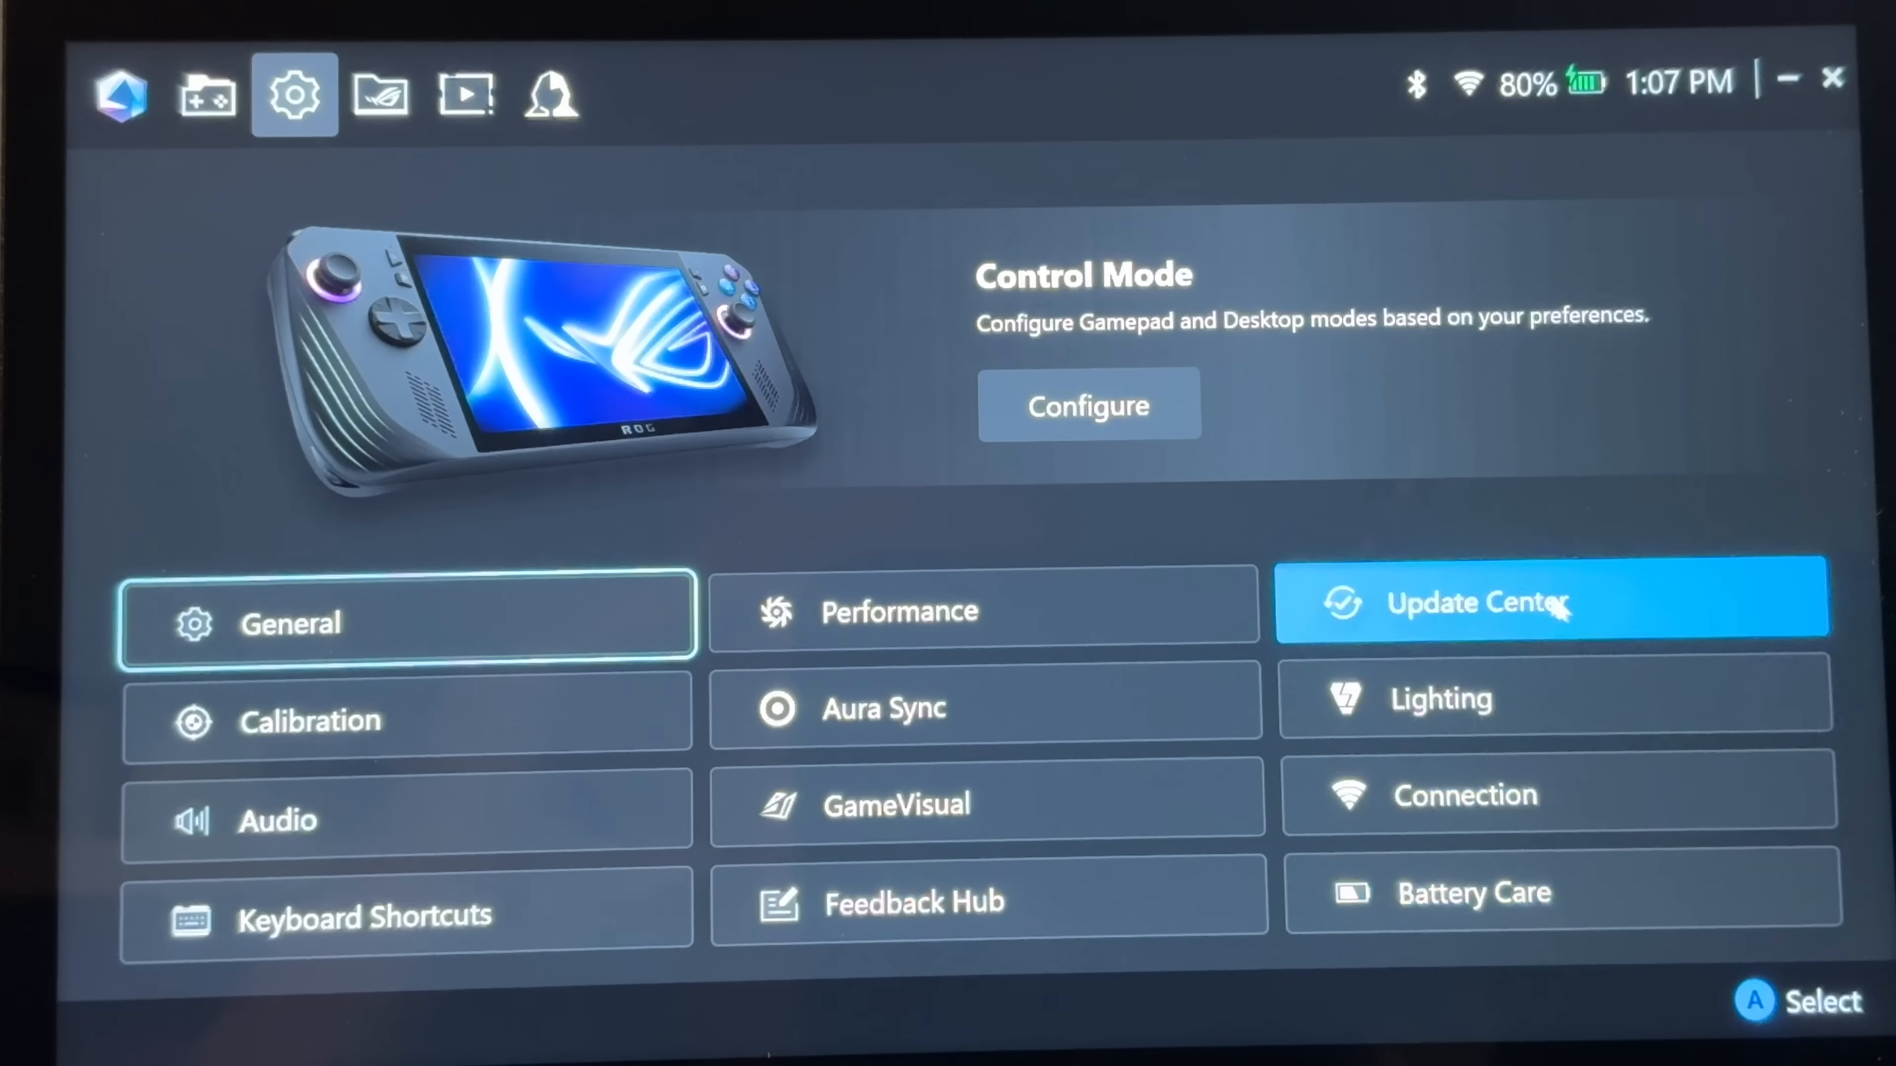
pyautogui.moveTo(1460, 635)
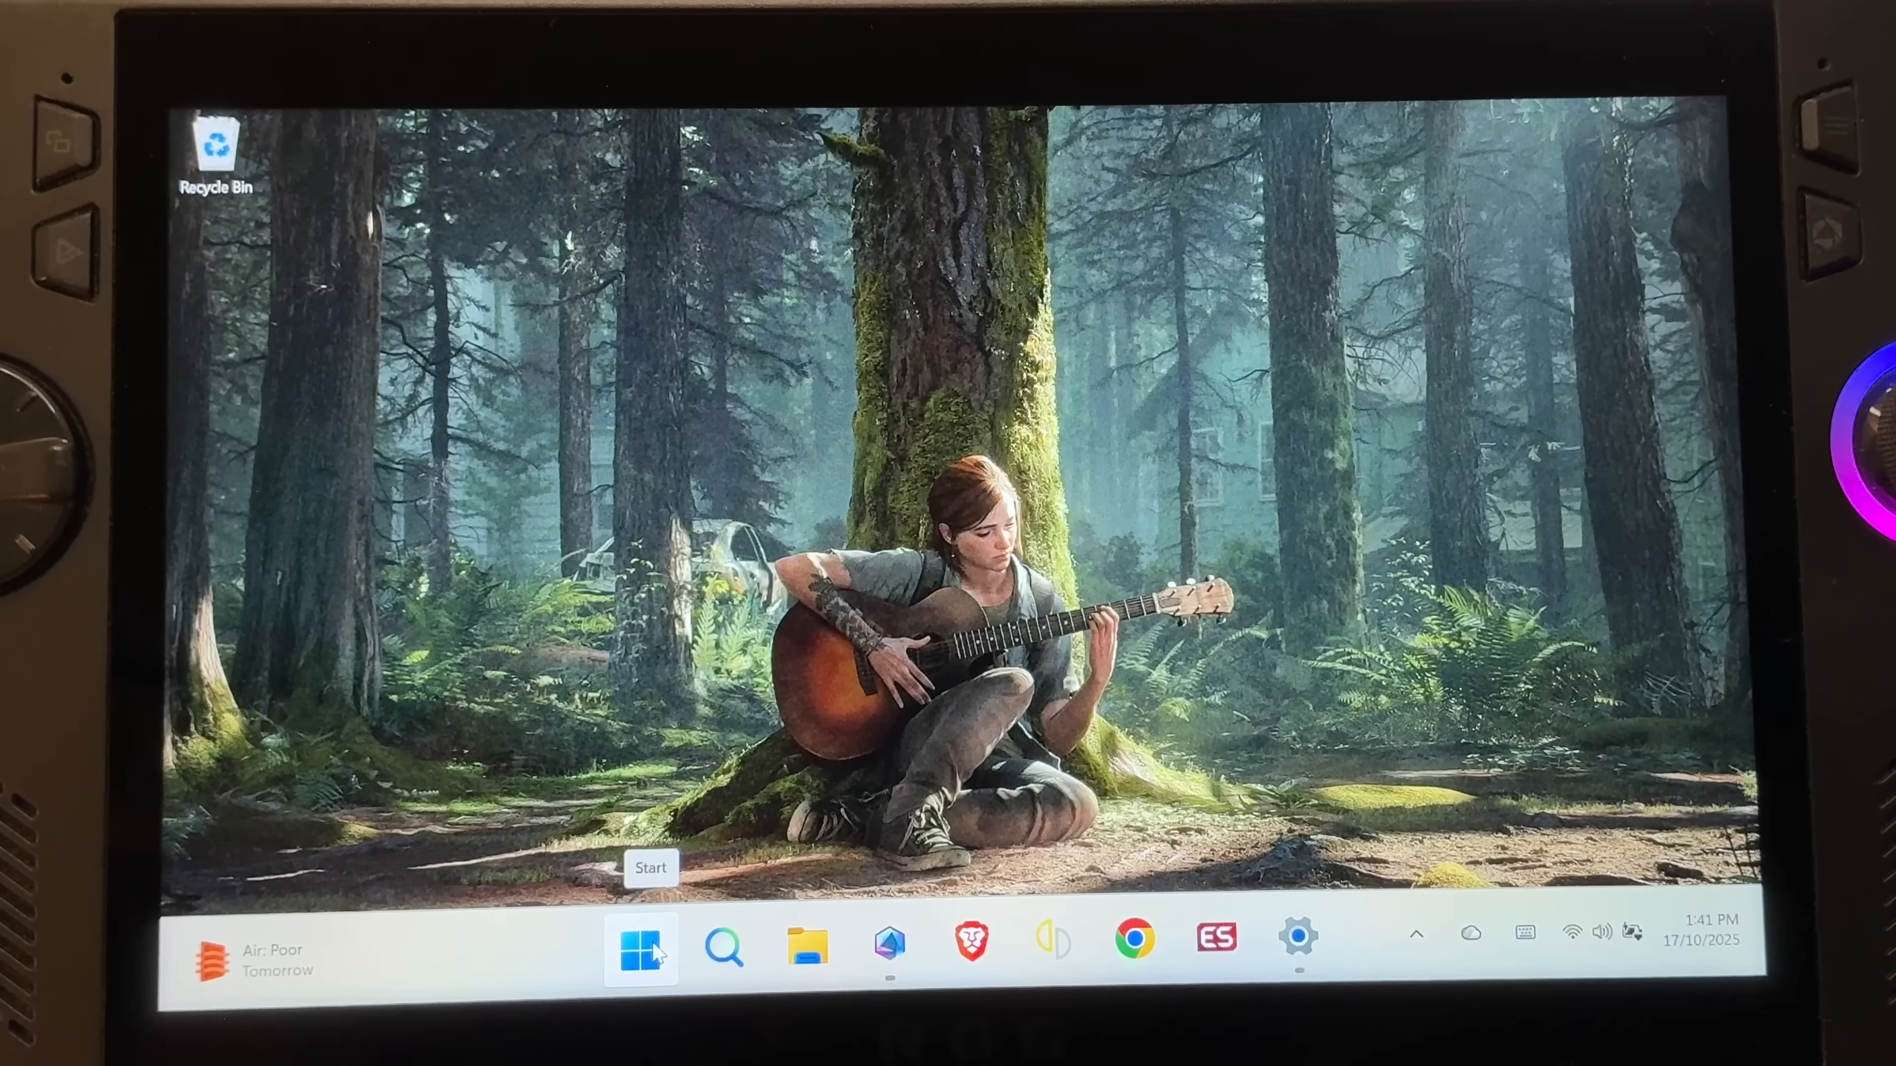
# Reach Windows Update in Settings and switch on getting the latest updates early
pyautogui.click(640, 955)
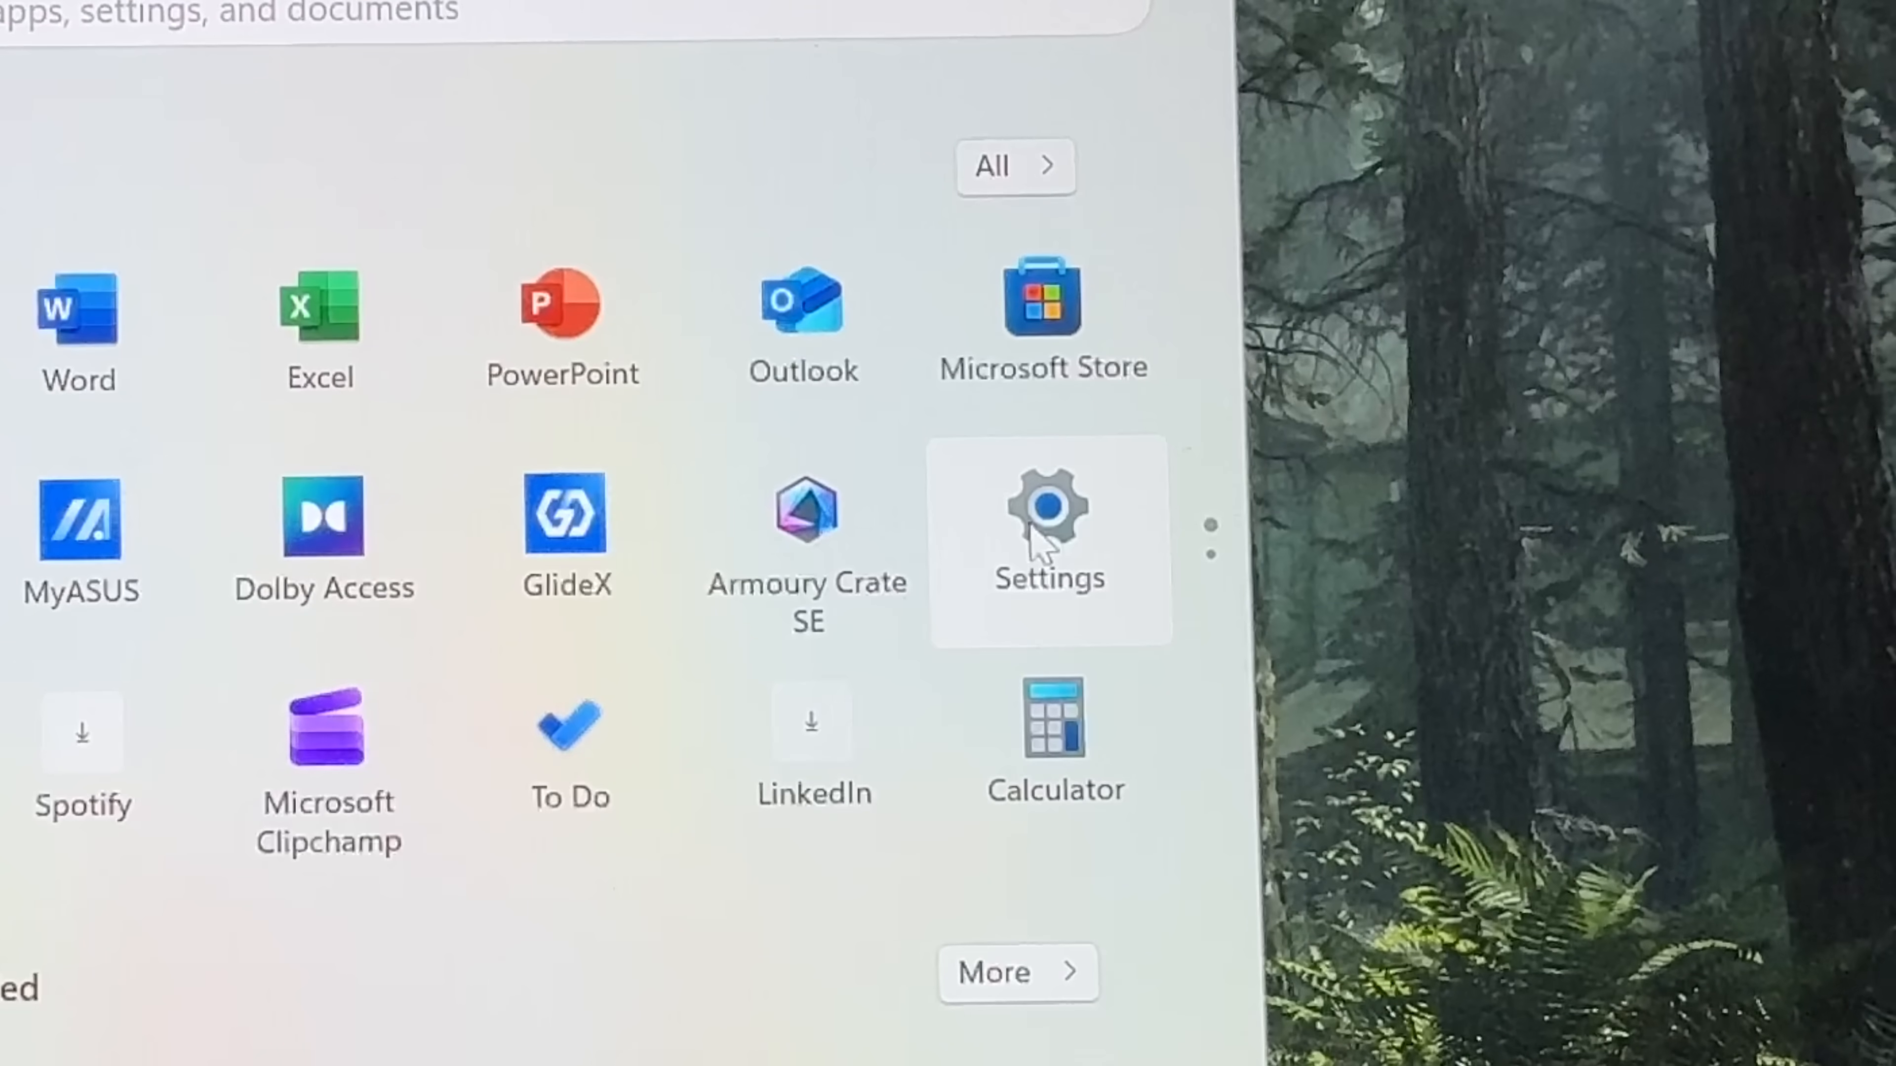
pyautogui.click(1045, 516)
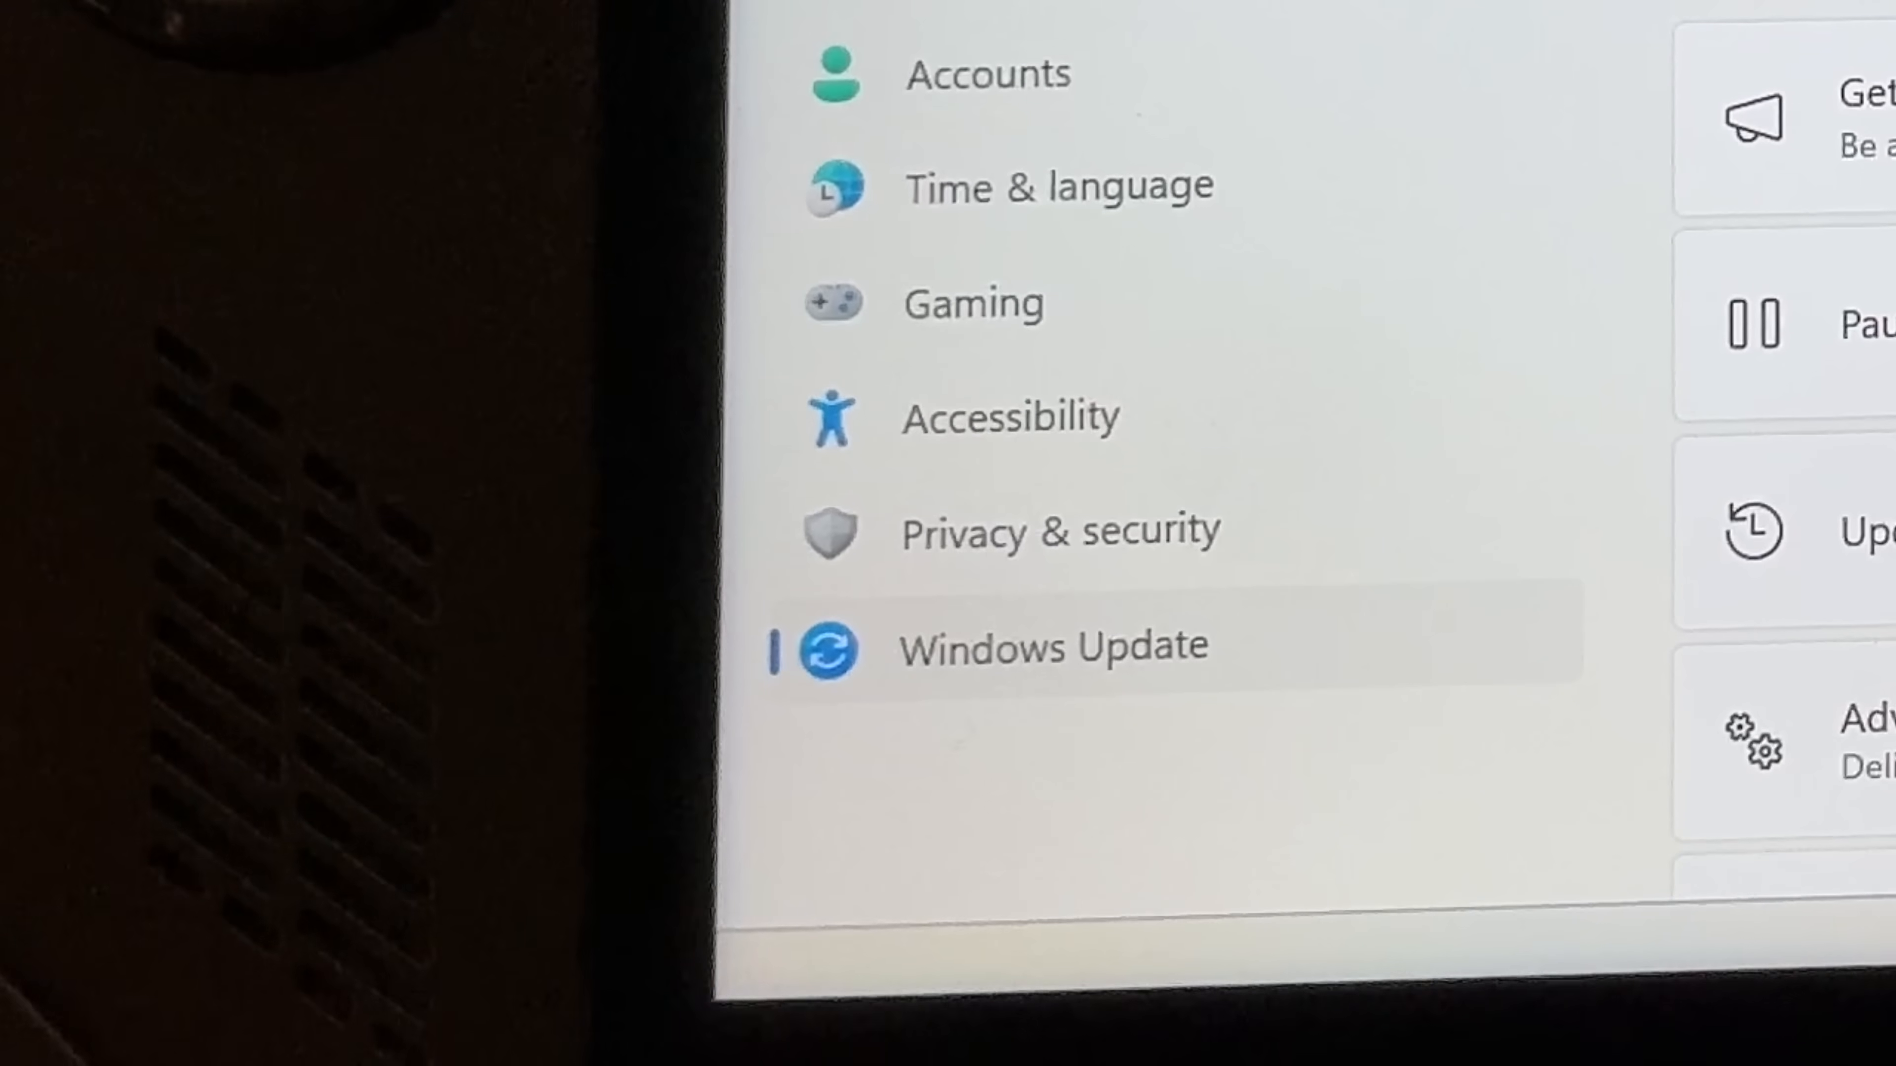
pyautogui.click(1056, 653)
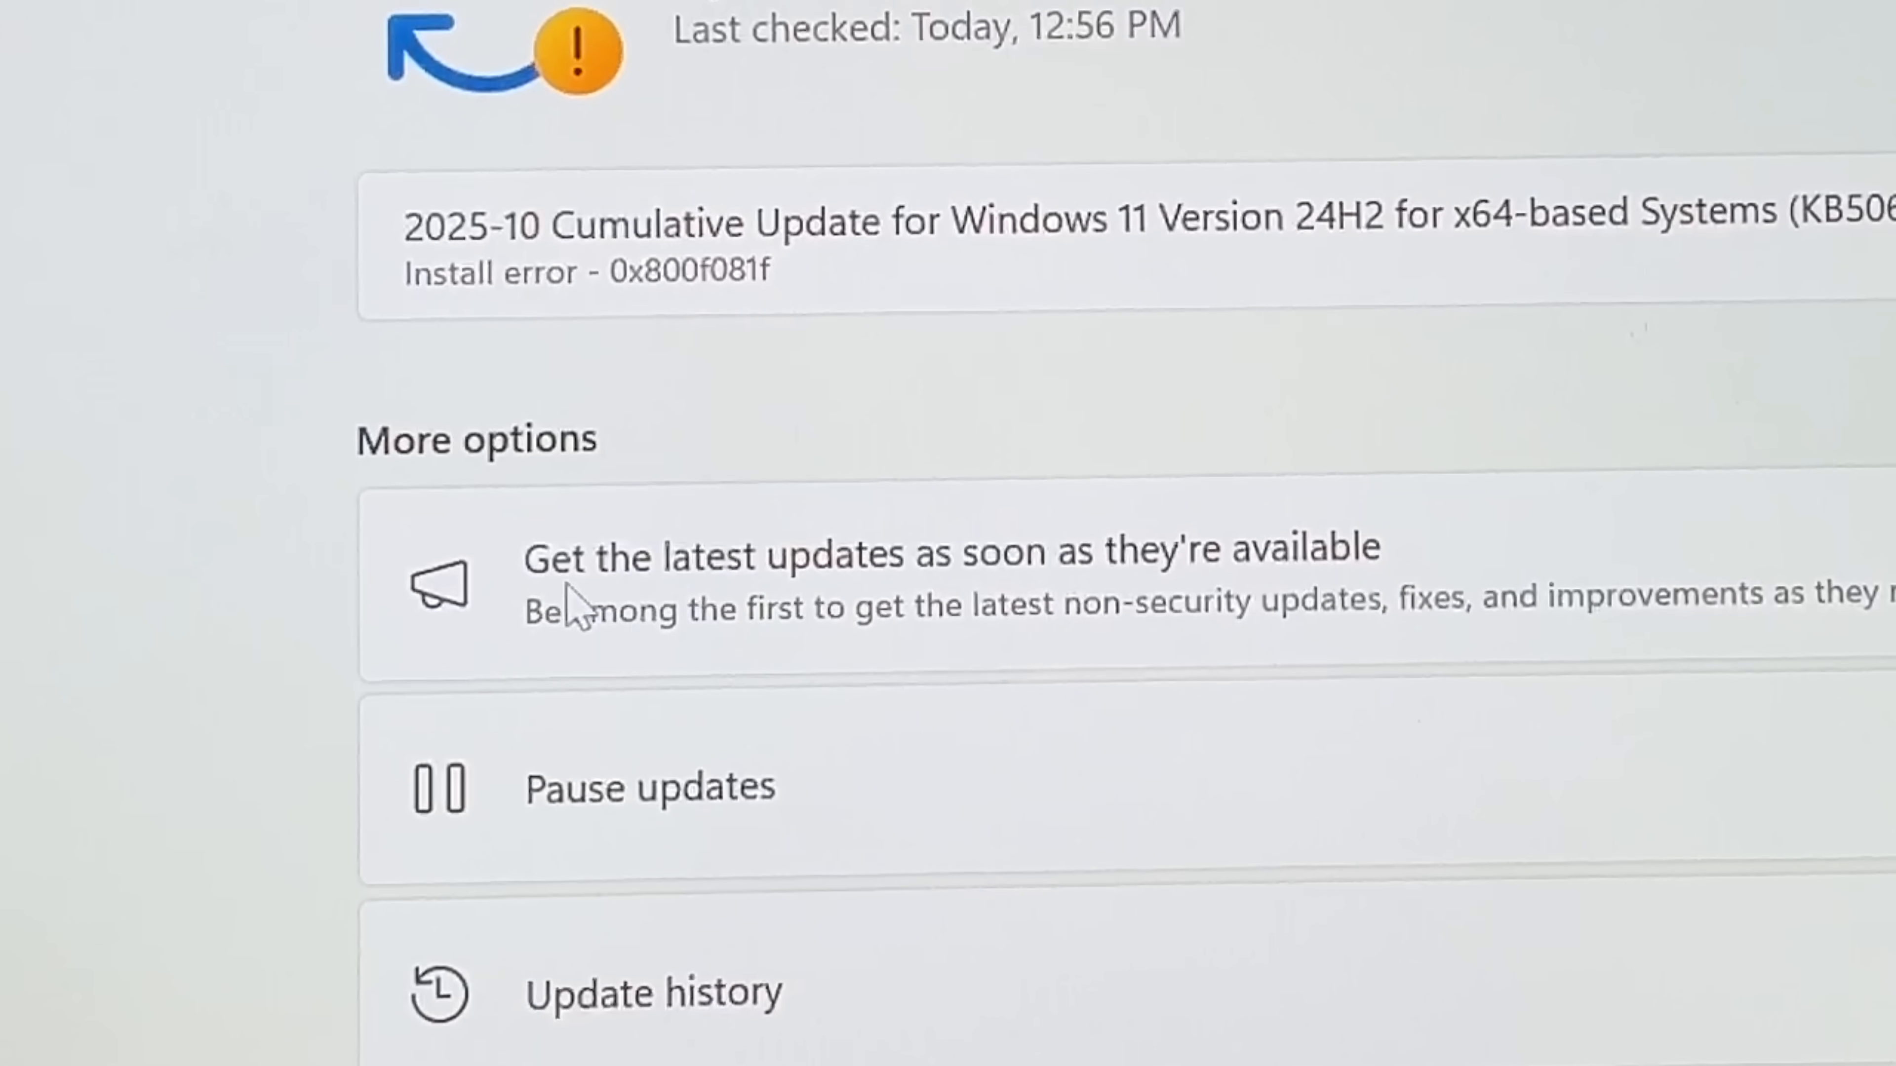
pyautogui.moveTo(980, 600)
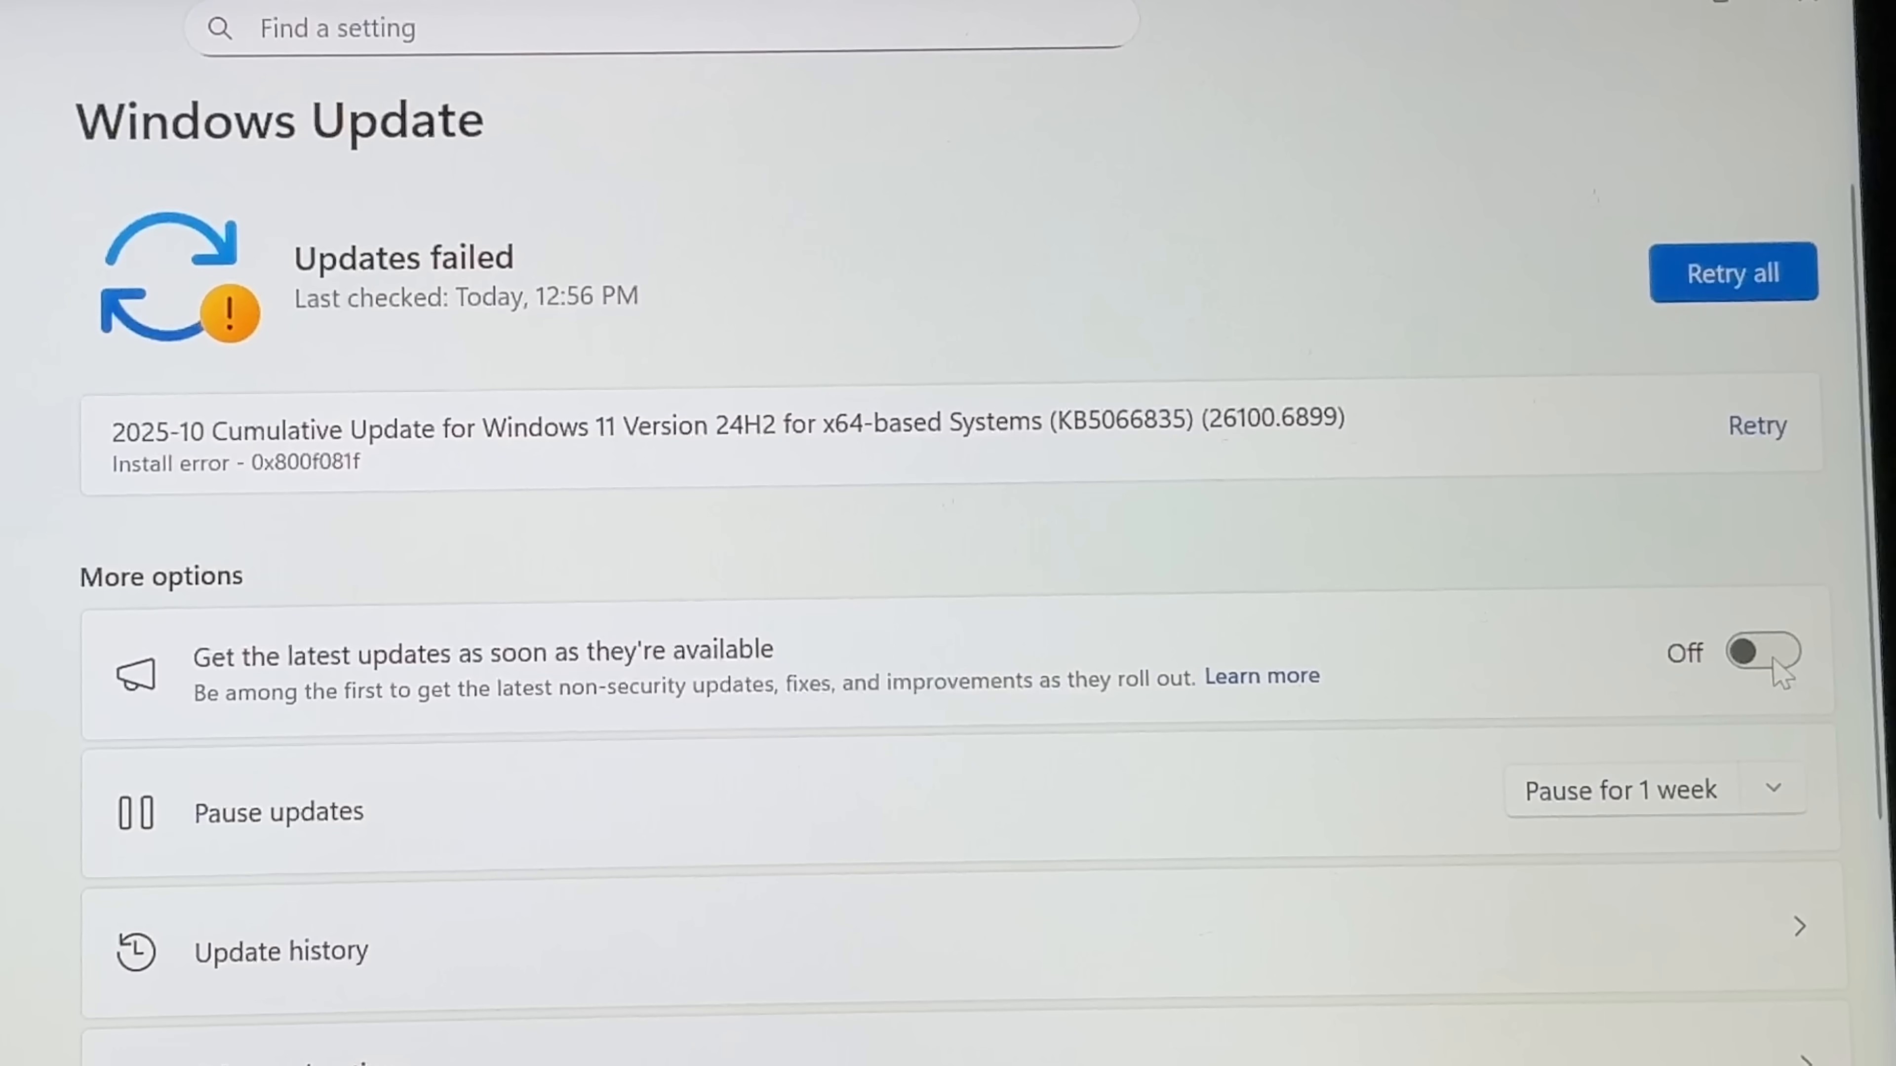
pyautogui.click(1759, 654)
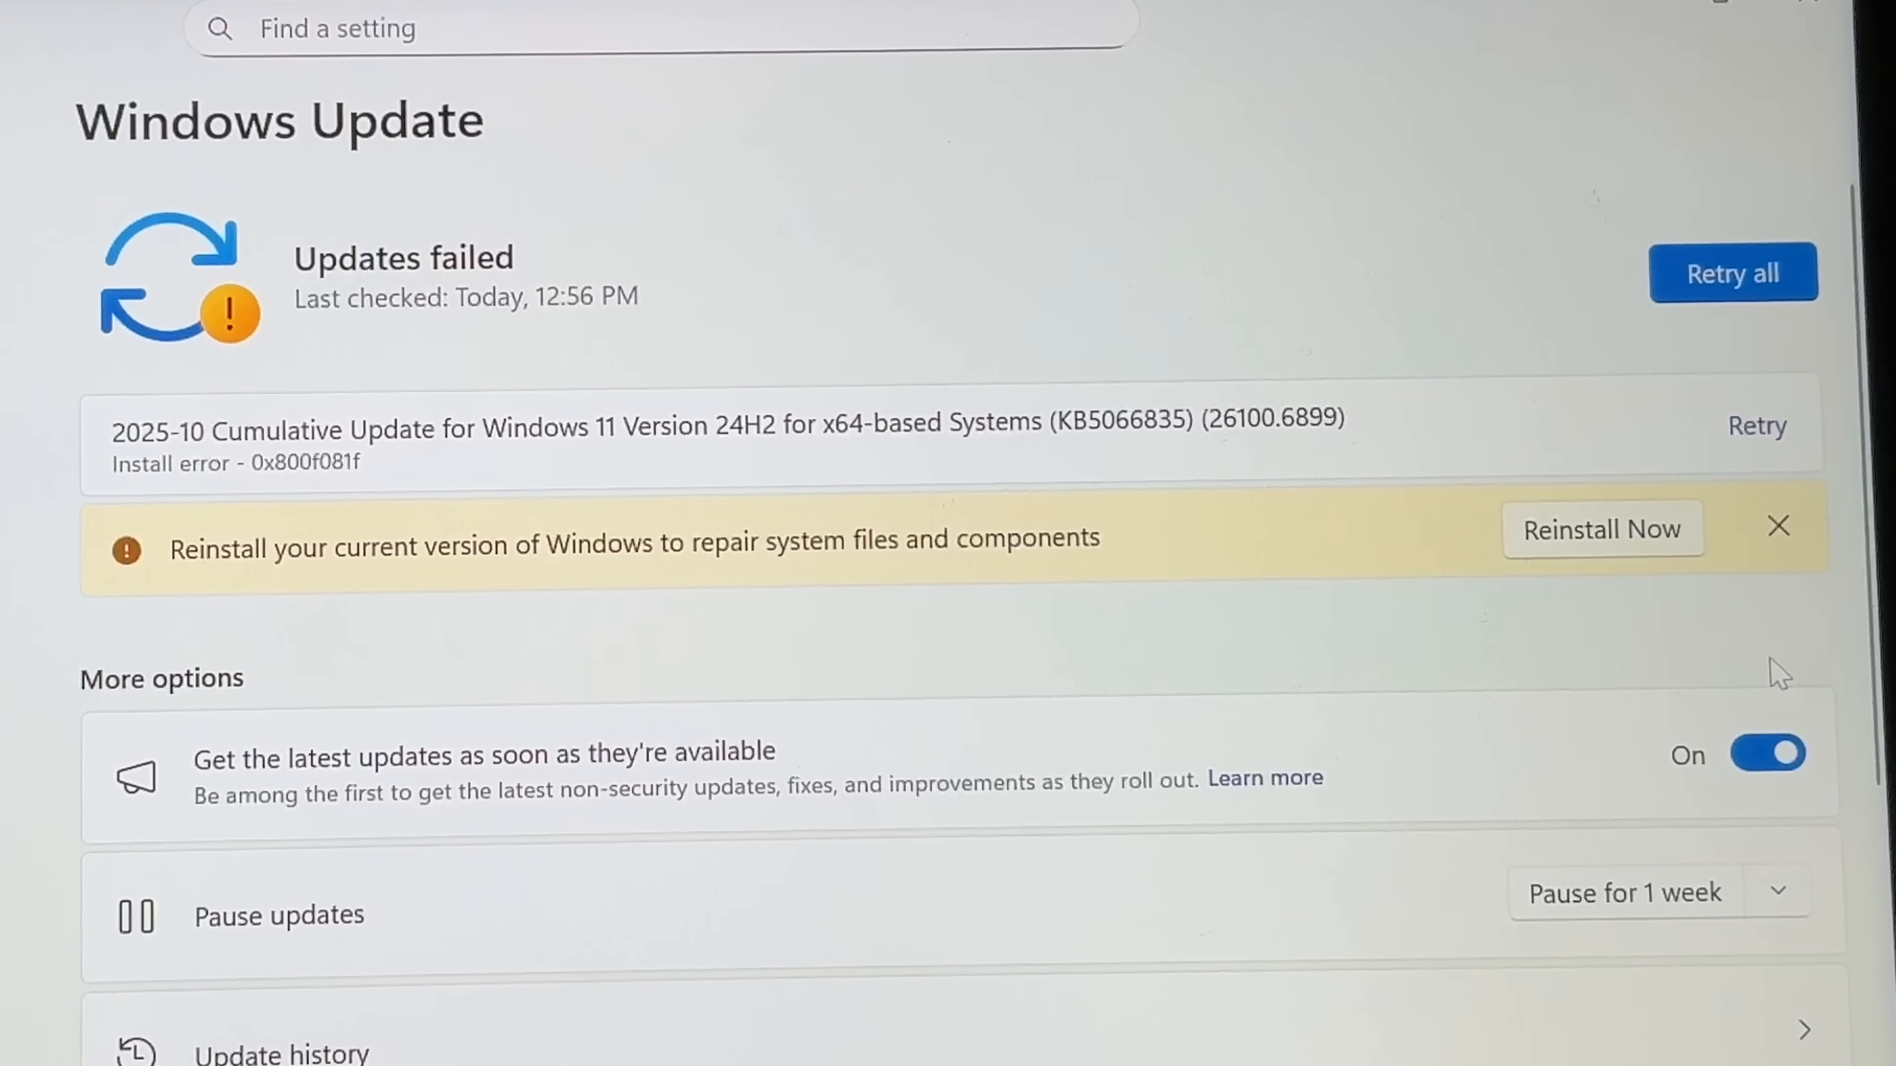
pyautogui.moveTo(1777, 528)
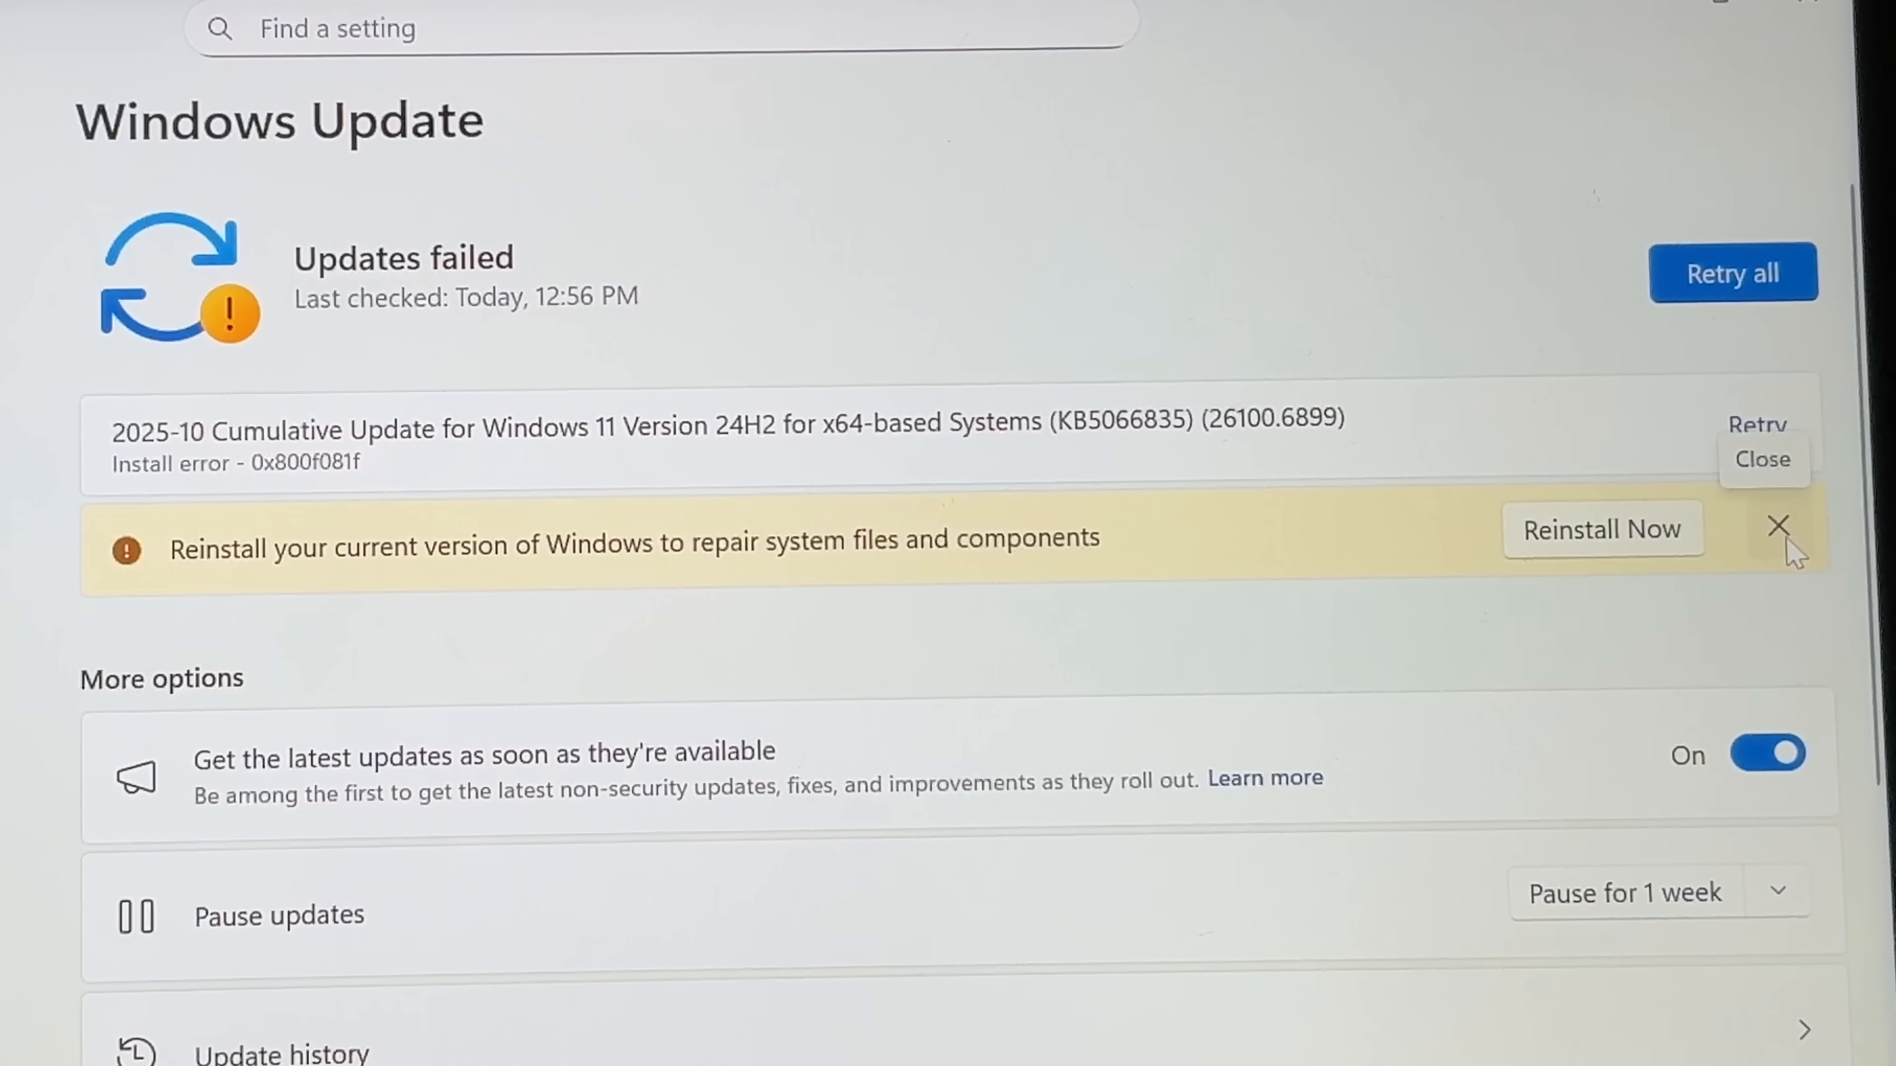
# Dismiss the reinstall suggestion, retry all failed updates and start the Windows repair reinstall
pyautogui.click(1777, 527)
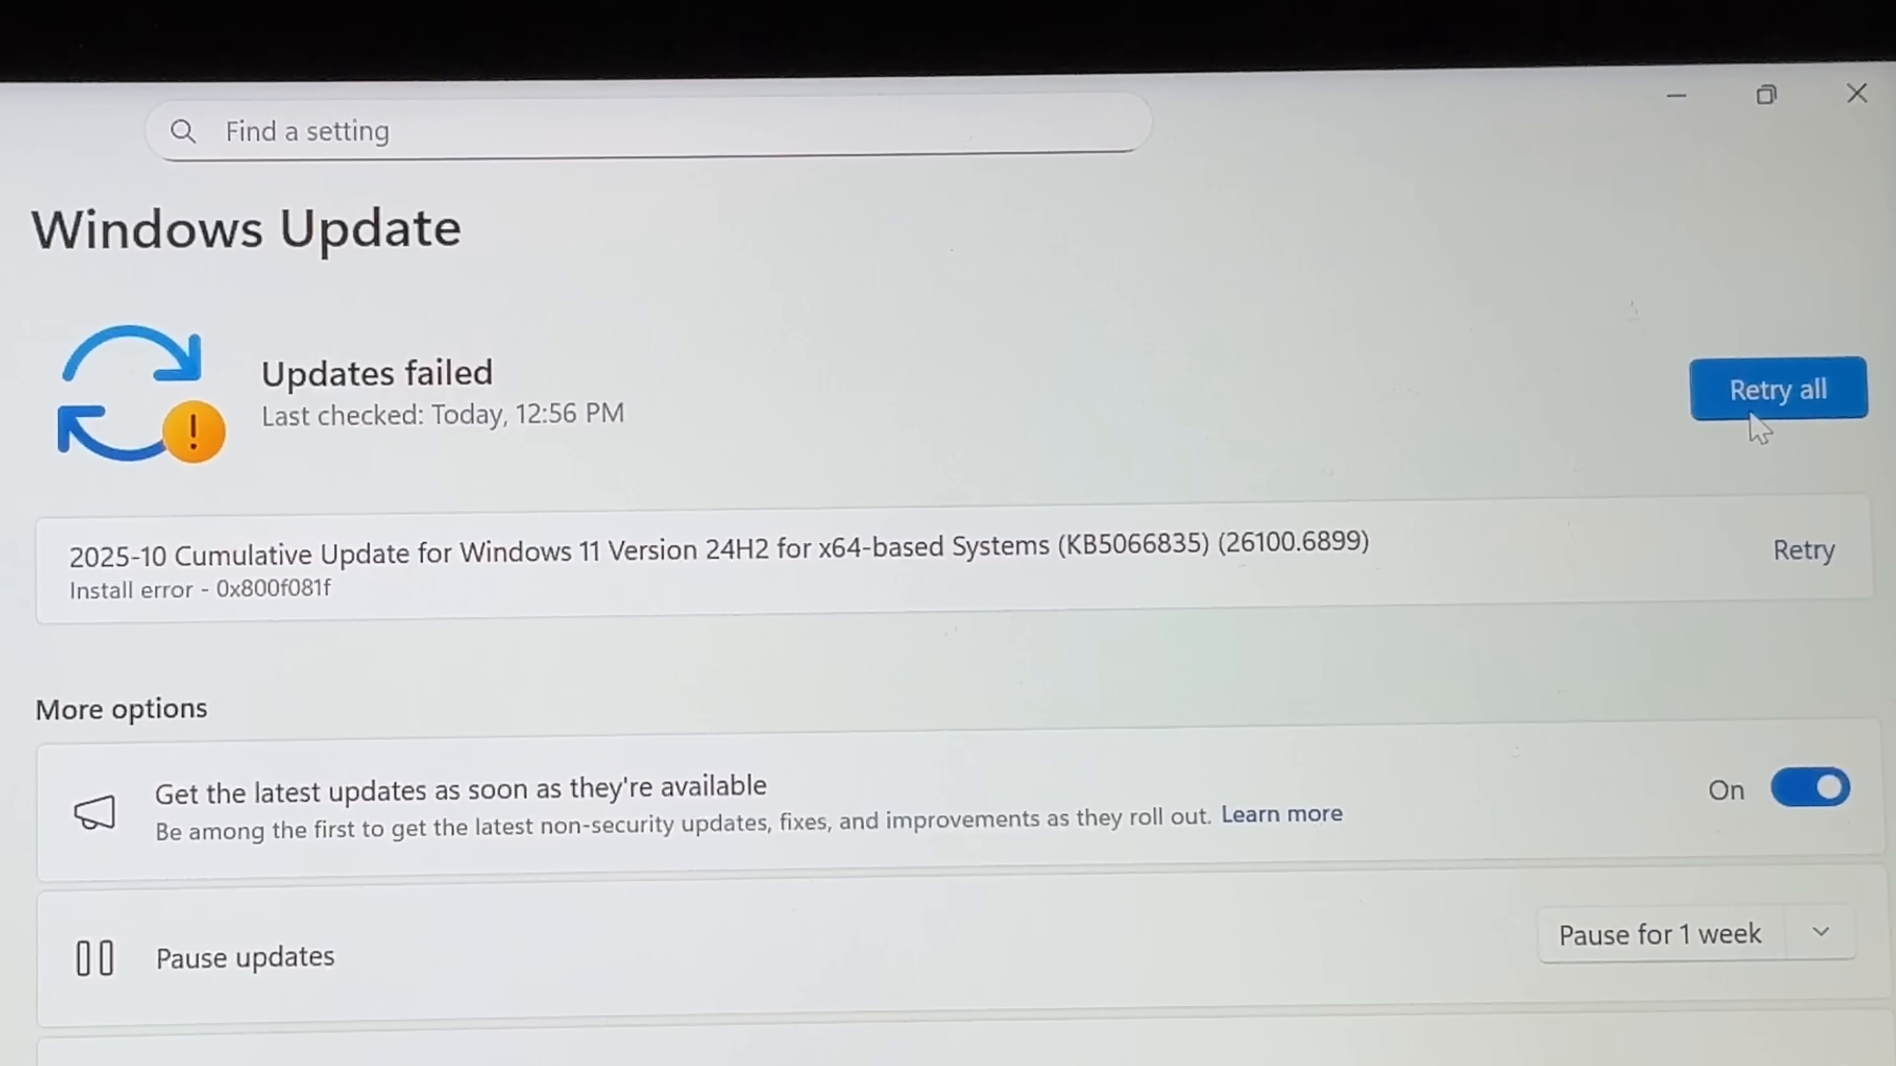
pyautogui.click(1772, 401)
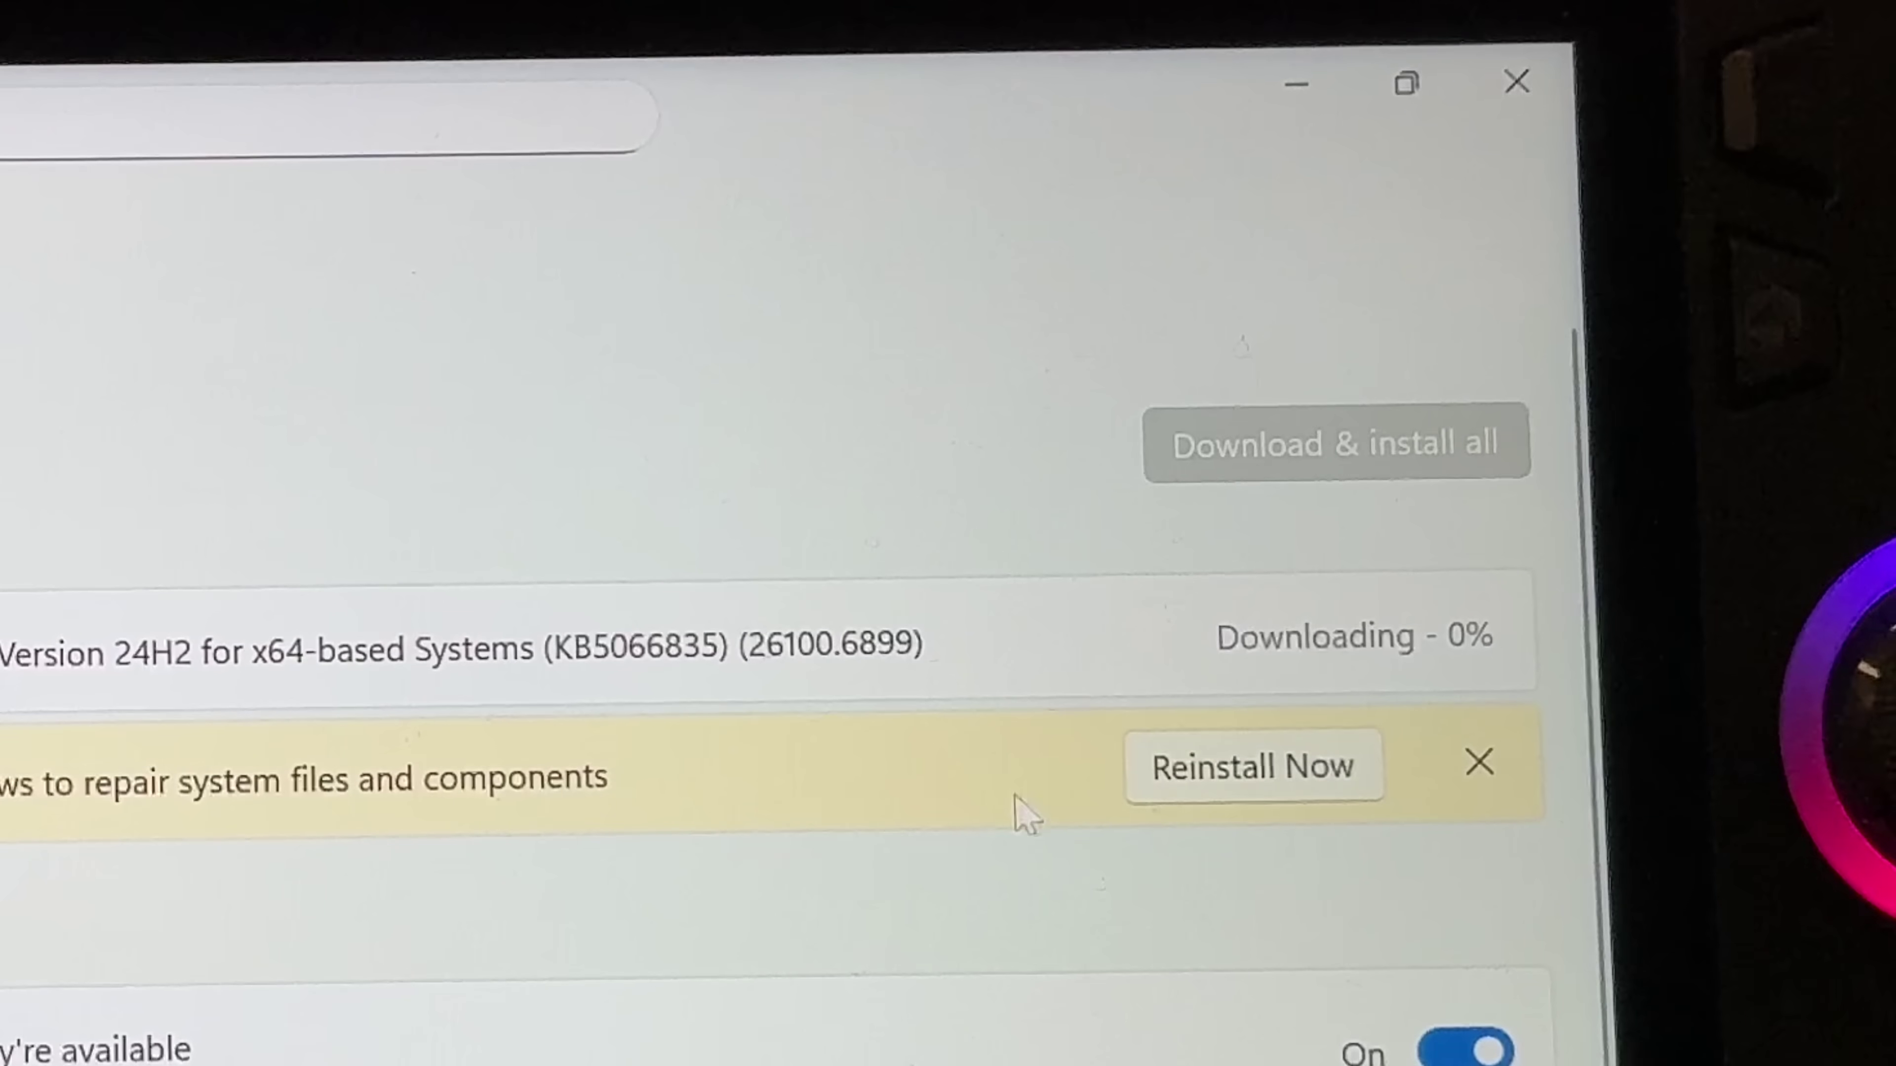
pyautogui.click(1252, 766)
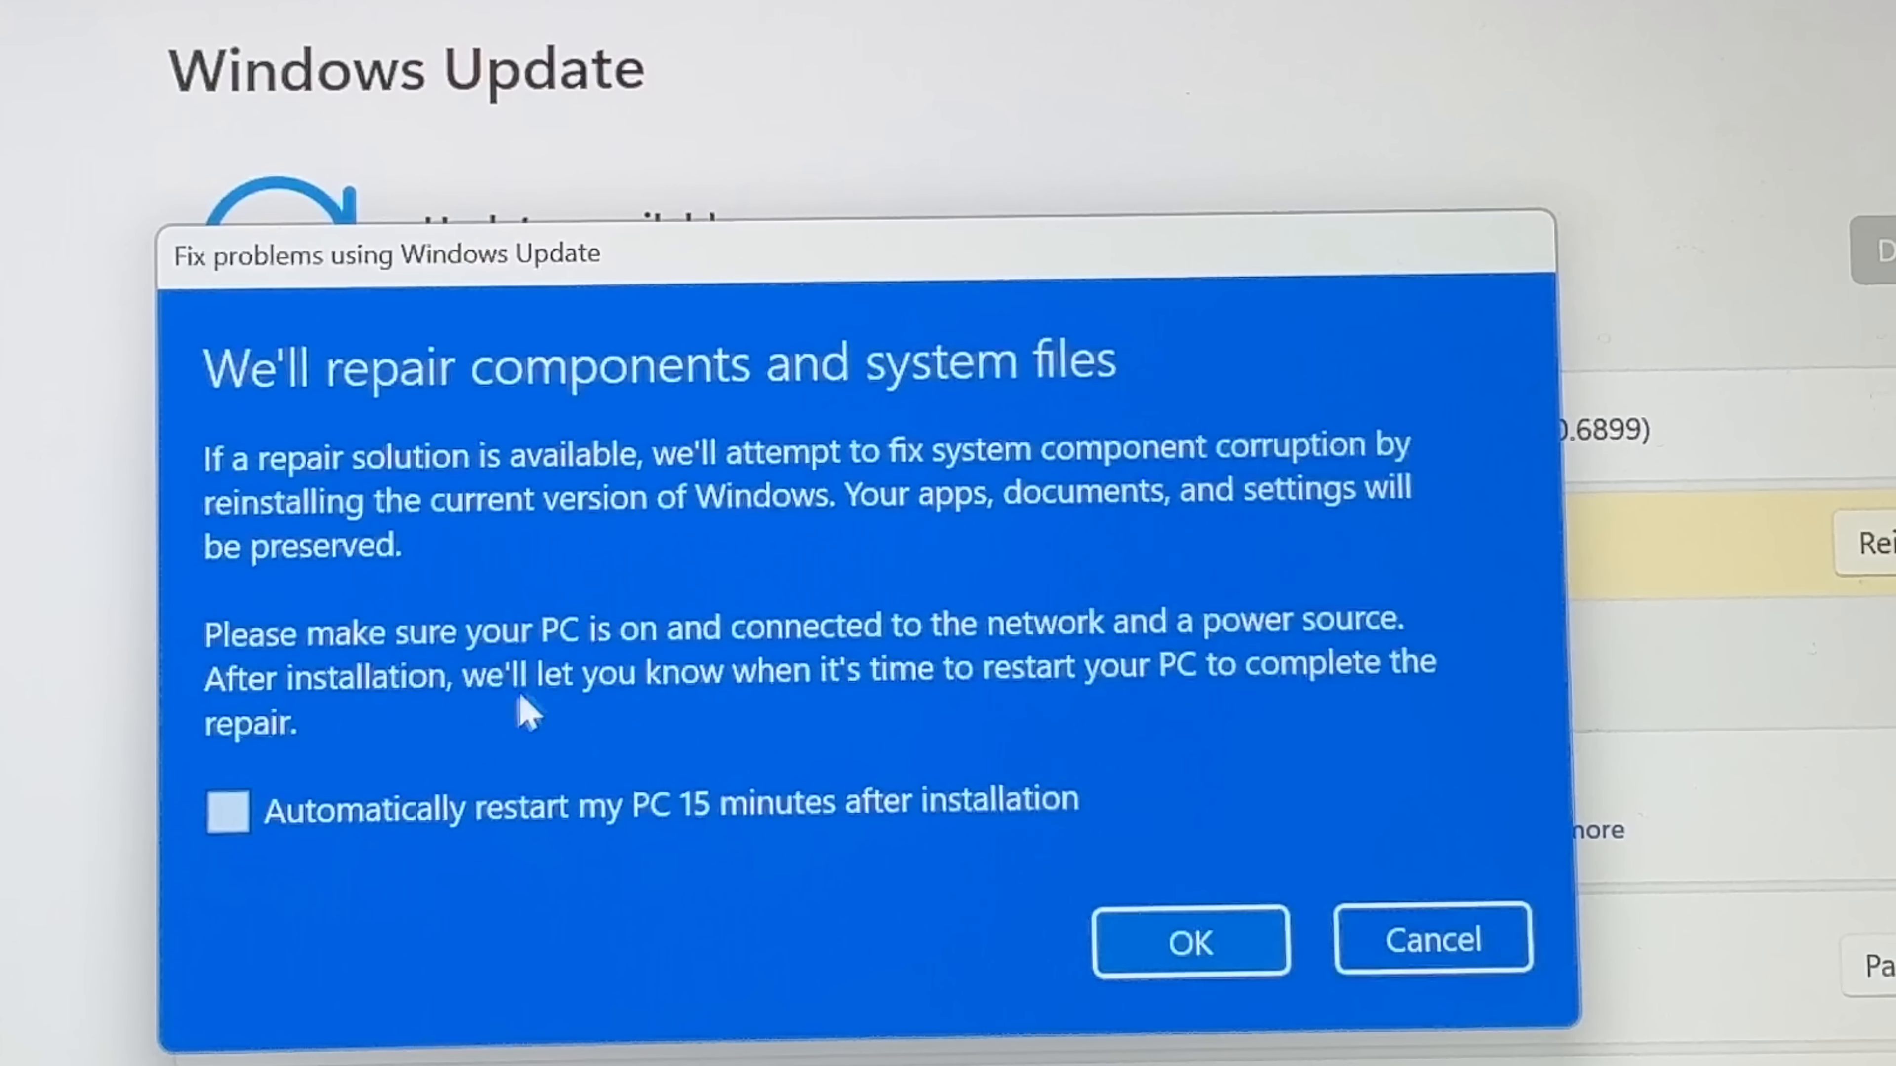
# Allow automatic restart 15 minutes after installation and confirm the system files repair
pyautogui.click(227, 817)
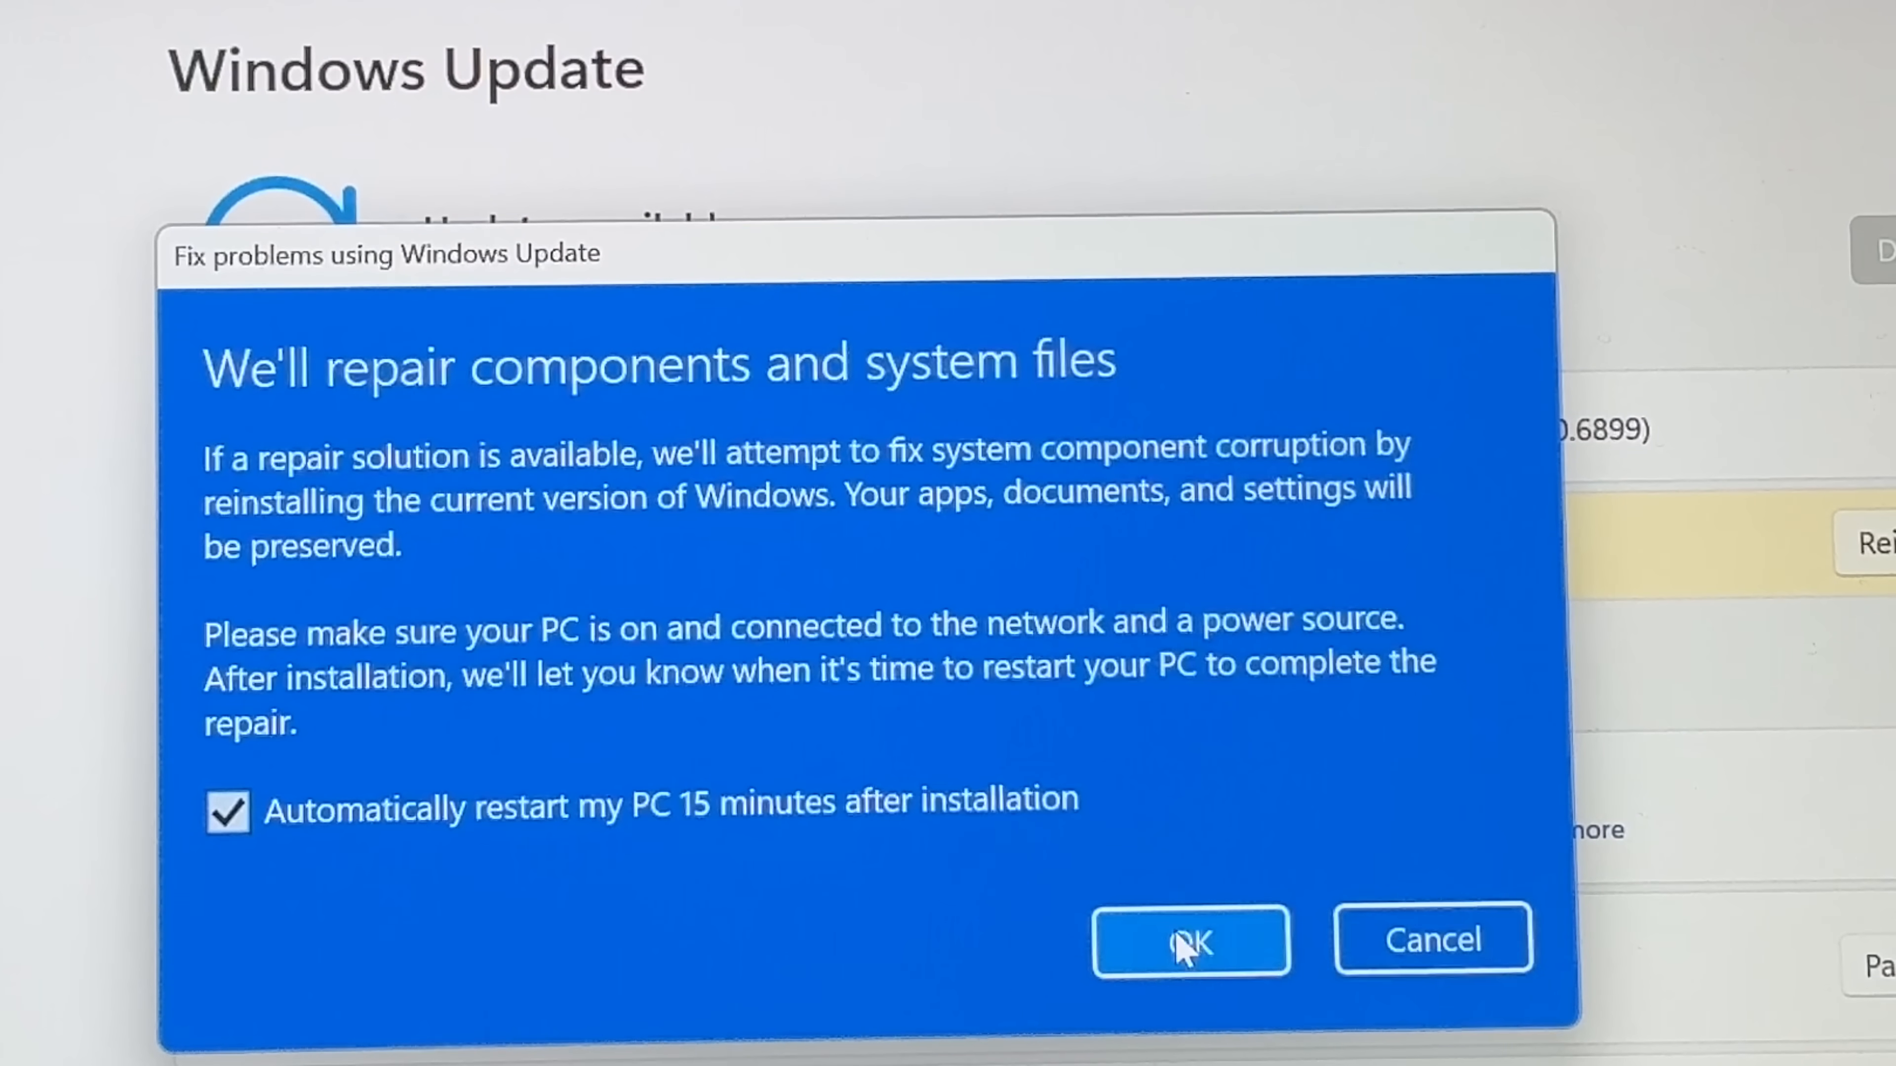
pyautogui.click(1191, 948)
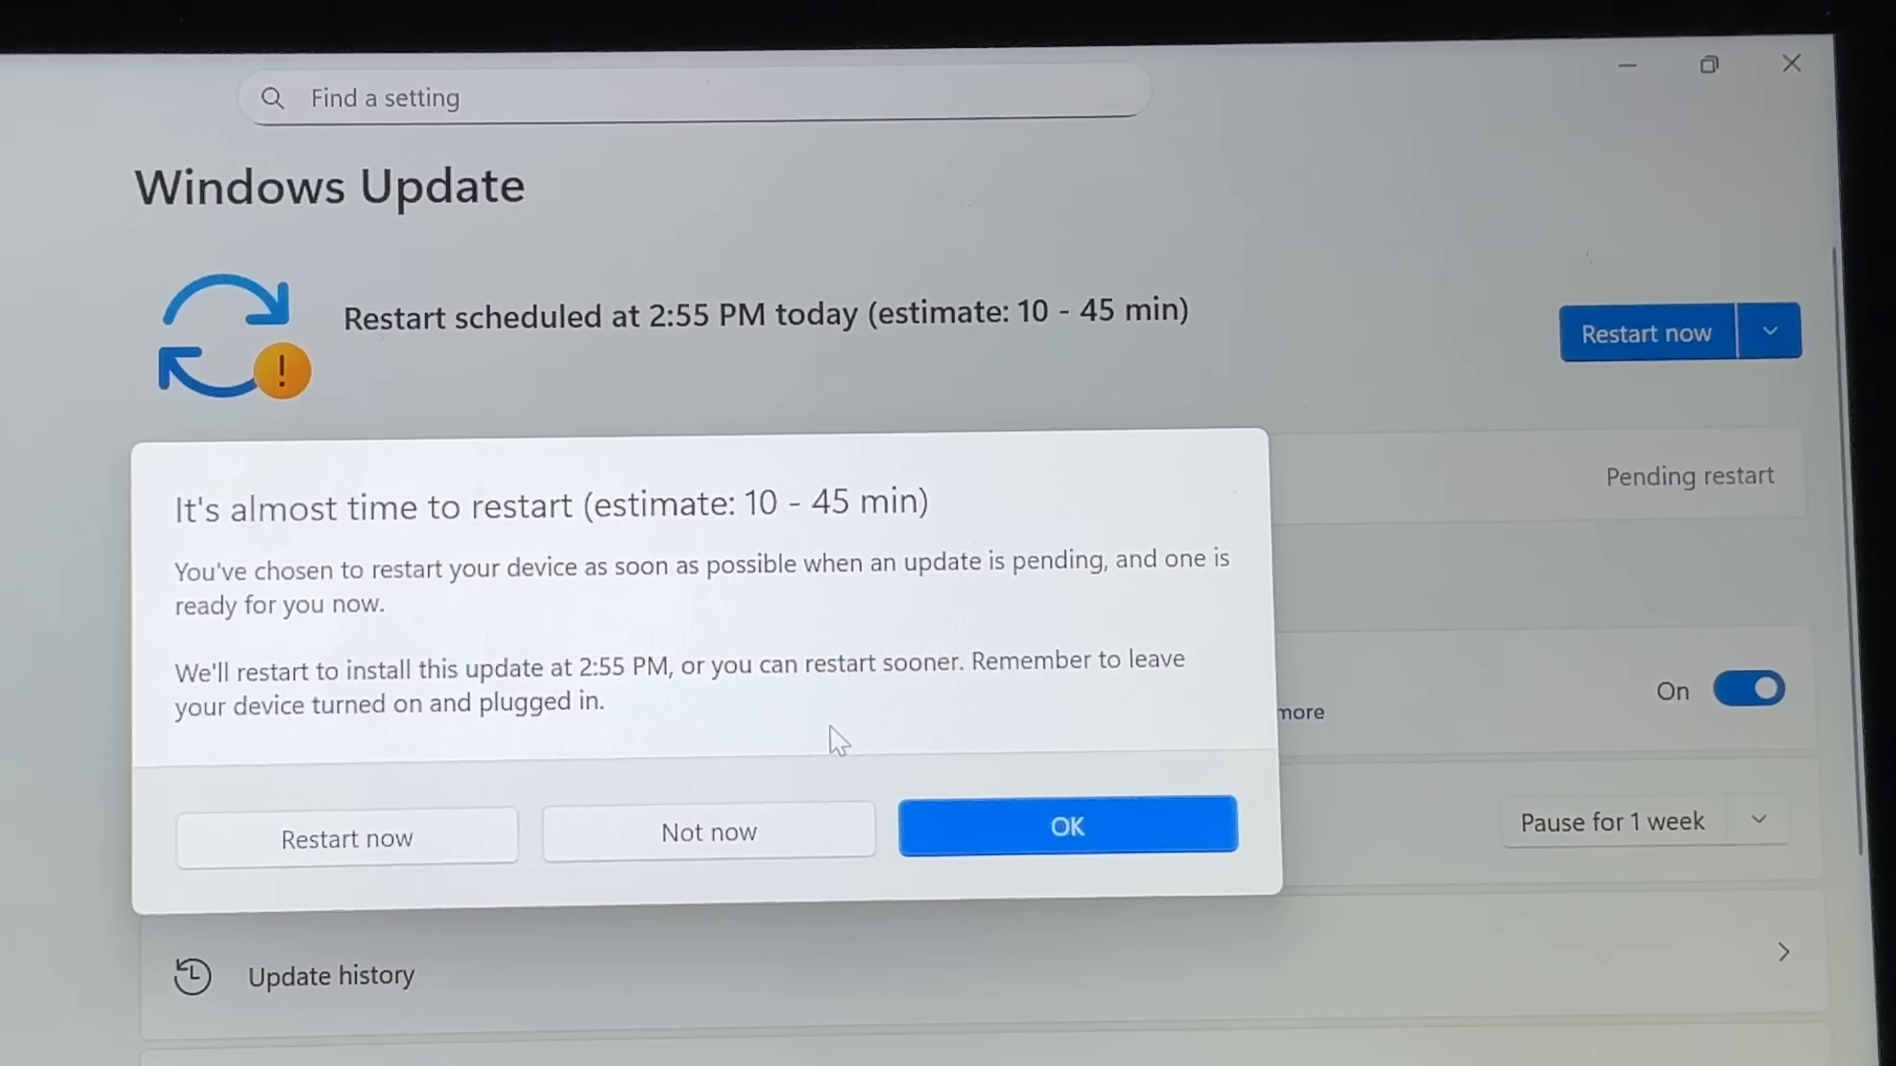
pyautogui.moveTo(907, 545)
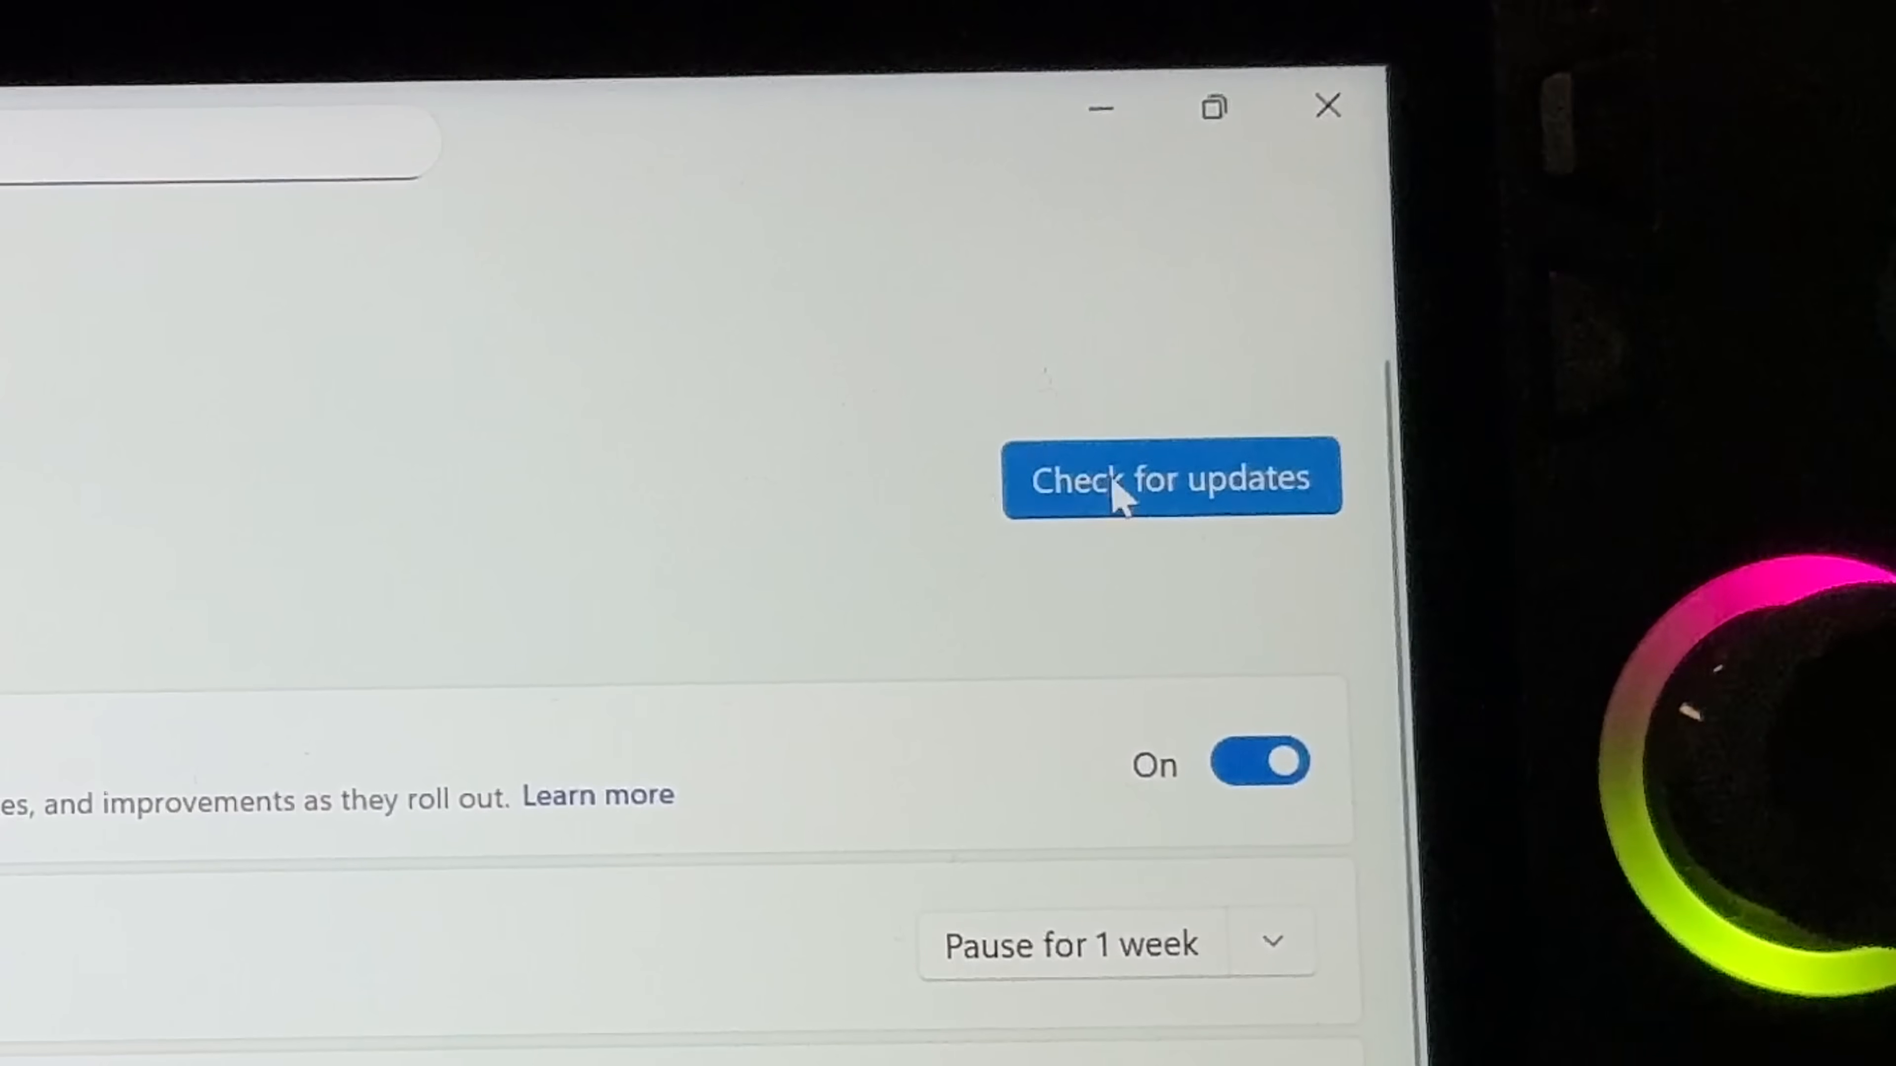
# Check for updates, see 'You're up to date', and minimise the Settings window
pyautogui.click(1126, 497)
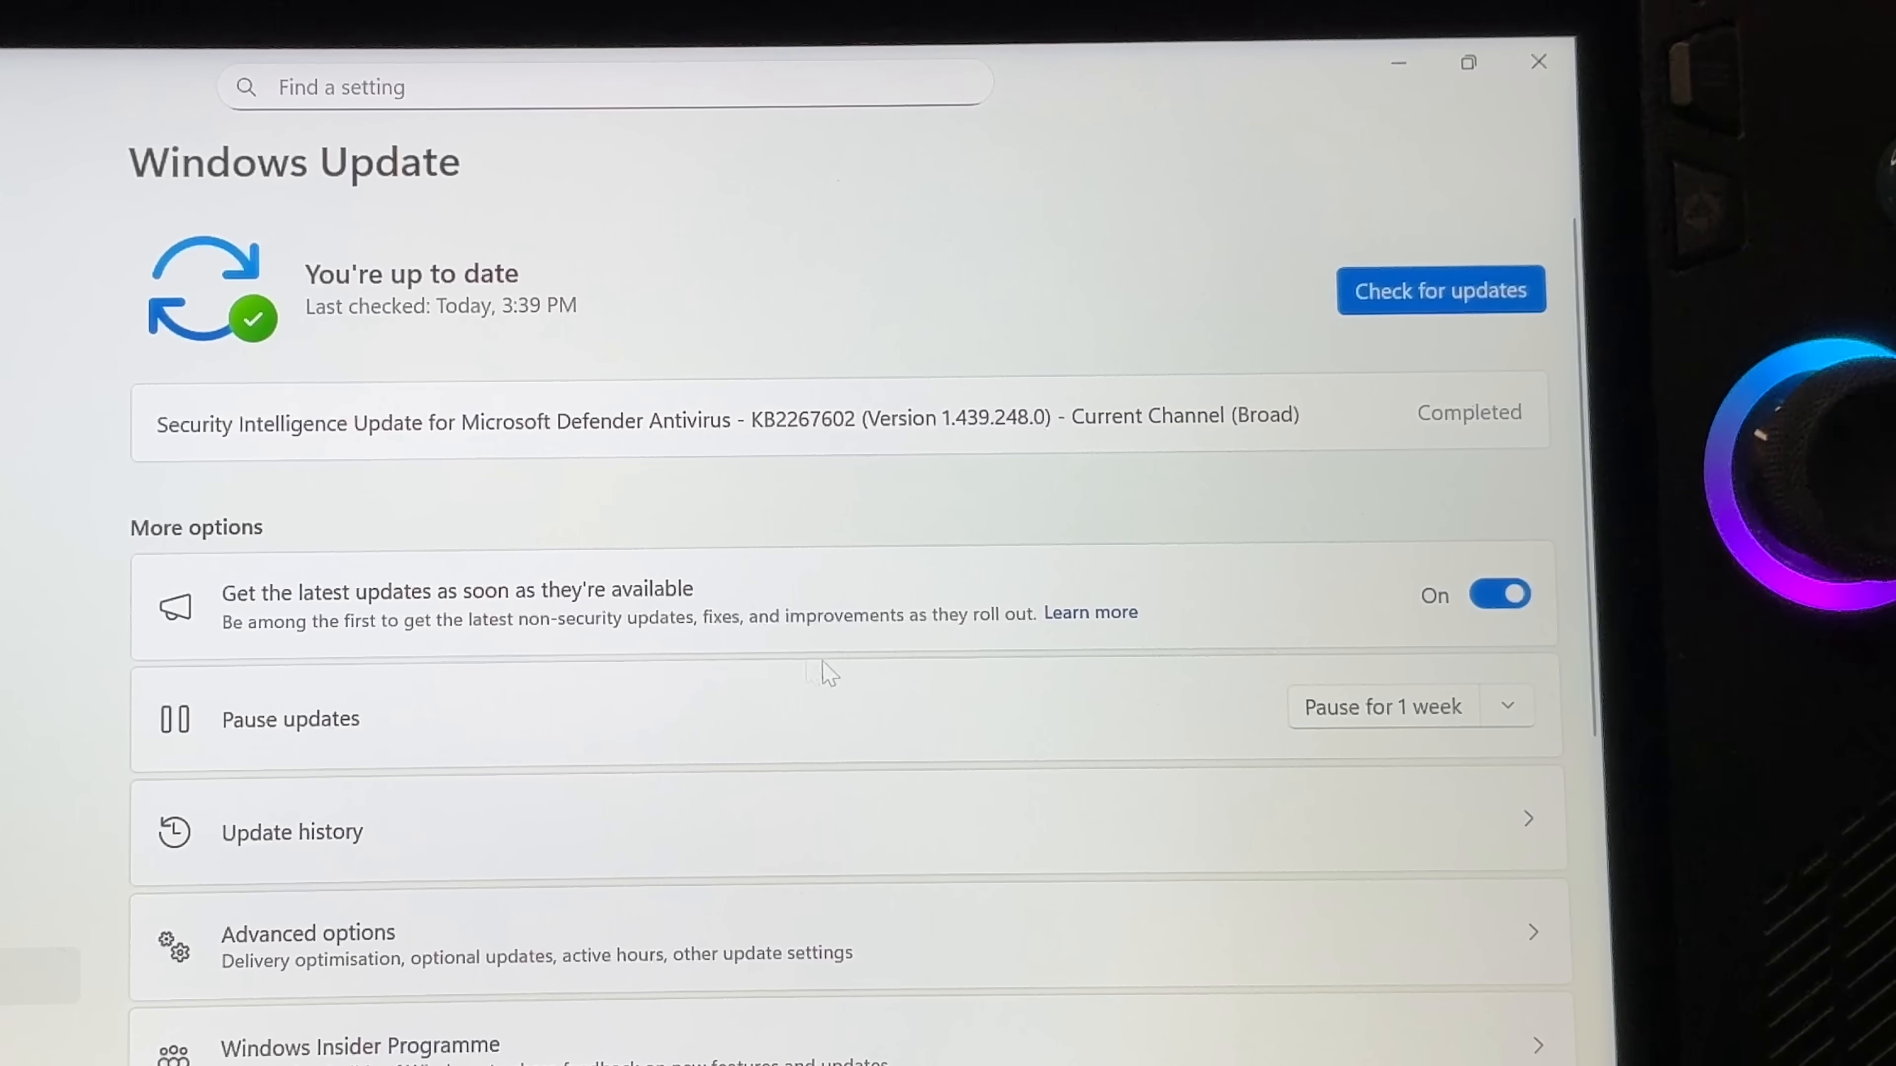
pyautogui.moveTo(1400, 64)
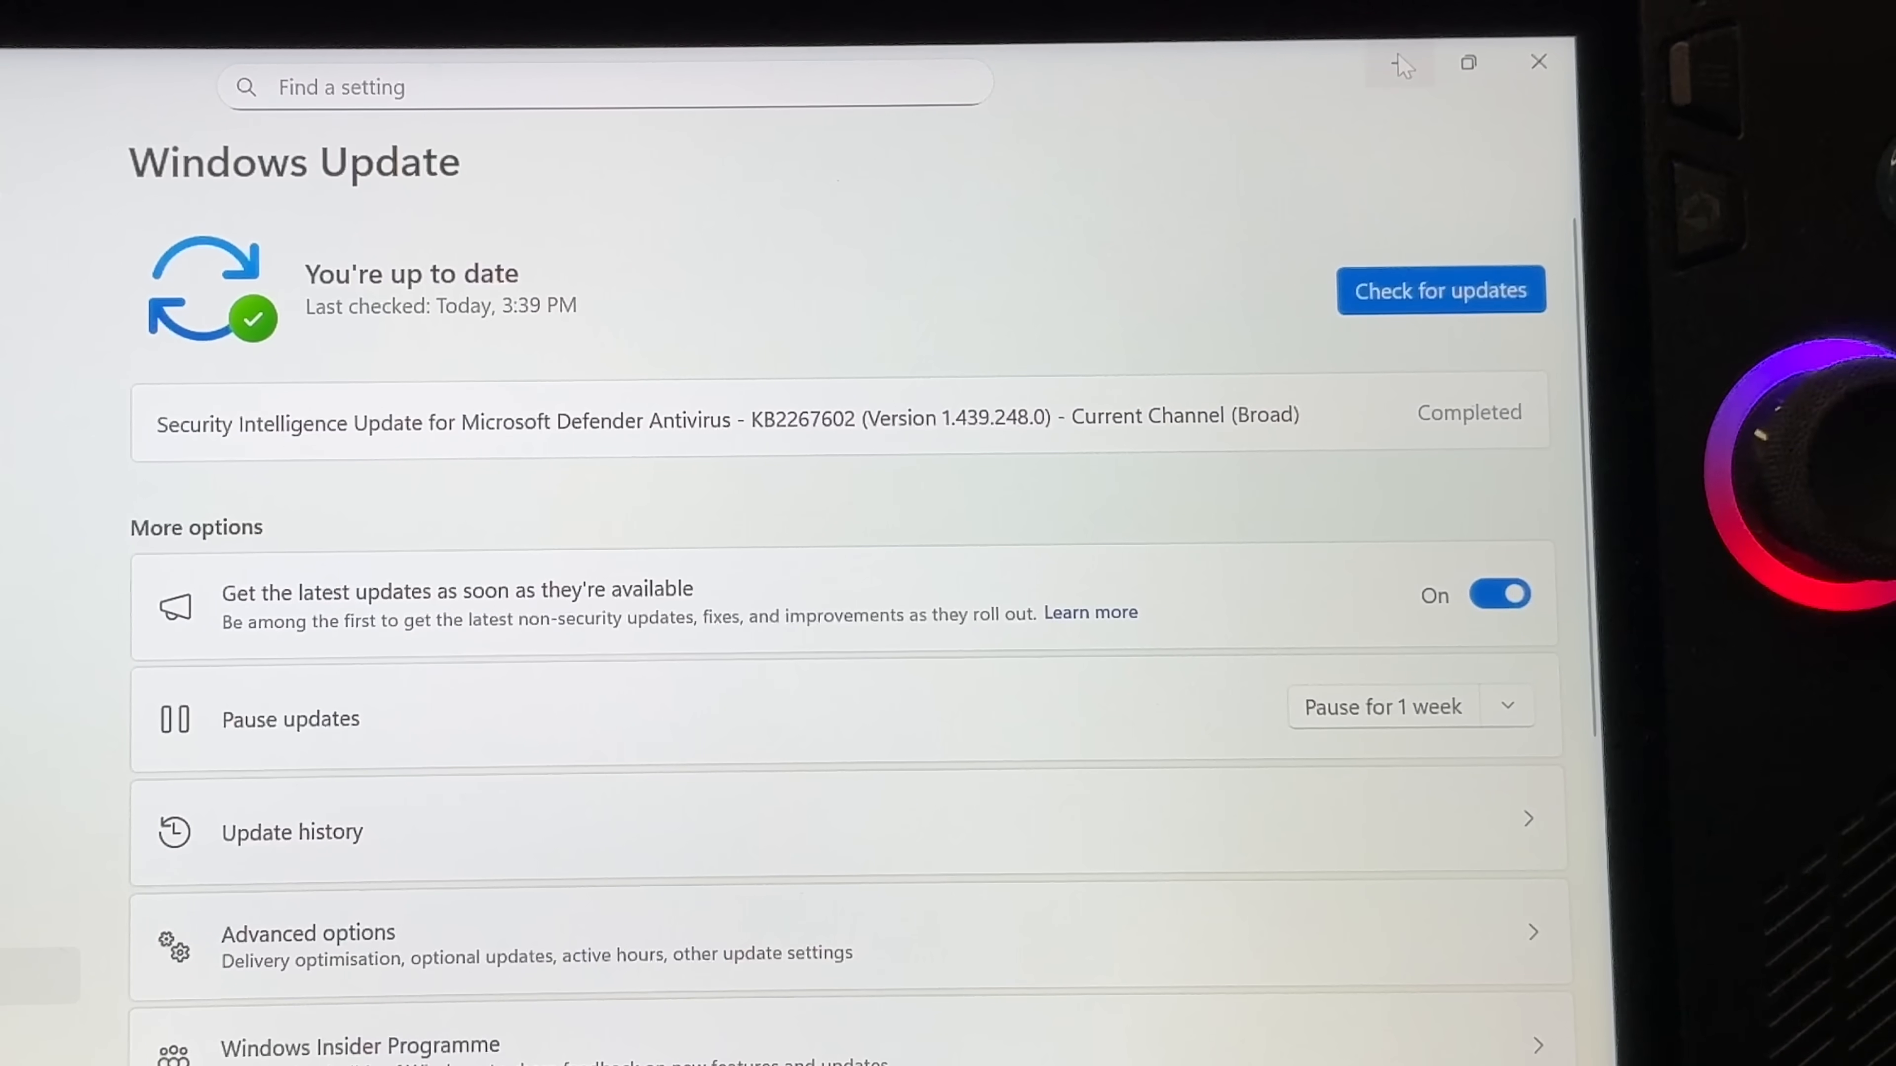
pyautogui.click(1539, 63)
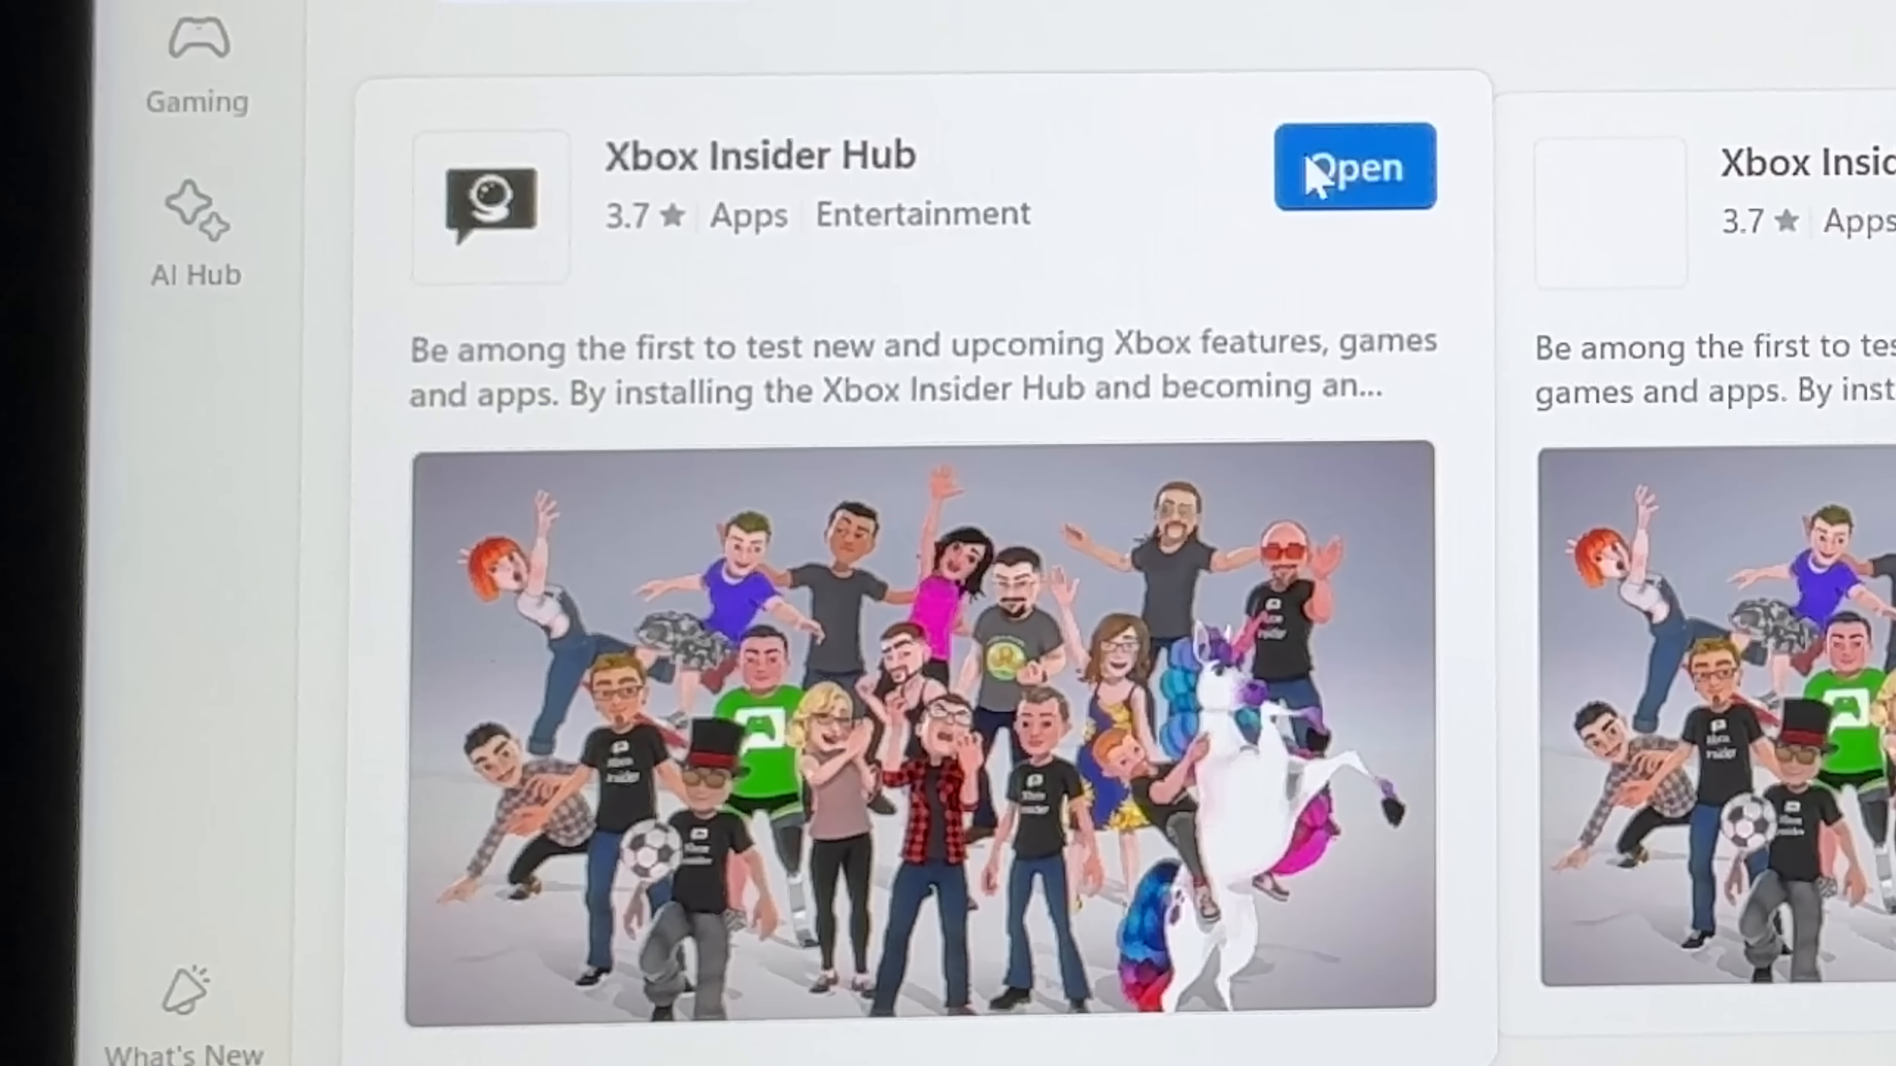
# Launch Xbox Insider Hub from the store page and manage the joined PC Gaming preview
pyautogui.click(1353, 170)
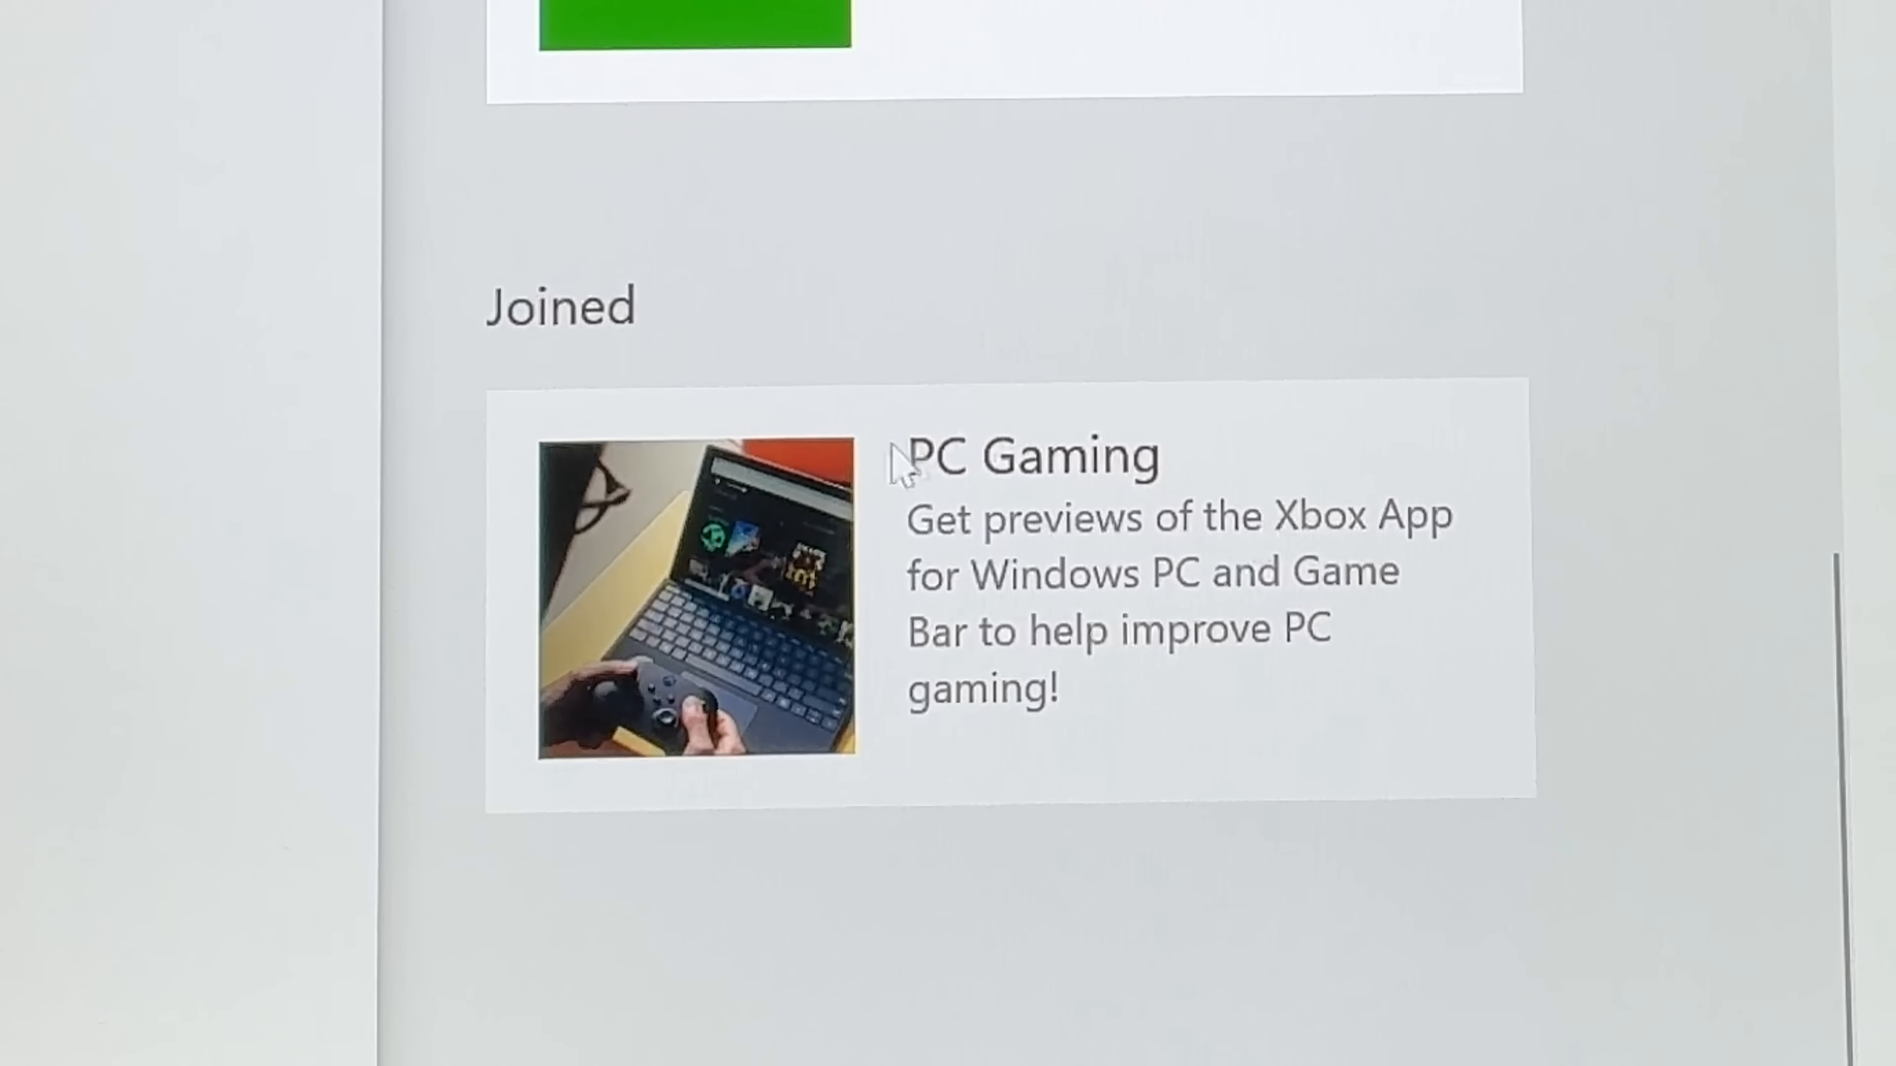
pyautogui.moveTo(972, 471)
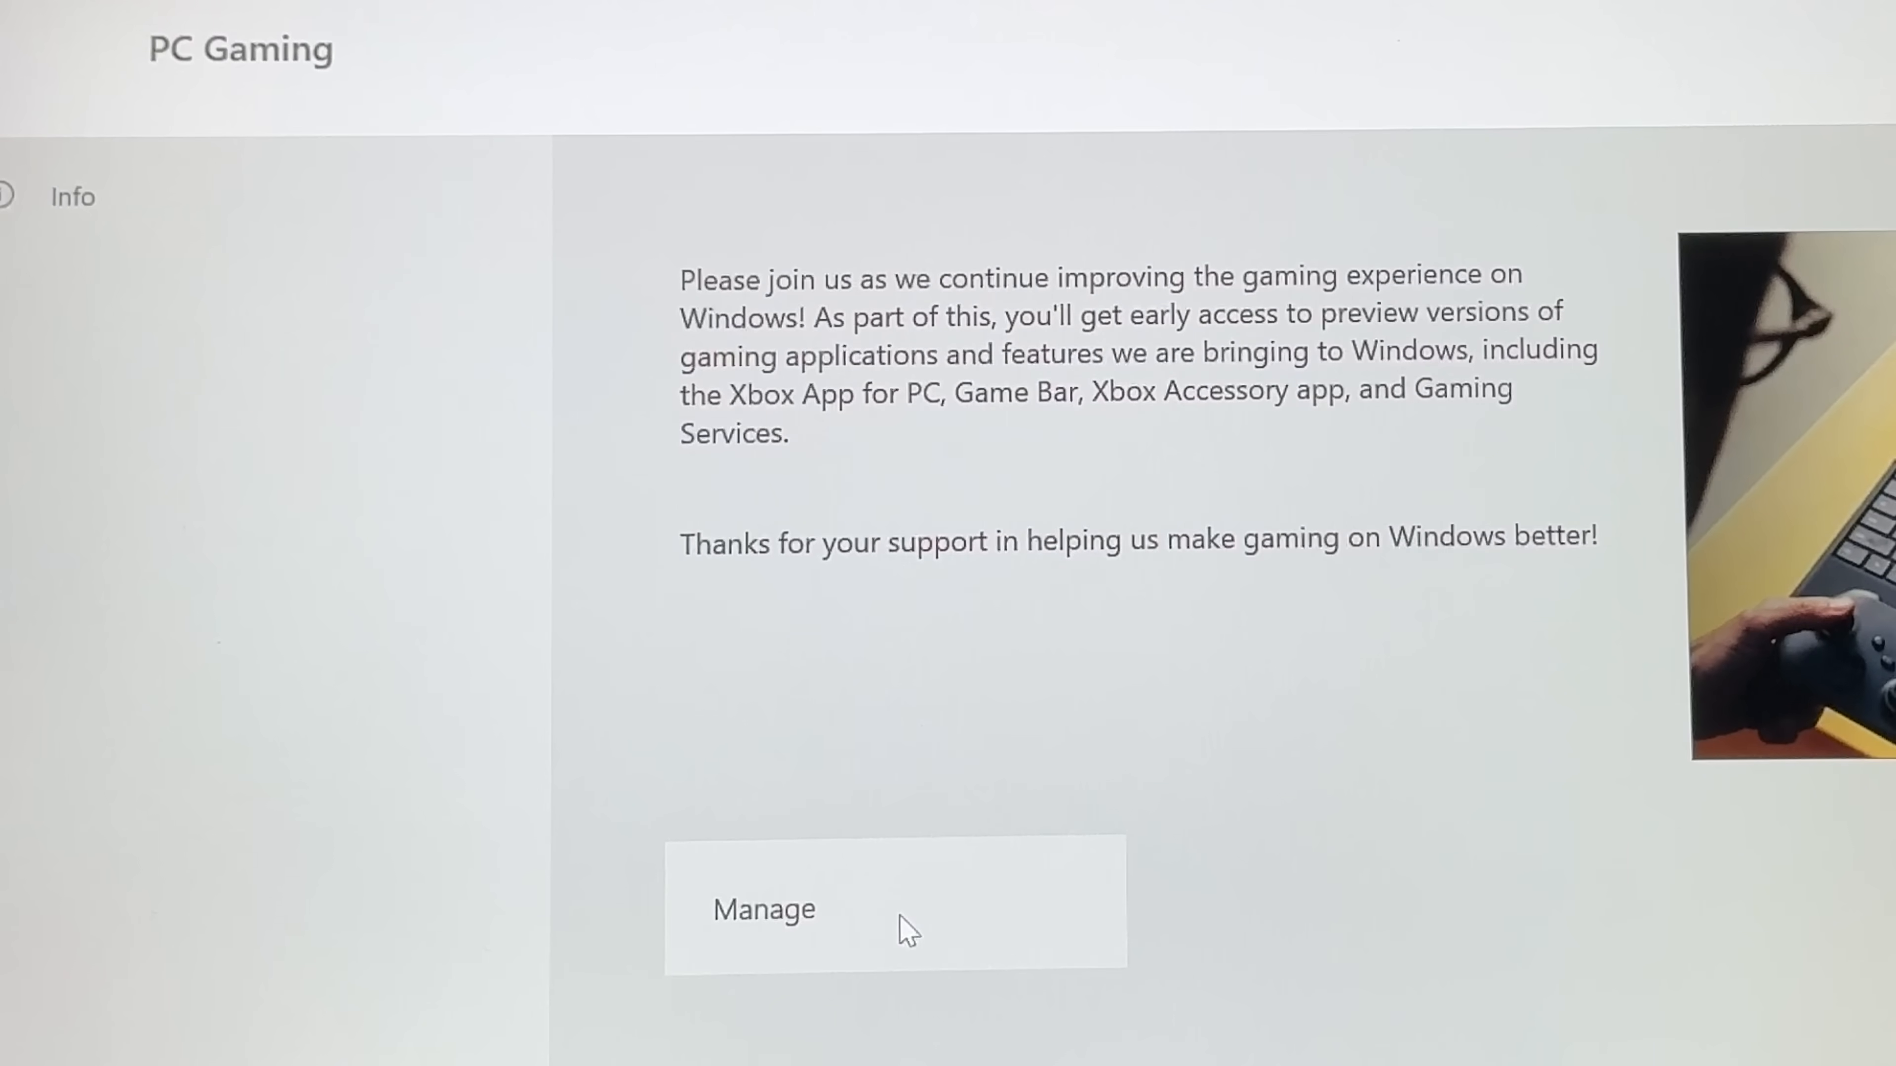
pyautogui.click(765, 909)
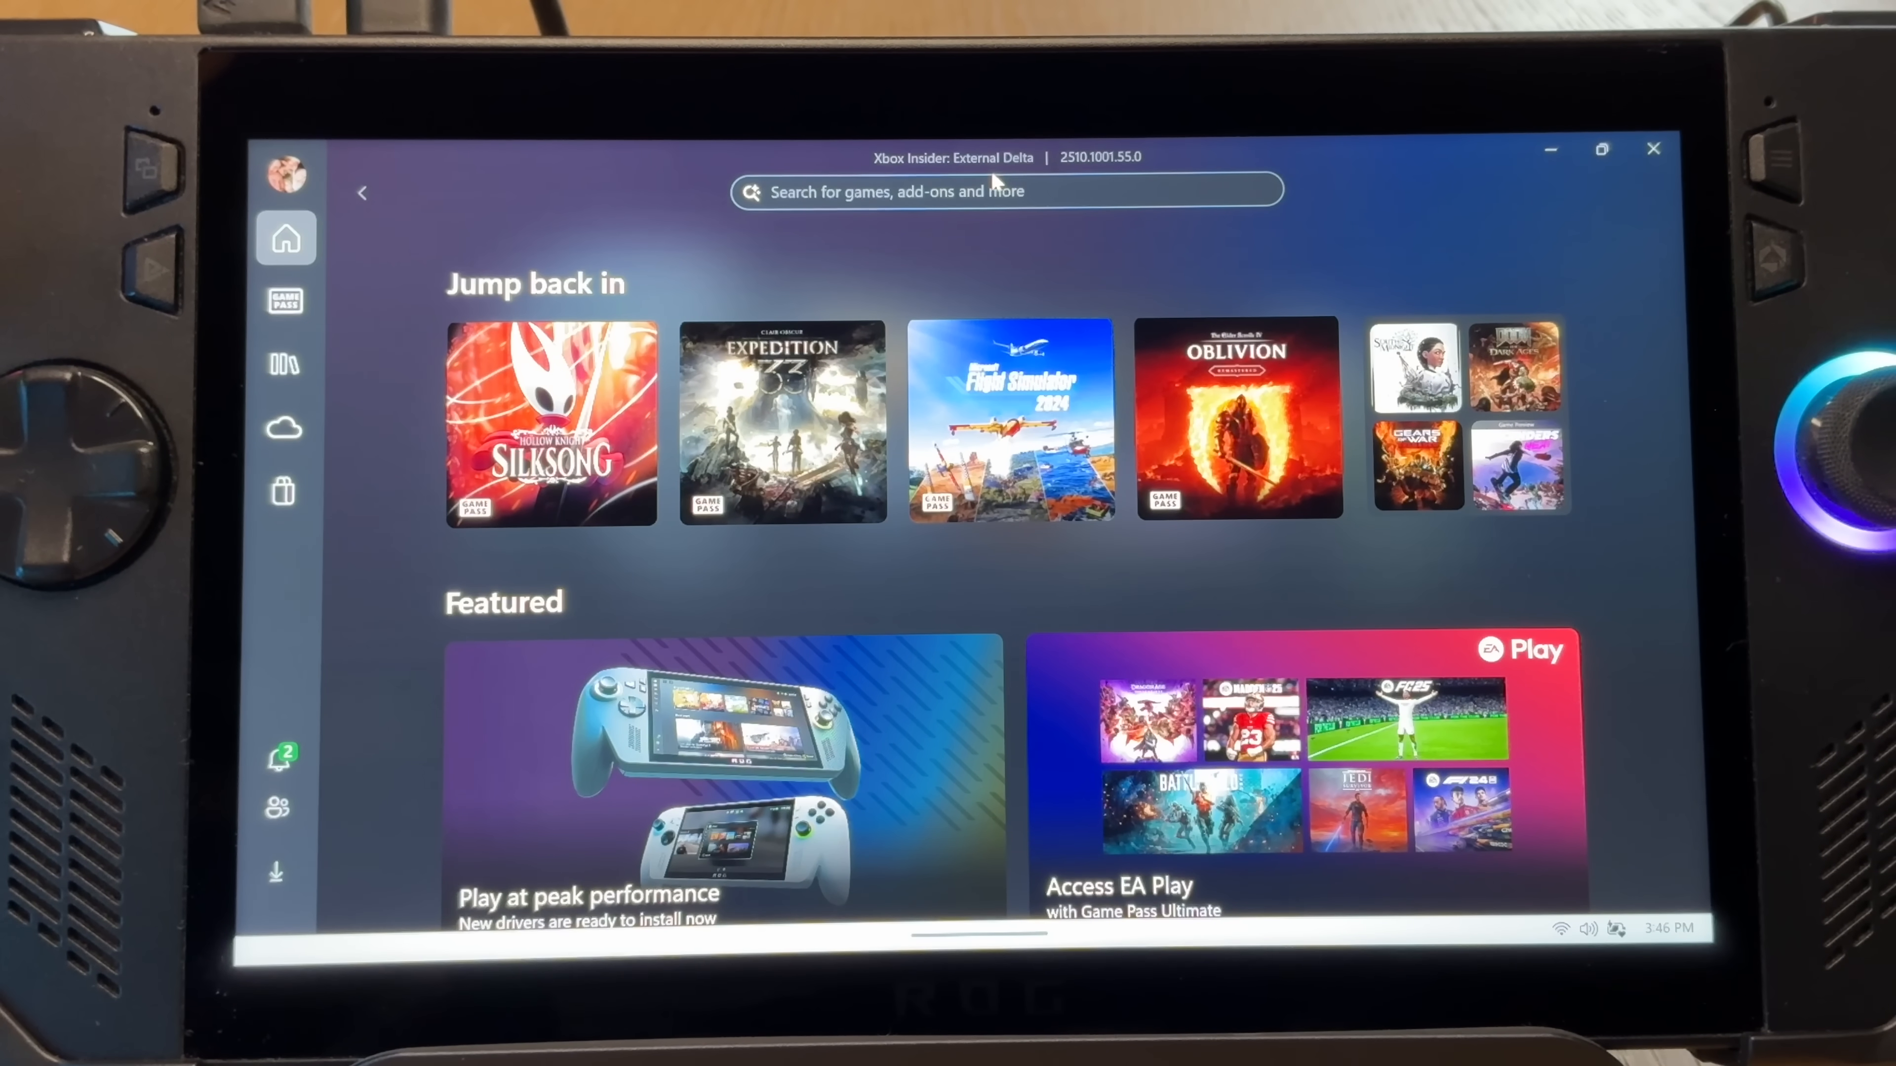
pyautogui.moveTo(908, 225)
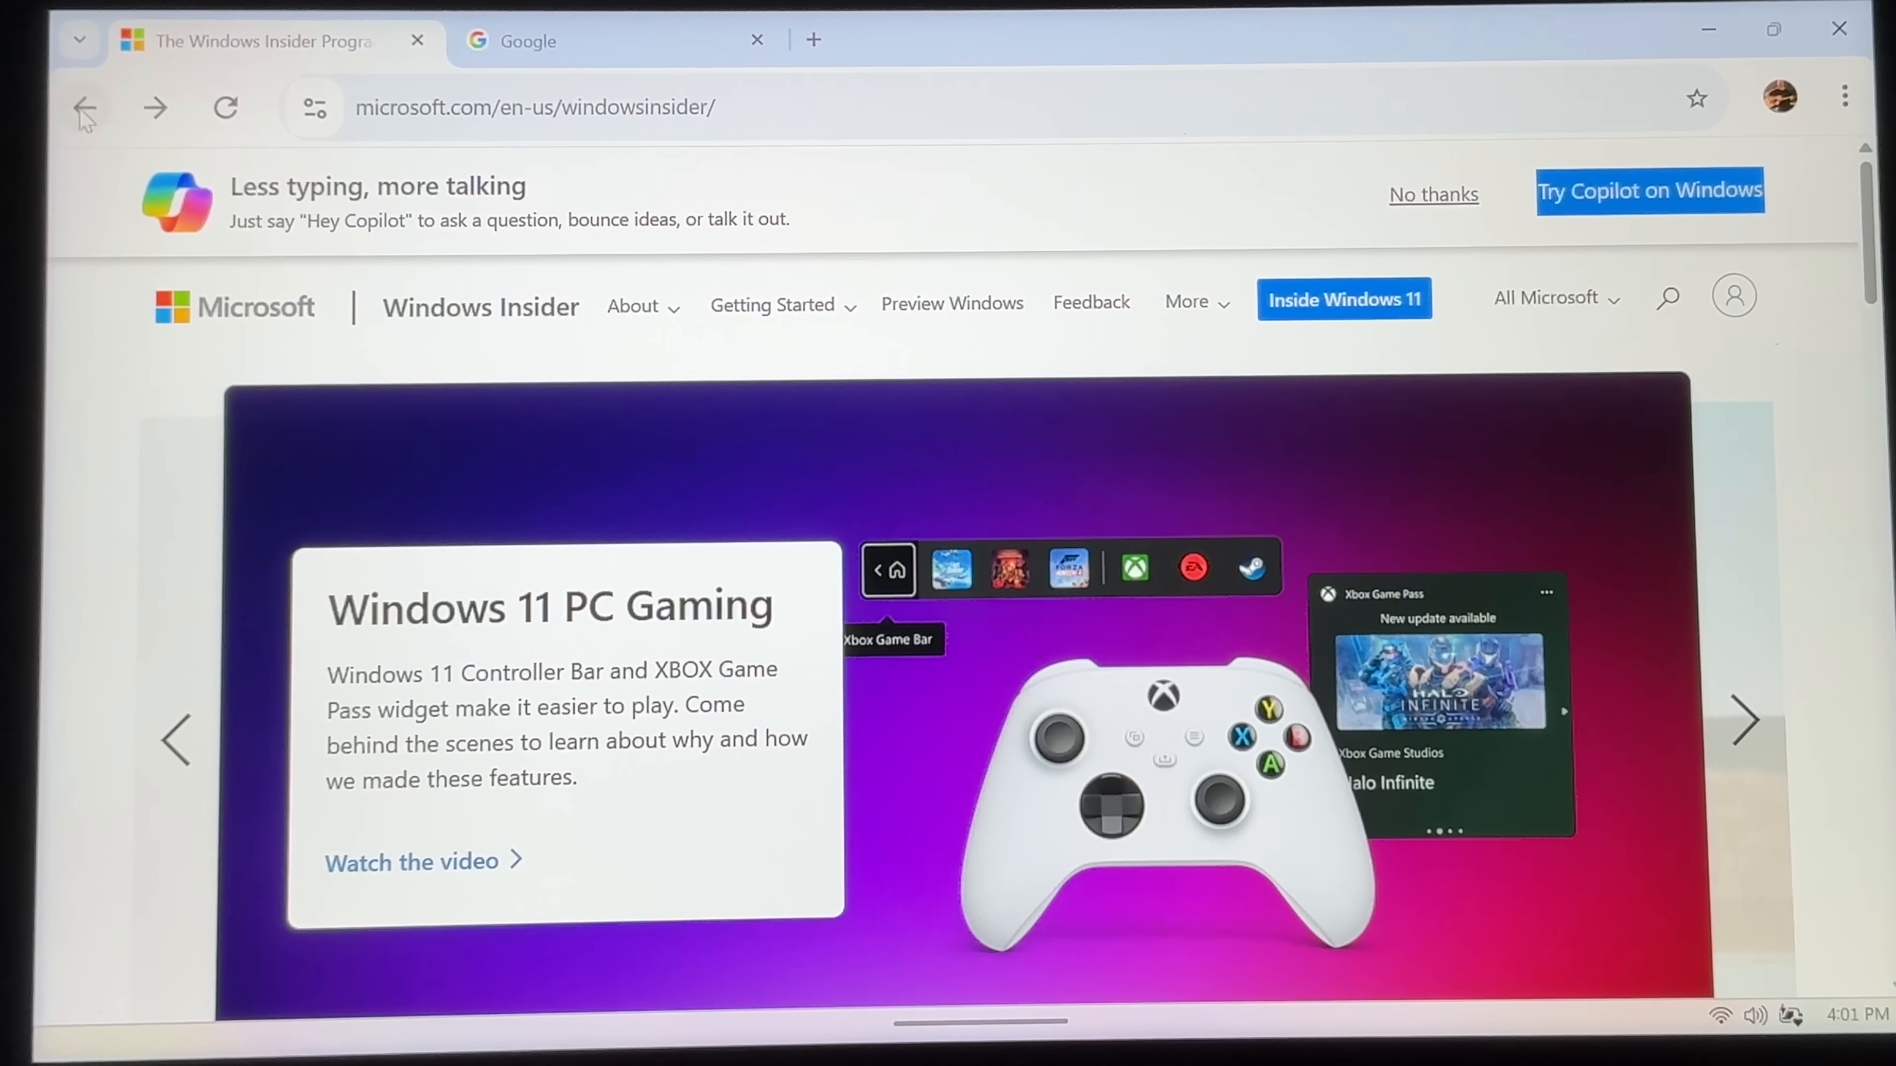
pyautogui.moveTo(377, 395)
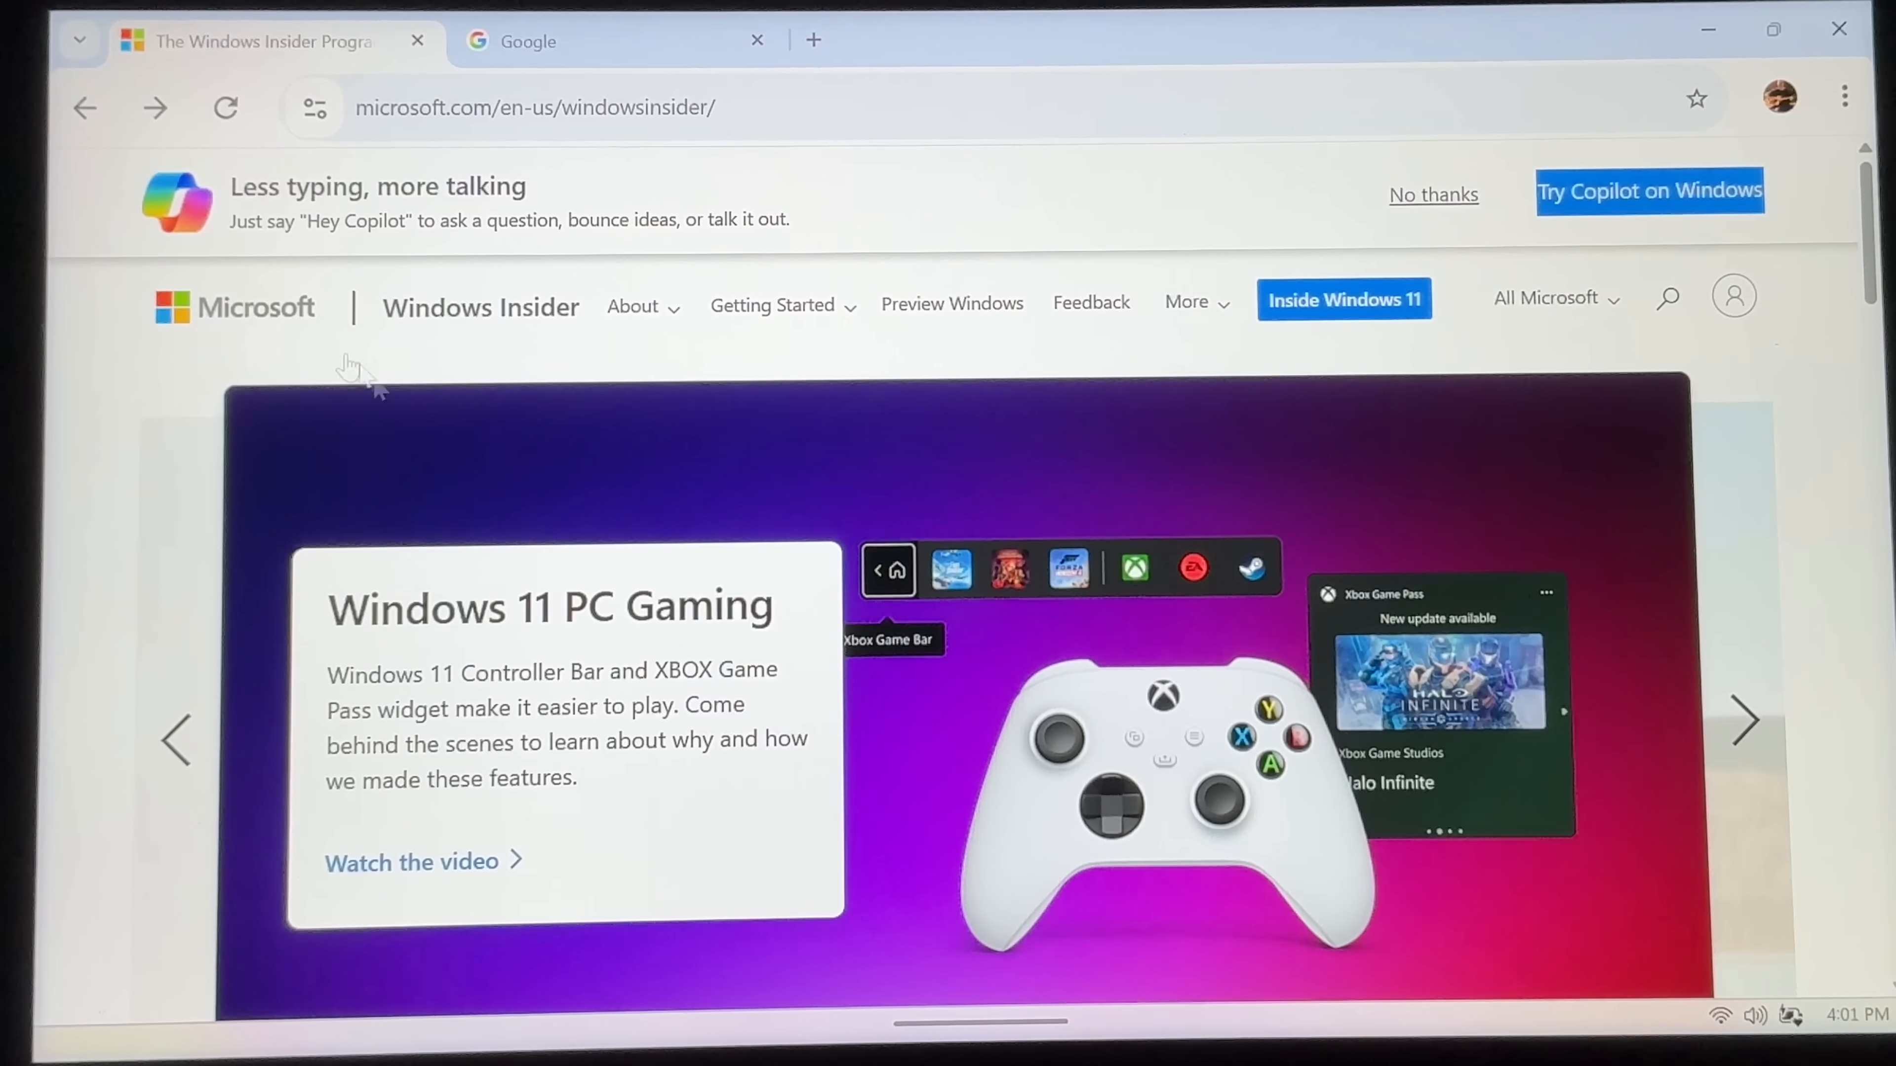
pyautogui.moveTo(575, 469)
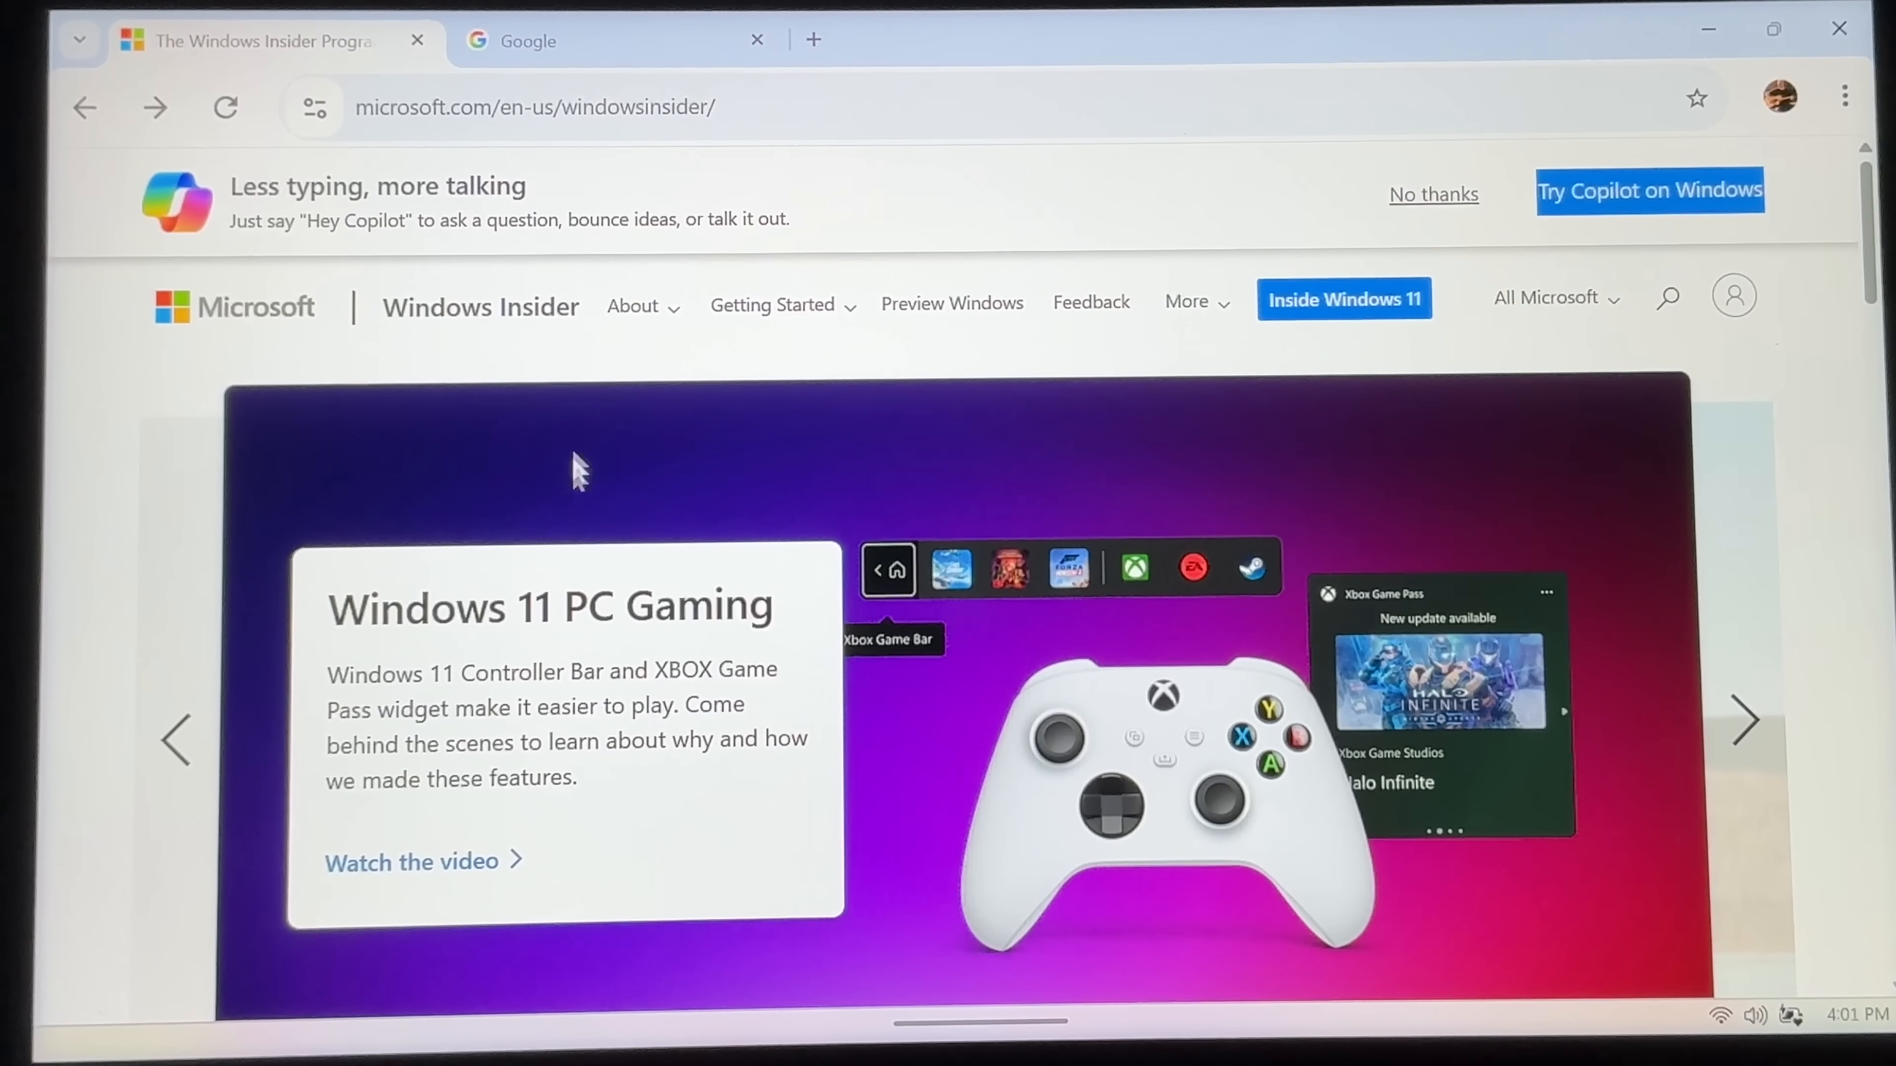
# Scroll the Windows Insider getting-started page down to the Open settings instructions
pyautogui.scroll(-3)
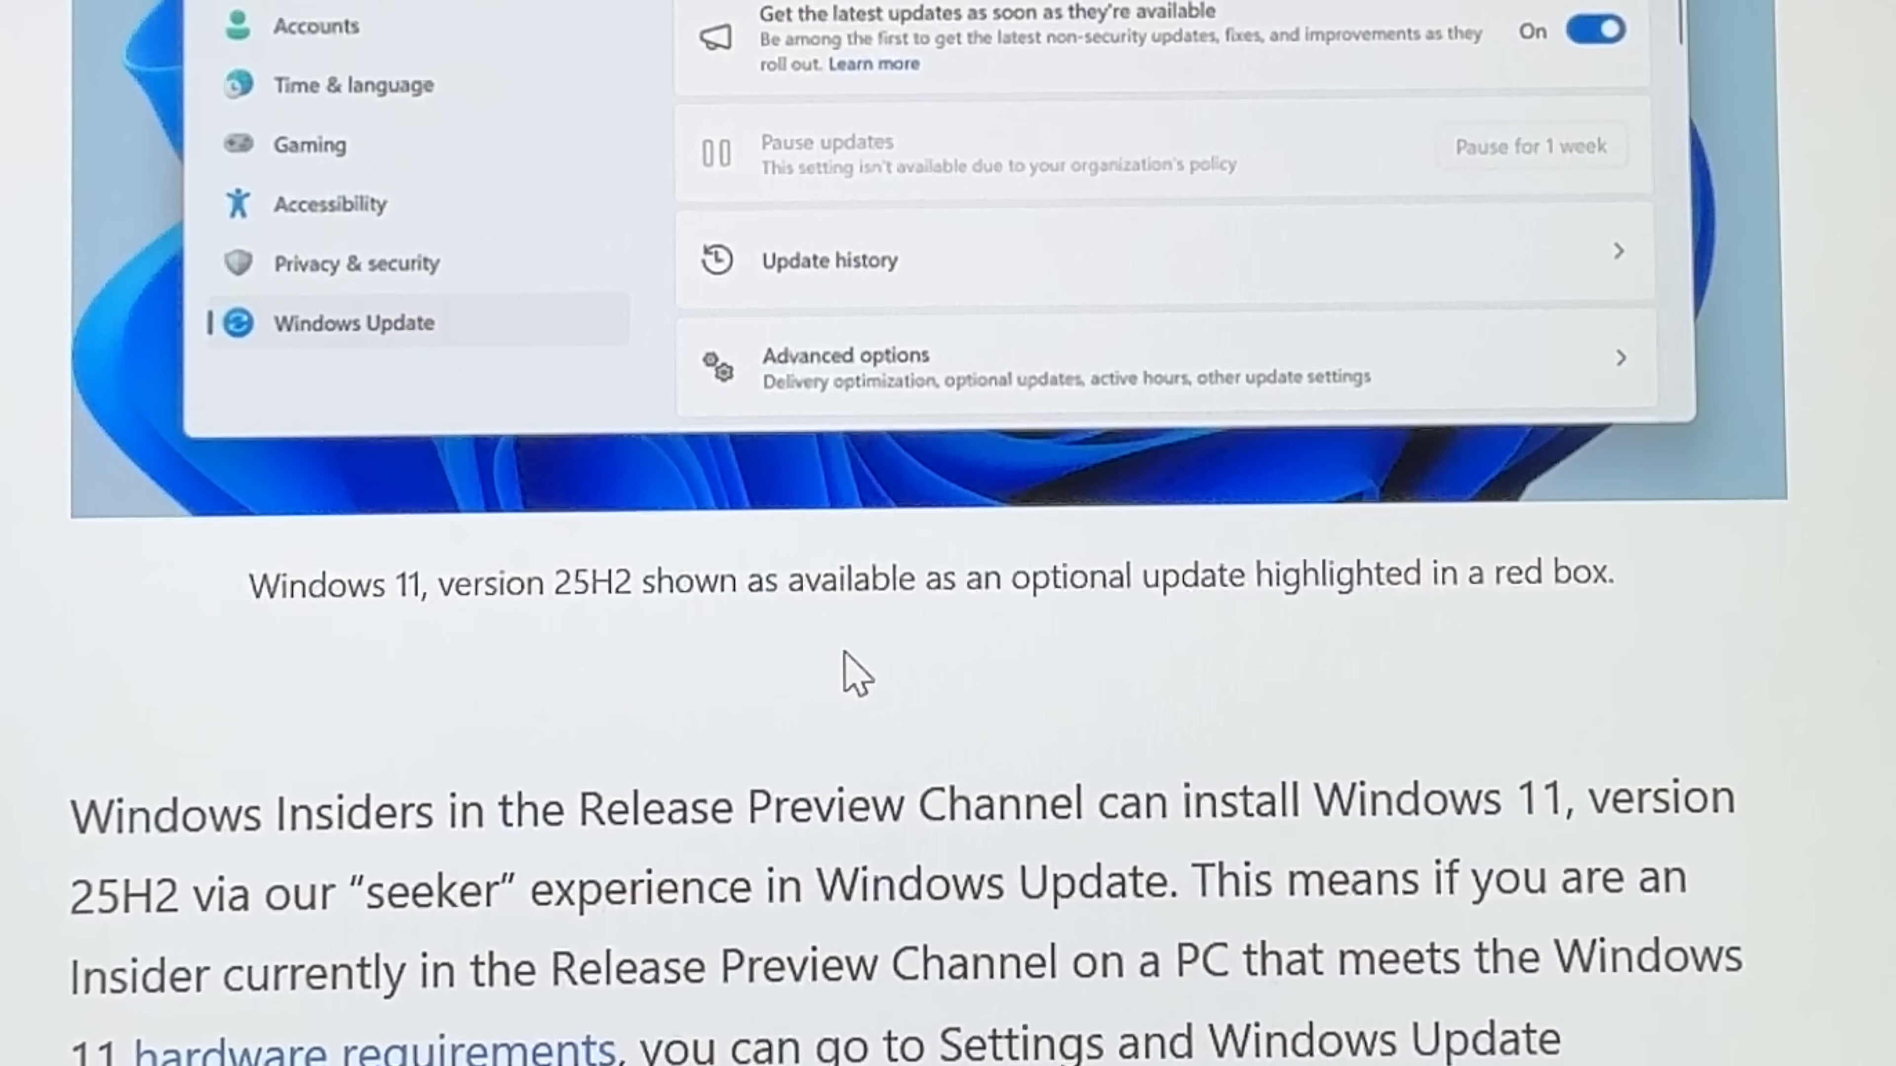
pyautogui.scroll(-3)
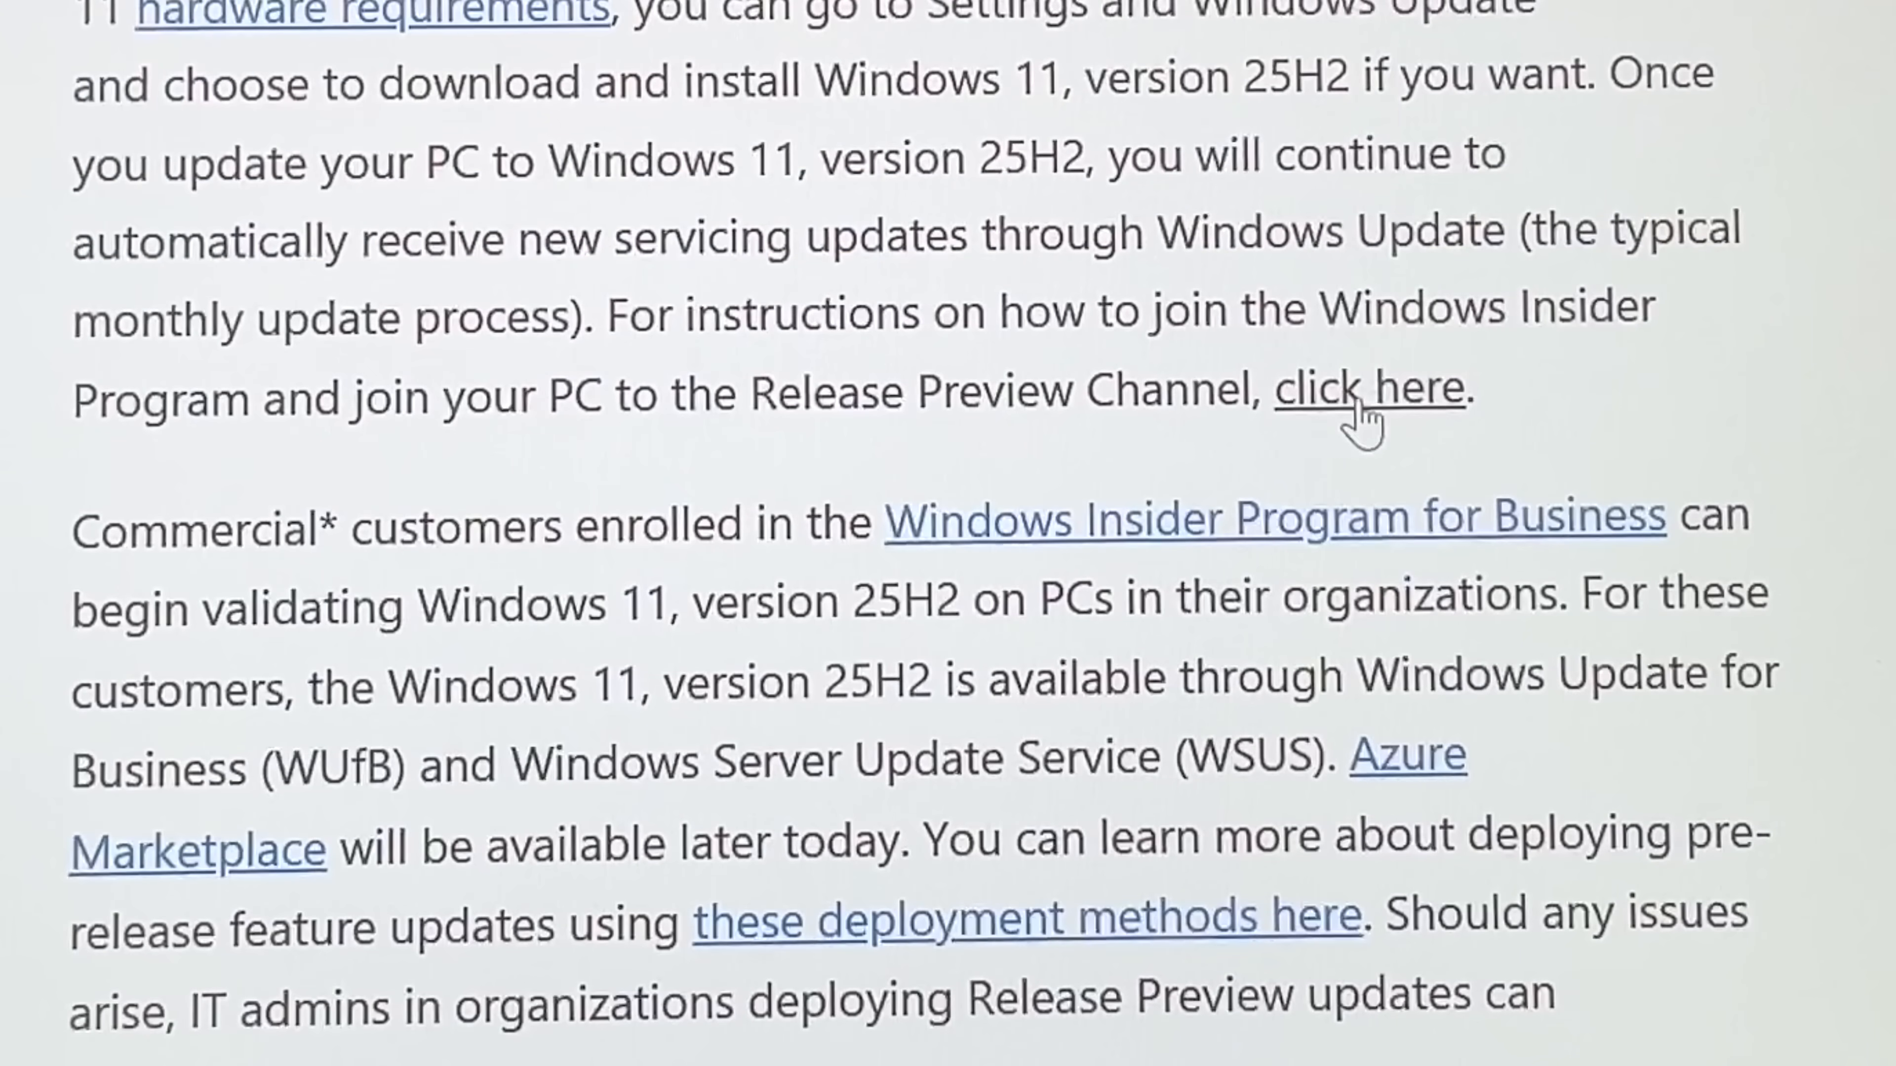
pyautogui.moveTo(1380, 419)
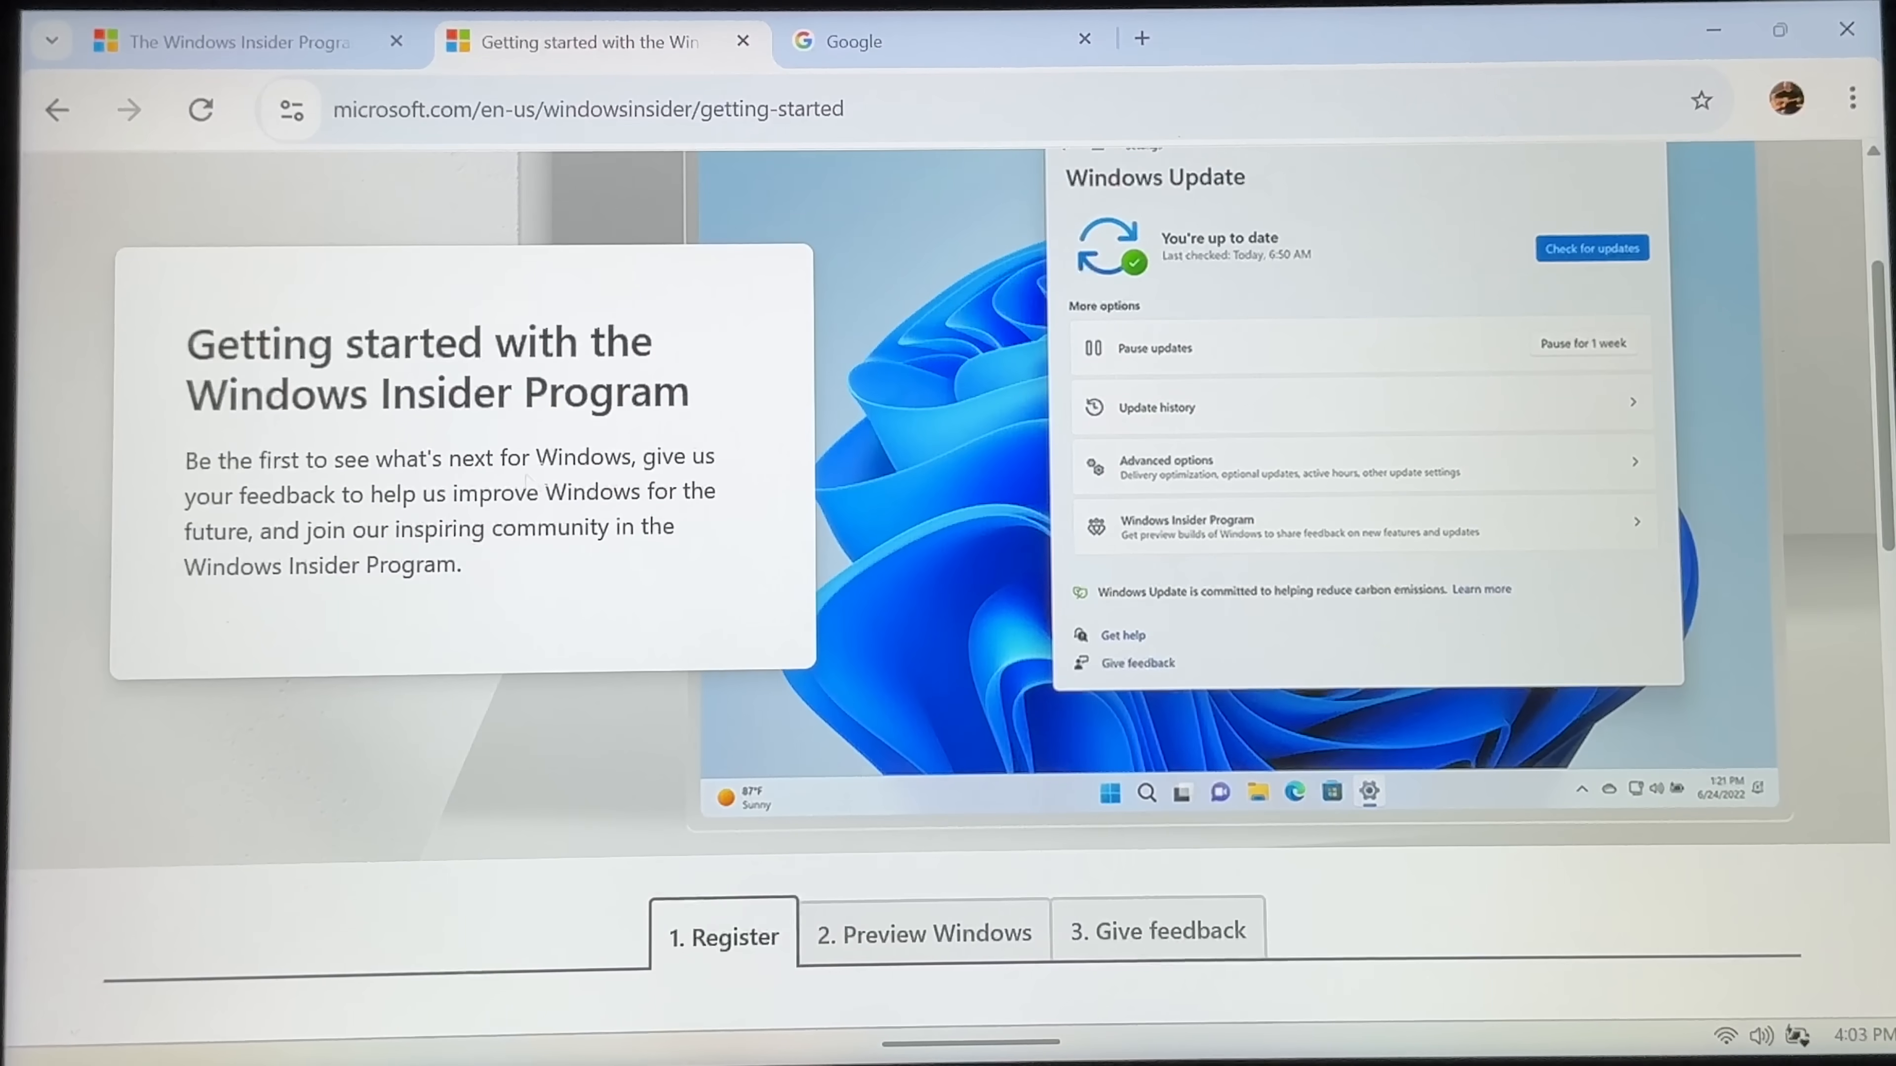
pyautogui.scroll(-3)
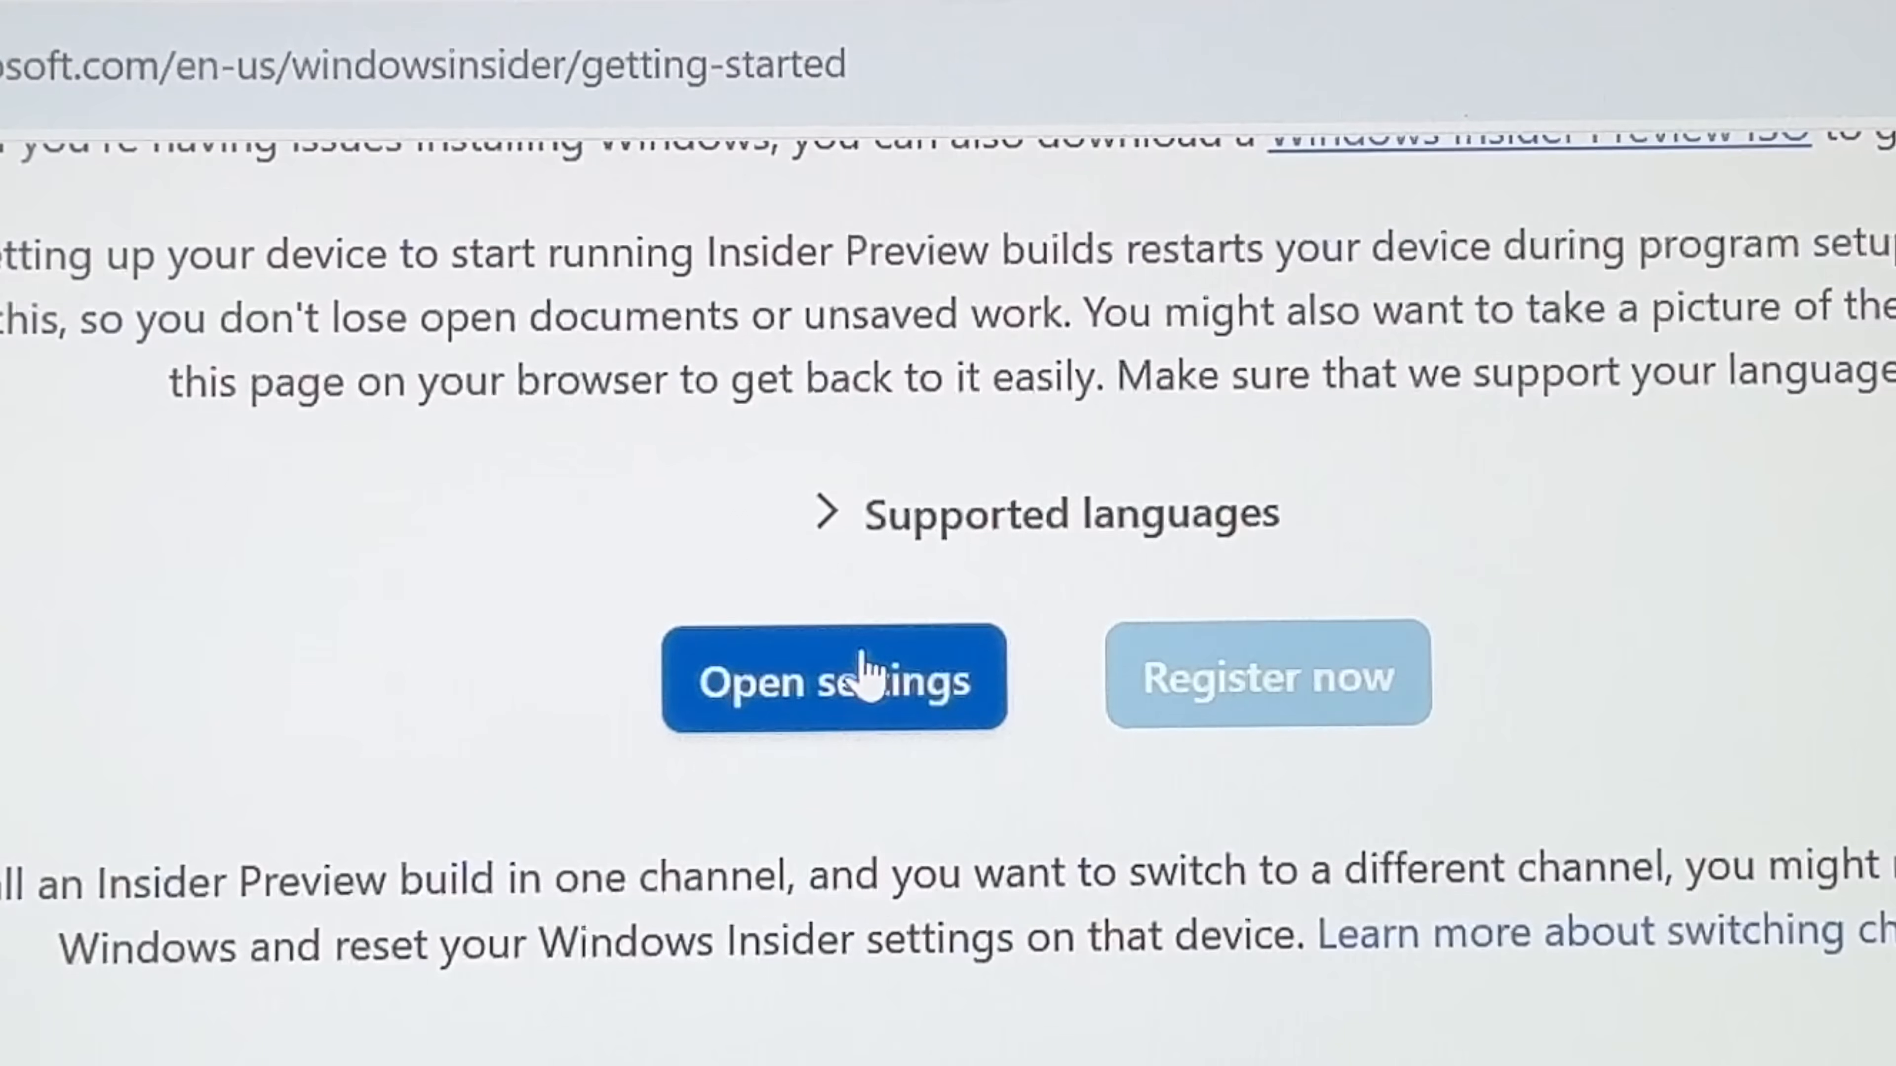
# Launch Windows Insider settings from the page, link the existing Microsoft account and review the channel list
pyautogui.click(866, 684)
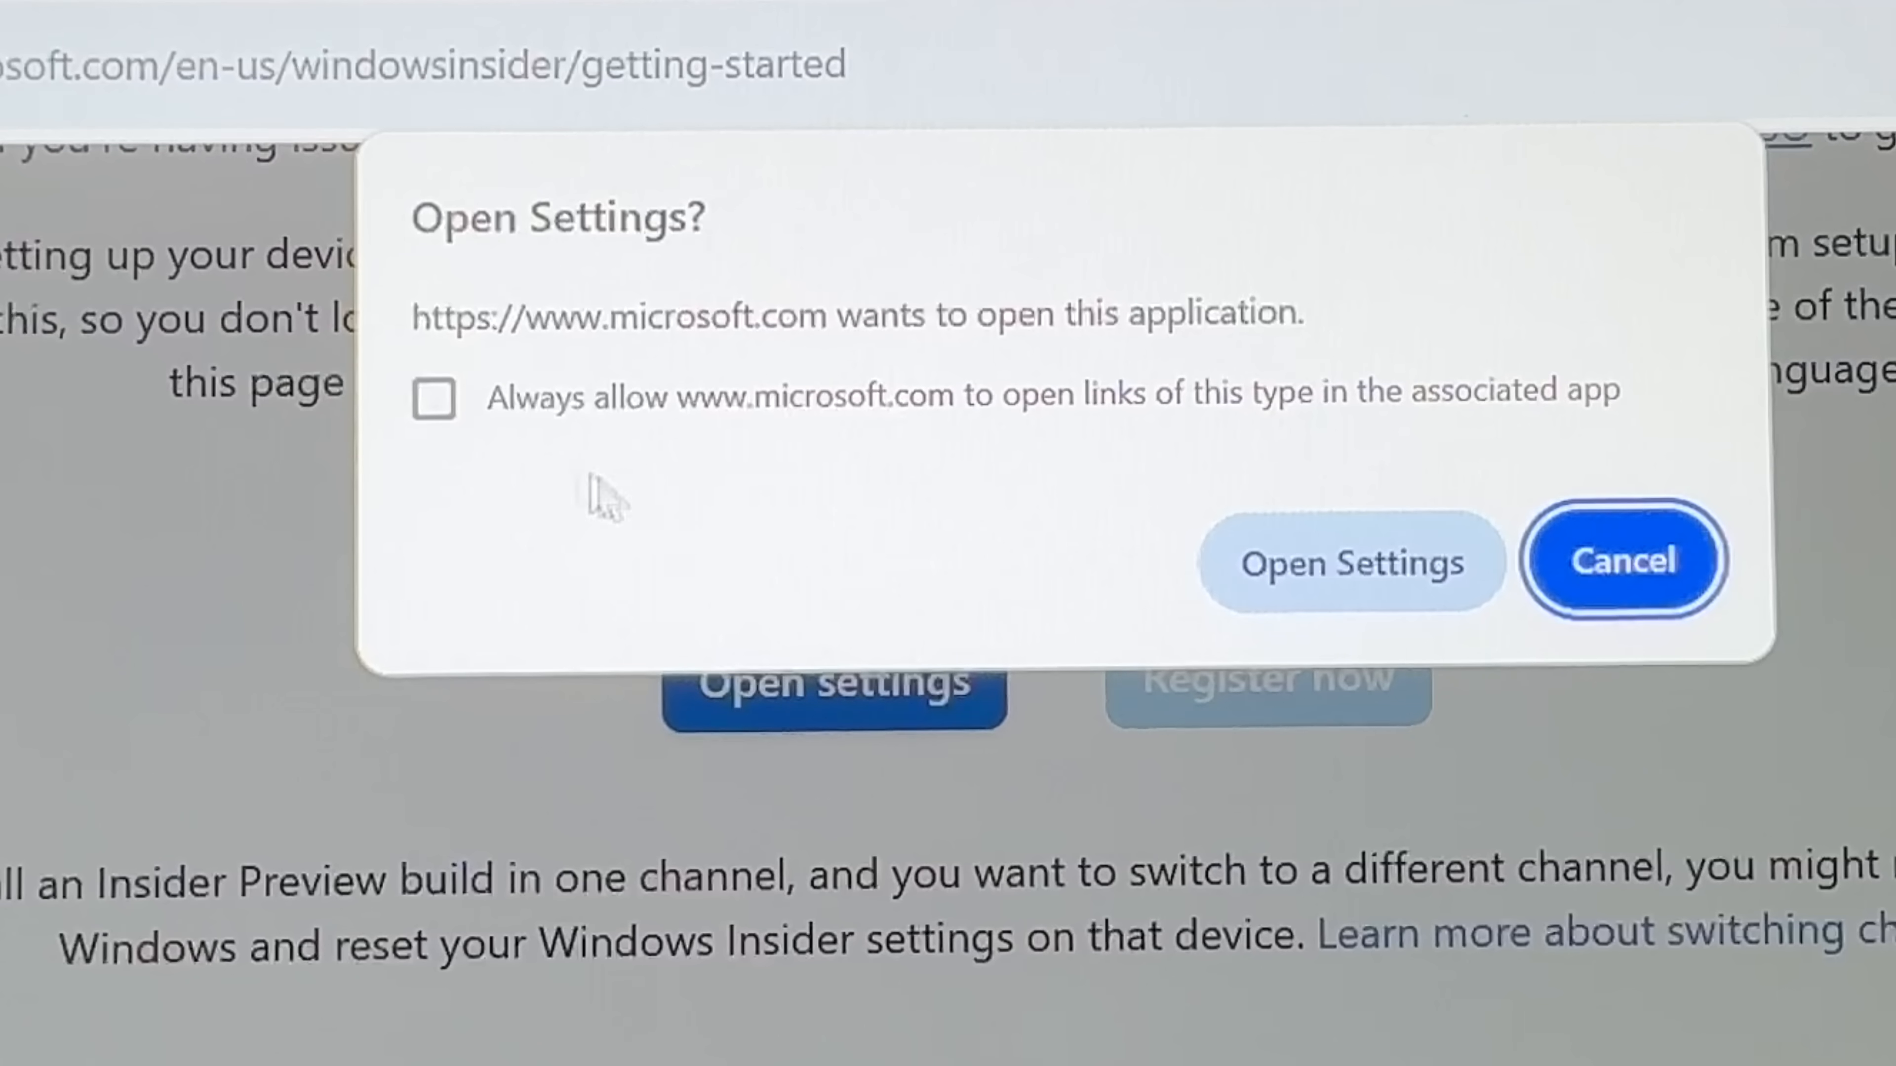
pyautogui.click(1351, 573)
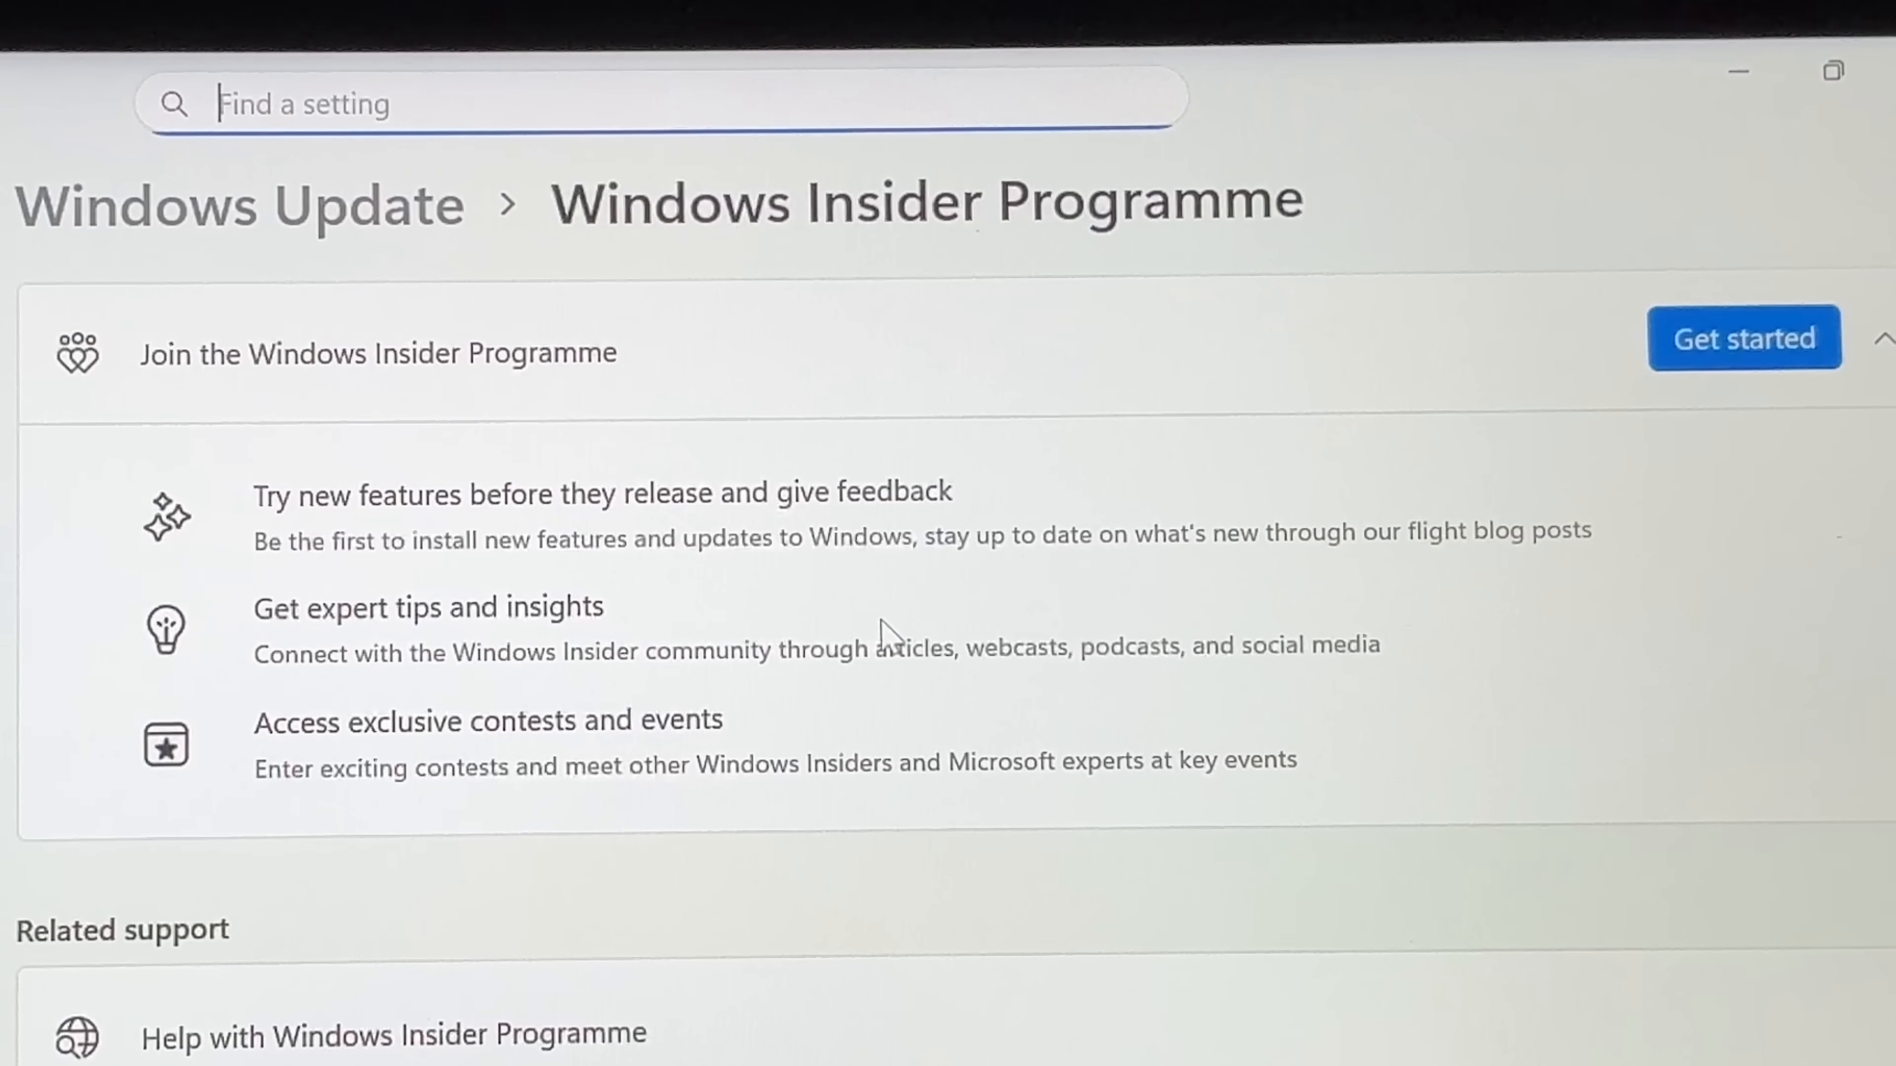
pyautogui.moveTo(517, 377)
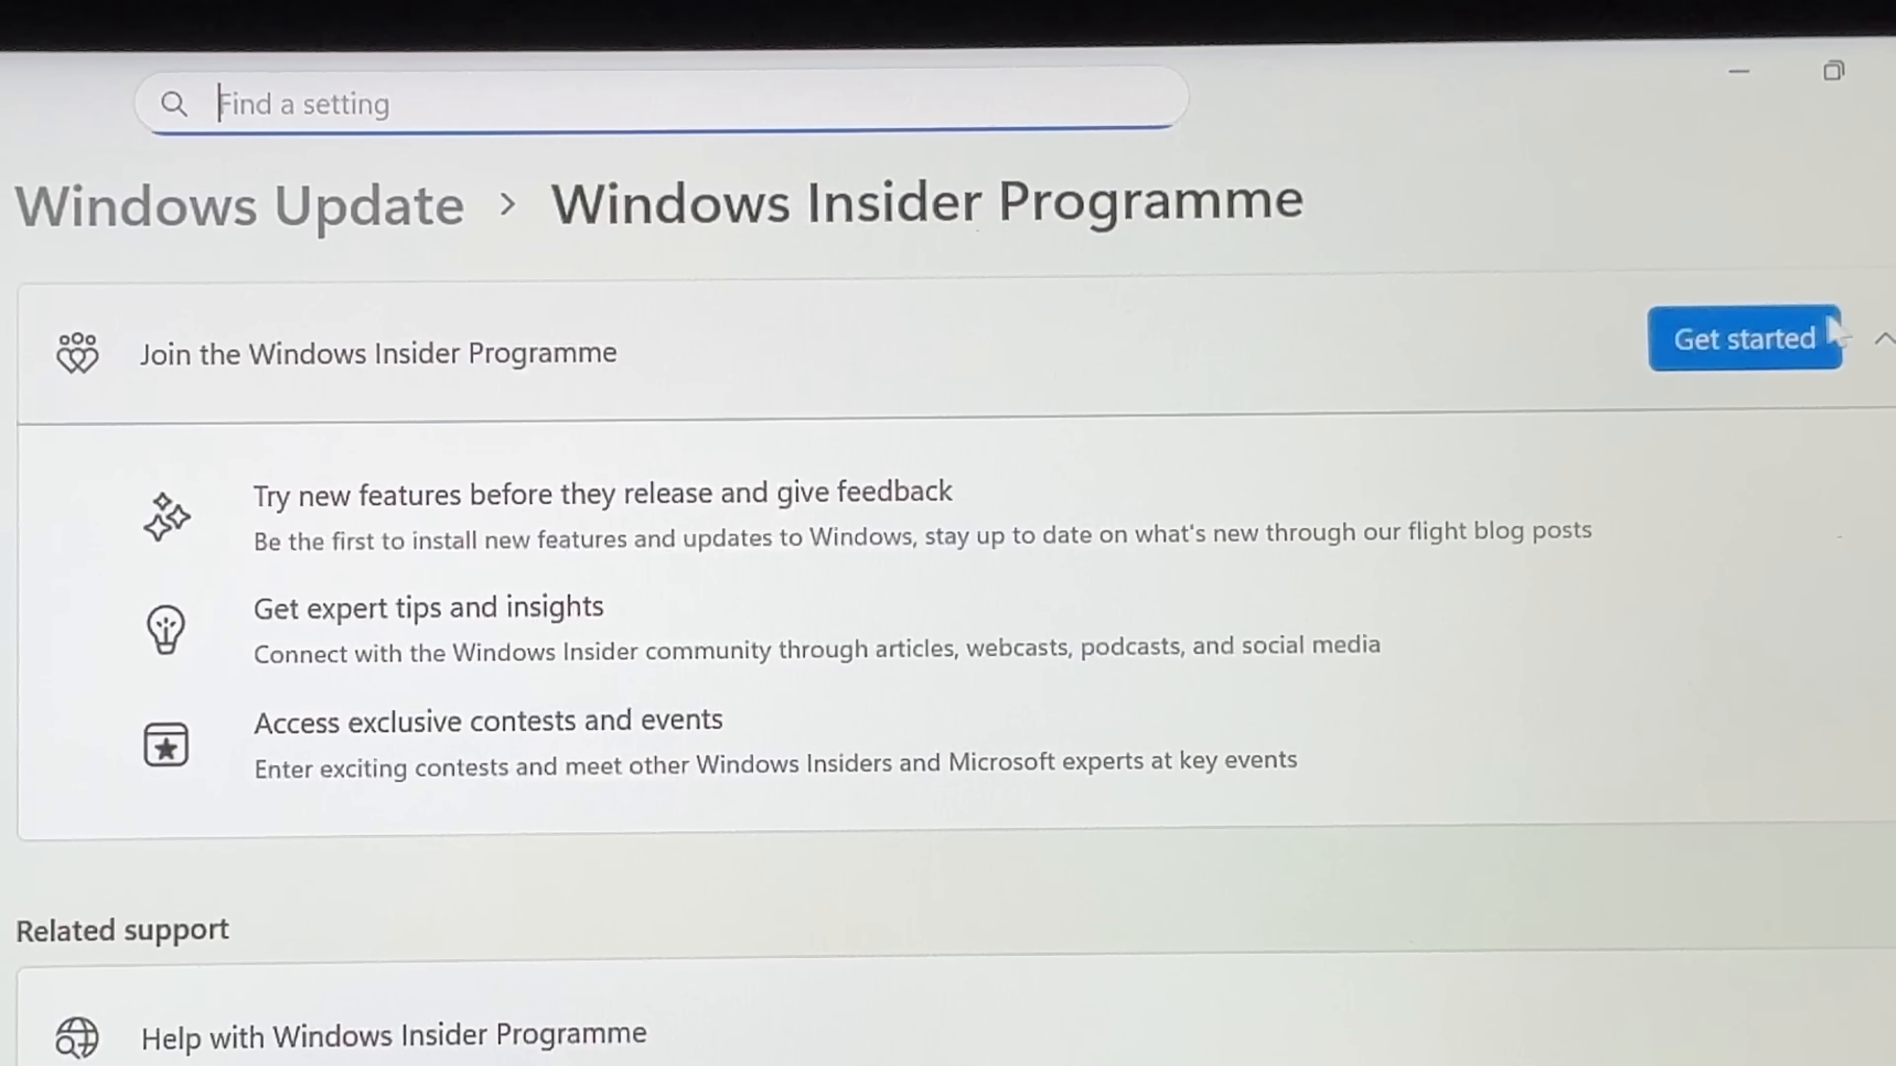
pyautogui.click(1742, 344)
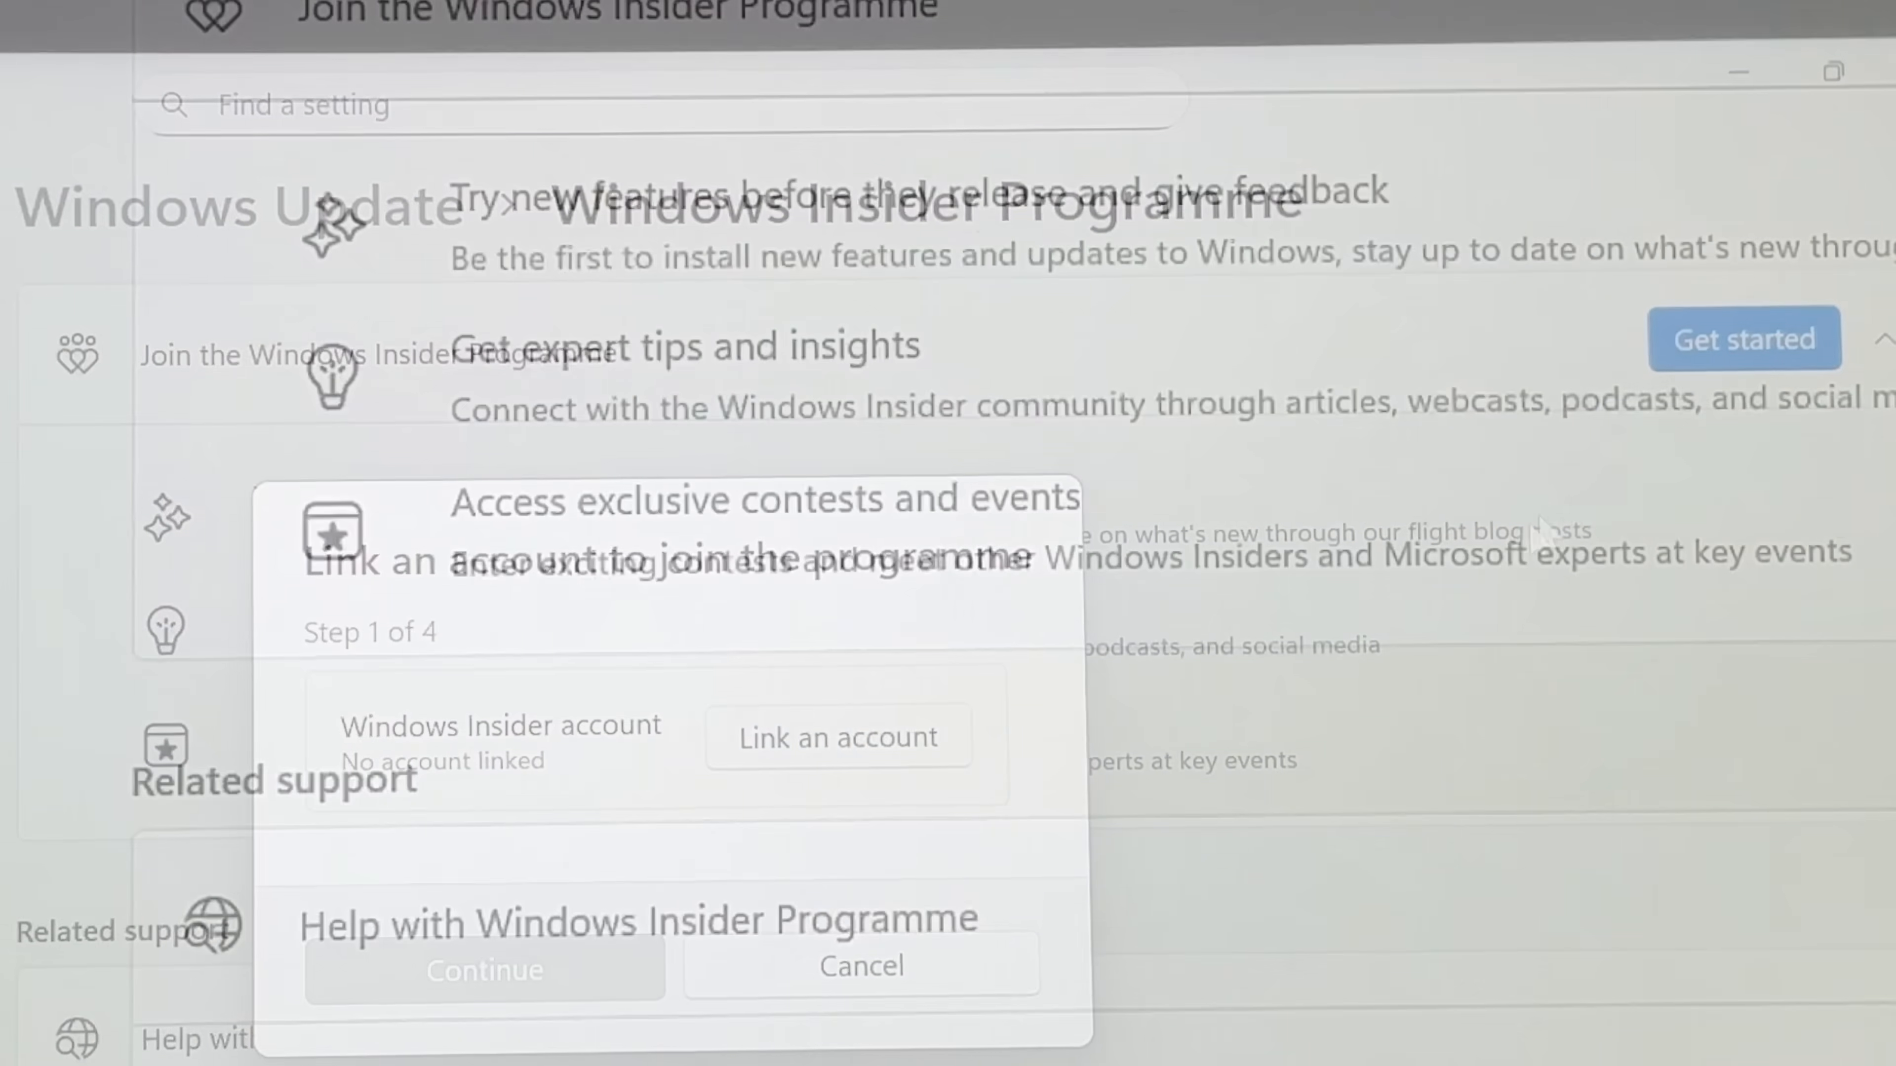
pyautogui.click(837, 736)
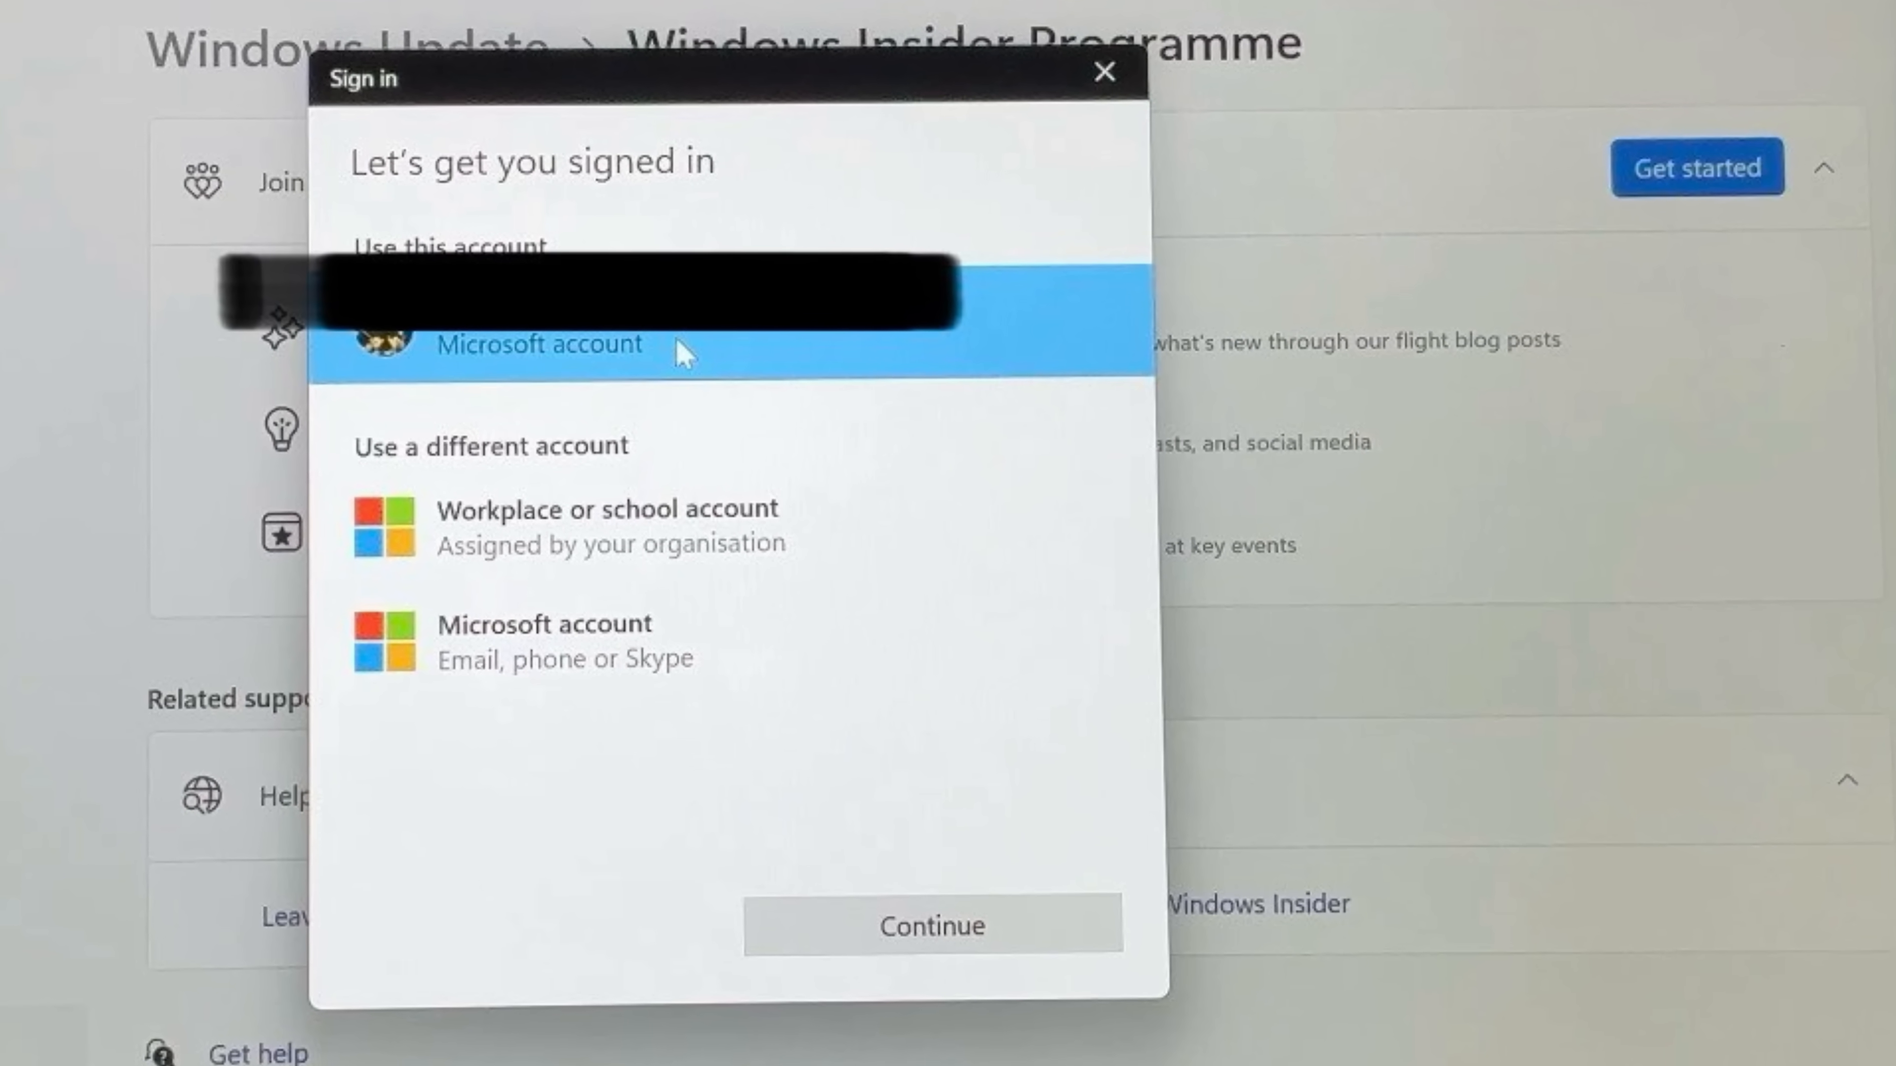
pyautogui.click(929, 930)
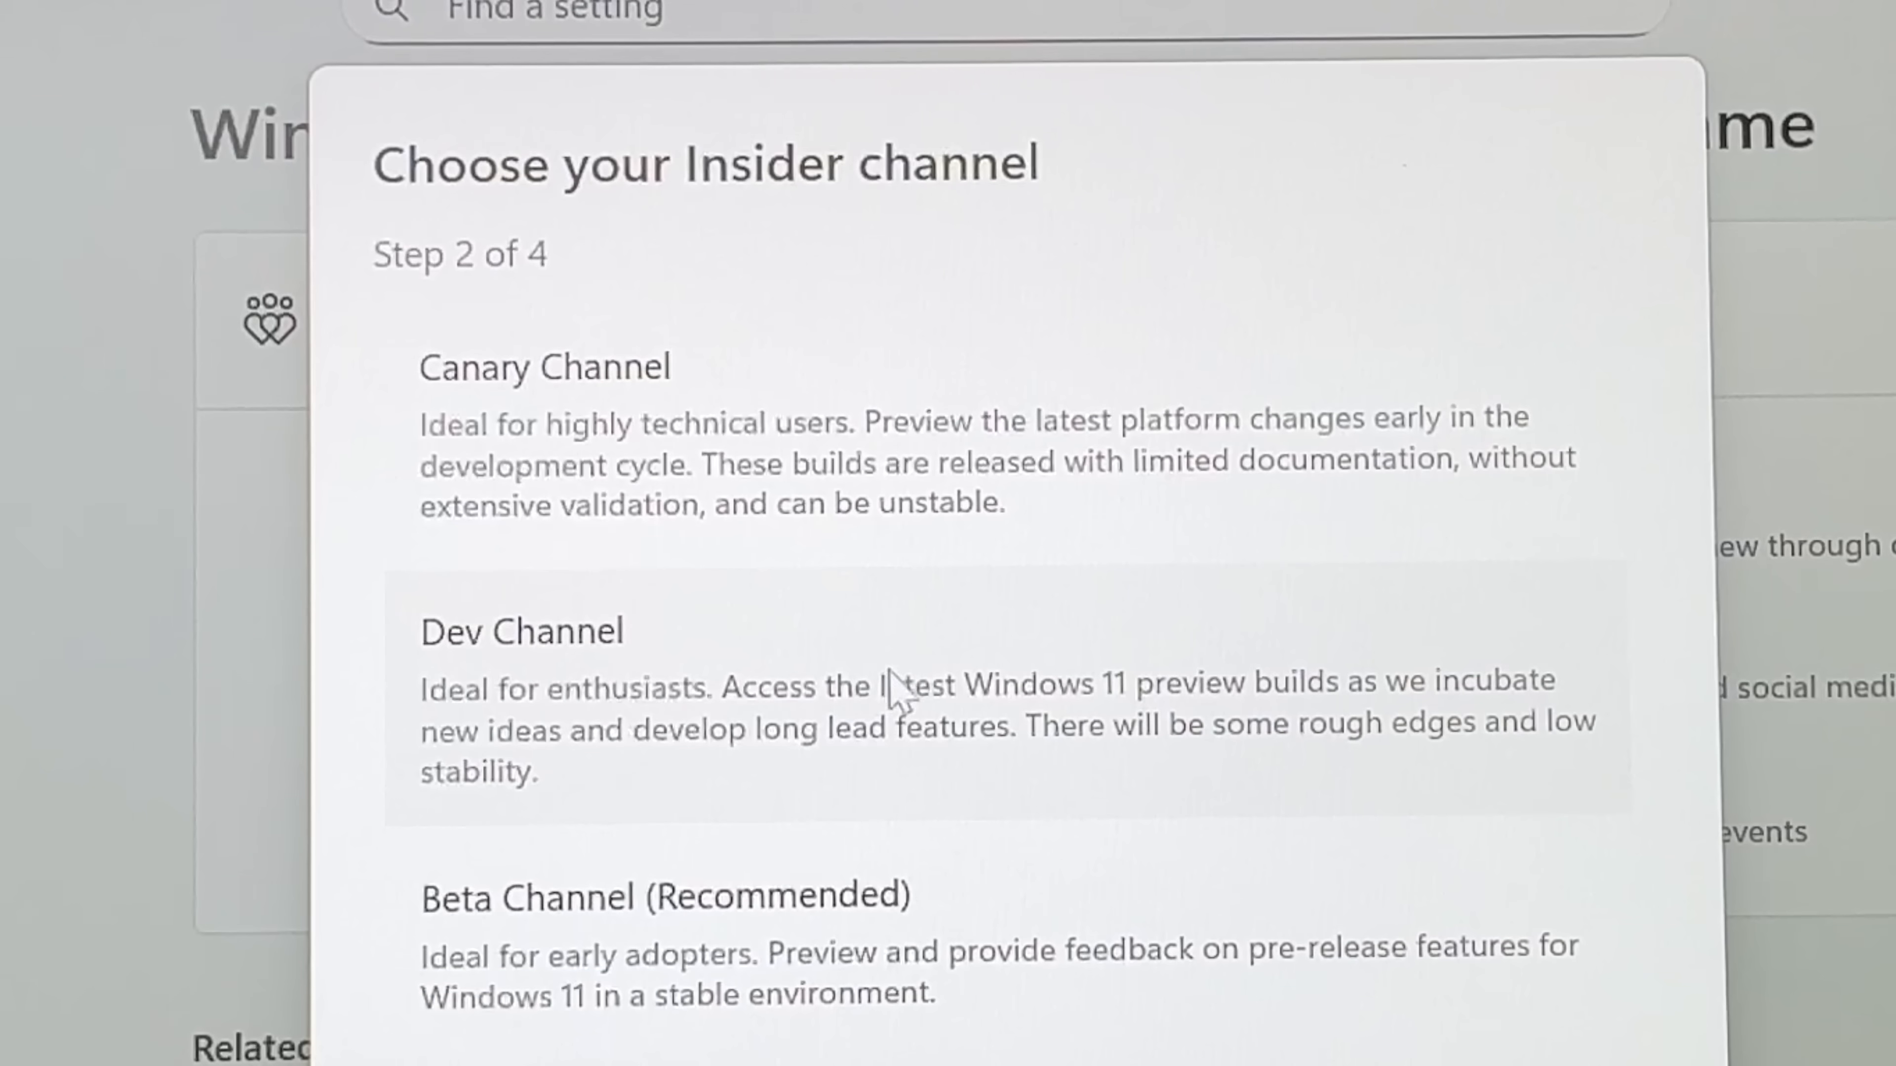
pyautogui.moveTo(731, 745)
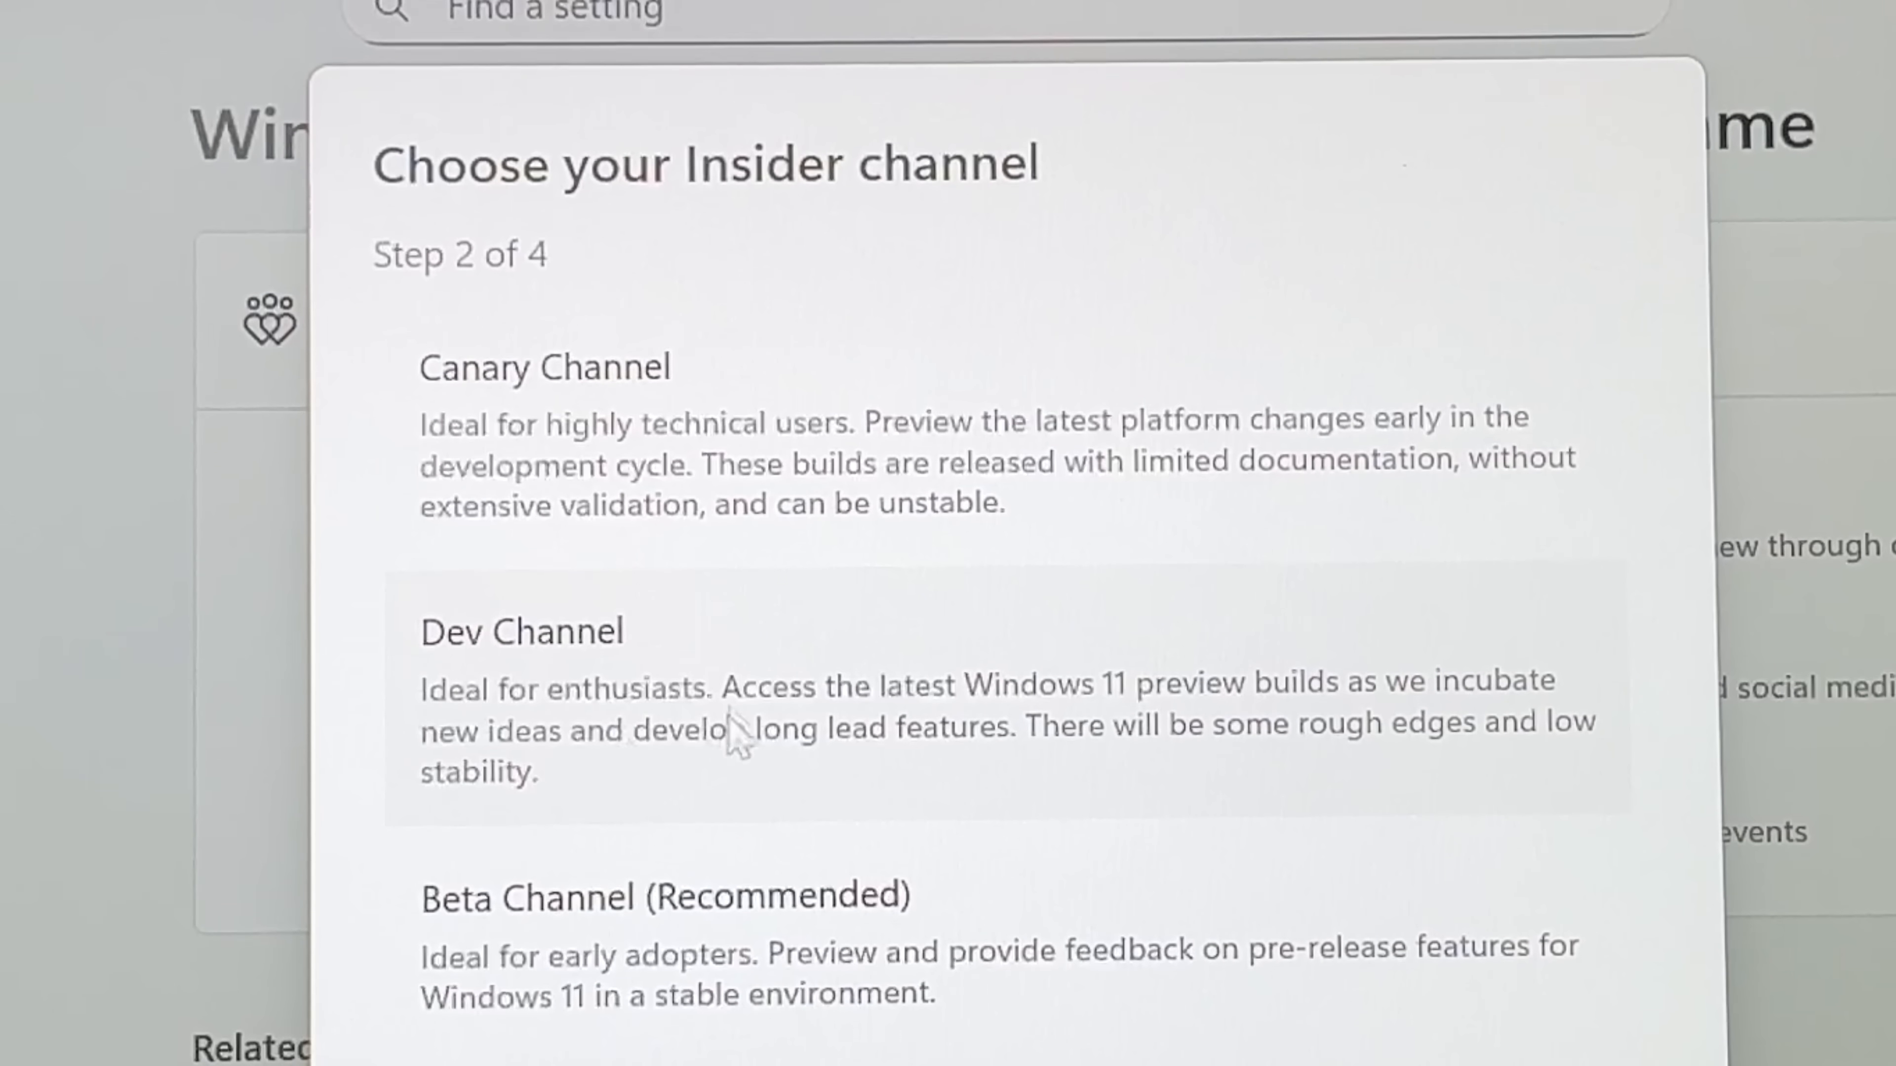
pyautogui.moveTo(705, 724)
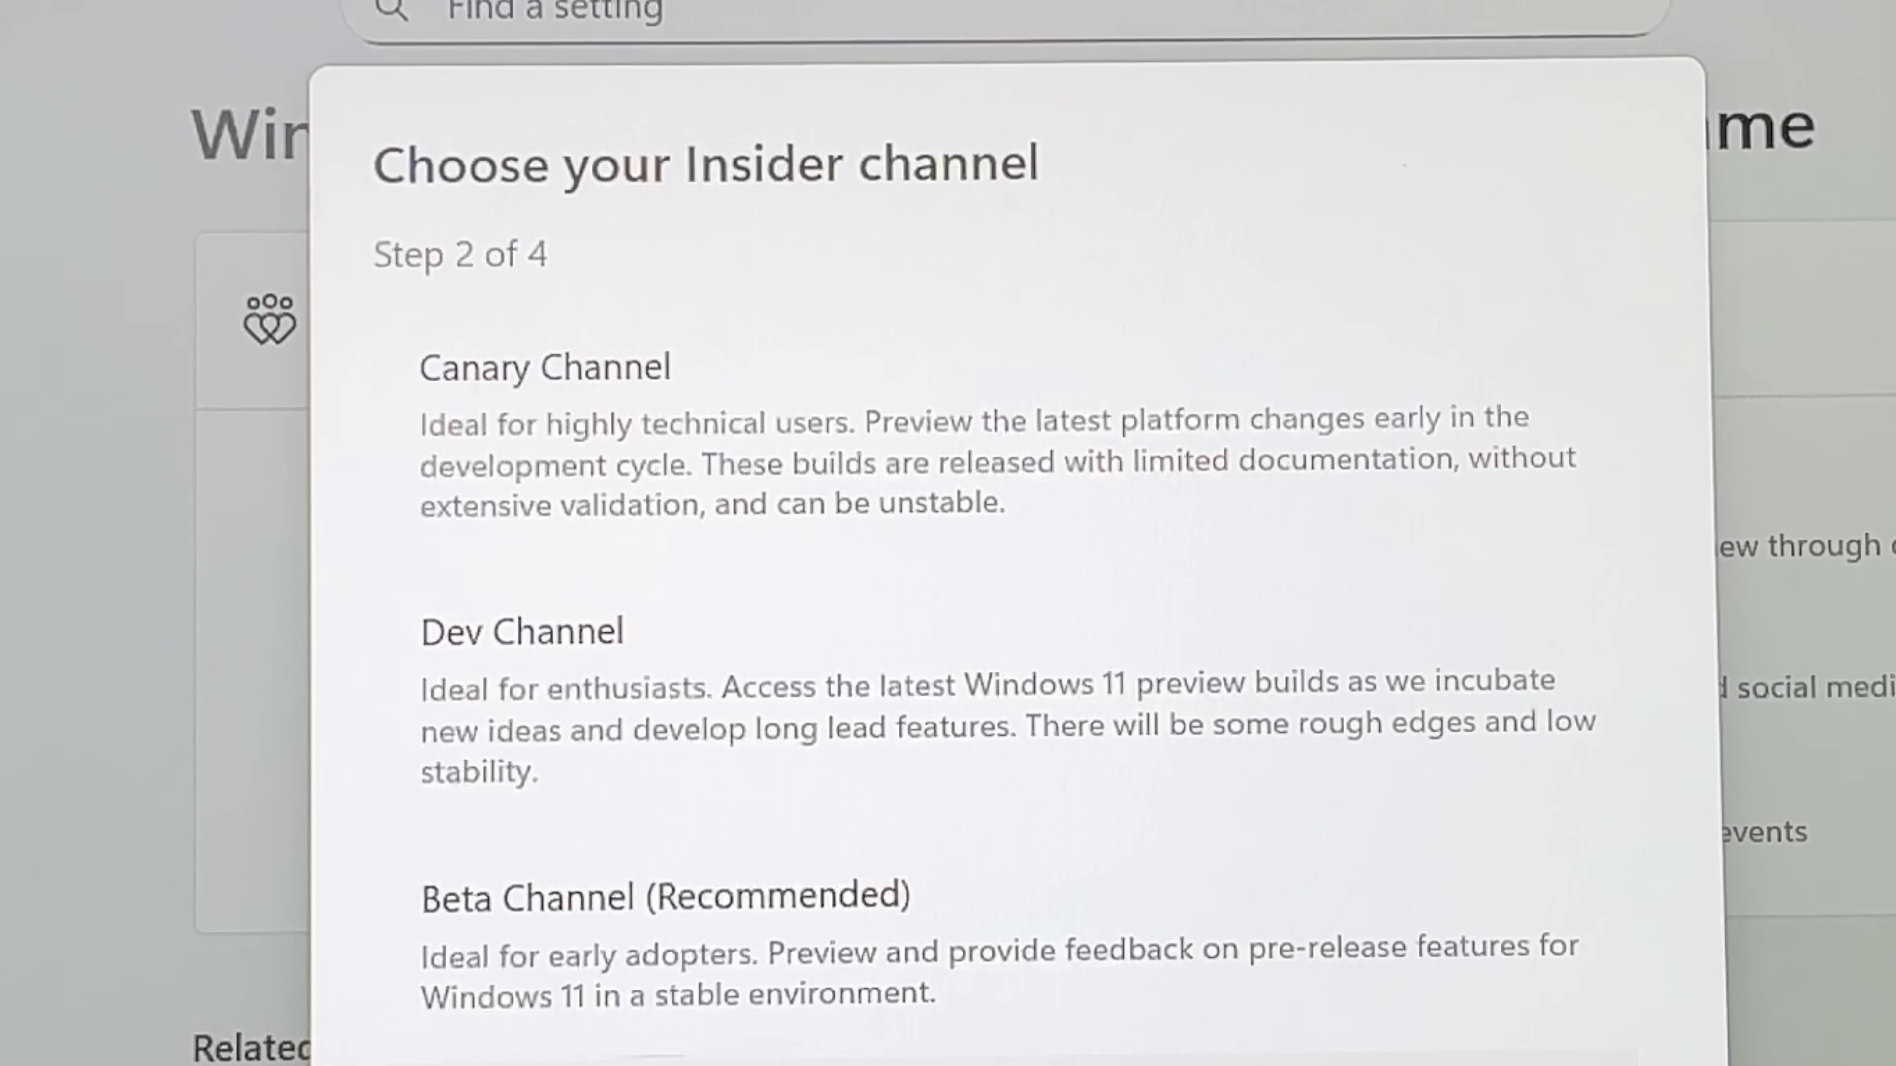
pyautogui.scroll(-3)
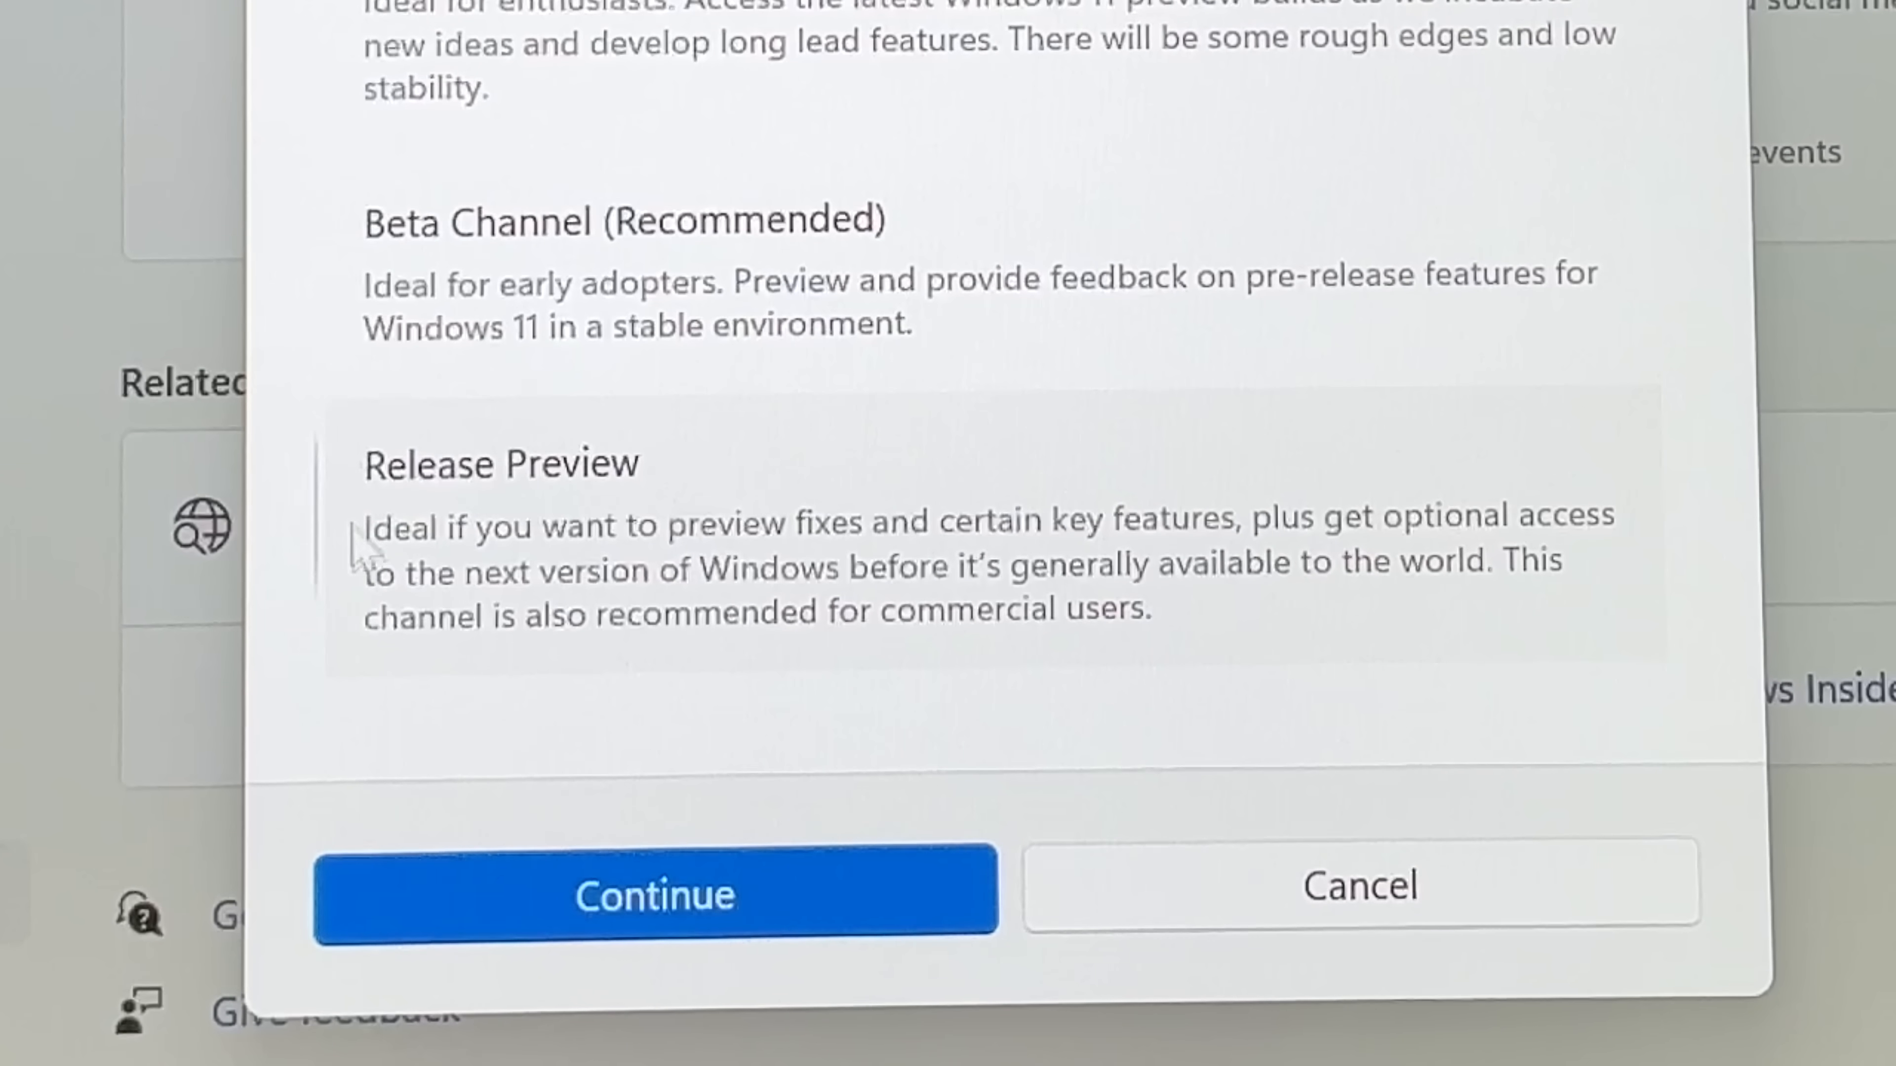
pyautogui.moveTo(573, 513)
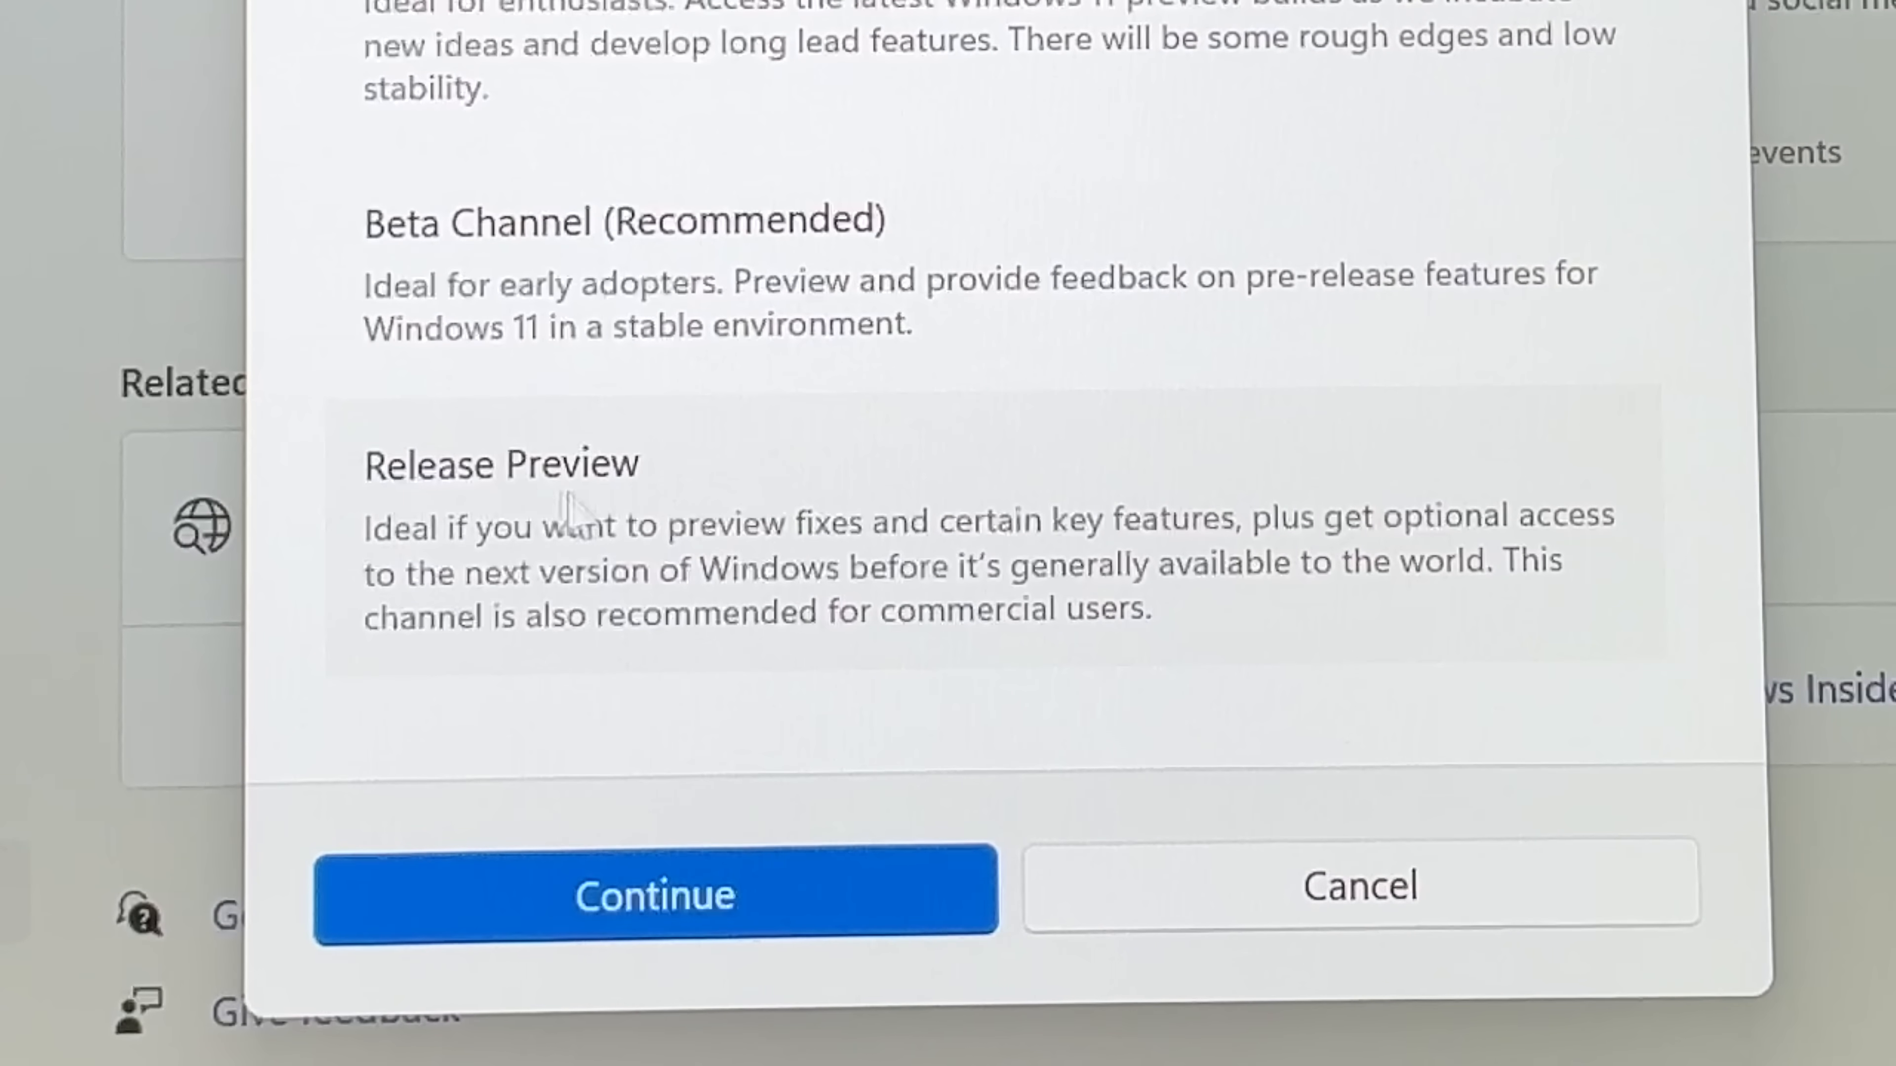
pyautogui.moveTo(610, 523)
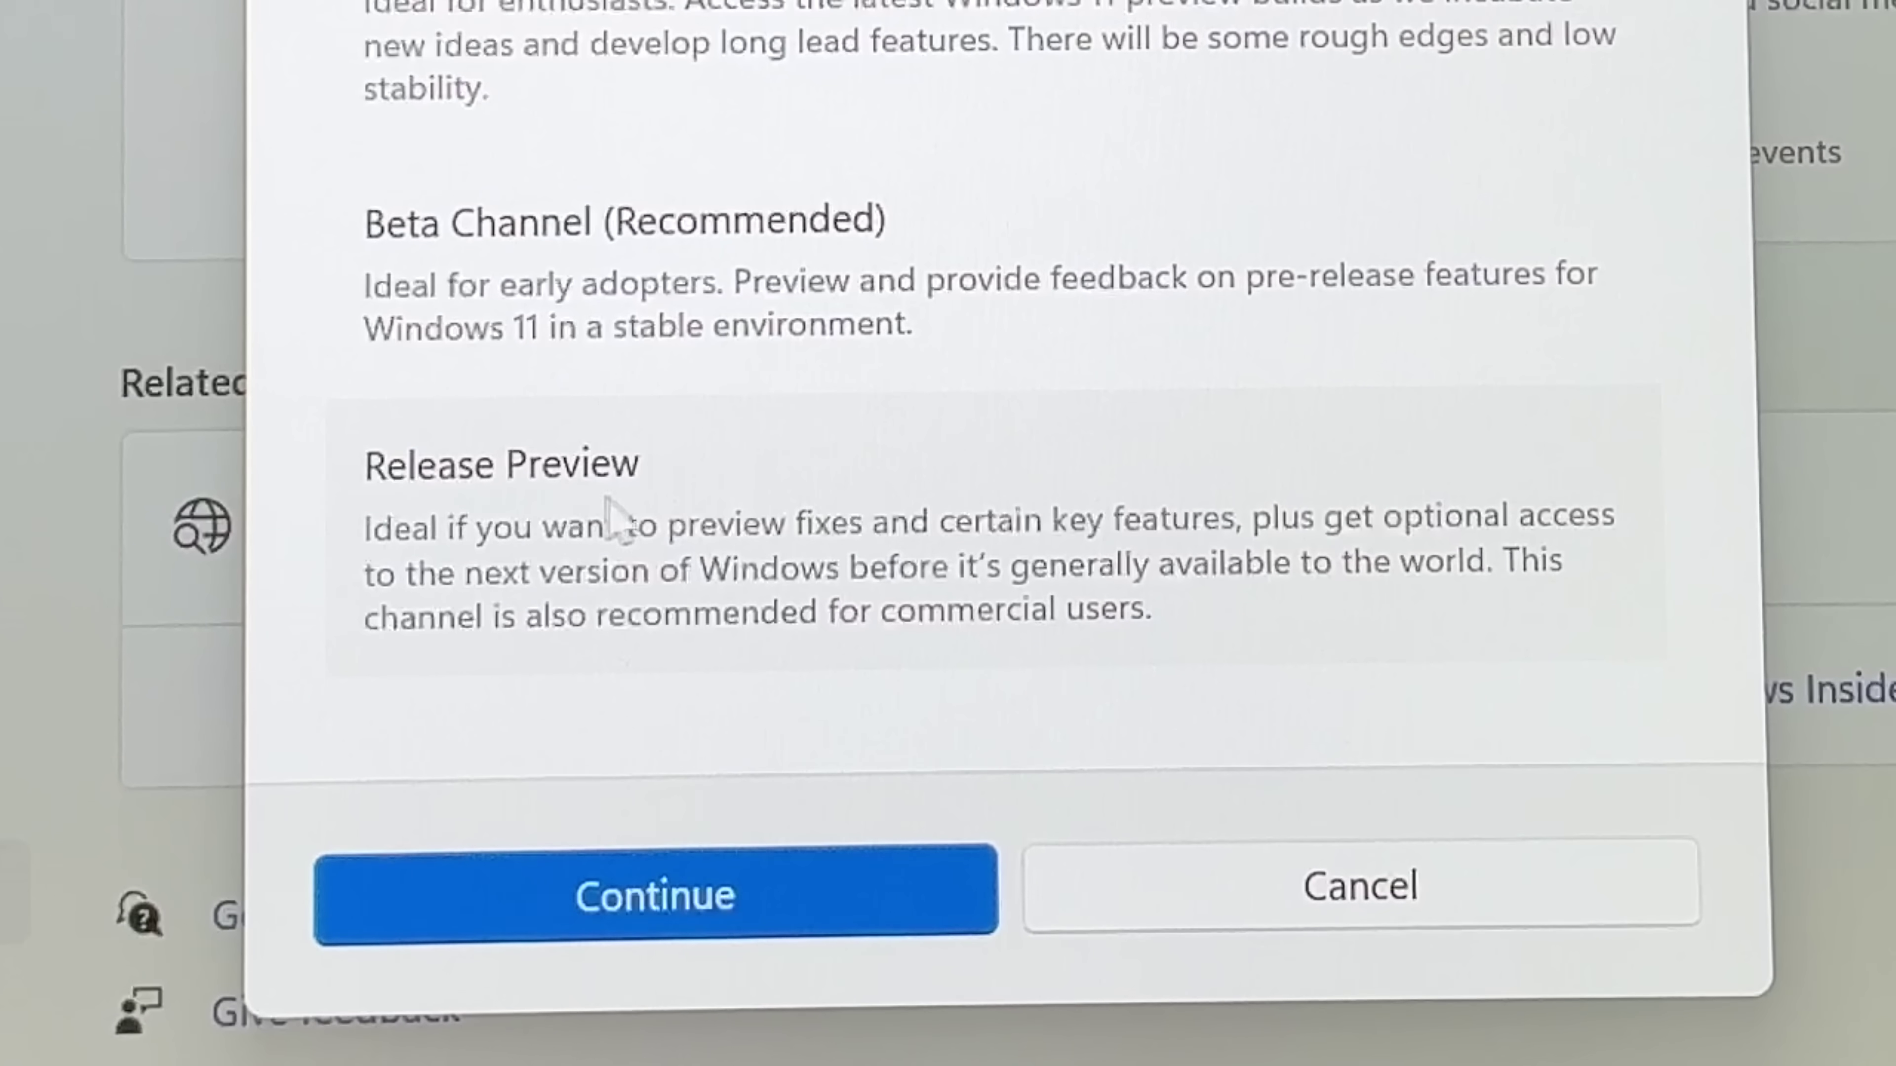
pyautogui.moveTo(670, 527)
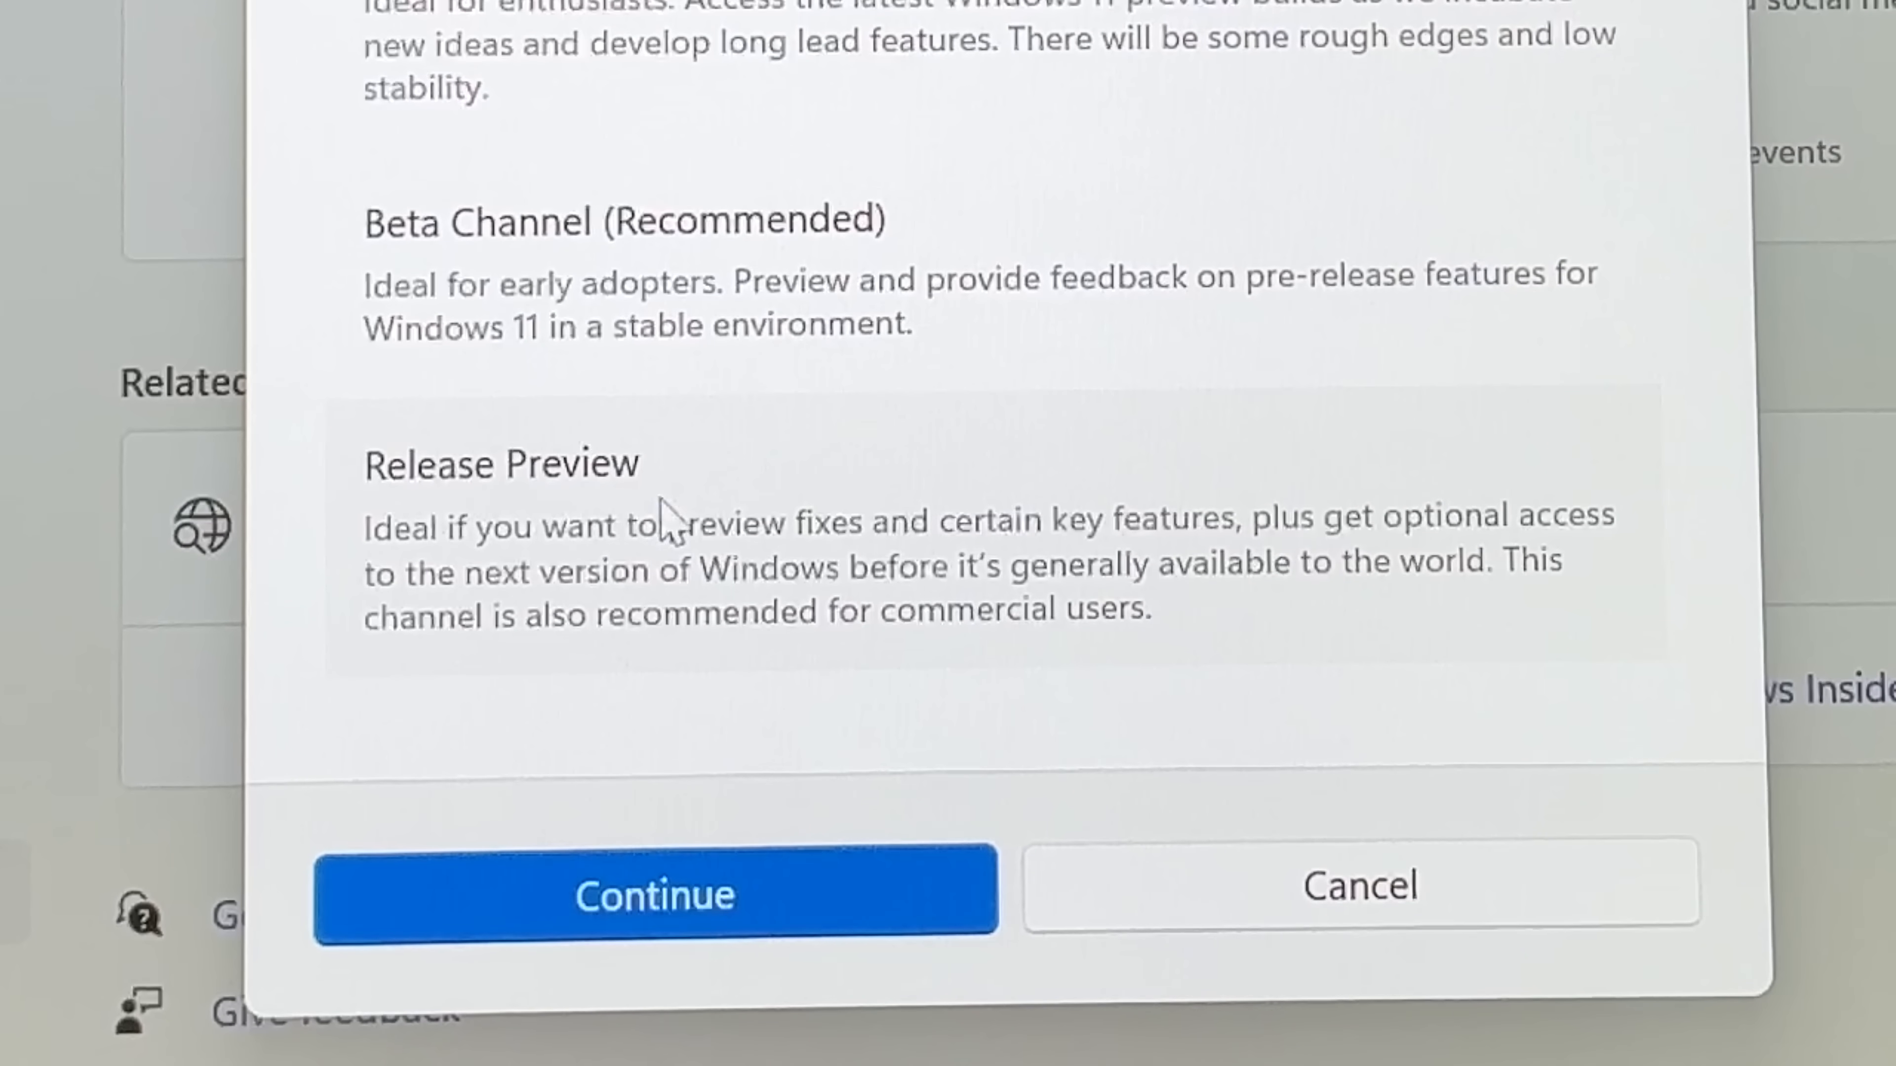
pyautogui.moveTo(659, 816)
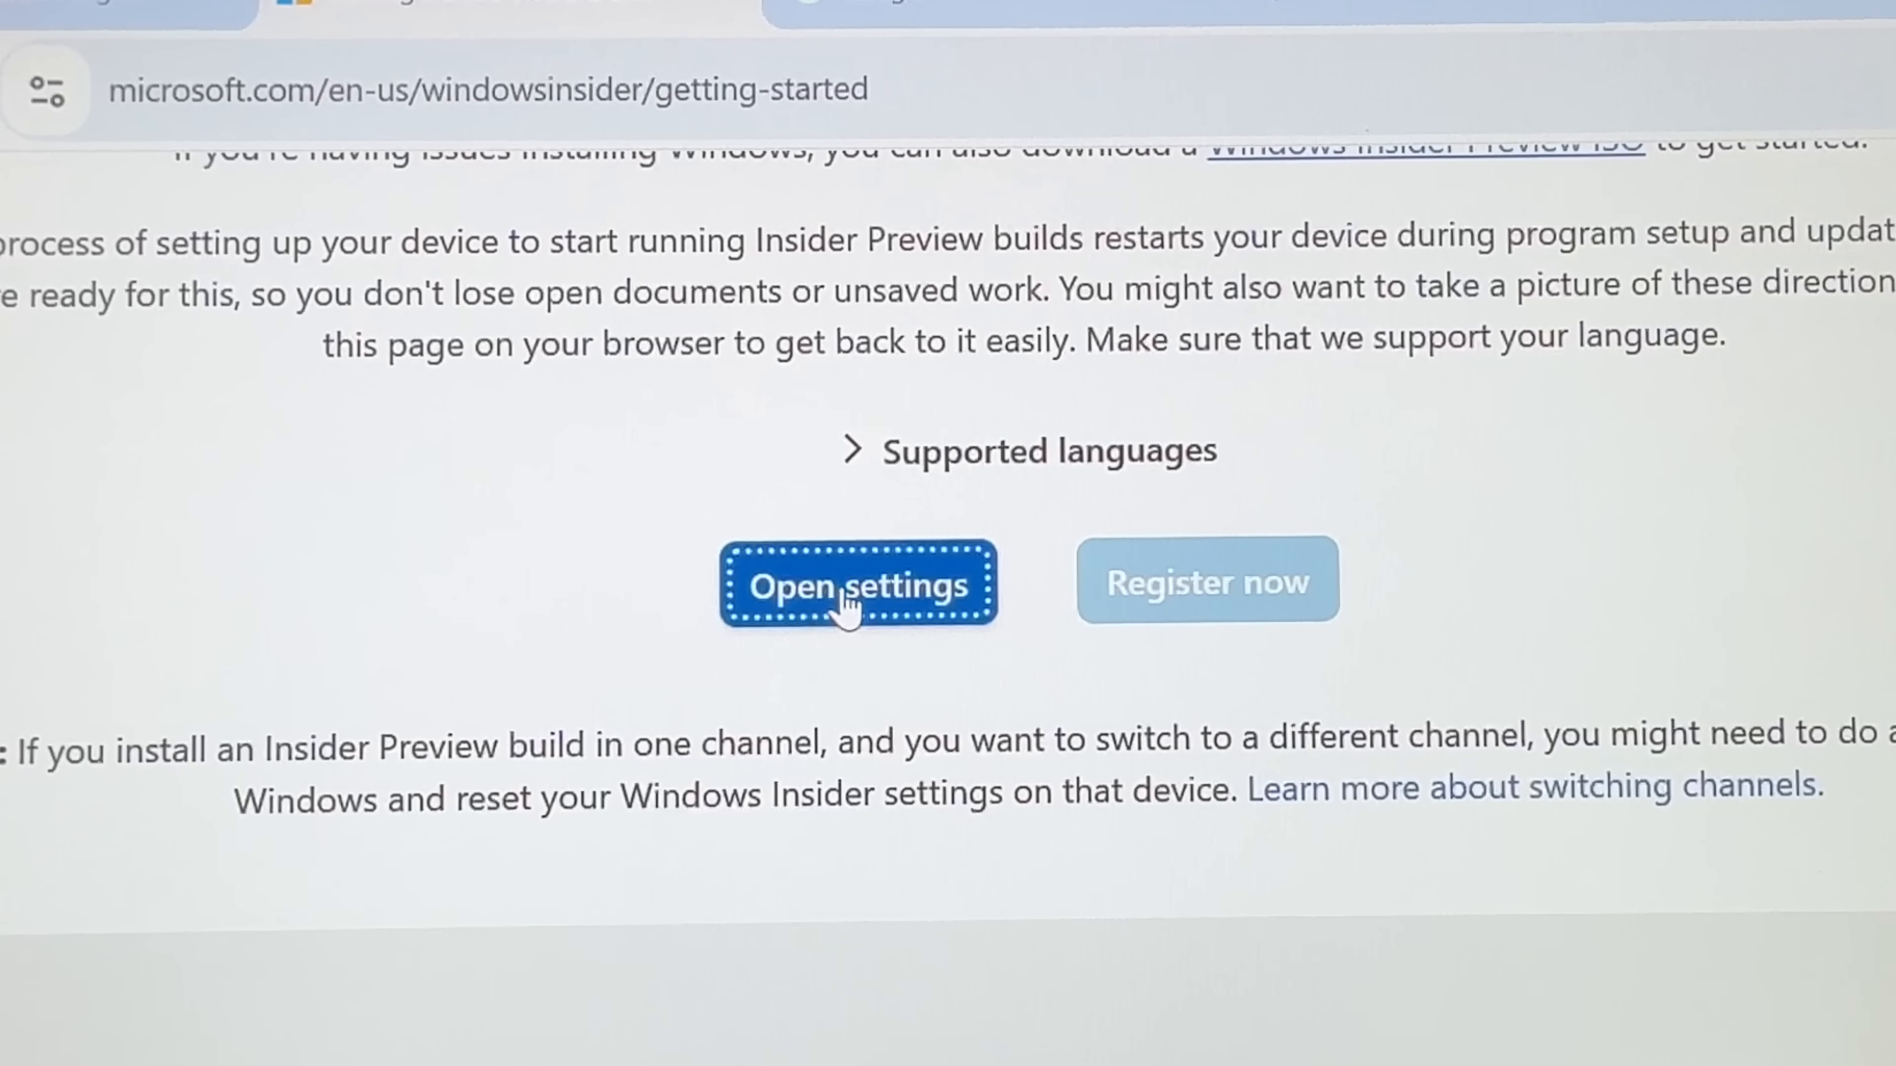
# Restart the Insider sign-up, confirm the chosen channel and accept the agreements, reaching Restart now
pyautogui.click(852, 598)
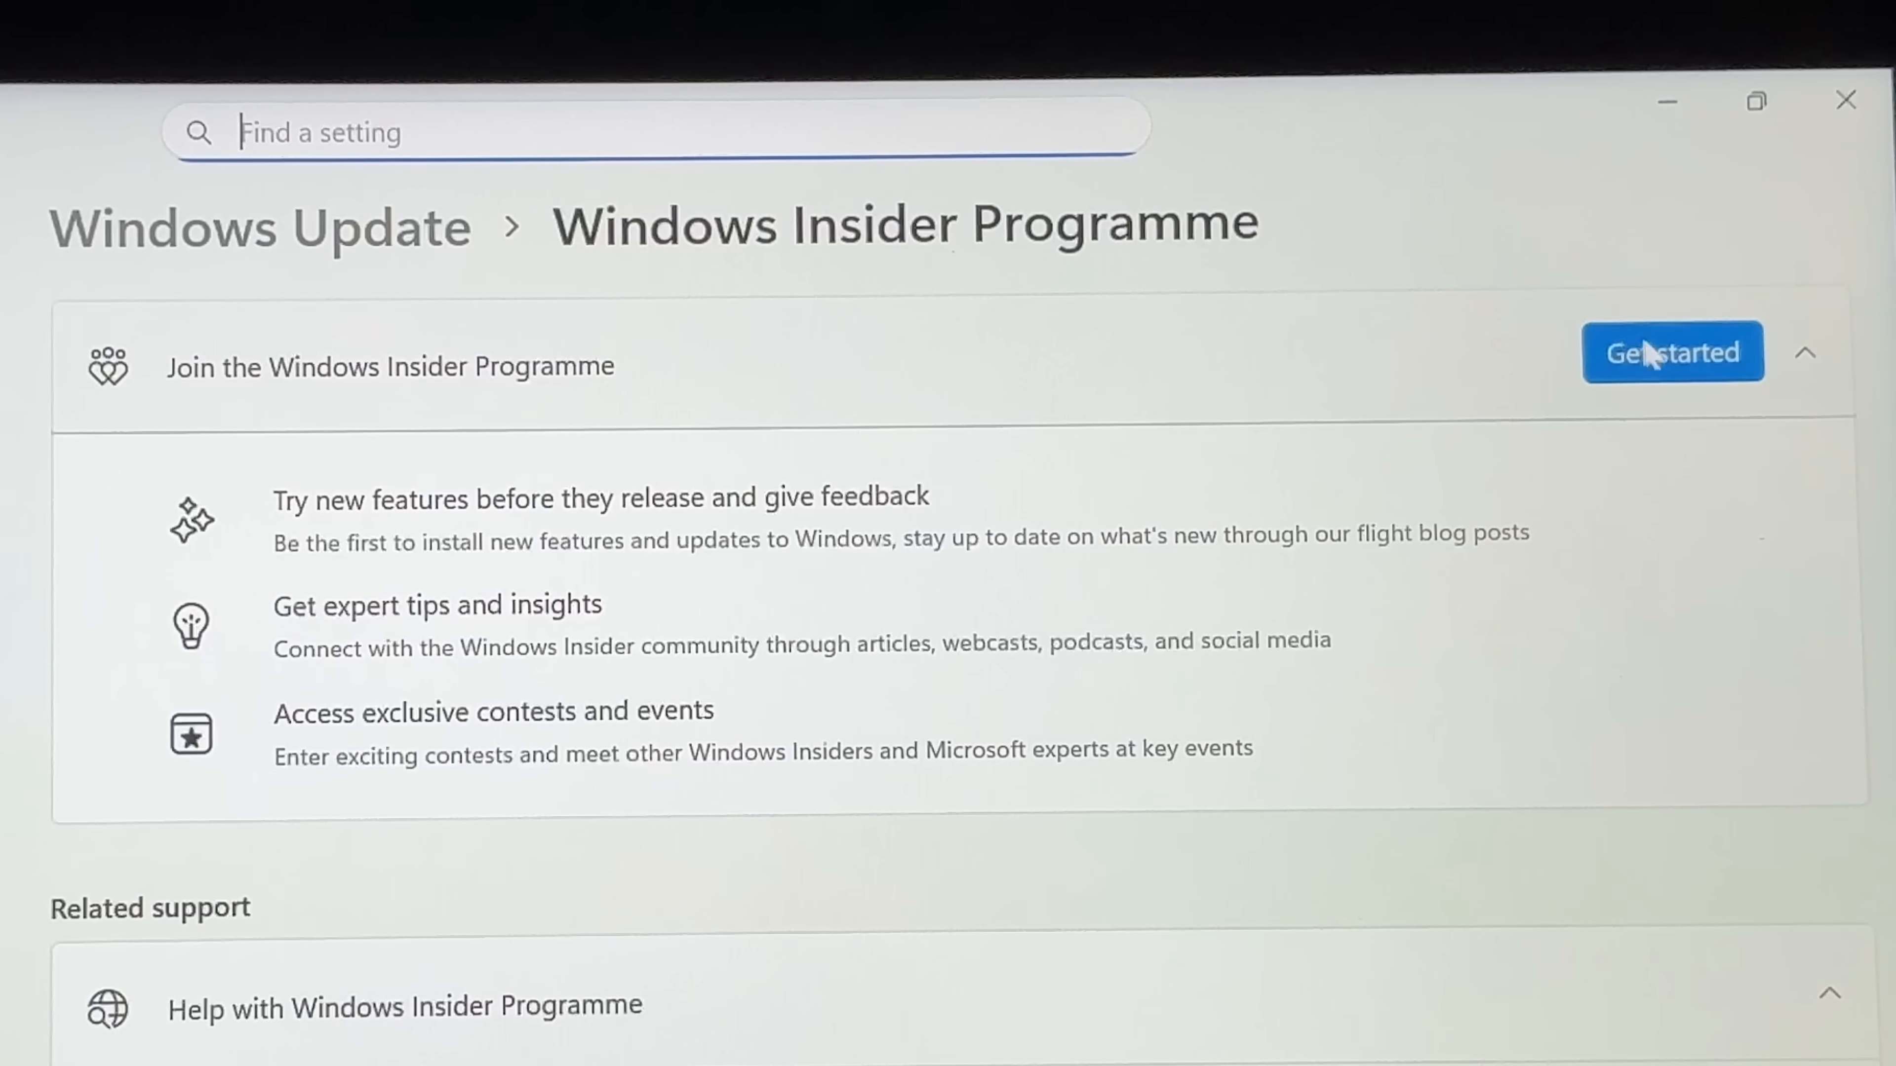
pyautogui.click(1671, 354)
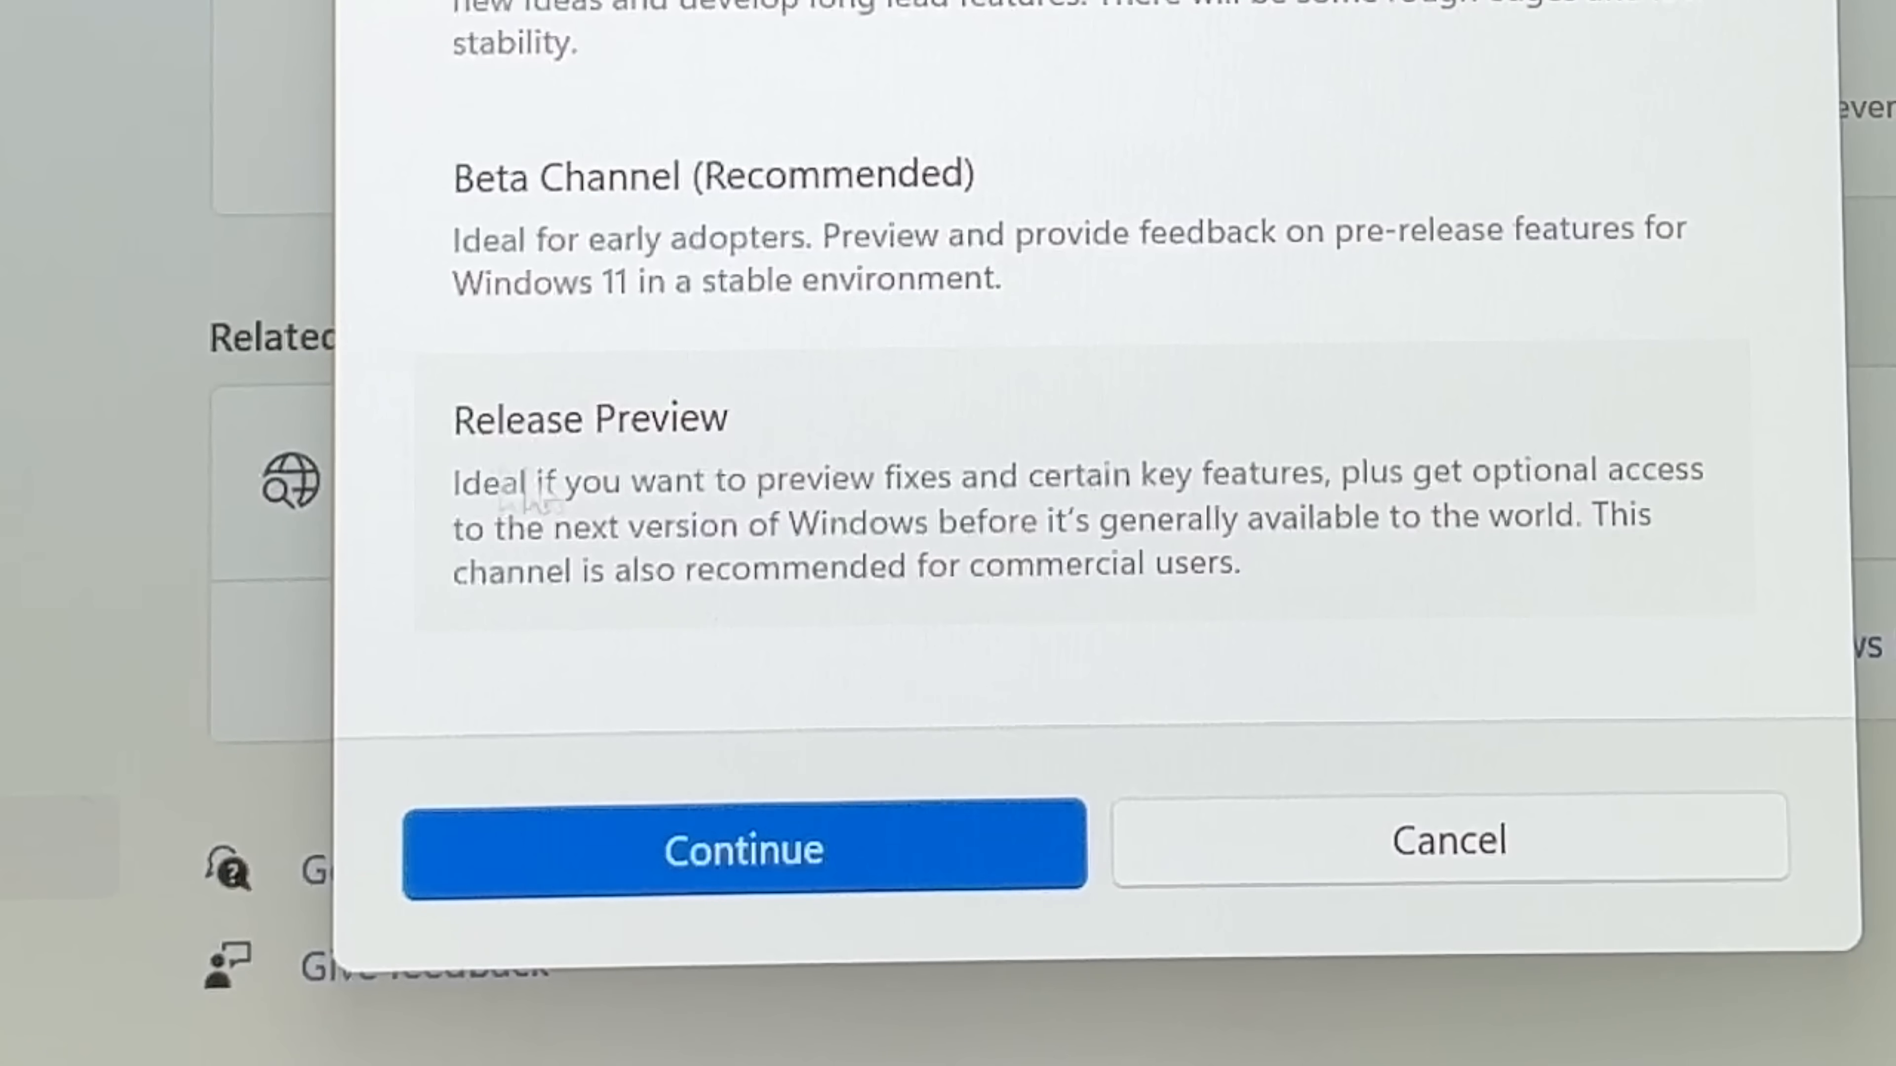
pyautogui.click(742, 856)
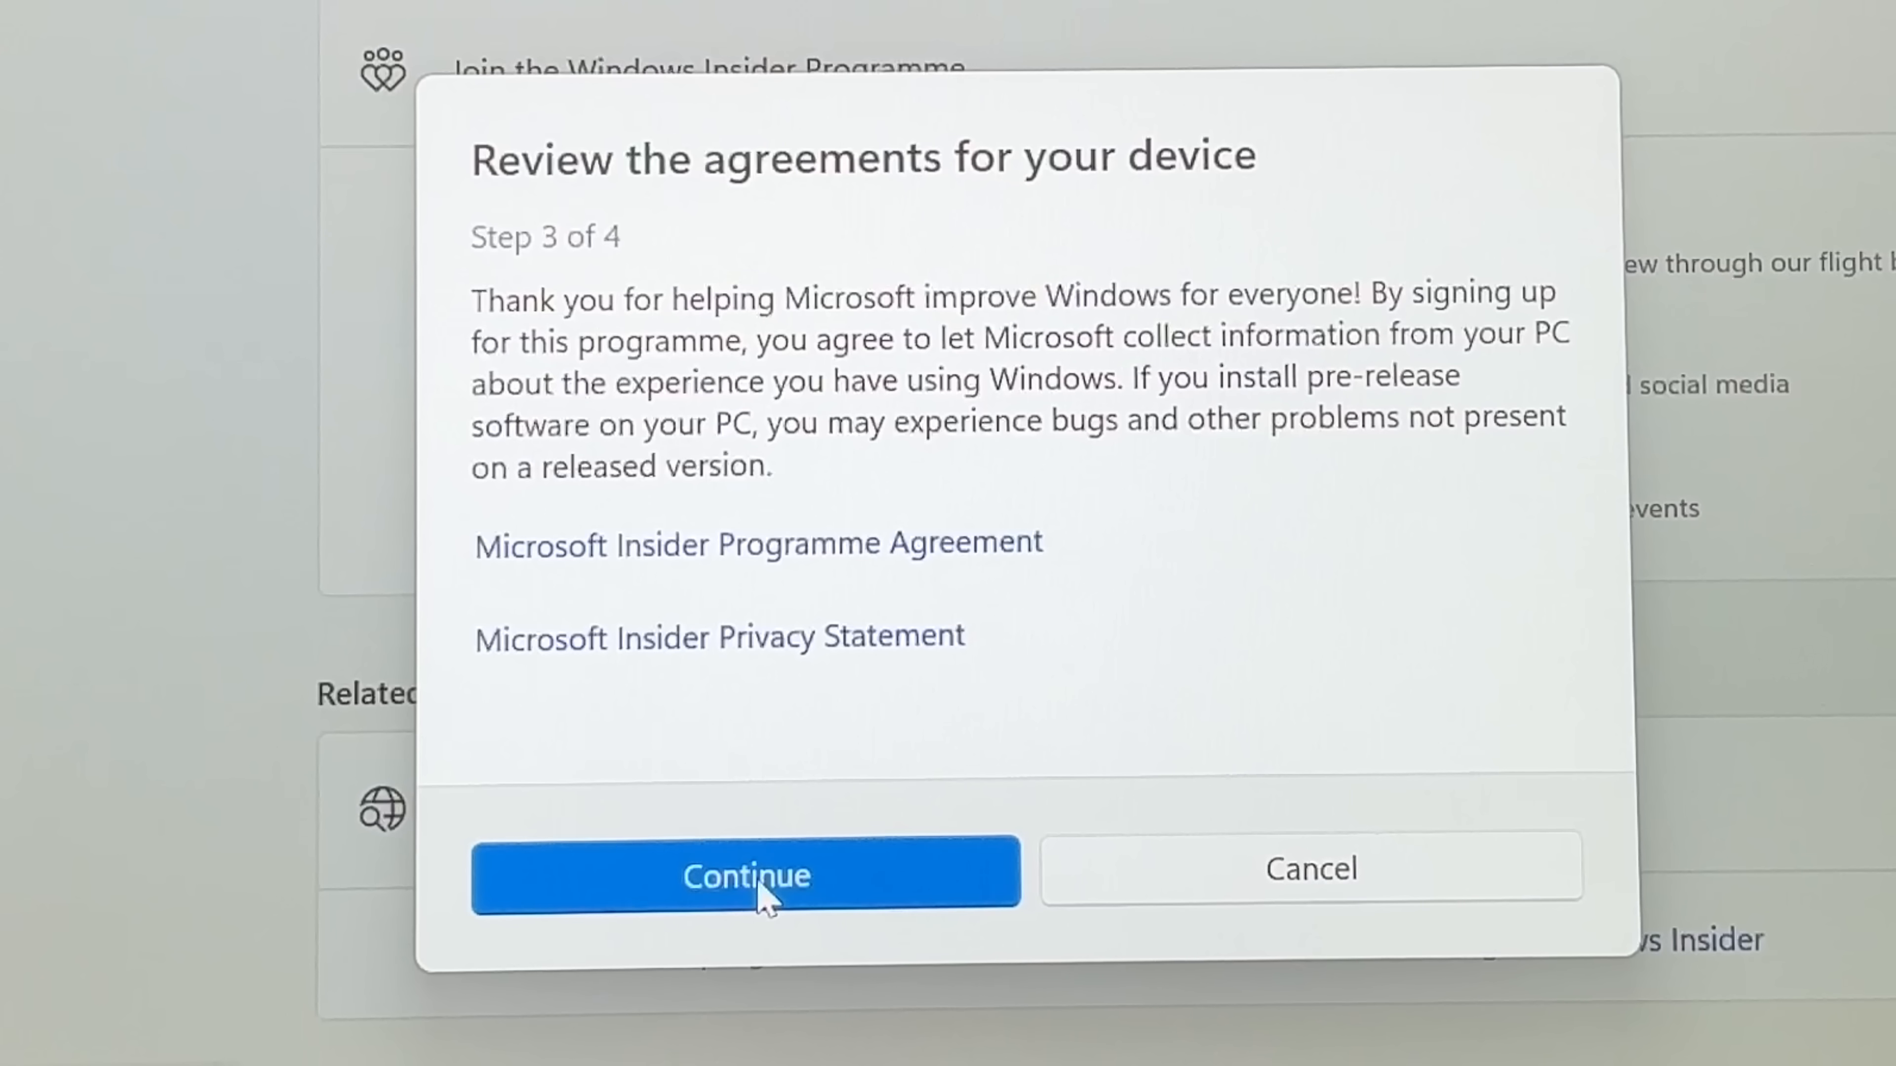
pyautogui.click(761, 904)
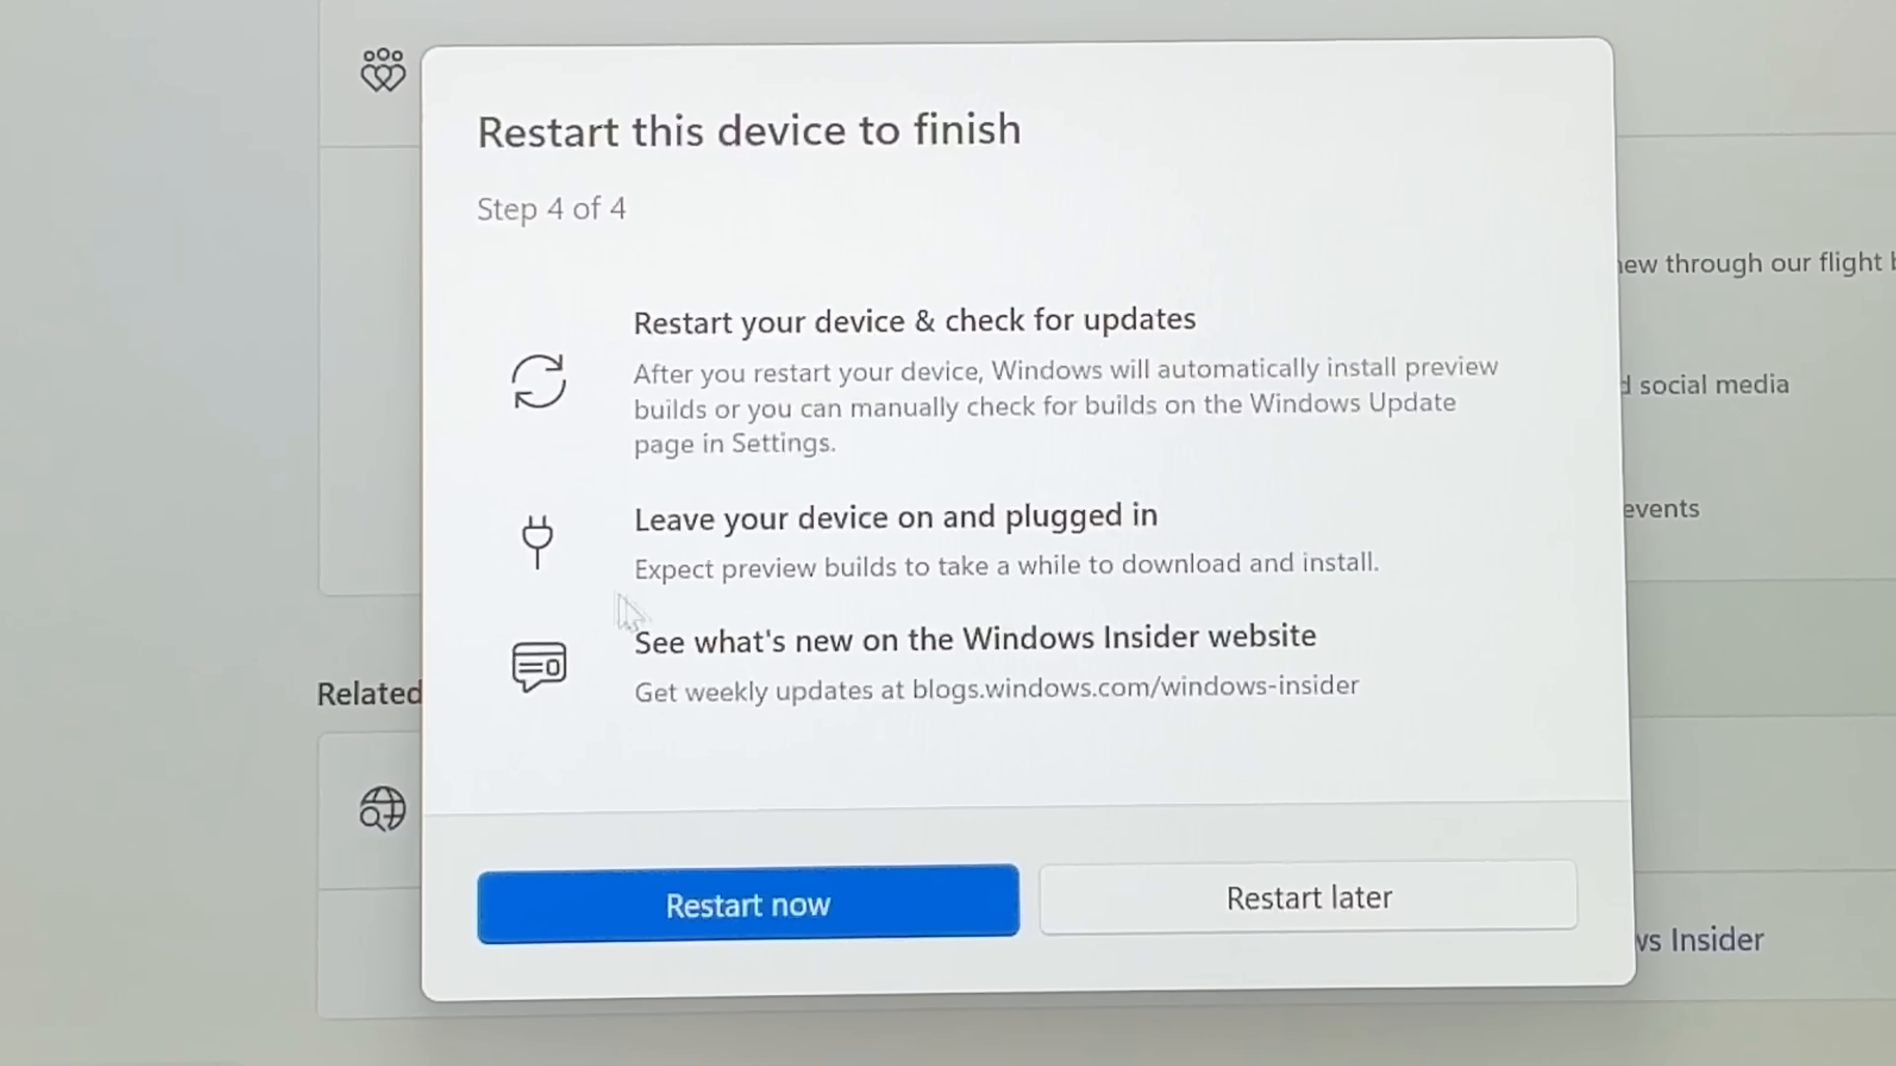
pyautogui.moveTo(809, 517)
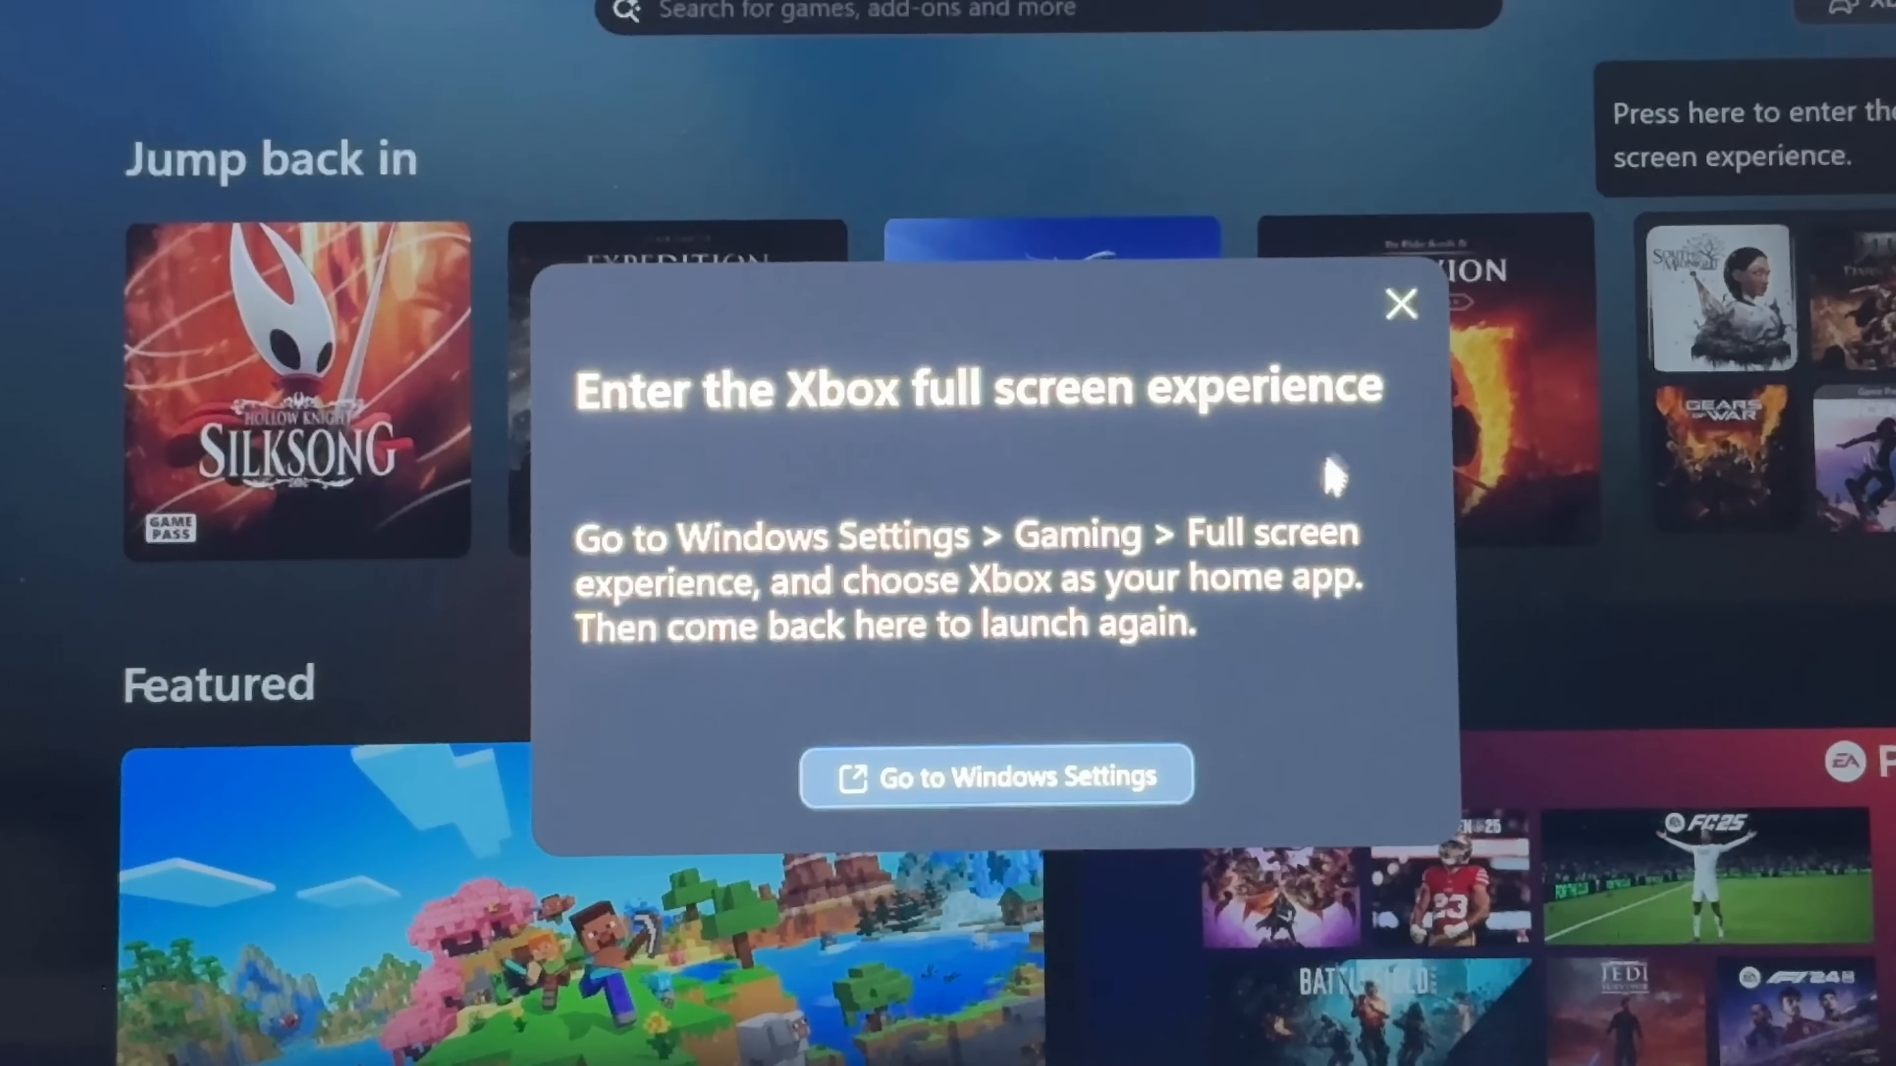
pyautogui.moveTo(734, 610)
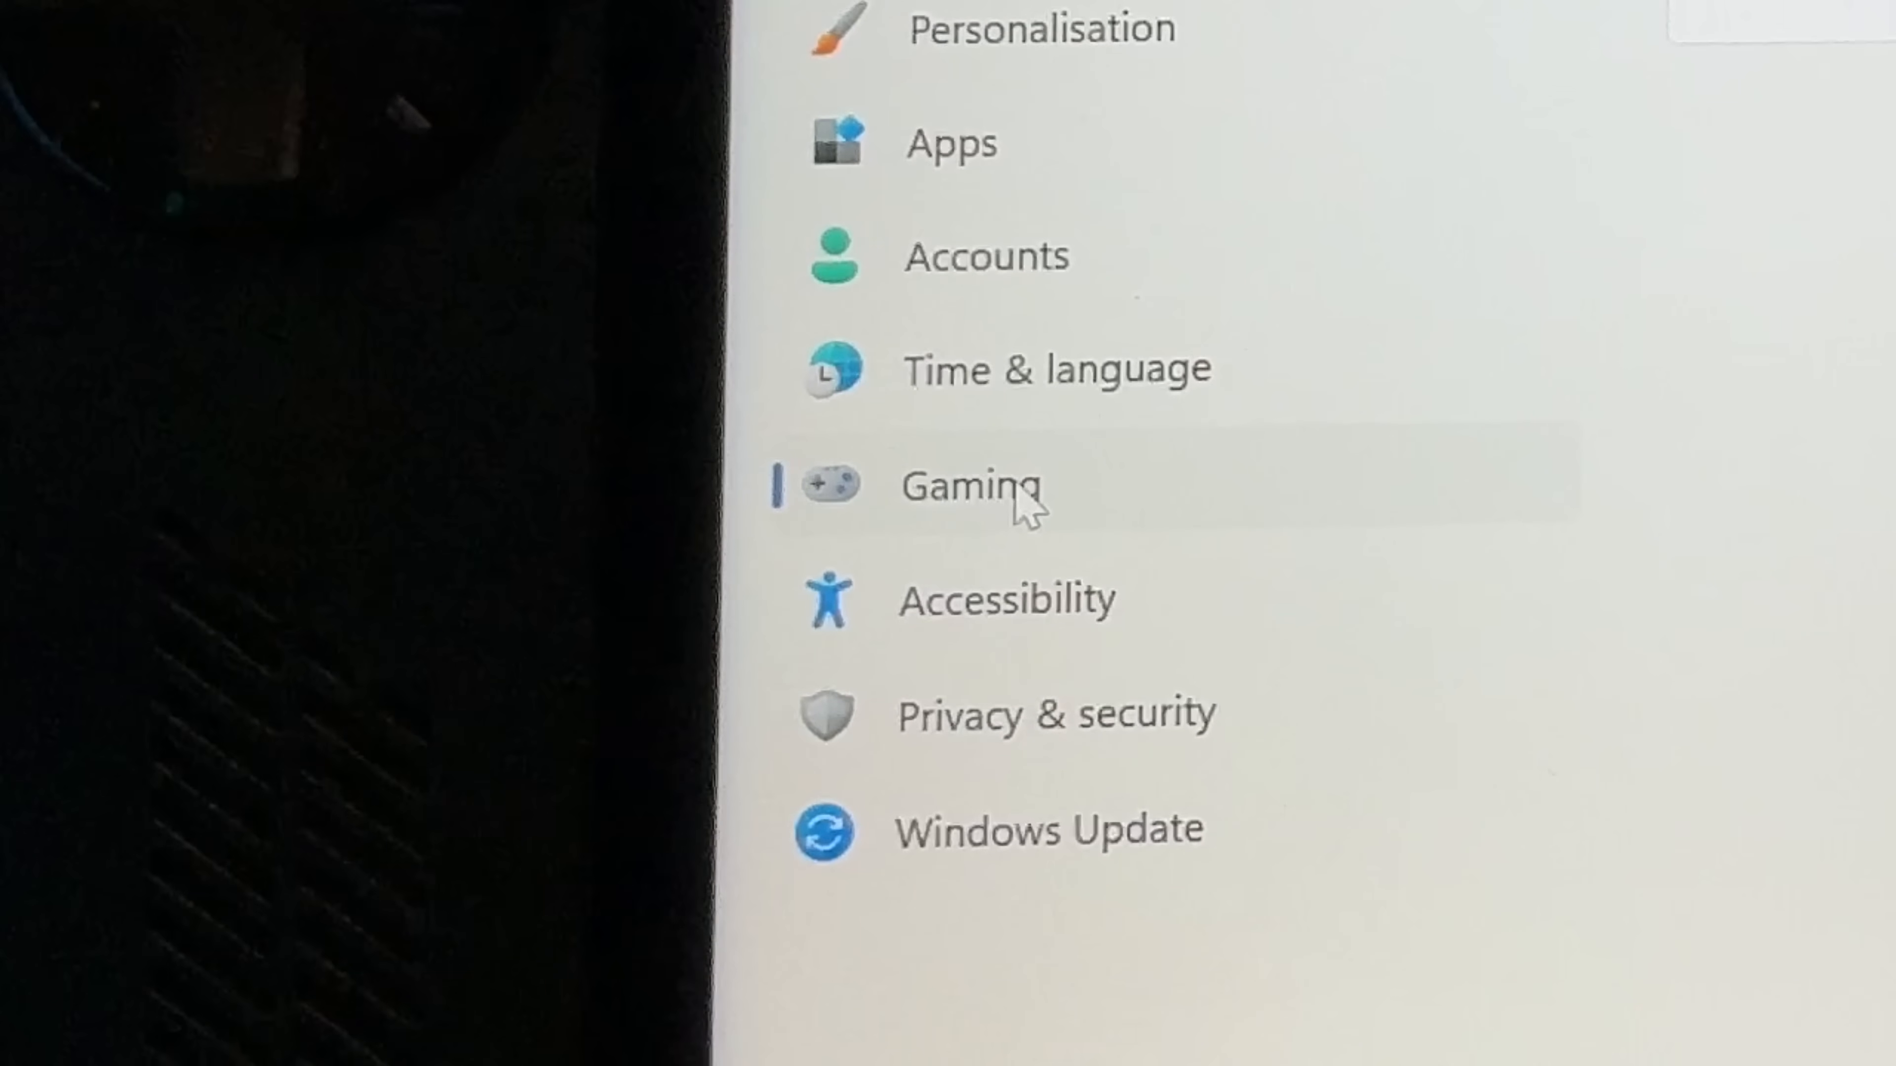
# Go to the Gaming page, which lists only Game Bar, Captures and Game Mode
pyautogui.click(971, 486)
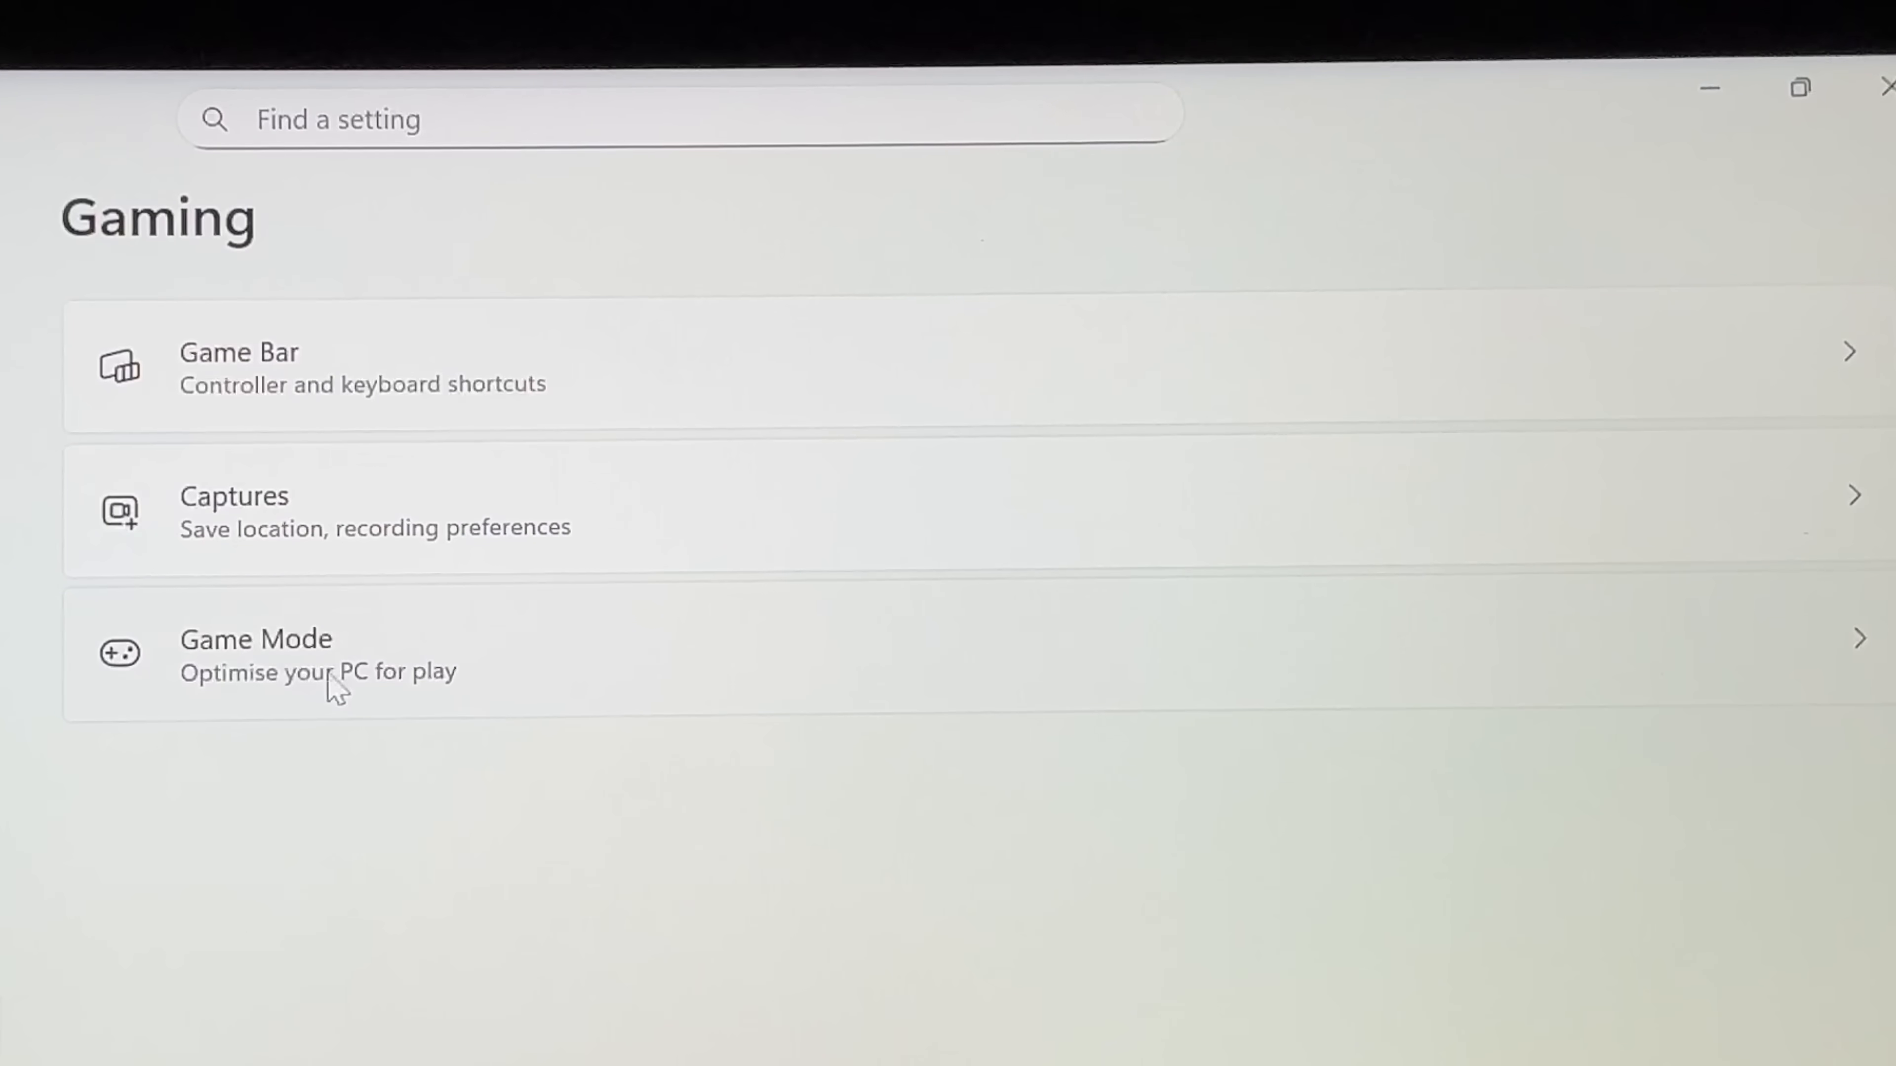
pyautogui.moveTo(356, 663)
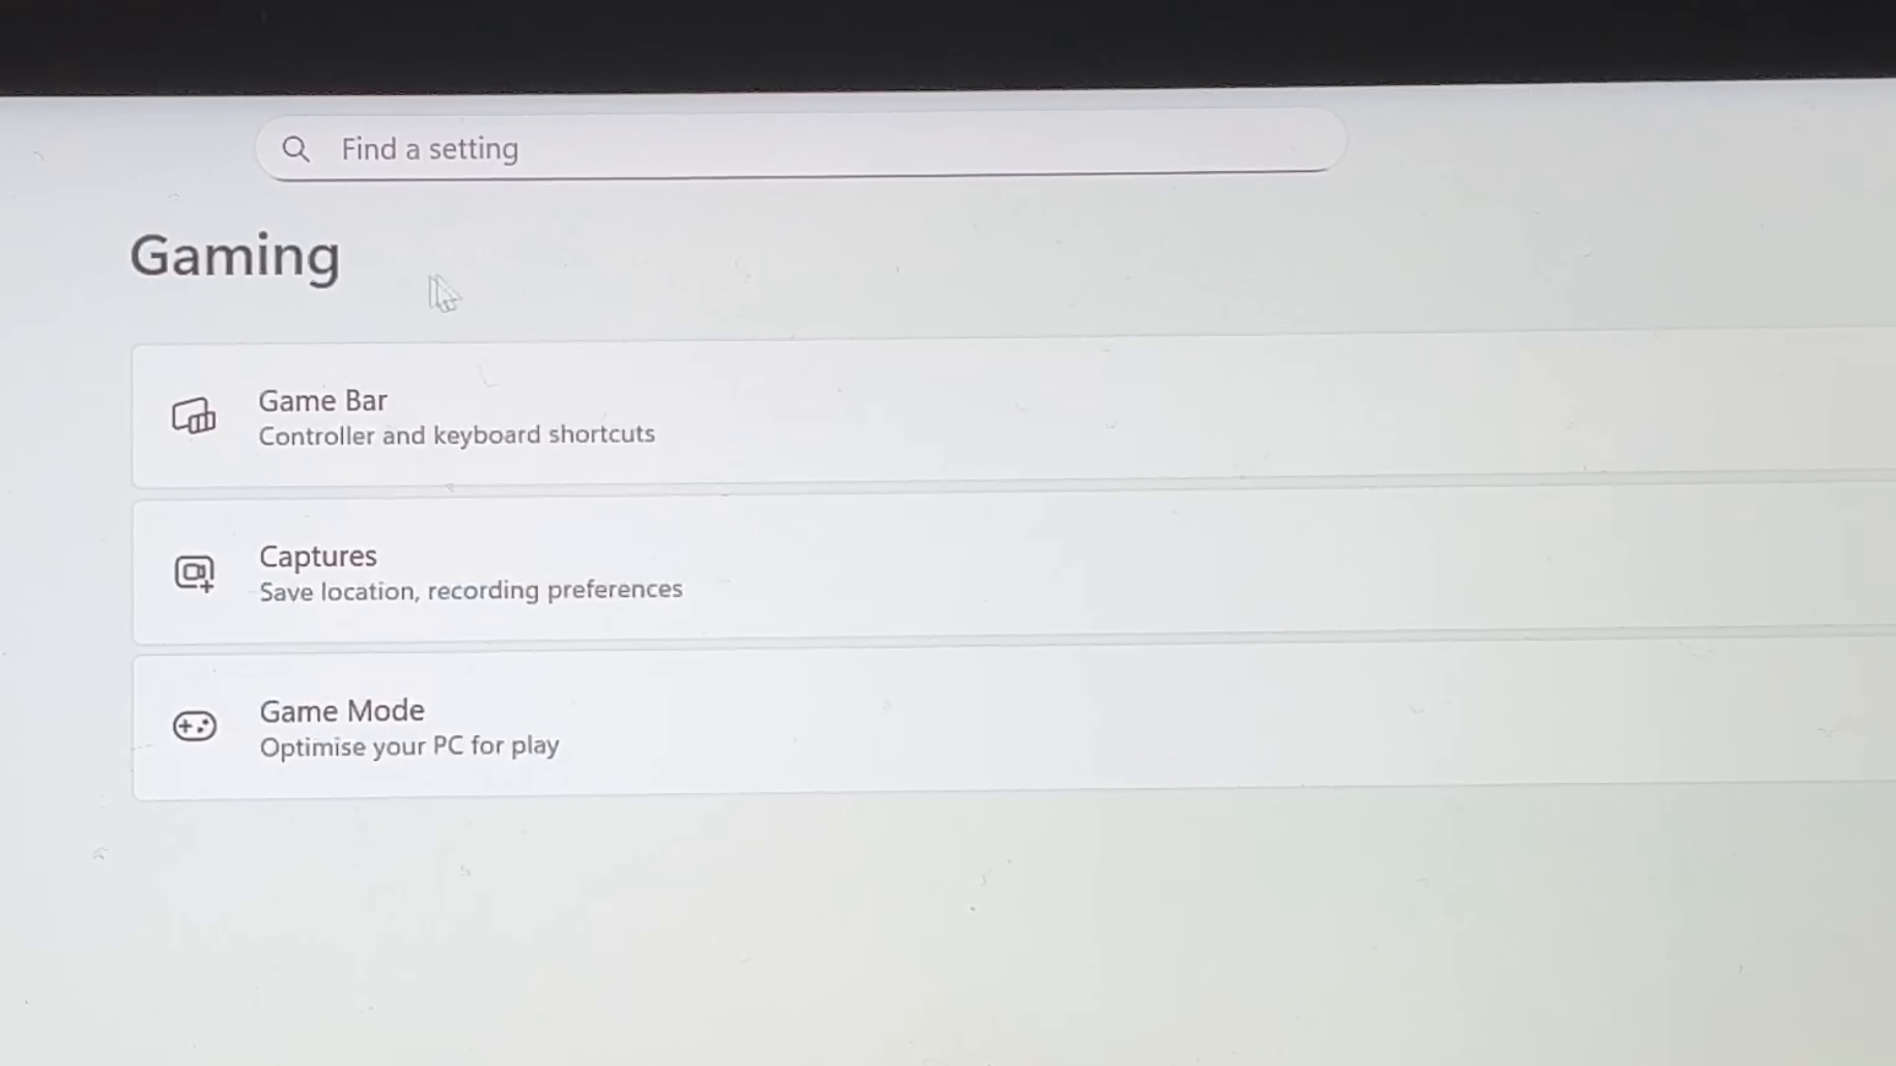
pyautogui.moveTo(411, 361)
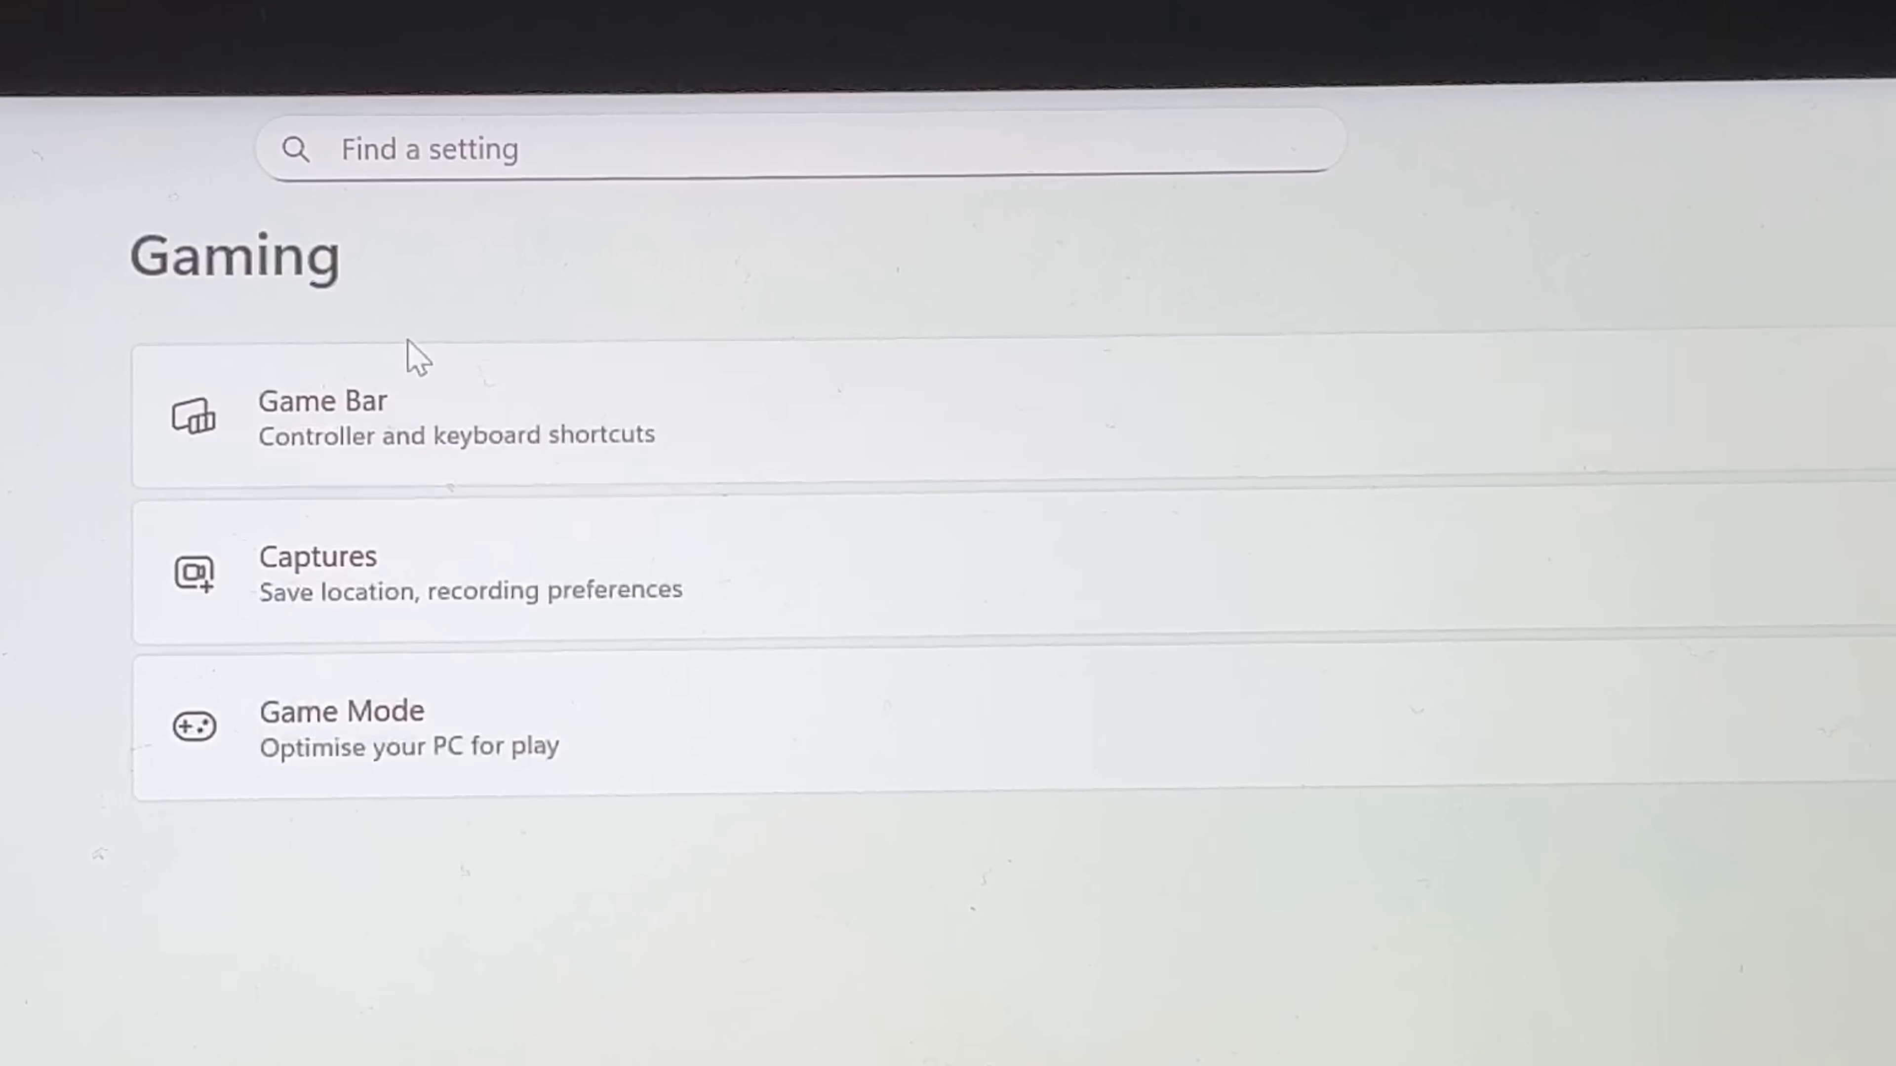
pyautogui.moveTo(297, 993)
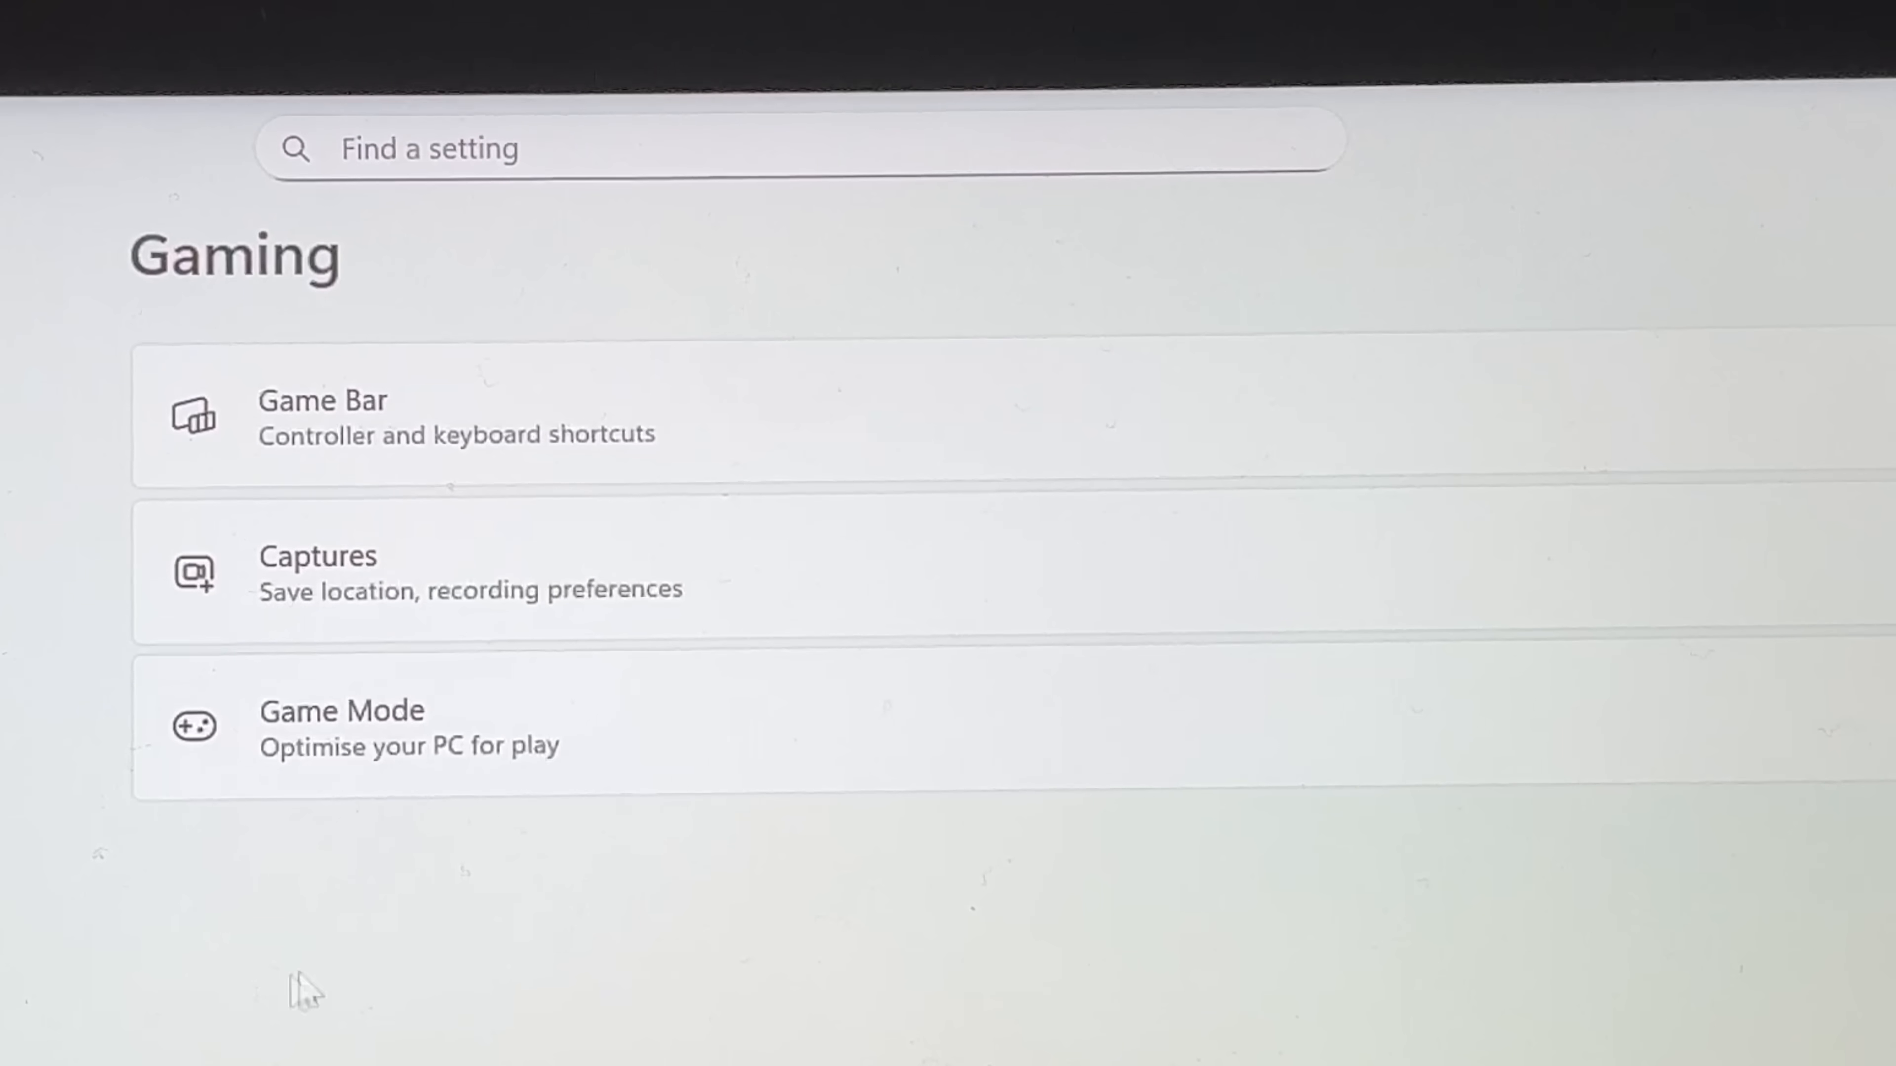
pyautogui.moveTo(438, 369)
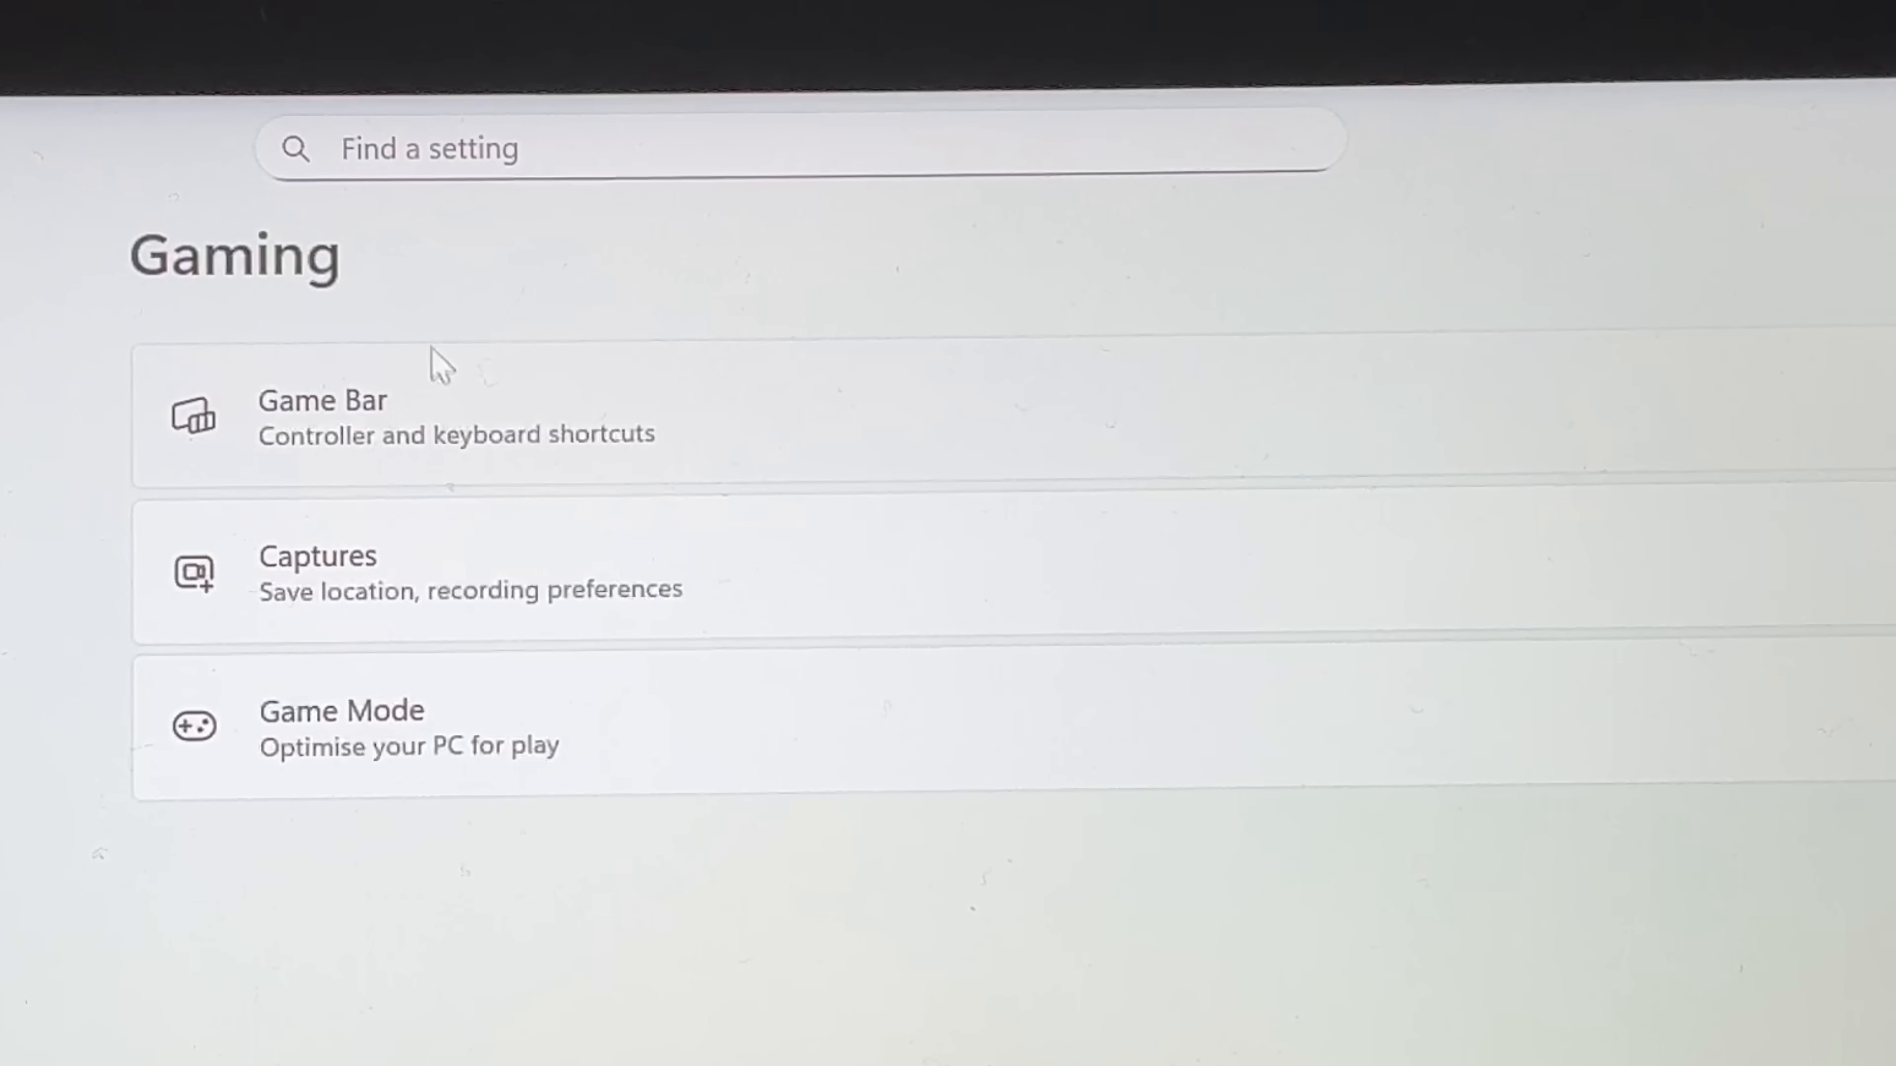
pyautogui.moveTo(462, 691)
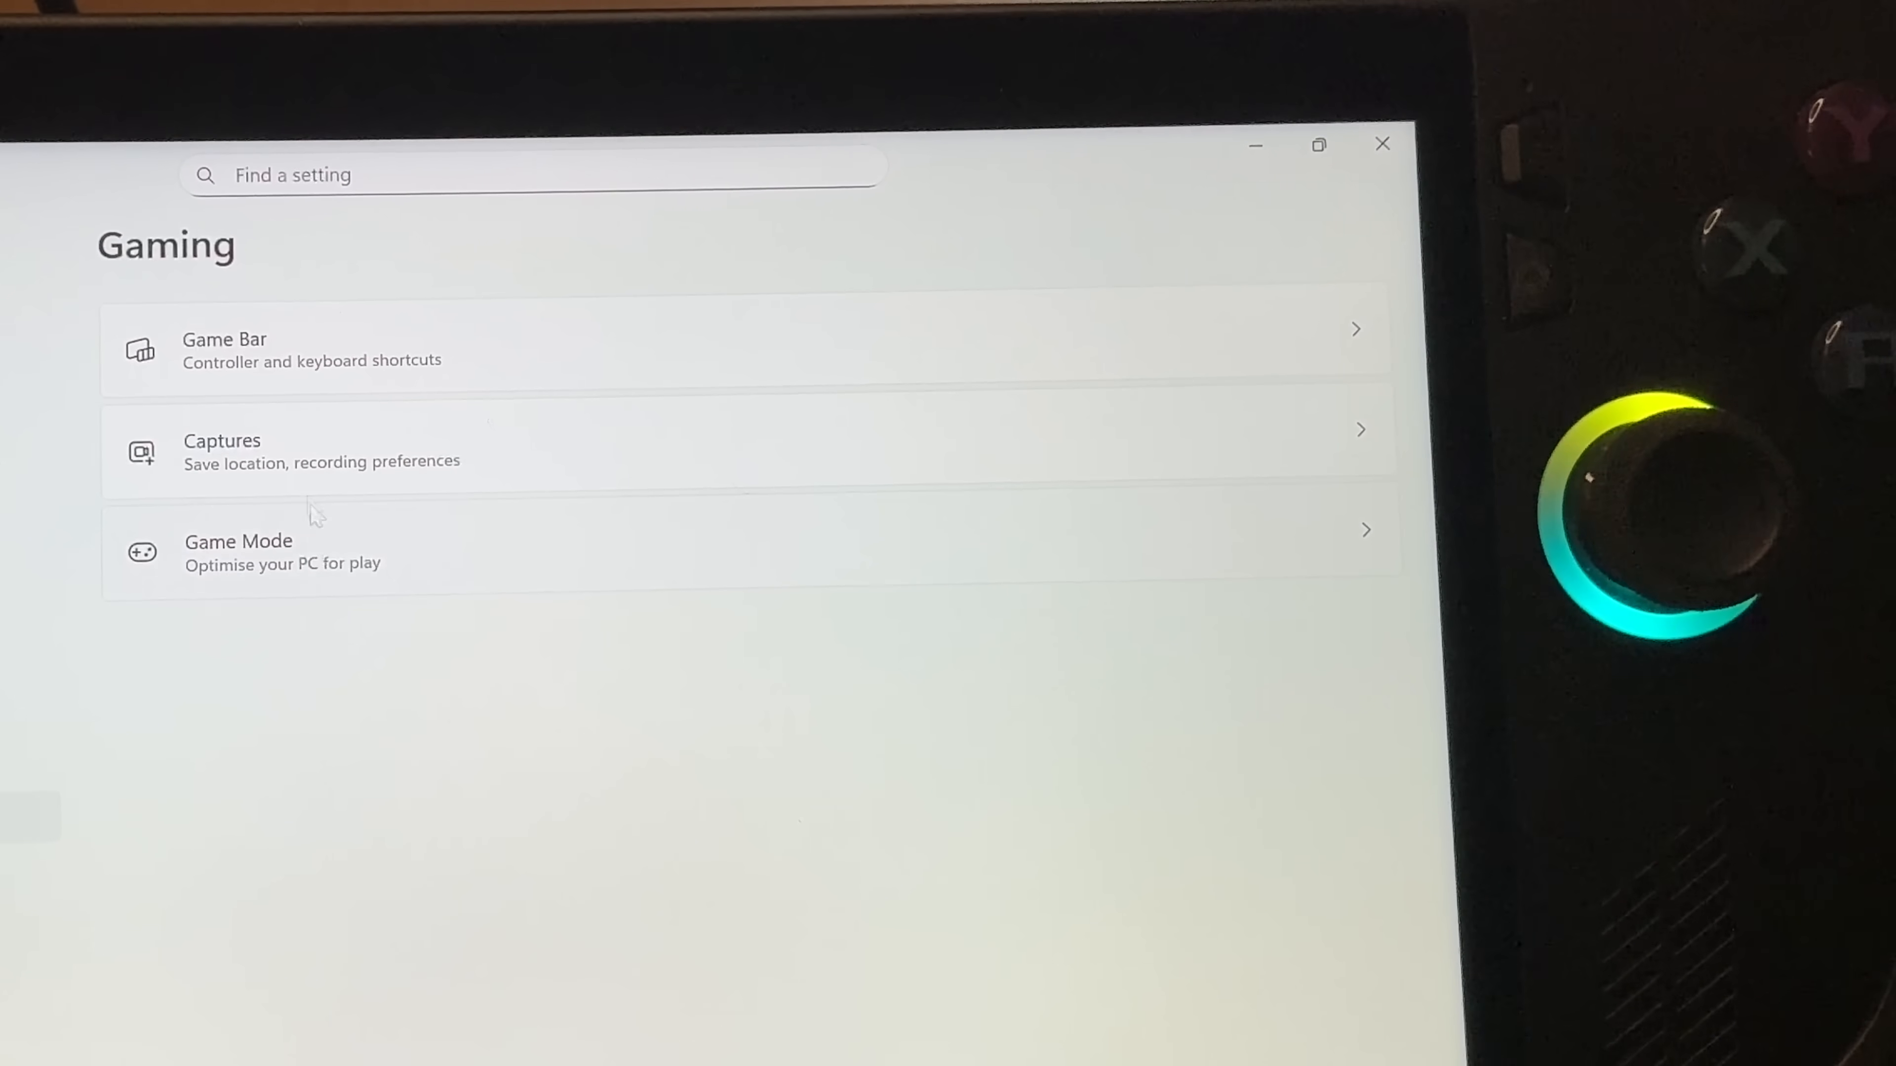
pyautogui.moveTo(312, 430)
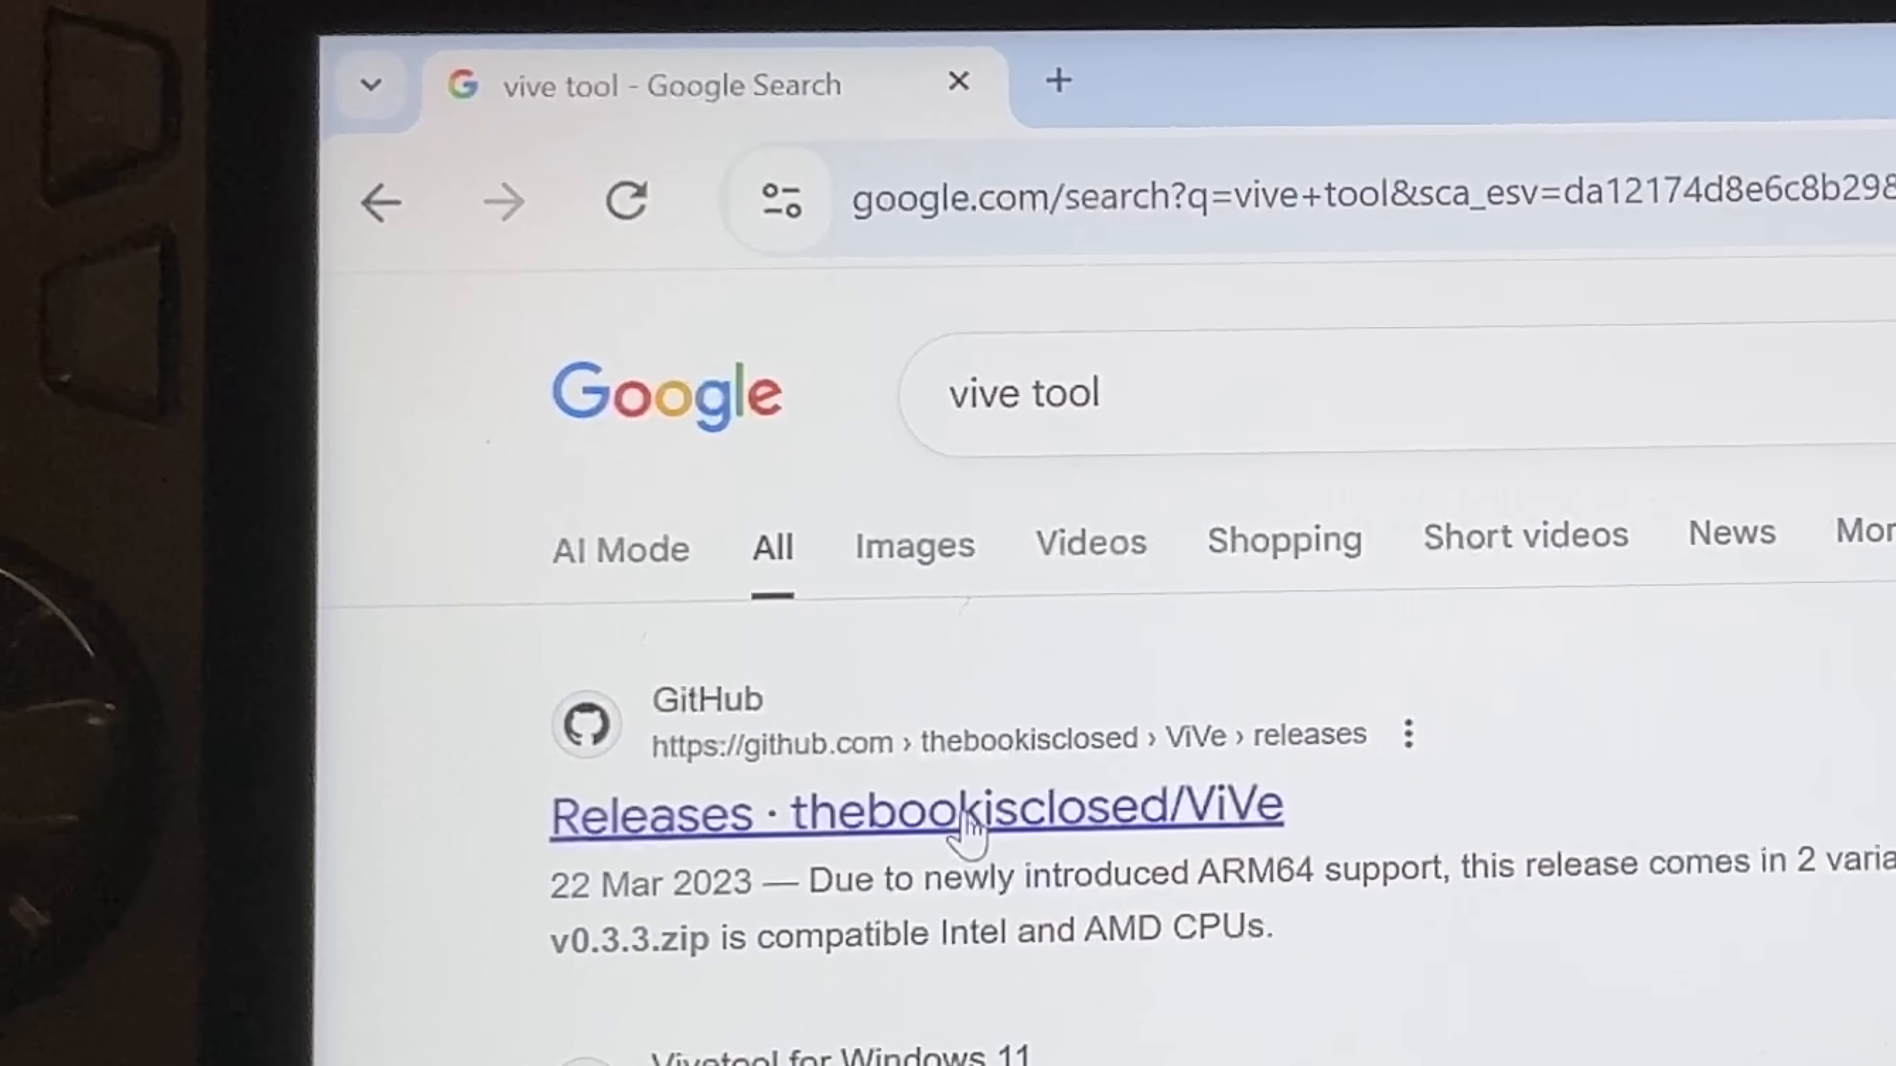
# Reach the ViVeTool v0.3.4 release on GitHub and bring its Assets zip files into view
pyautogui.click(956, 825)
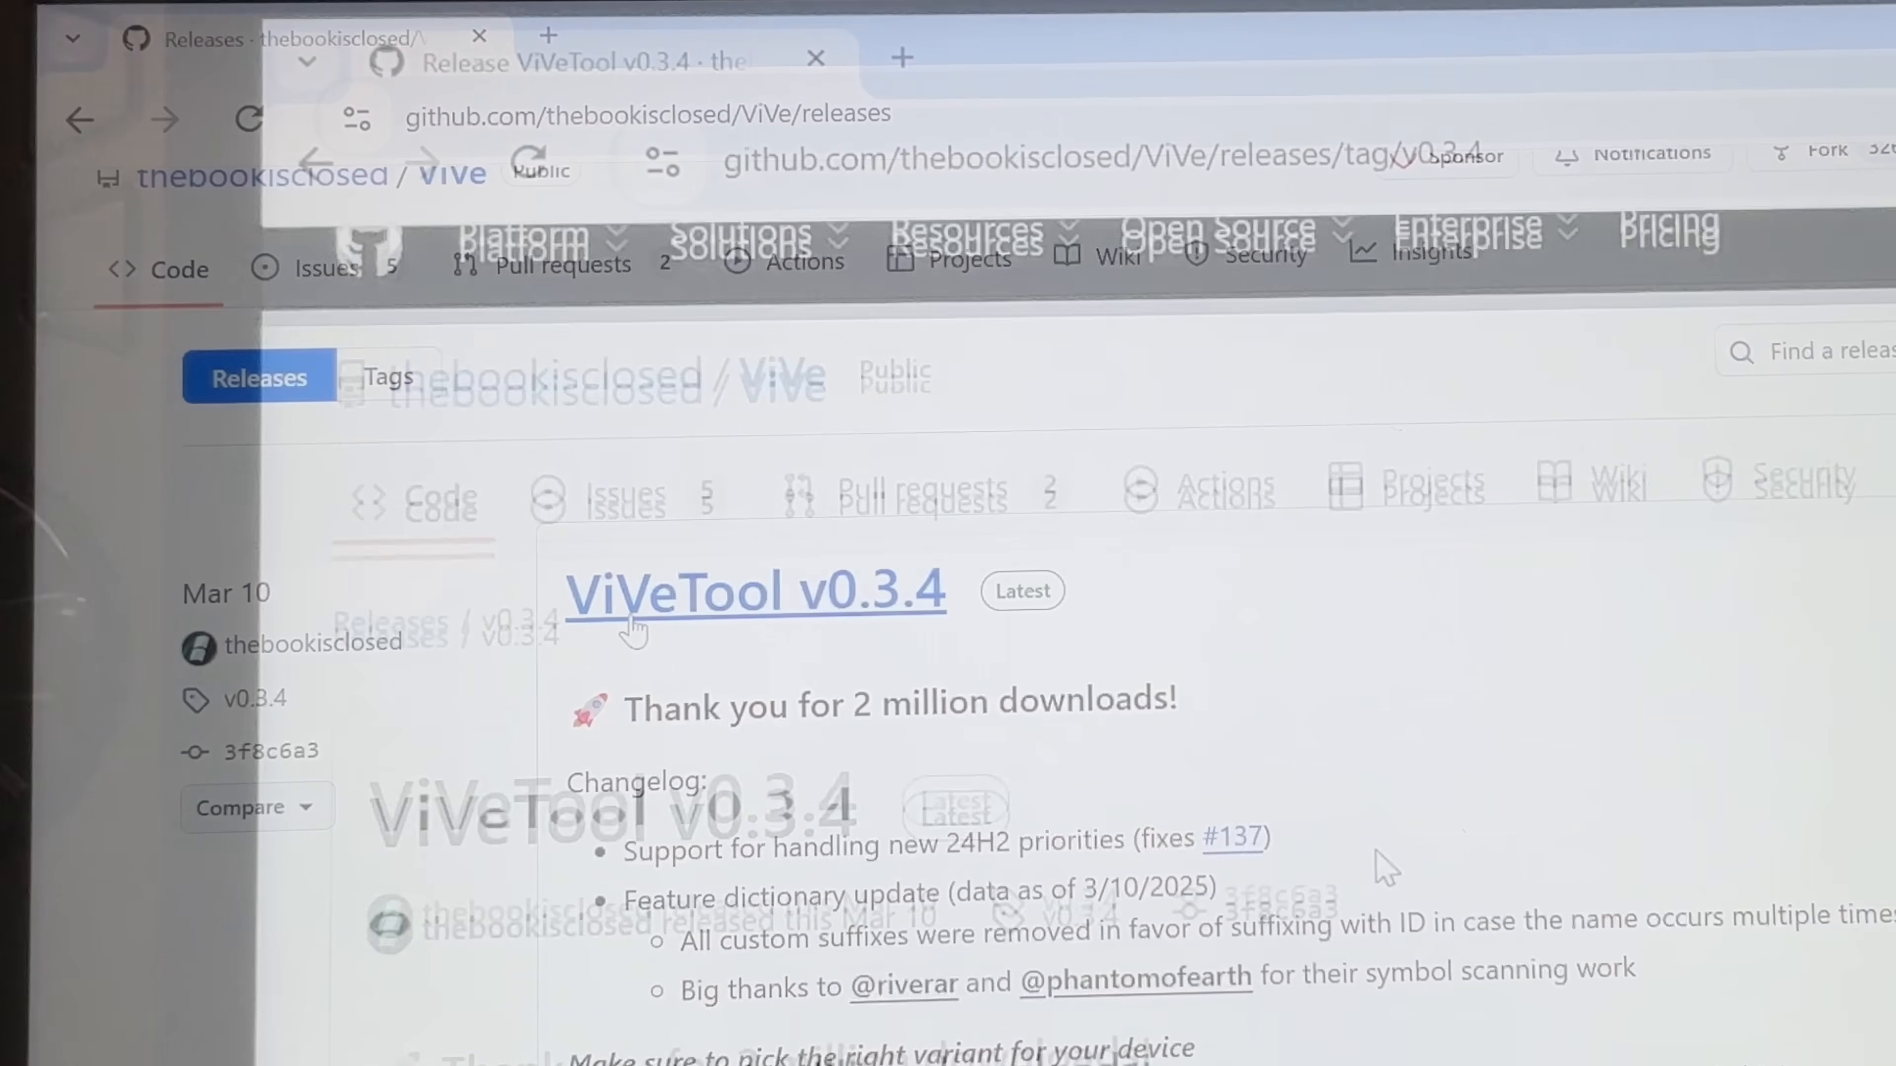
pyautogui.scroll(-3)
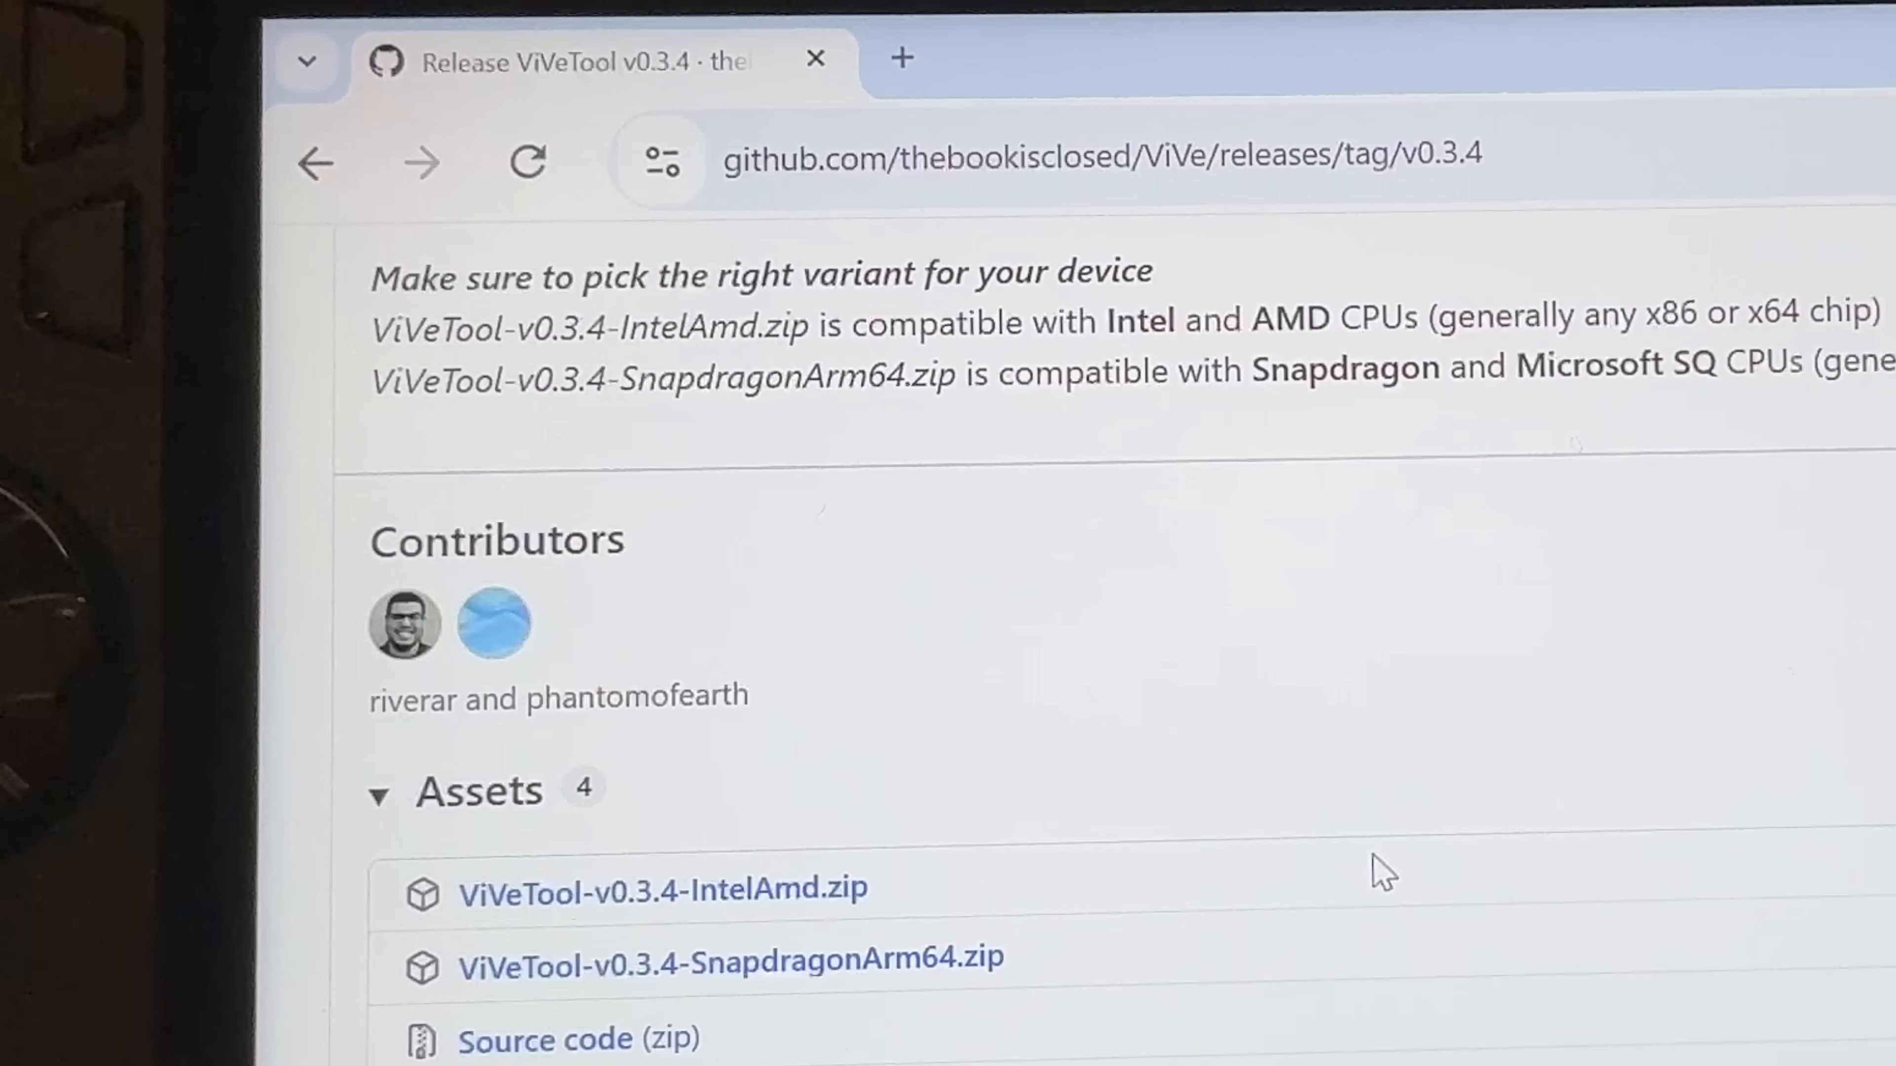
pyautogui.scroll(-3)
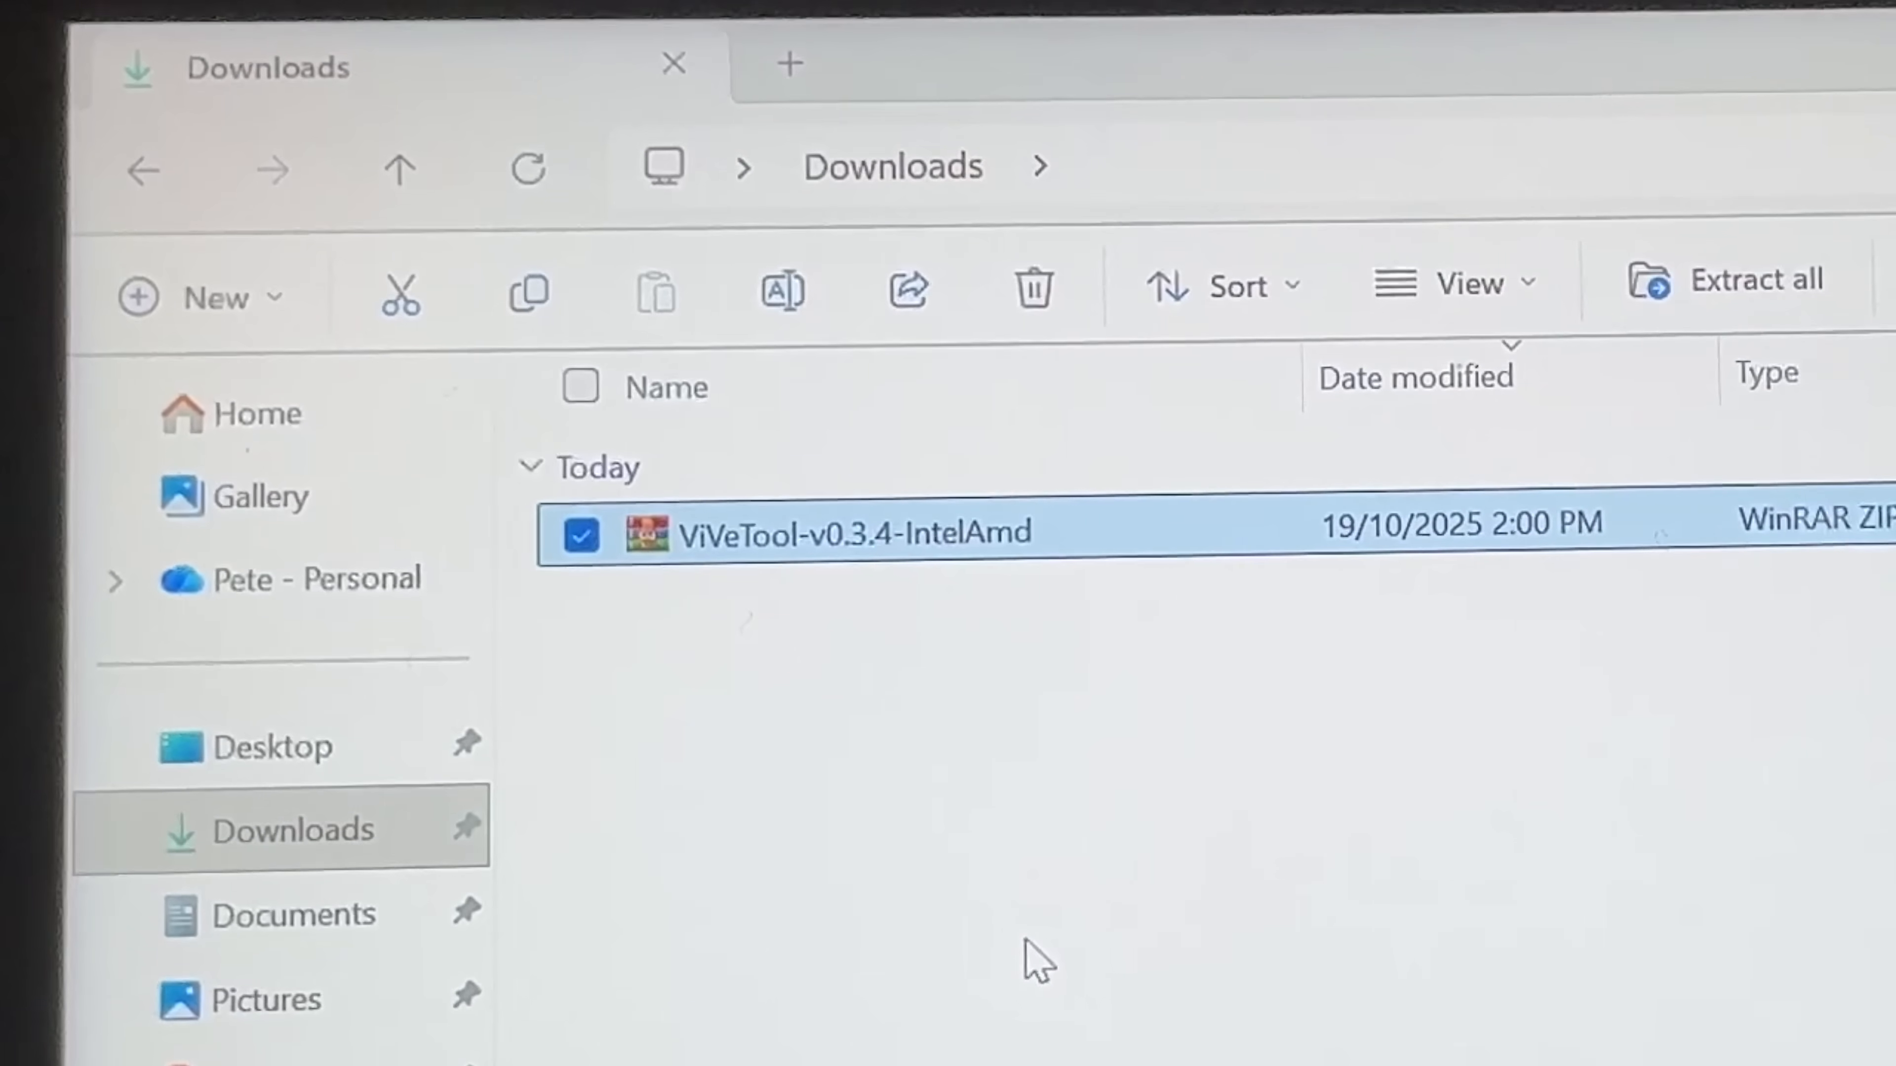
# Extract ViVeTool-v0.3.4-IntelAmd.zip into its own folder and copy that folder's path
pyautogui.rightClick(816, 538)
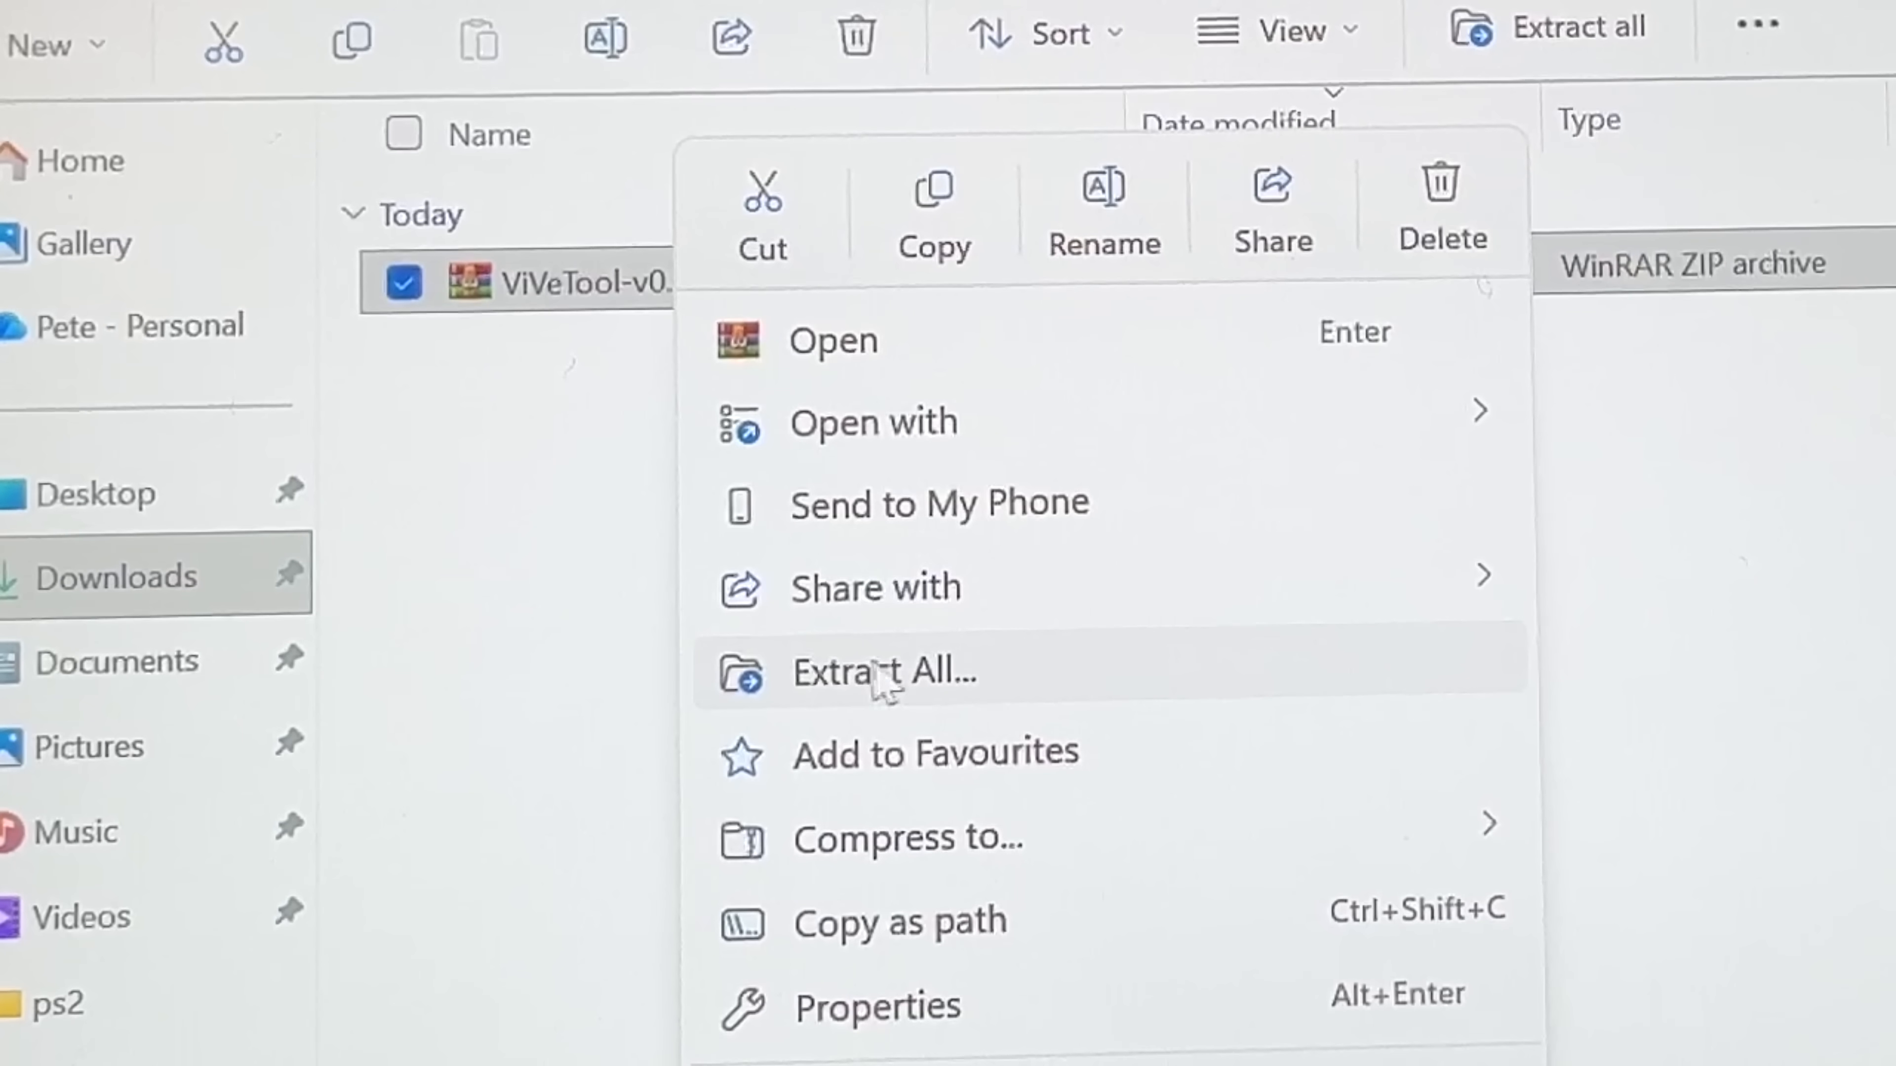
pyautogui.click(874, 684)
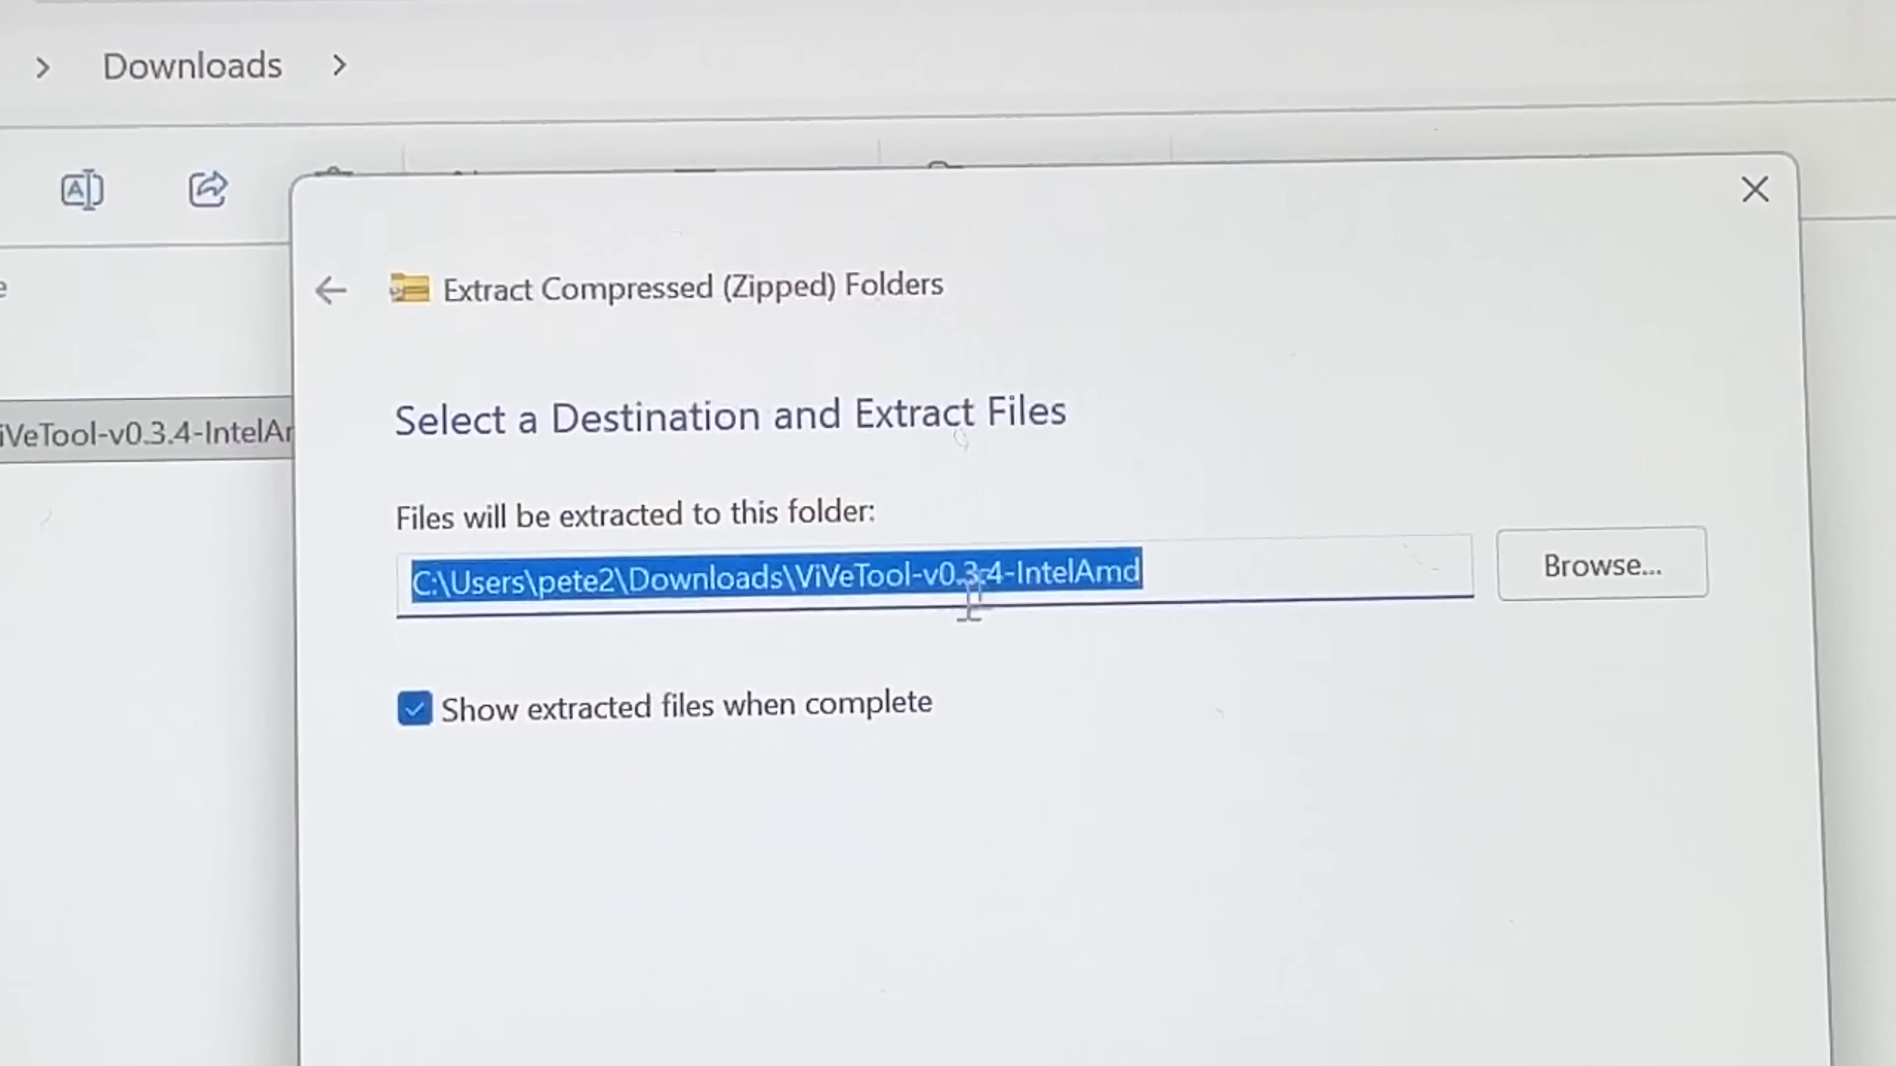
pyautogui.moveTo(969, 649)
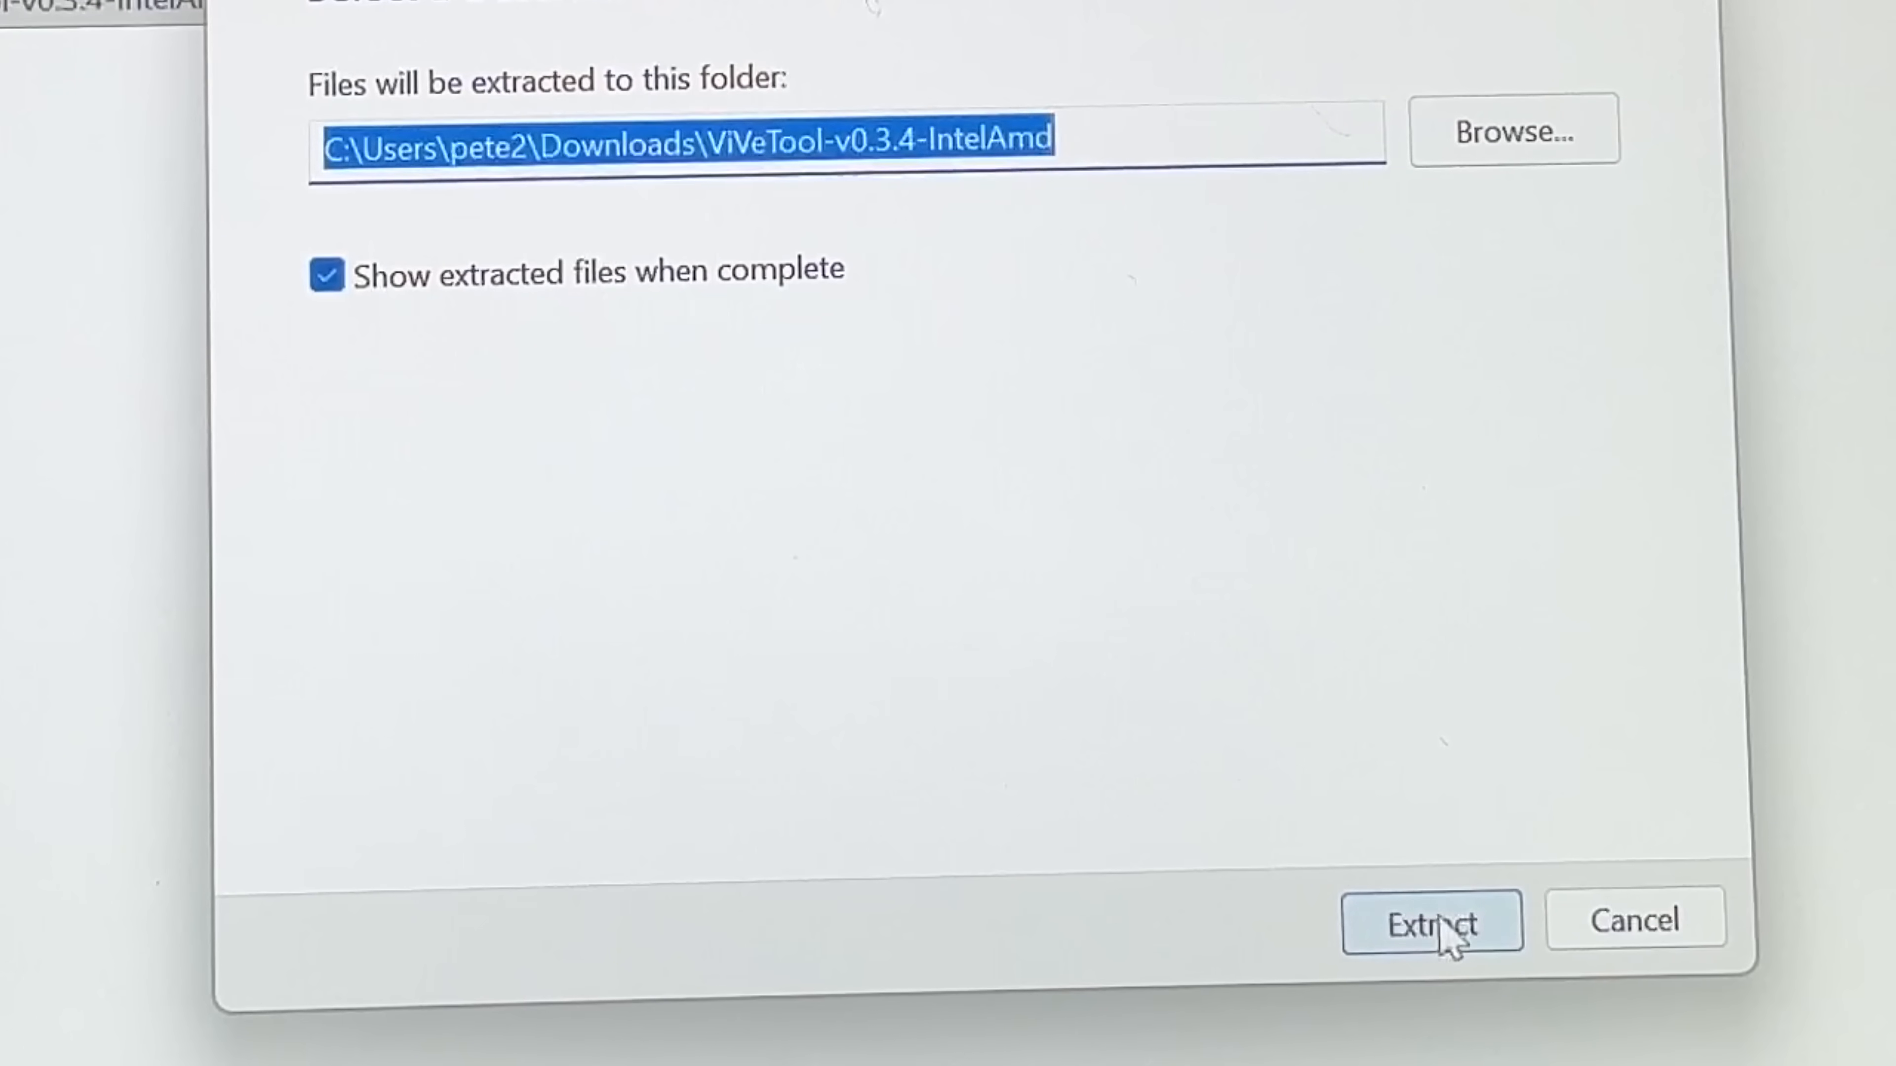
pyautogui.click(1432, 932)
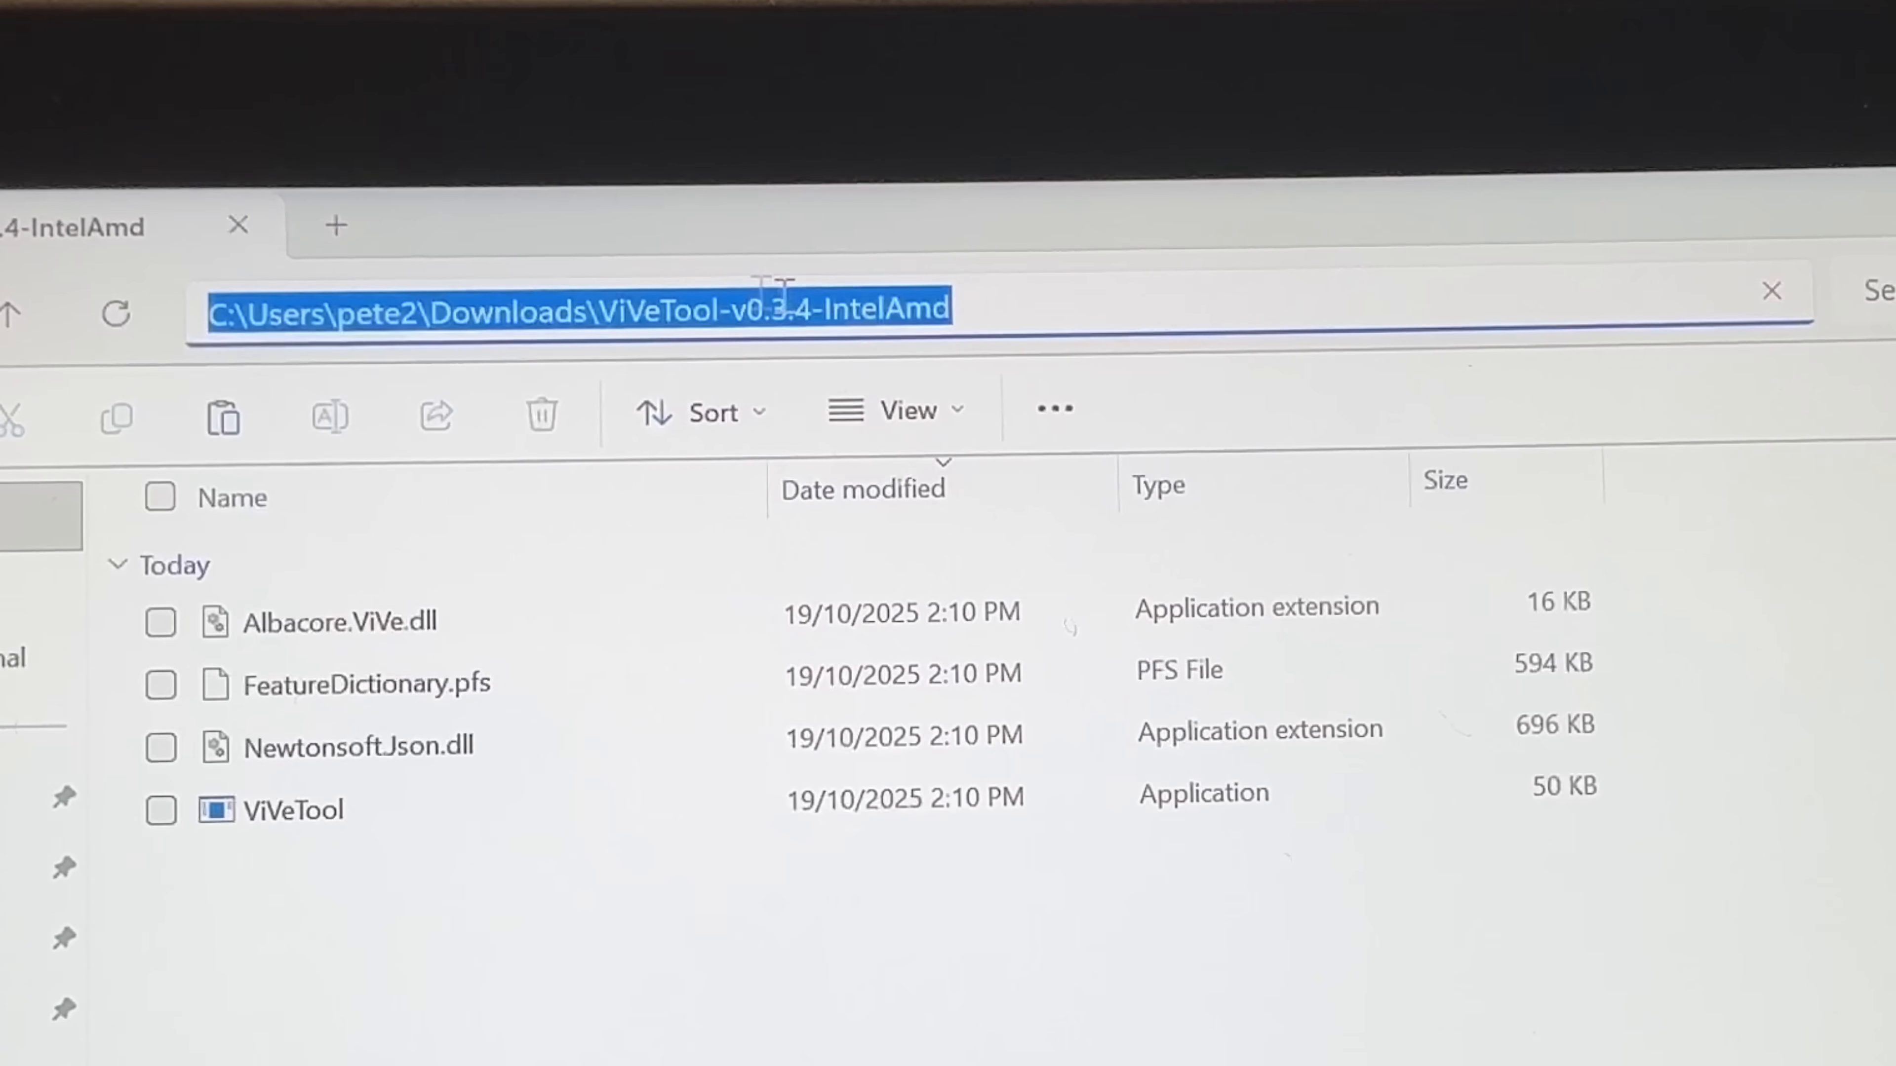
pyautogui.rightClick(757, 311)
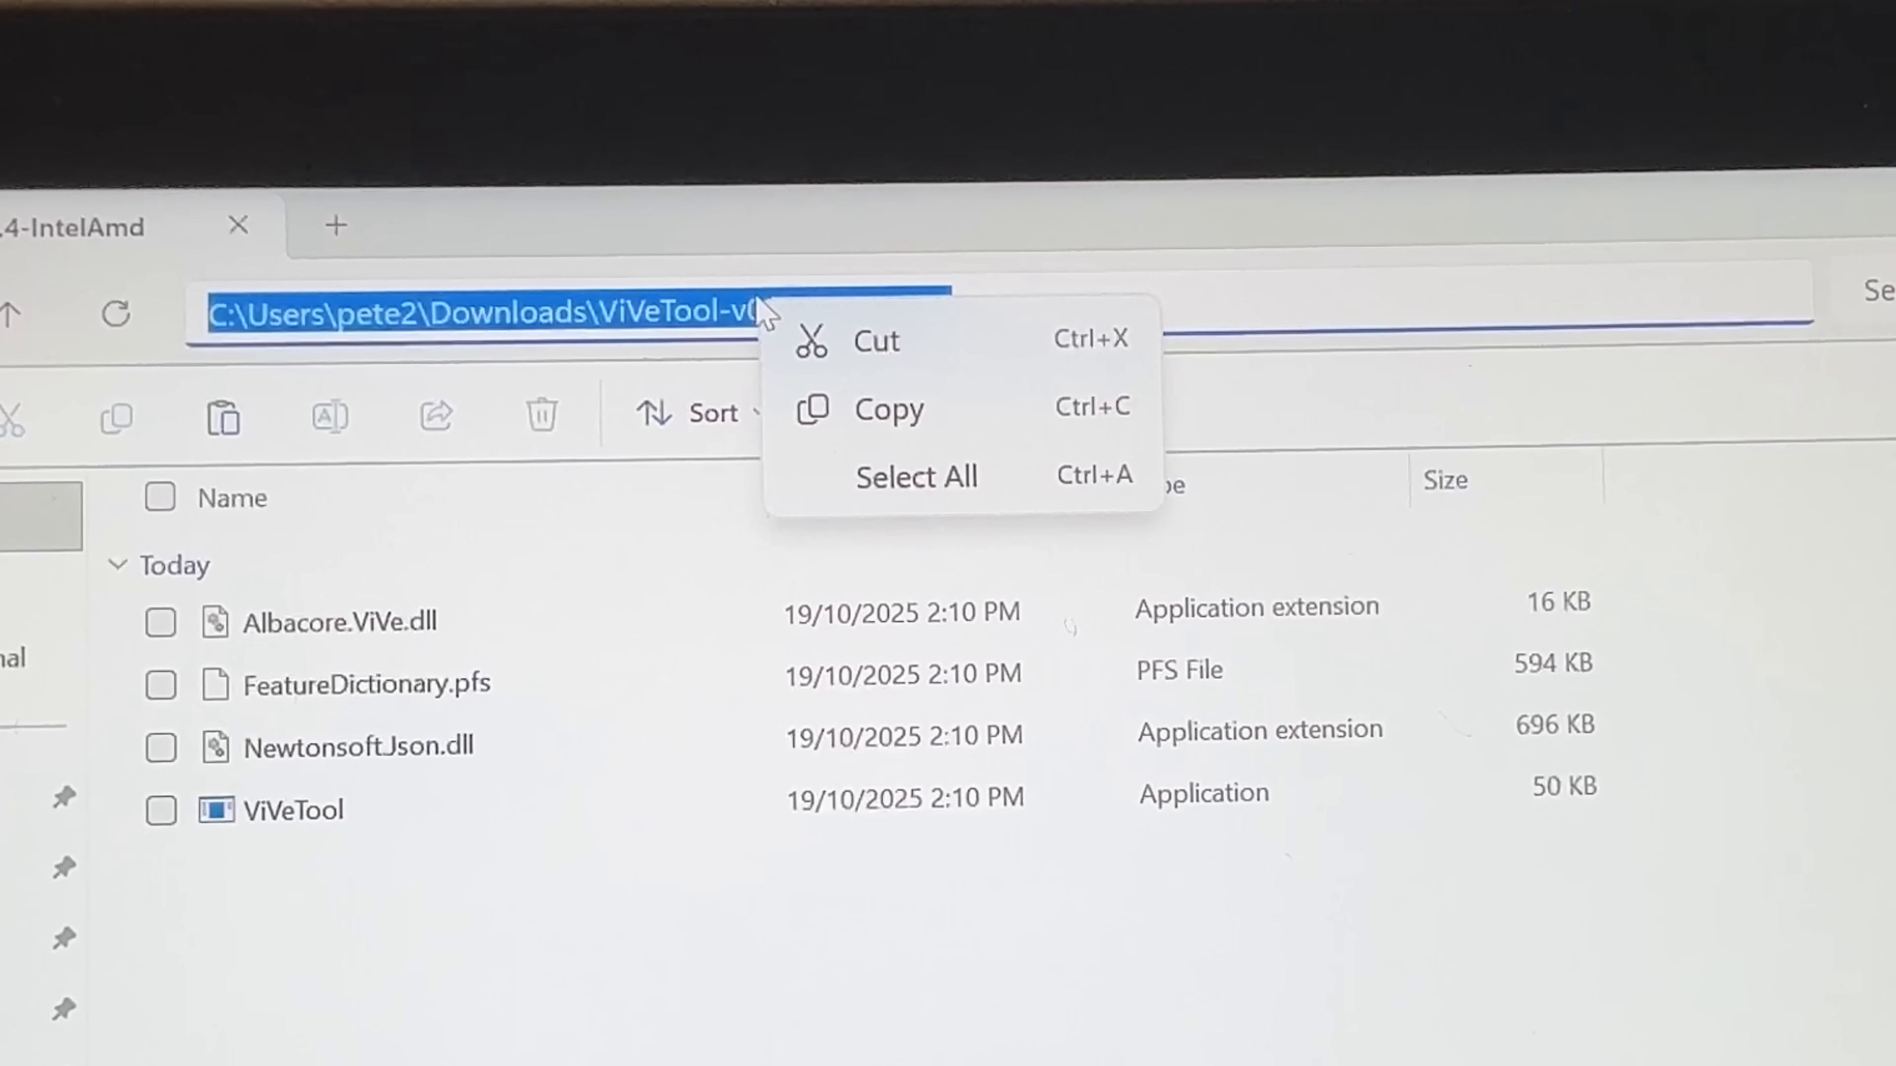
pyautogui.moveTo(873, 327)
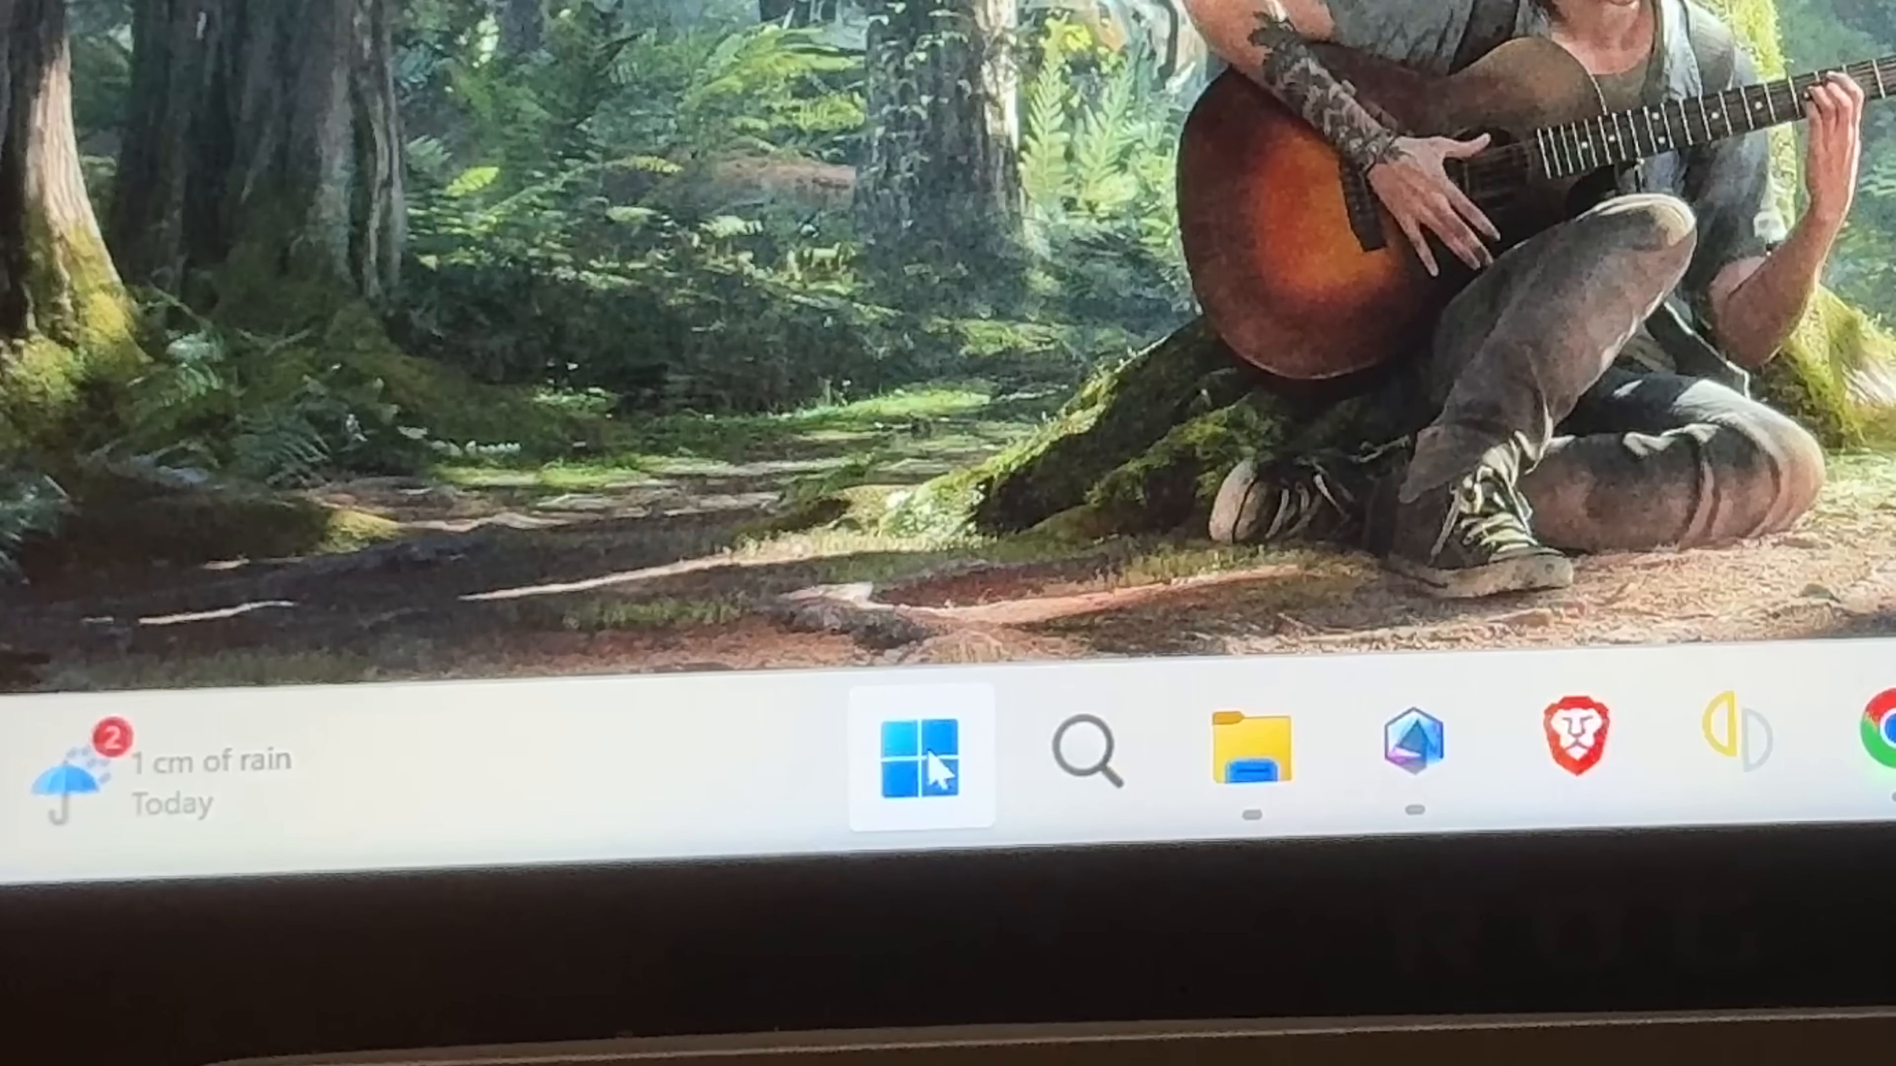
# Search Start for 'cmd' and launch Command Prompt as administrator
pyautogui.click(920, 762)
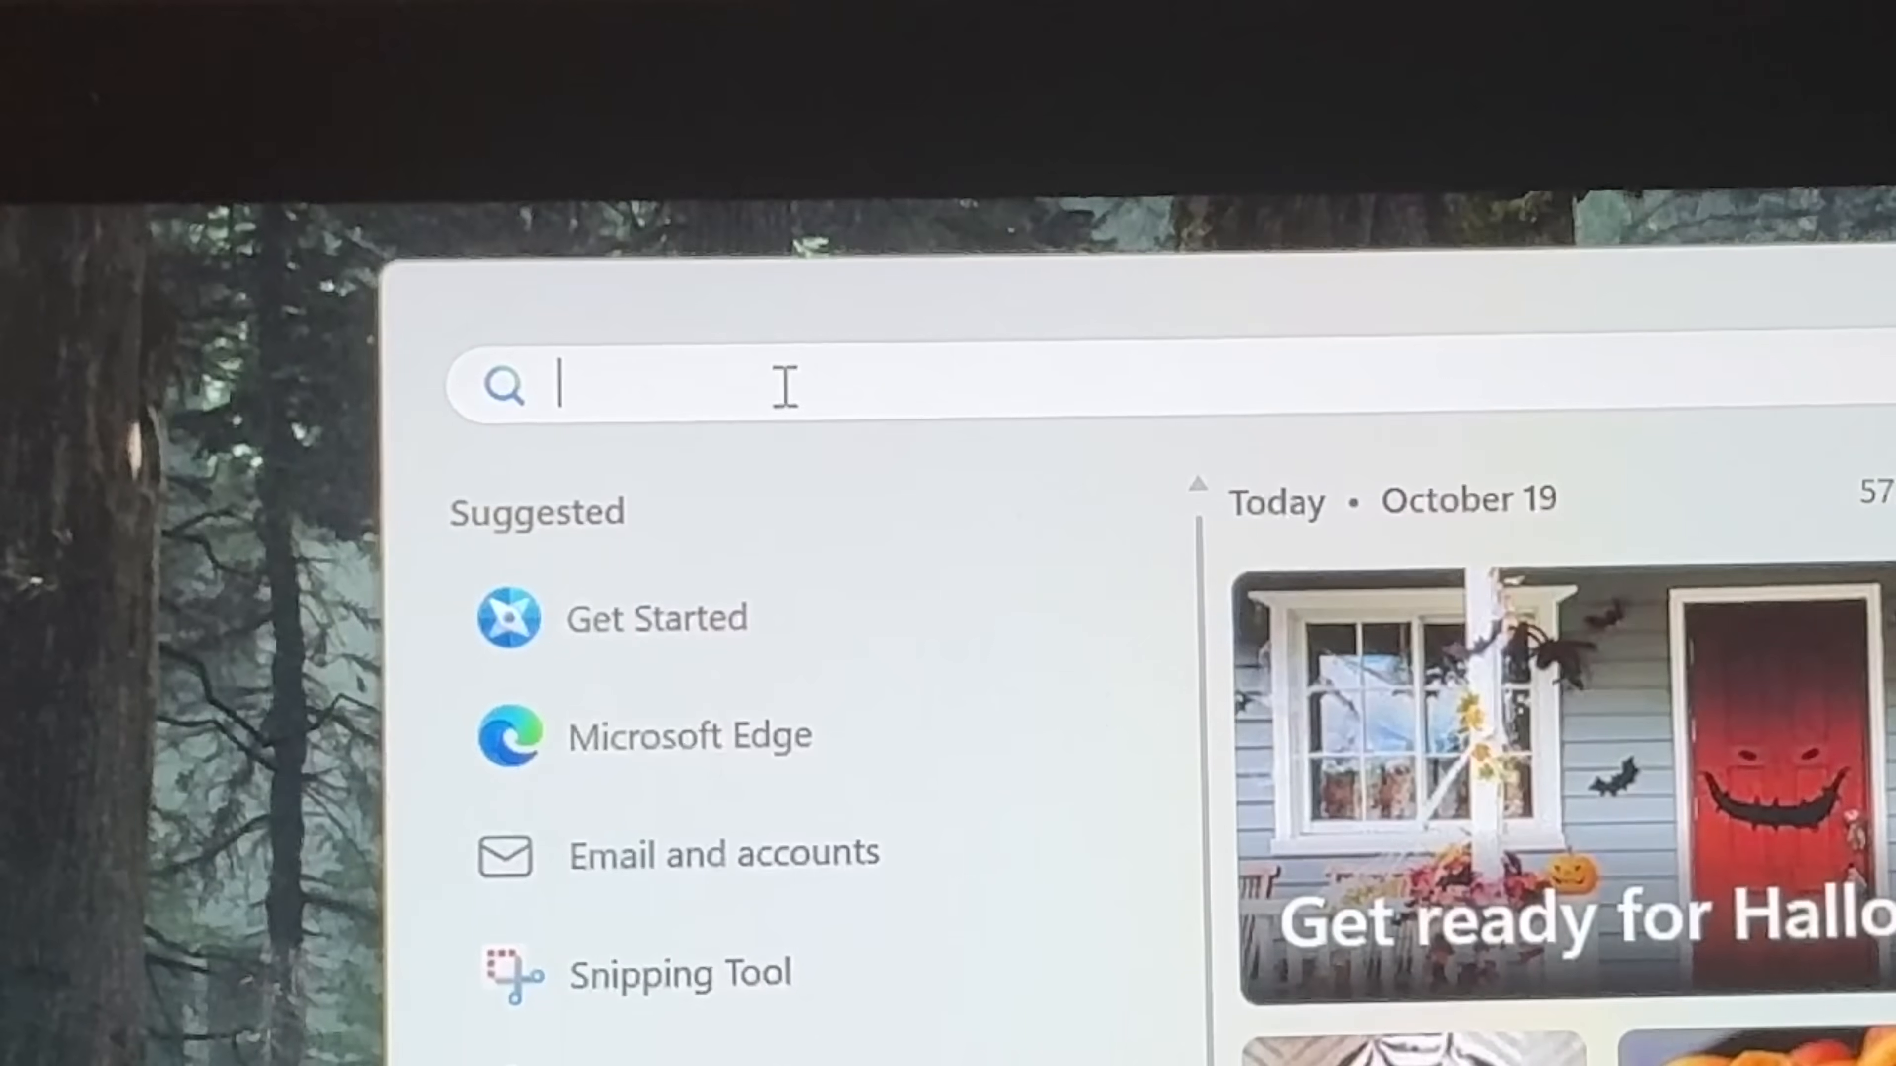
pyautogui.write('cmd')
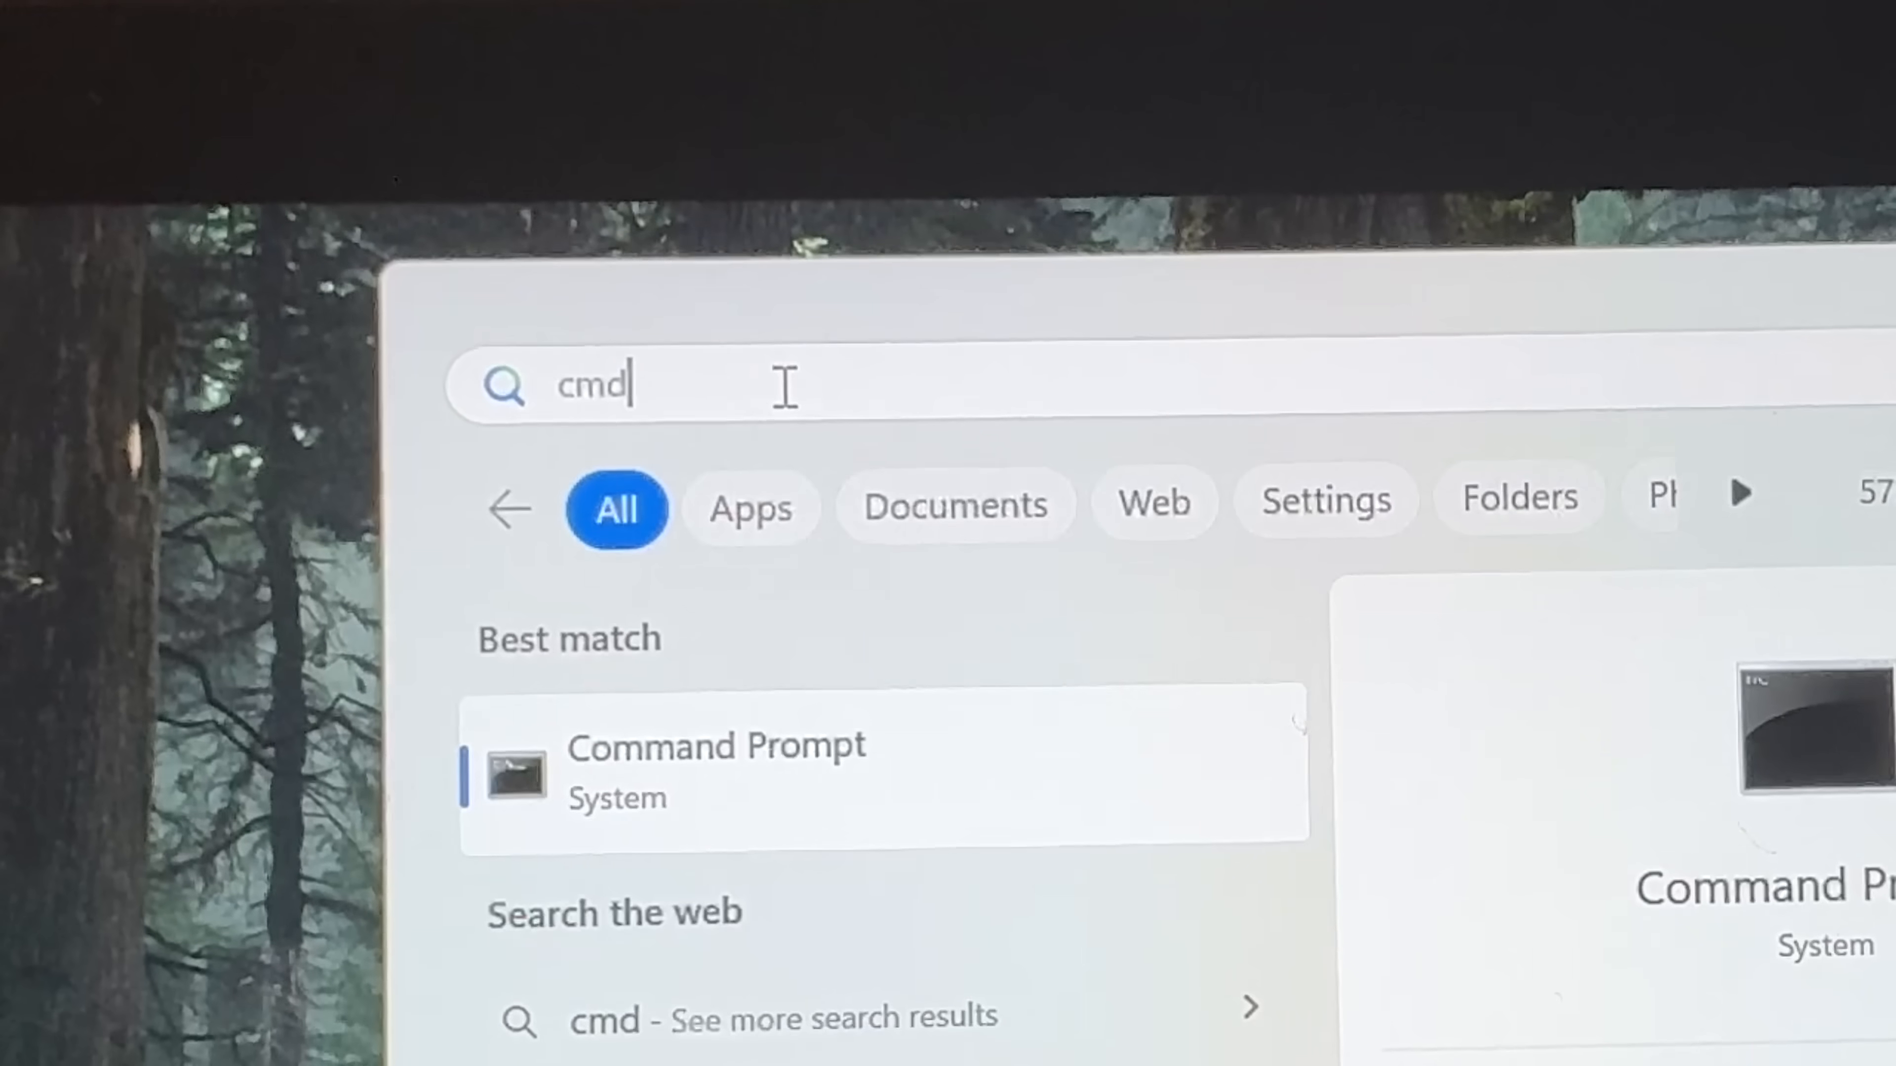
pyautogui.moveTo(547, 401)
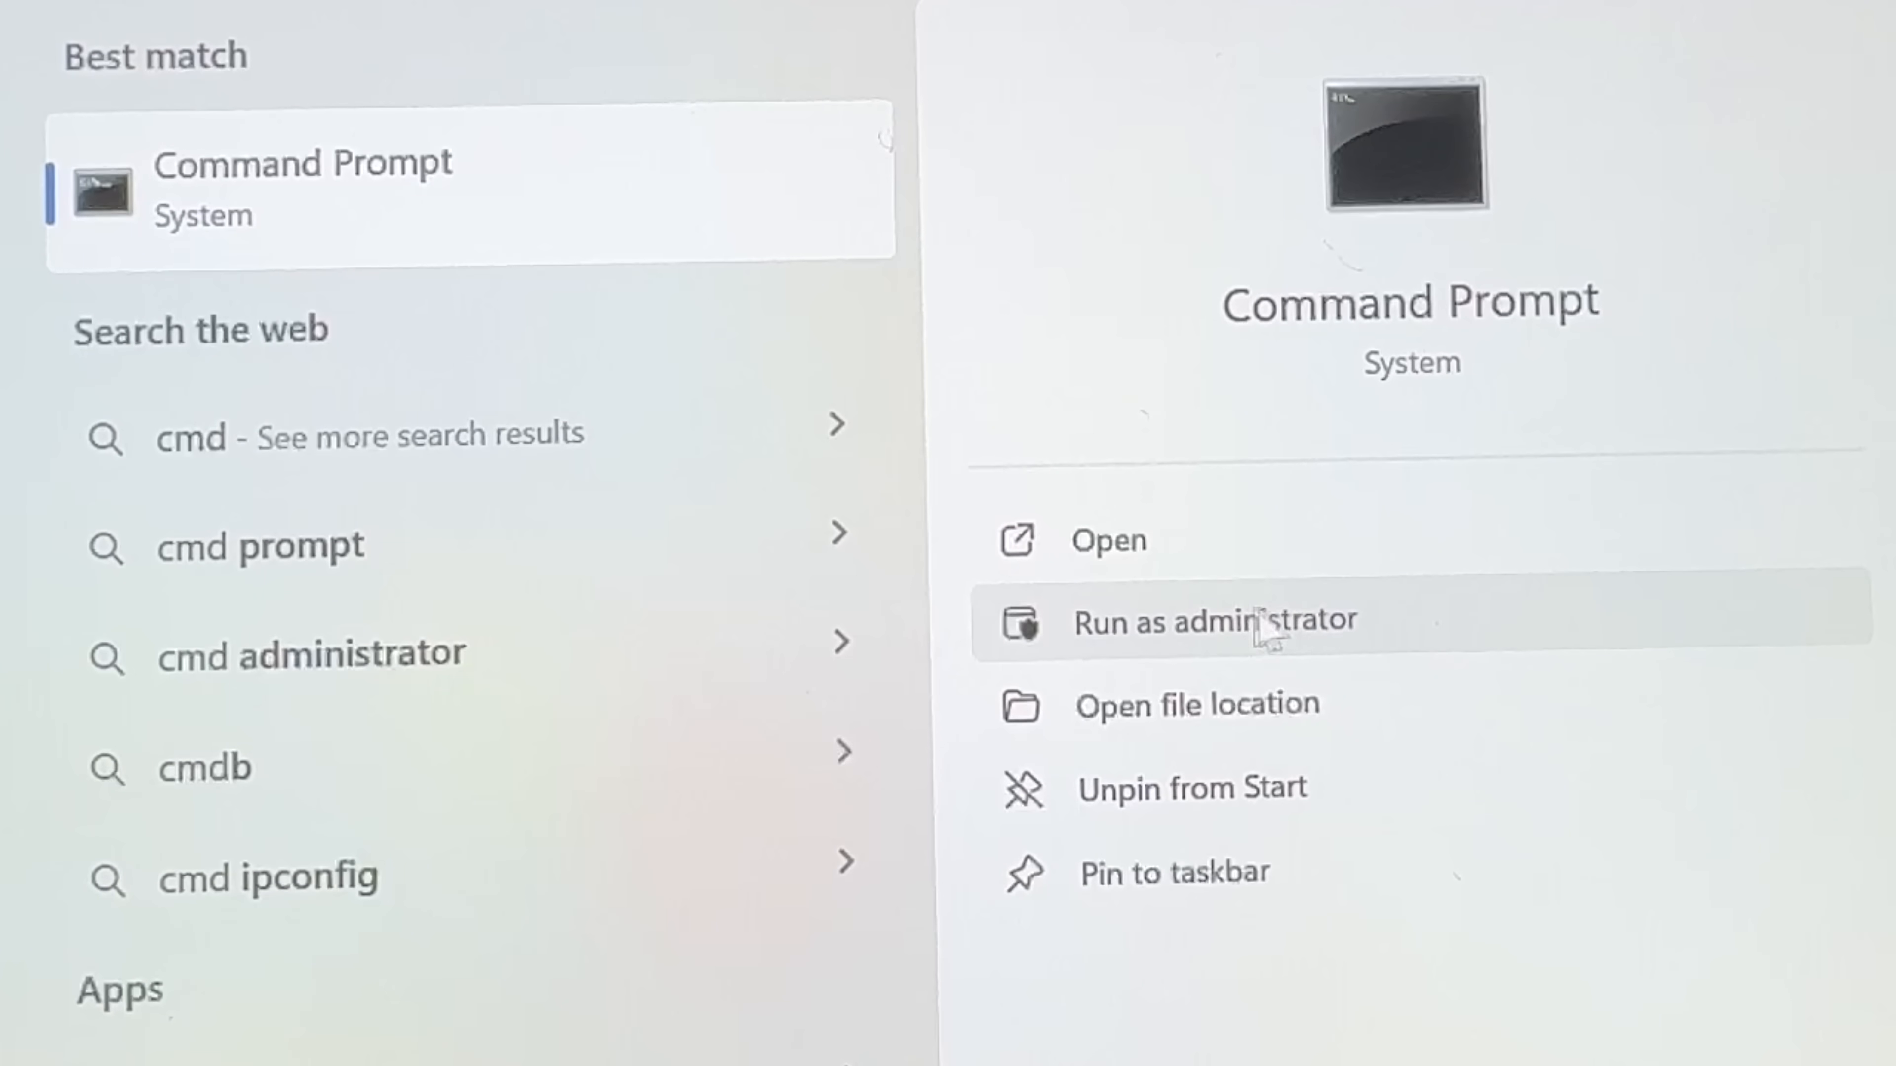
pyautogui.moveTo(1307, 657)
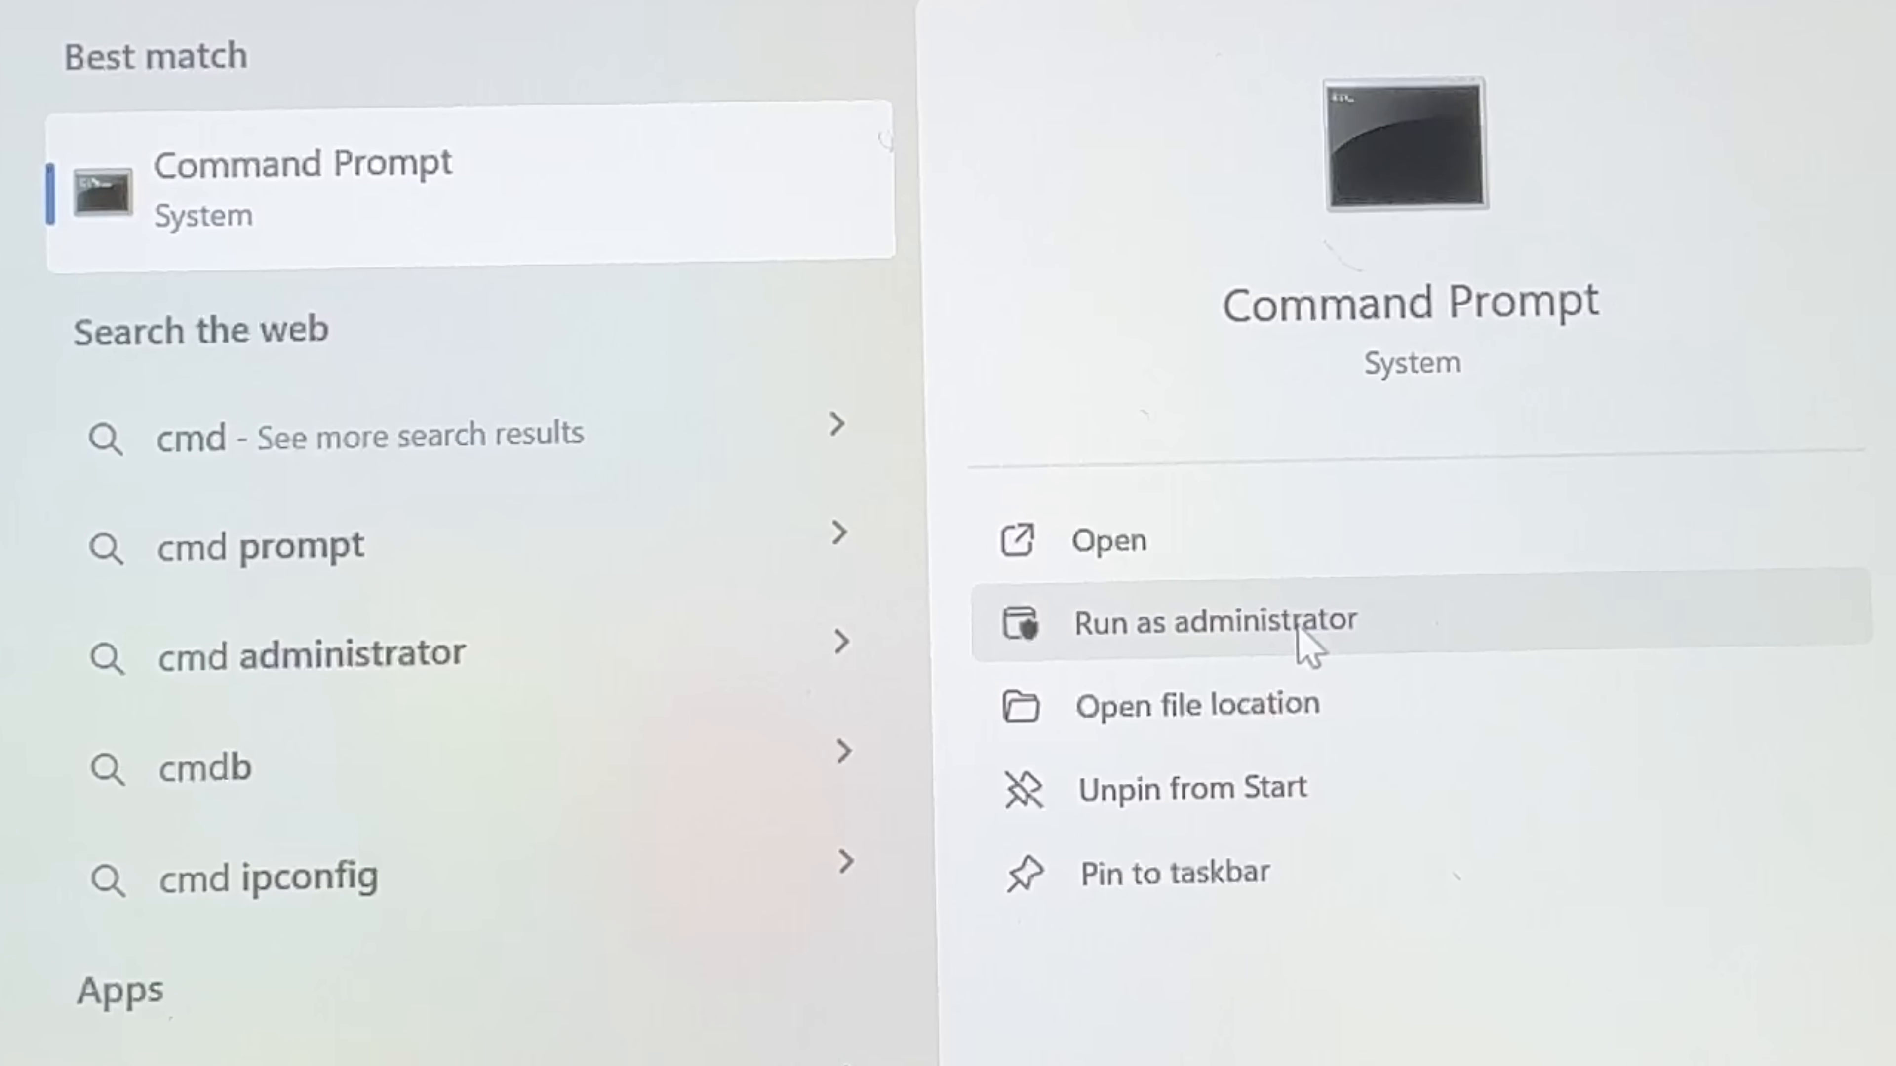
pyautogui.moveTo(1256, 625)
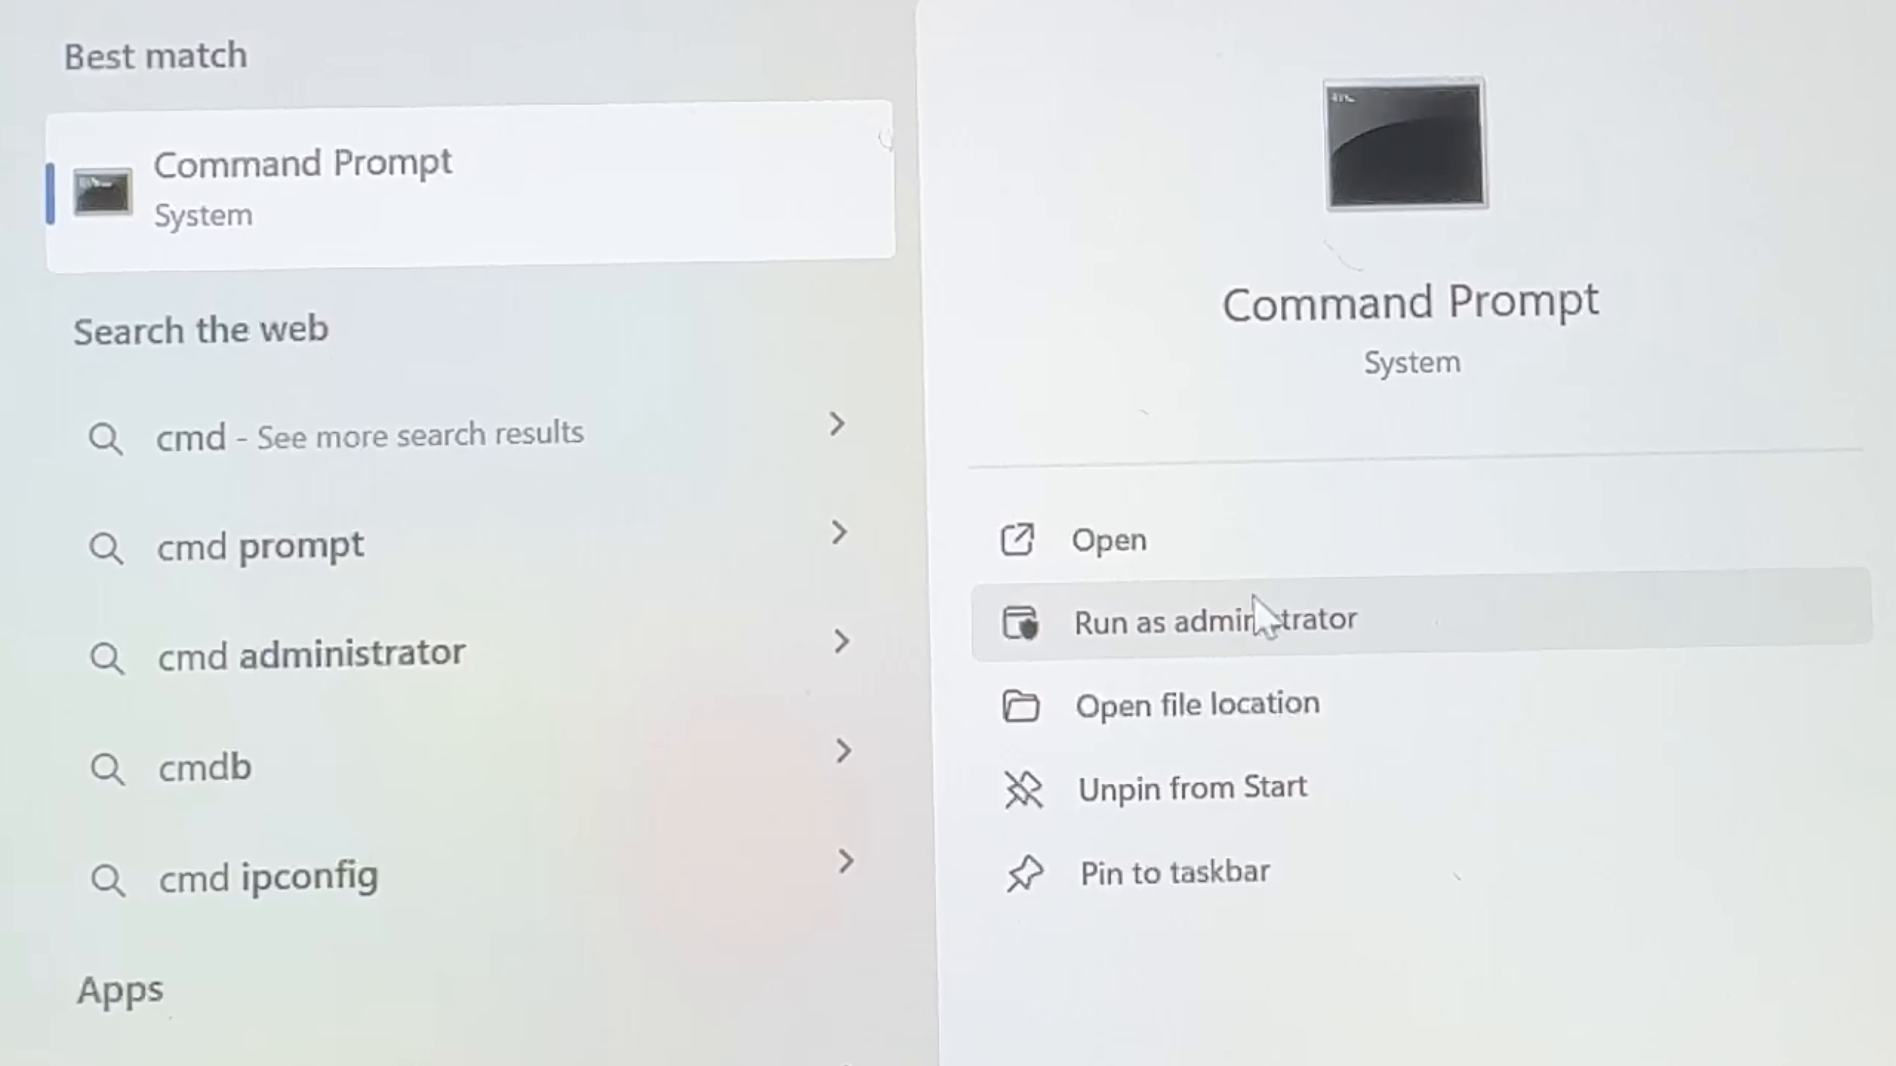
pyautogui.click(1264, 625)
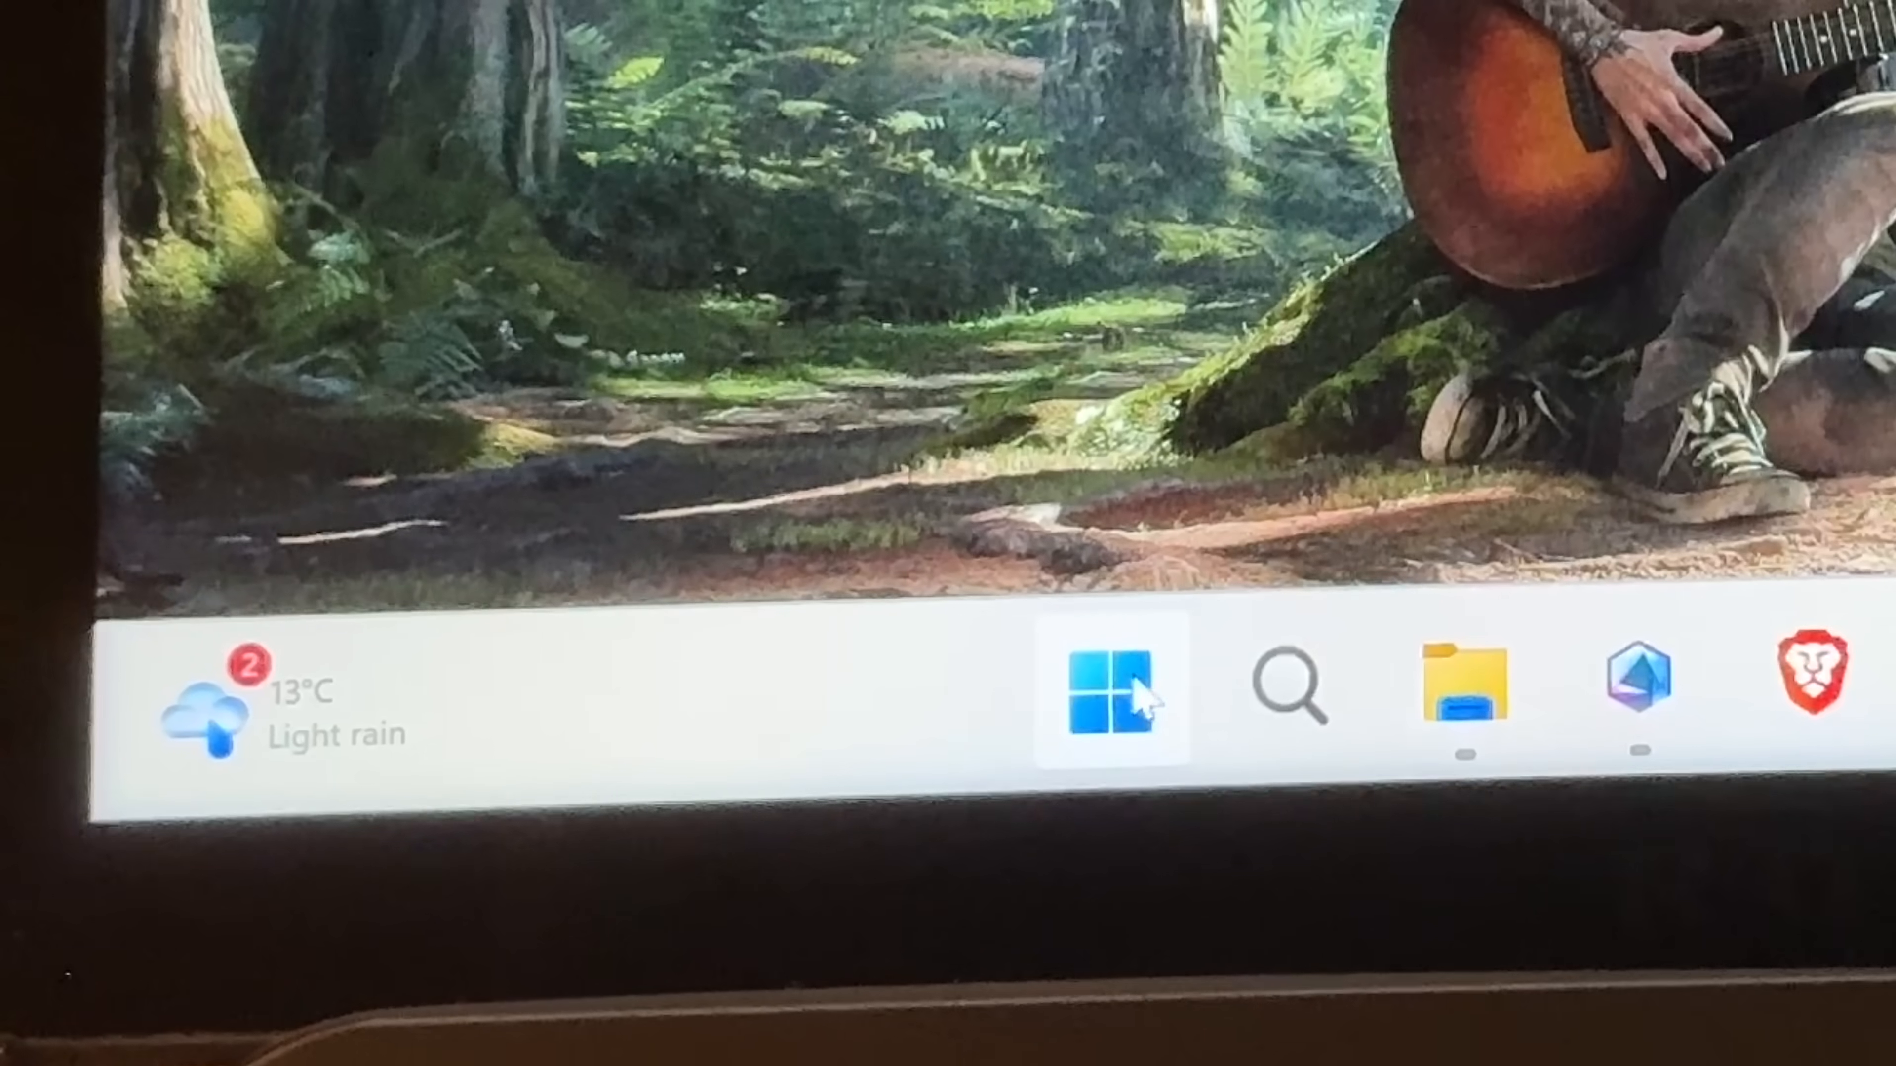
# Launch Registry Editor from Start search and approve the UAC prompt
pyautogui.click(1109, 695)
pyautogui.write('reg')
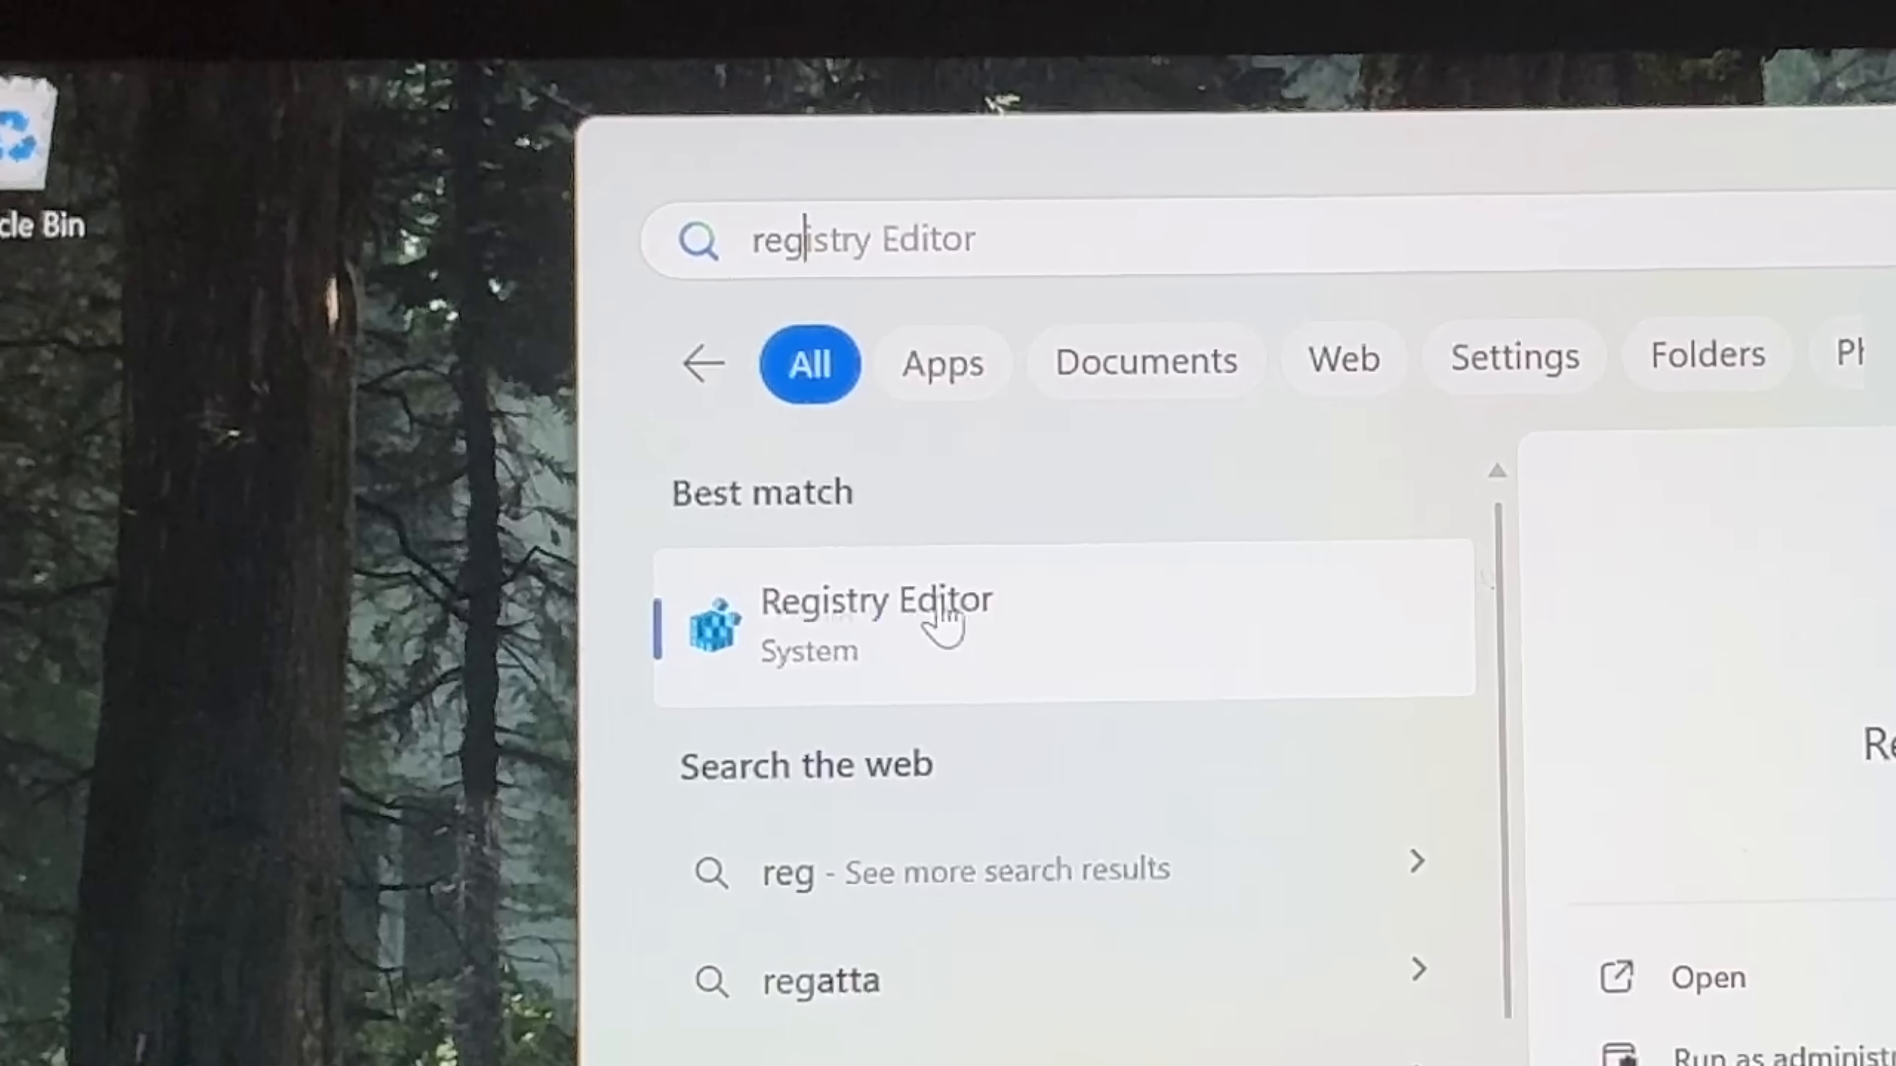
pyautogui.click(871, 610)
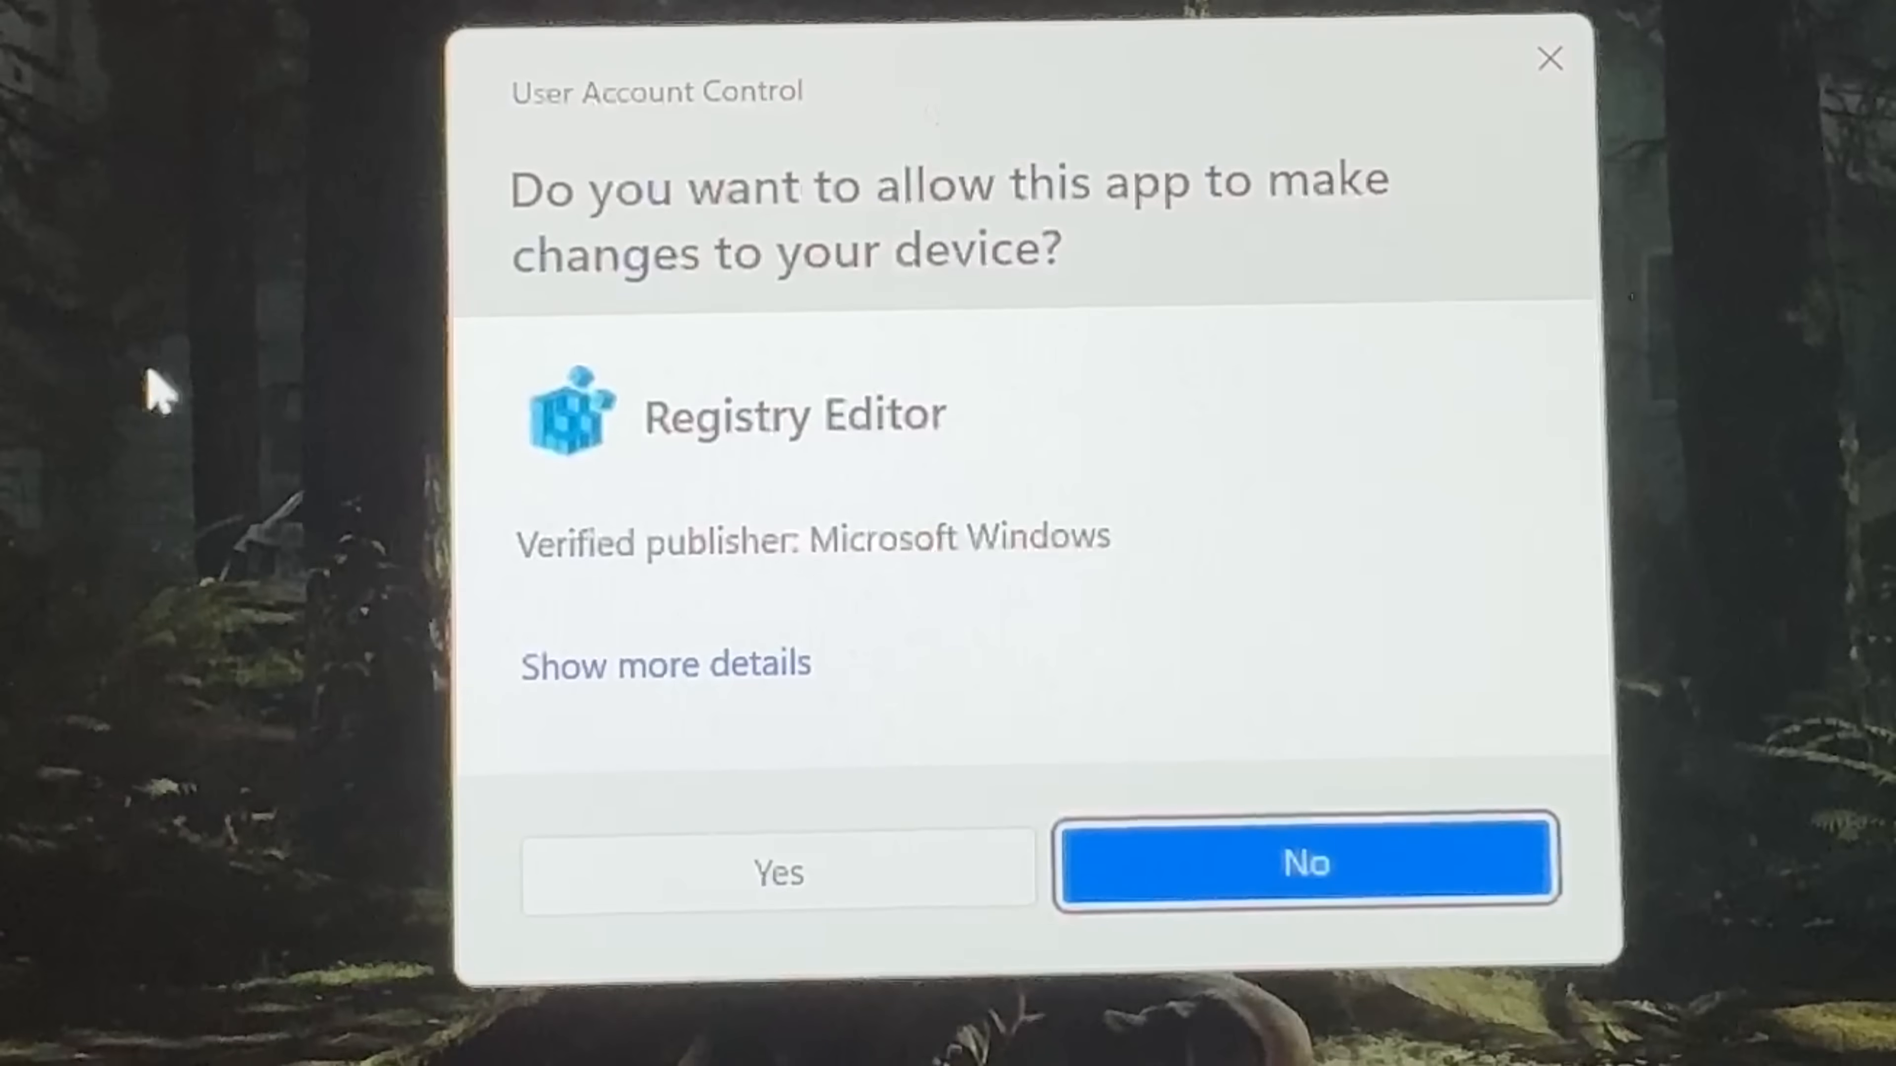
pyautogui.click(777, 875)
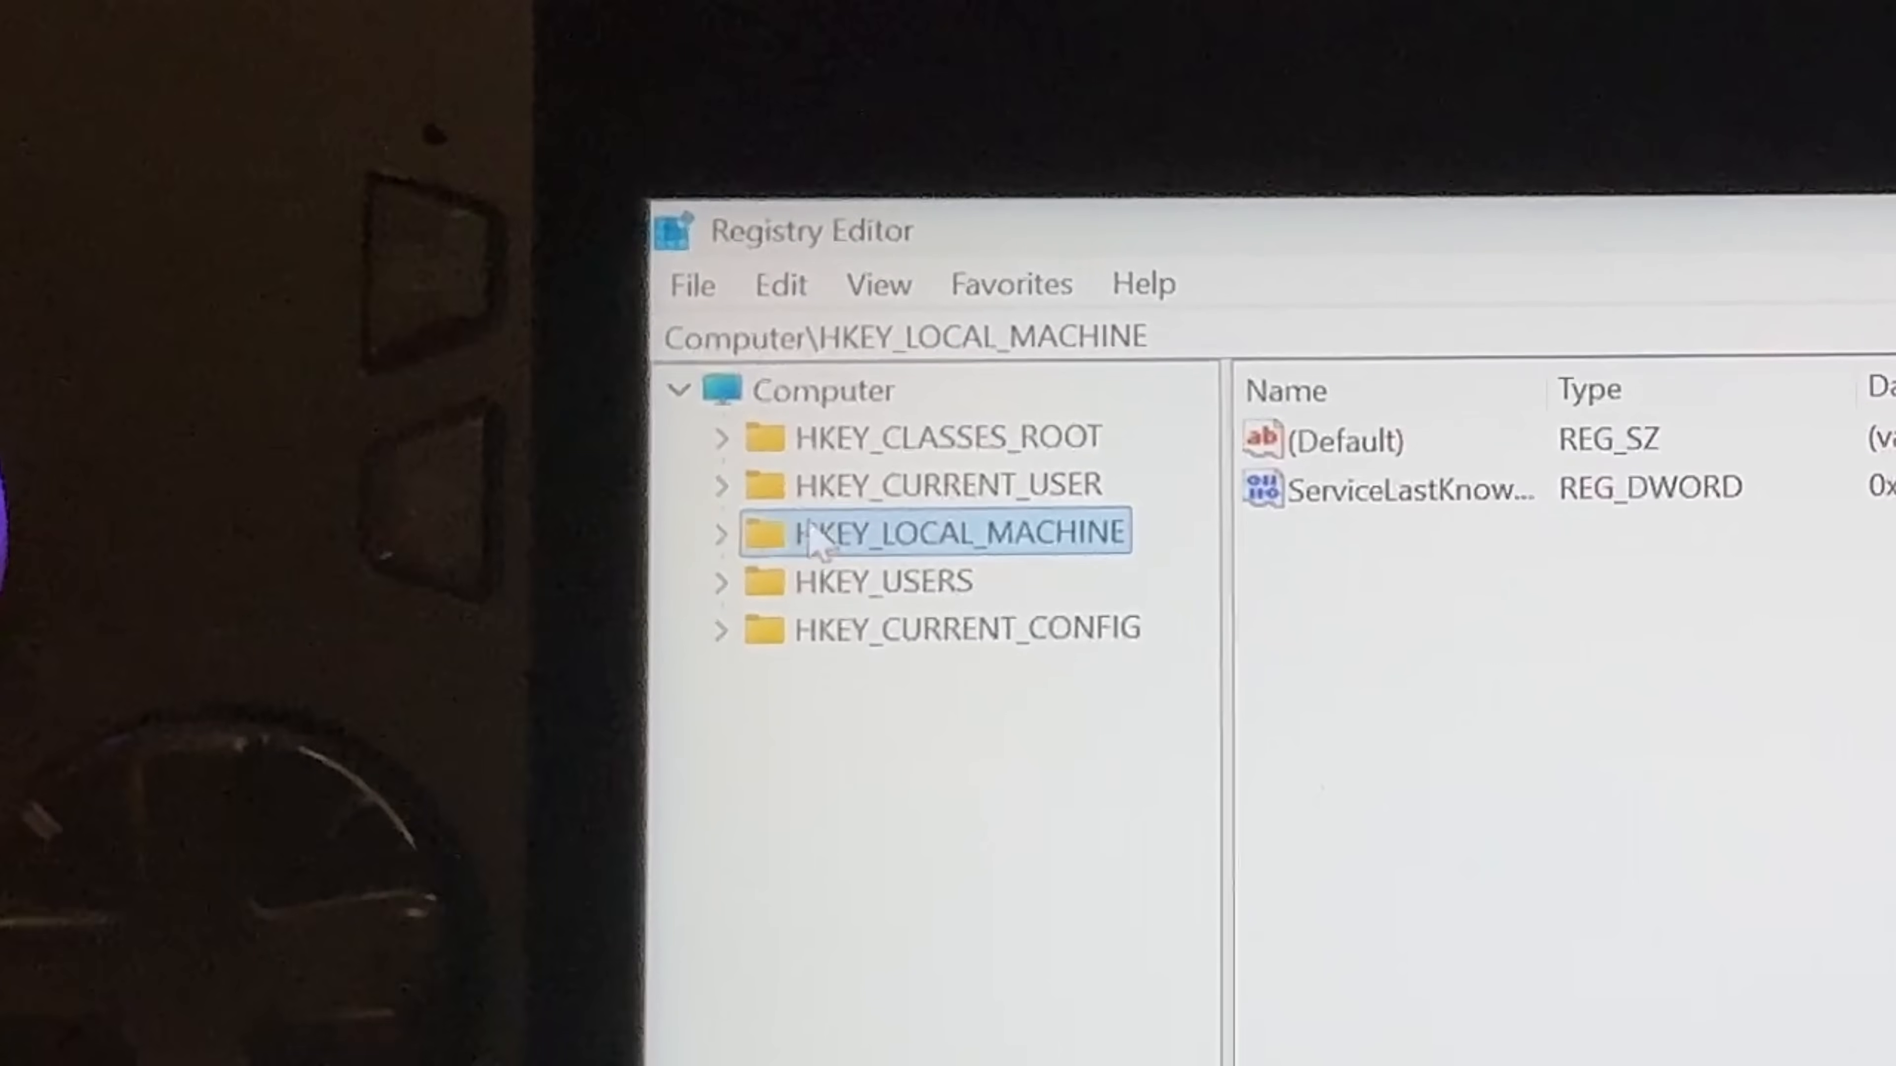
# Under HKLM\SOFTWARE\Microsoft\Windows NT\CurrentVersion\OEM, remove the duplicate DWORD and confirm DeviceForm is 46
pyautogui.click(725, 538)
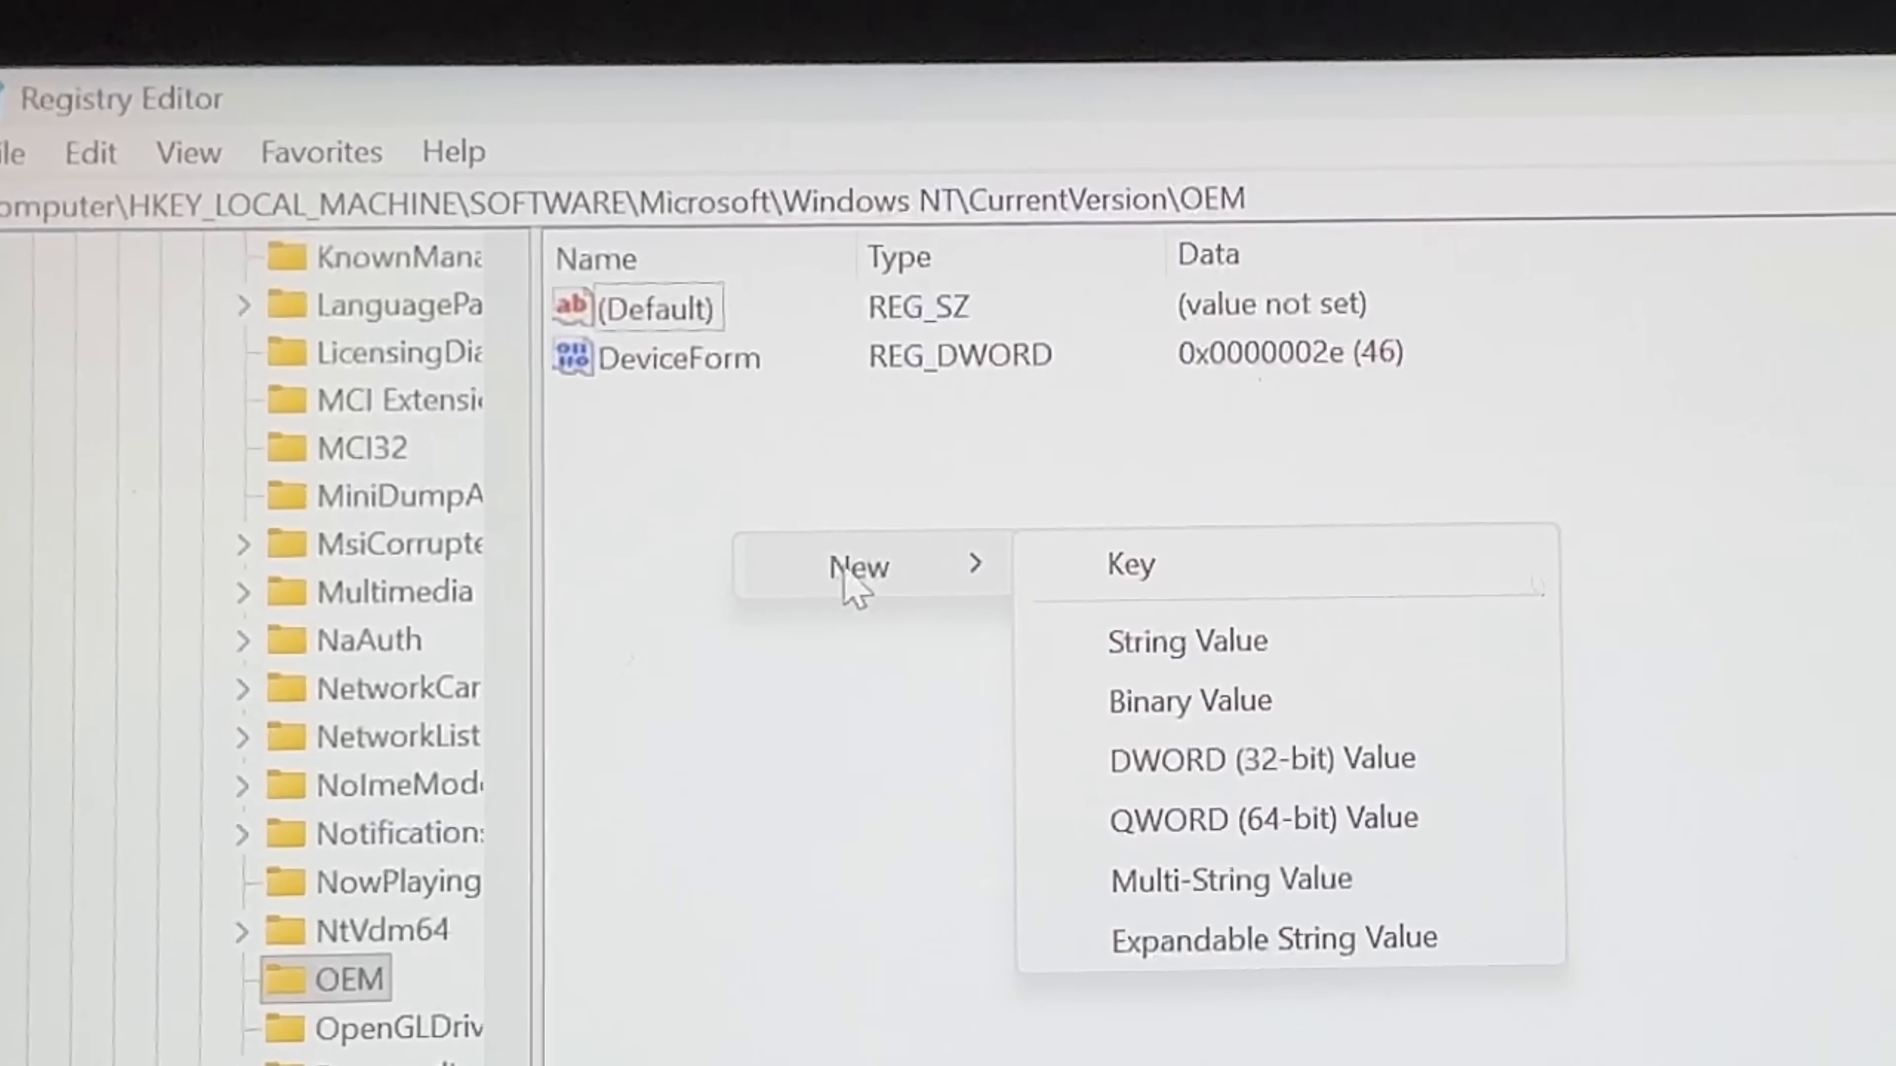
pyautogui.moveTo(1213, 716)
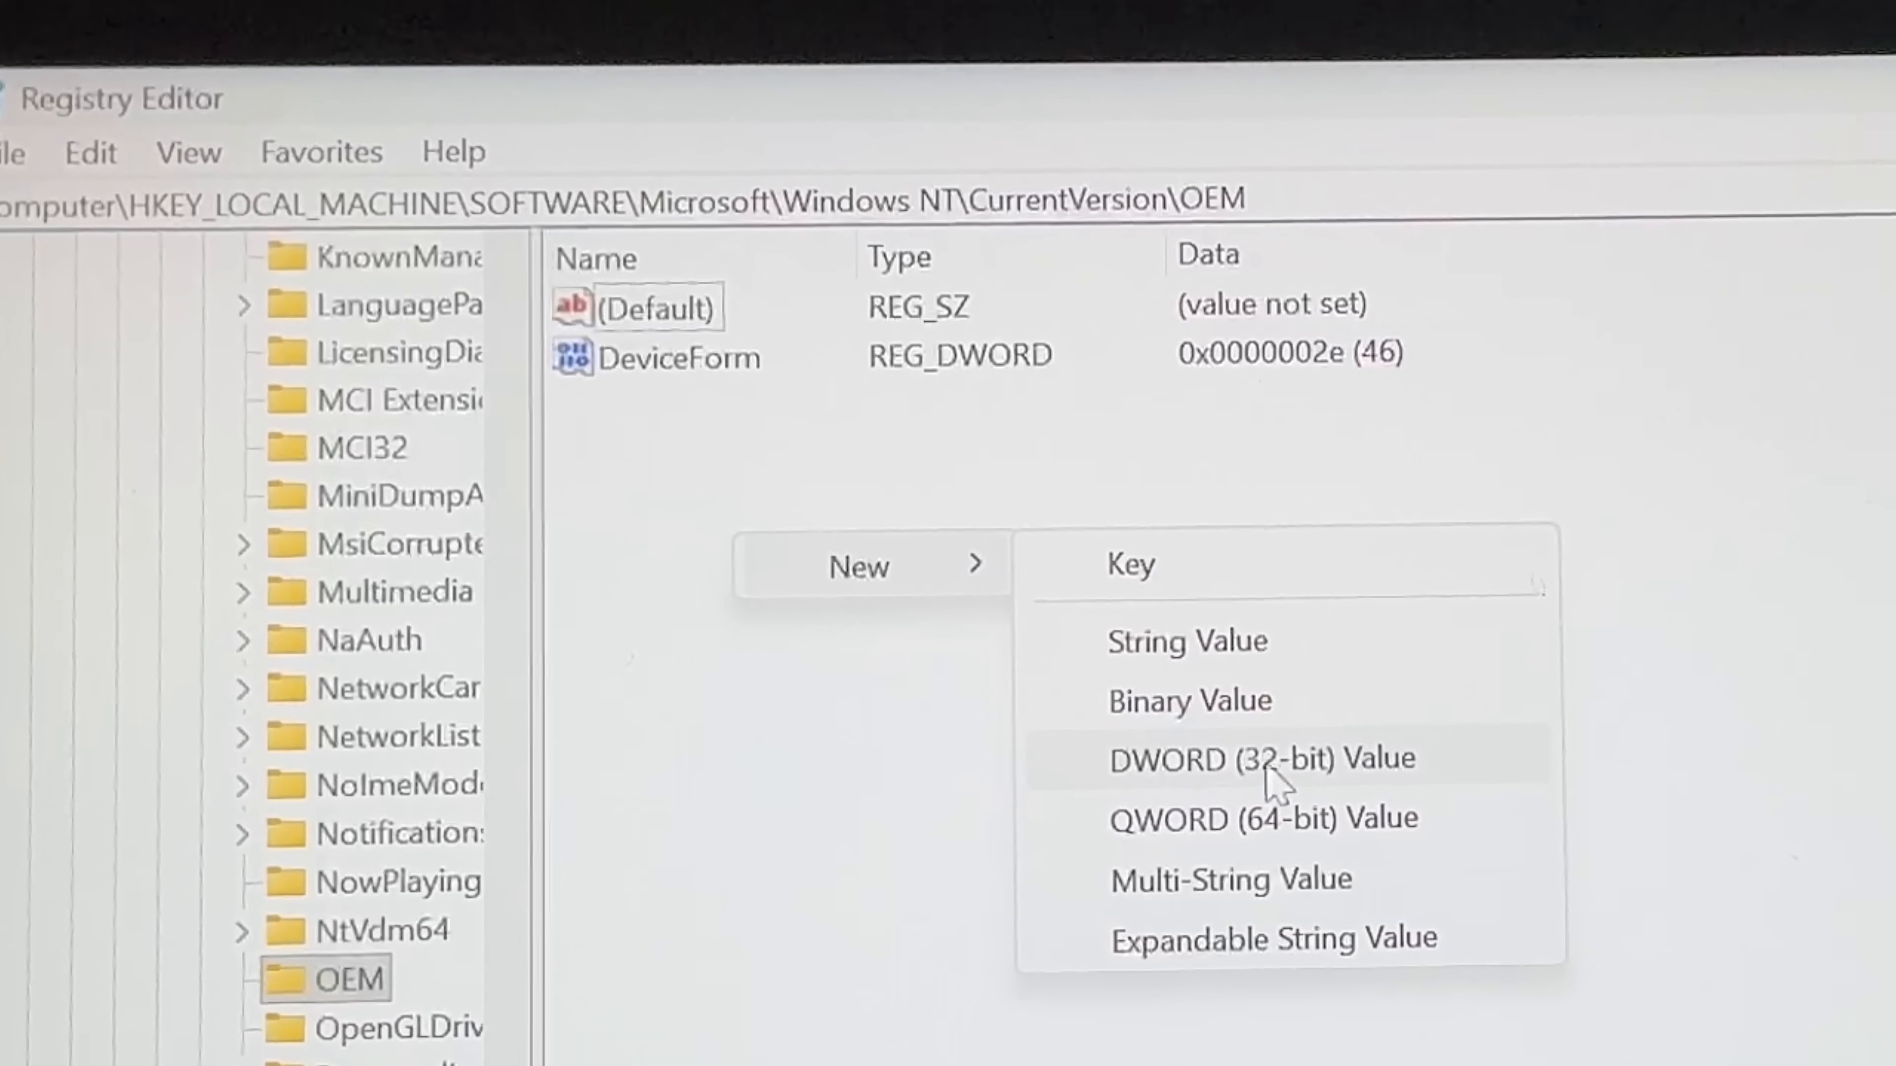
pyautogui.click(1266, 763)
pyautogui.write('DeviceForm')
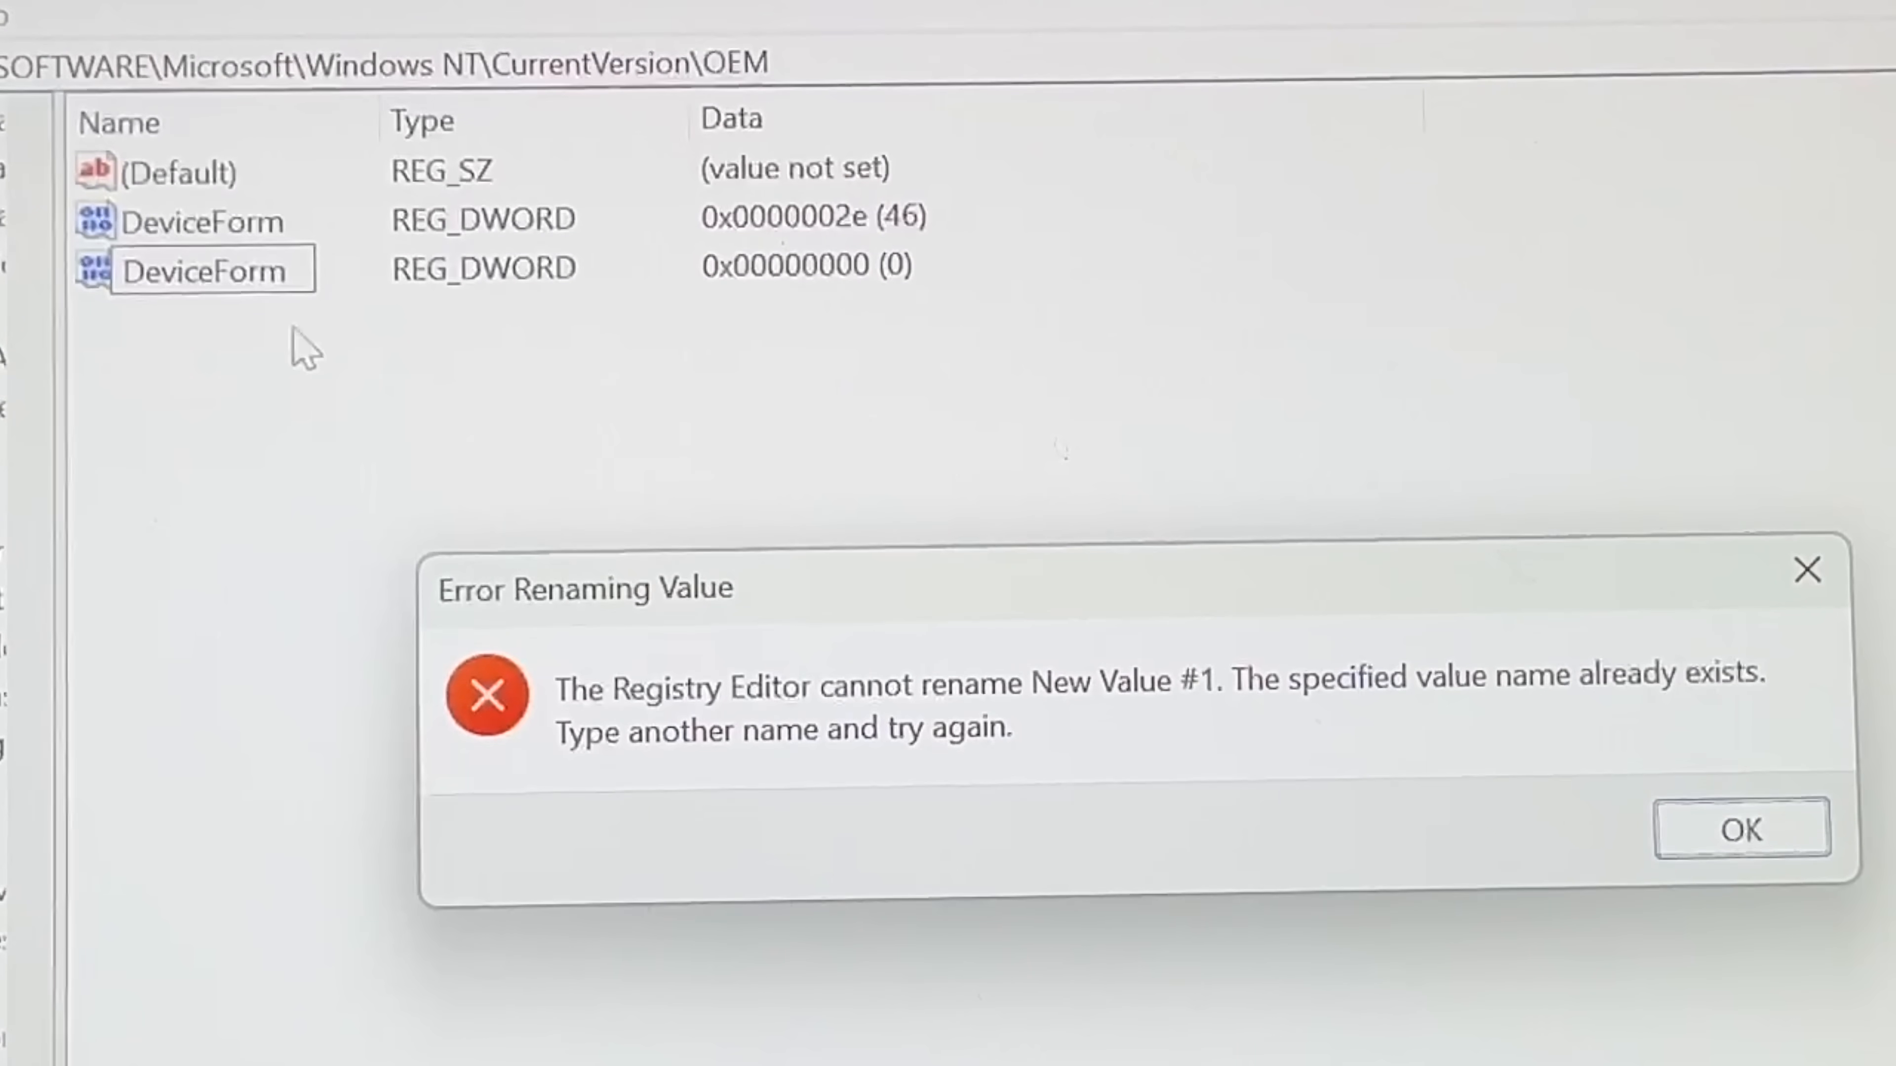
pyautogui.click(1741, 834)
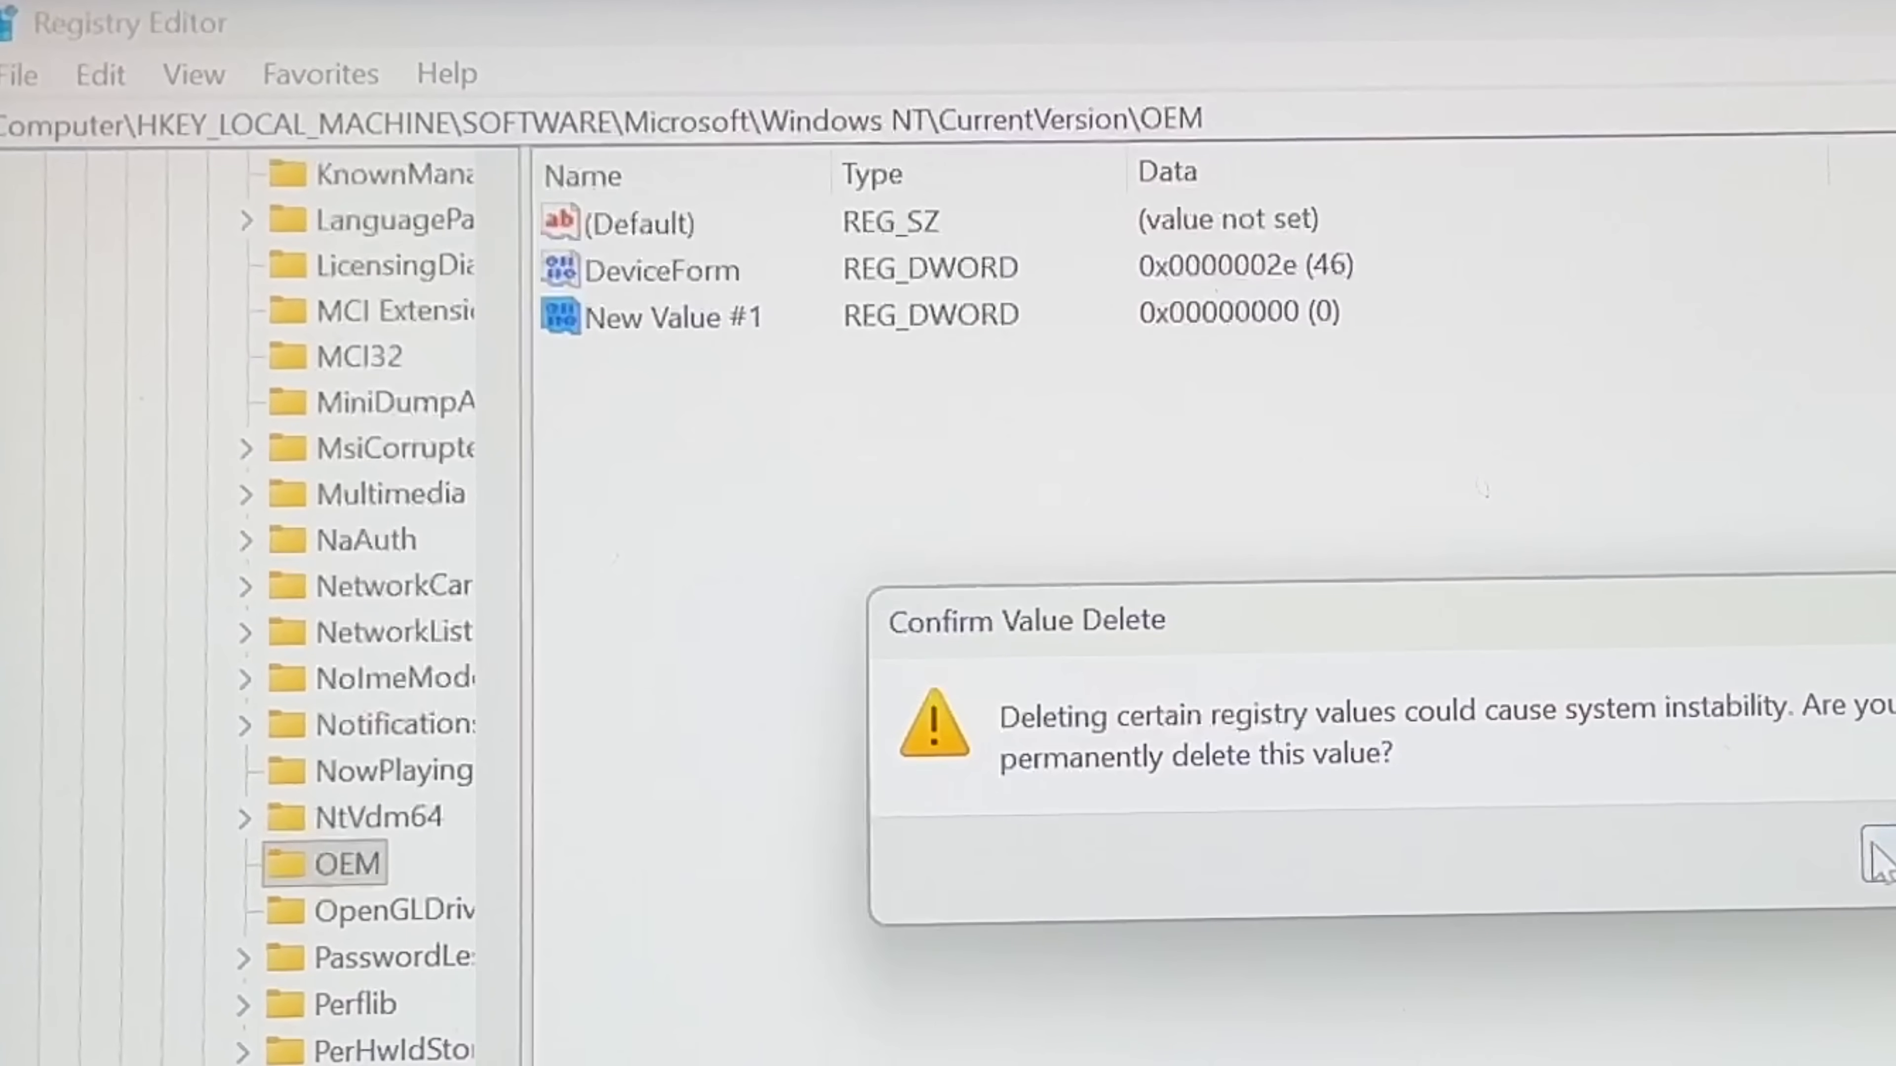
pyautogui.click(1876, 858)
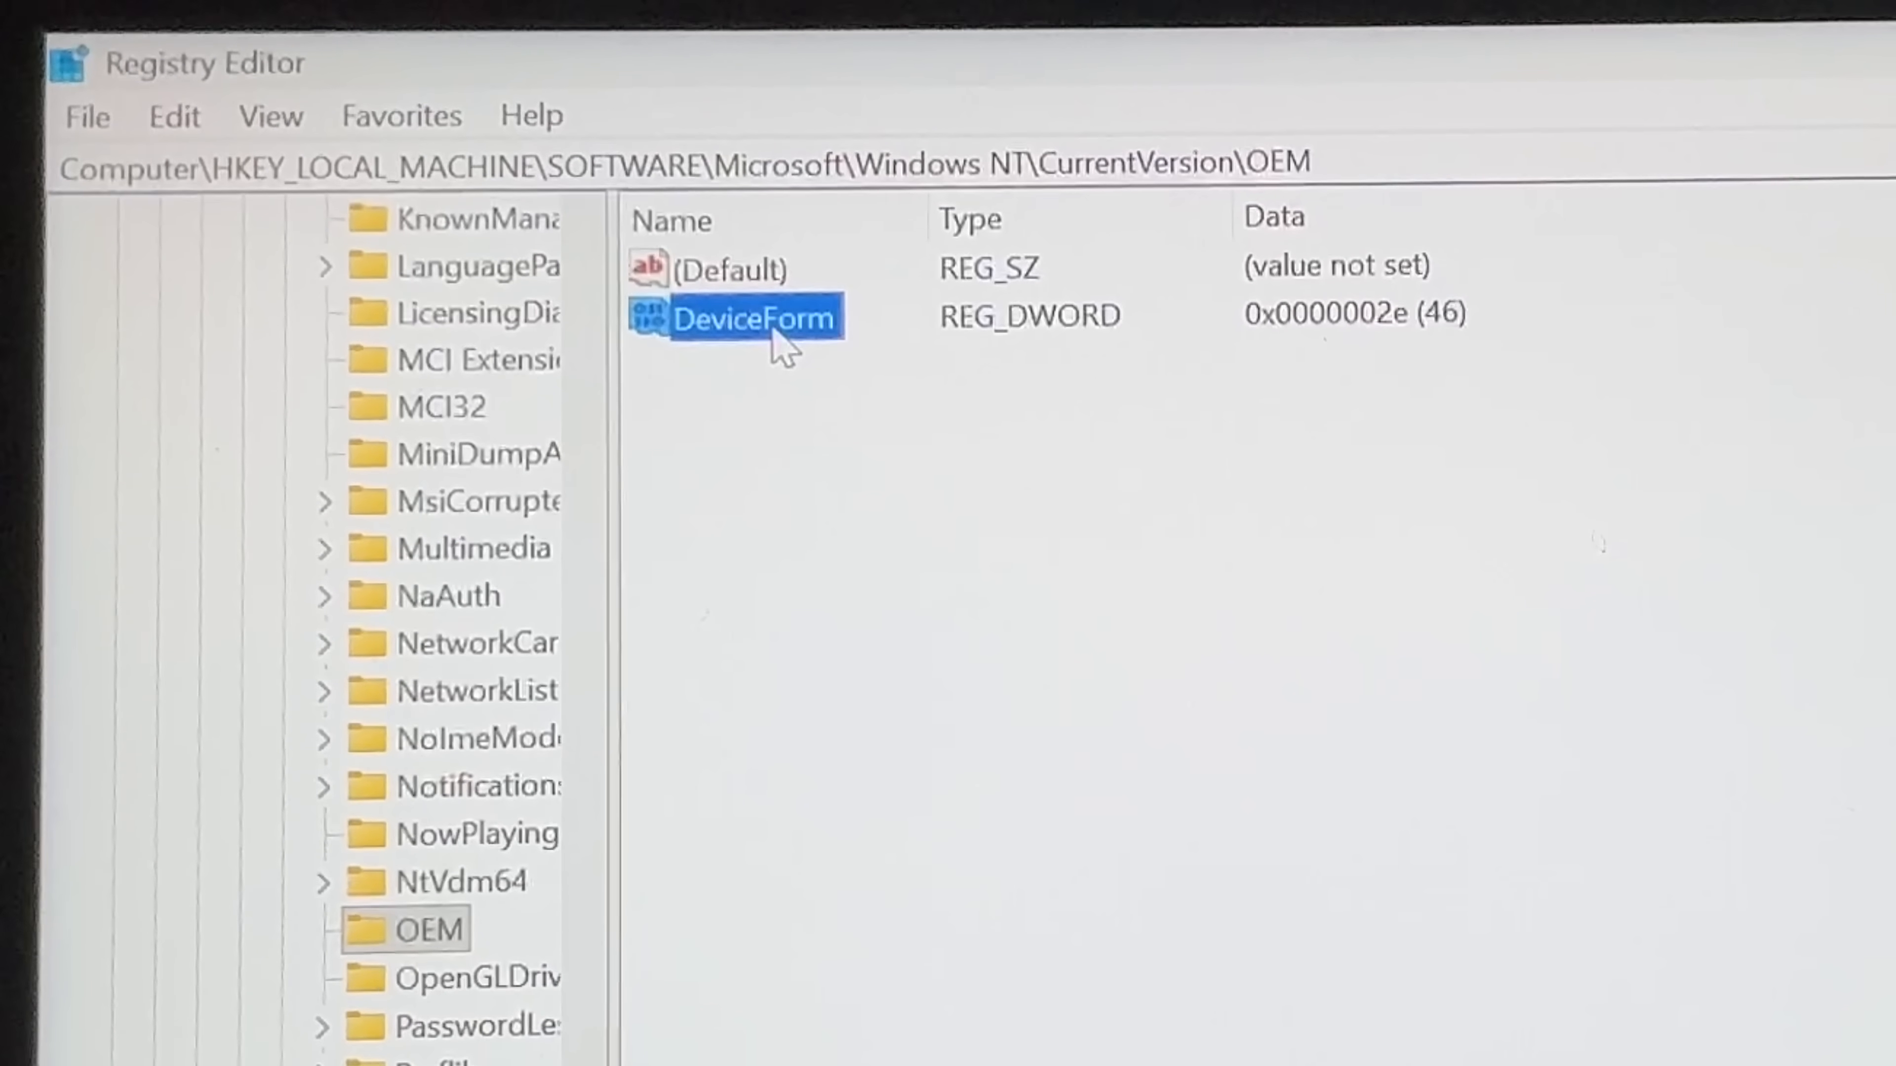
pyautogui.doubleClick(758, 319)
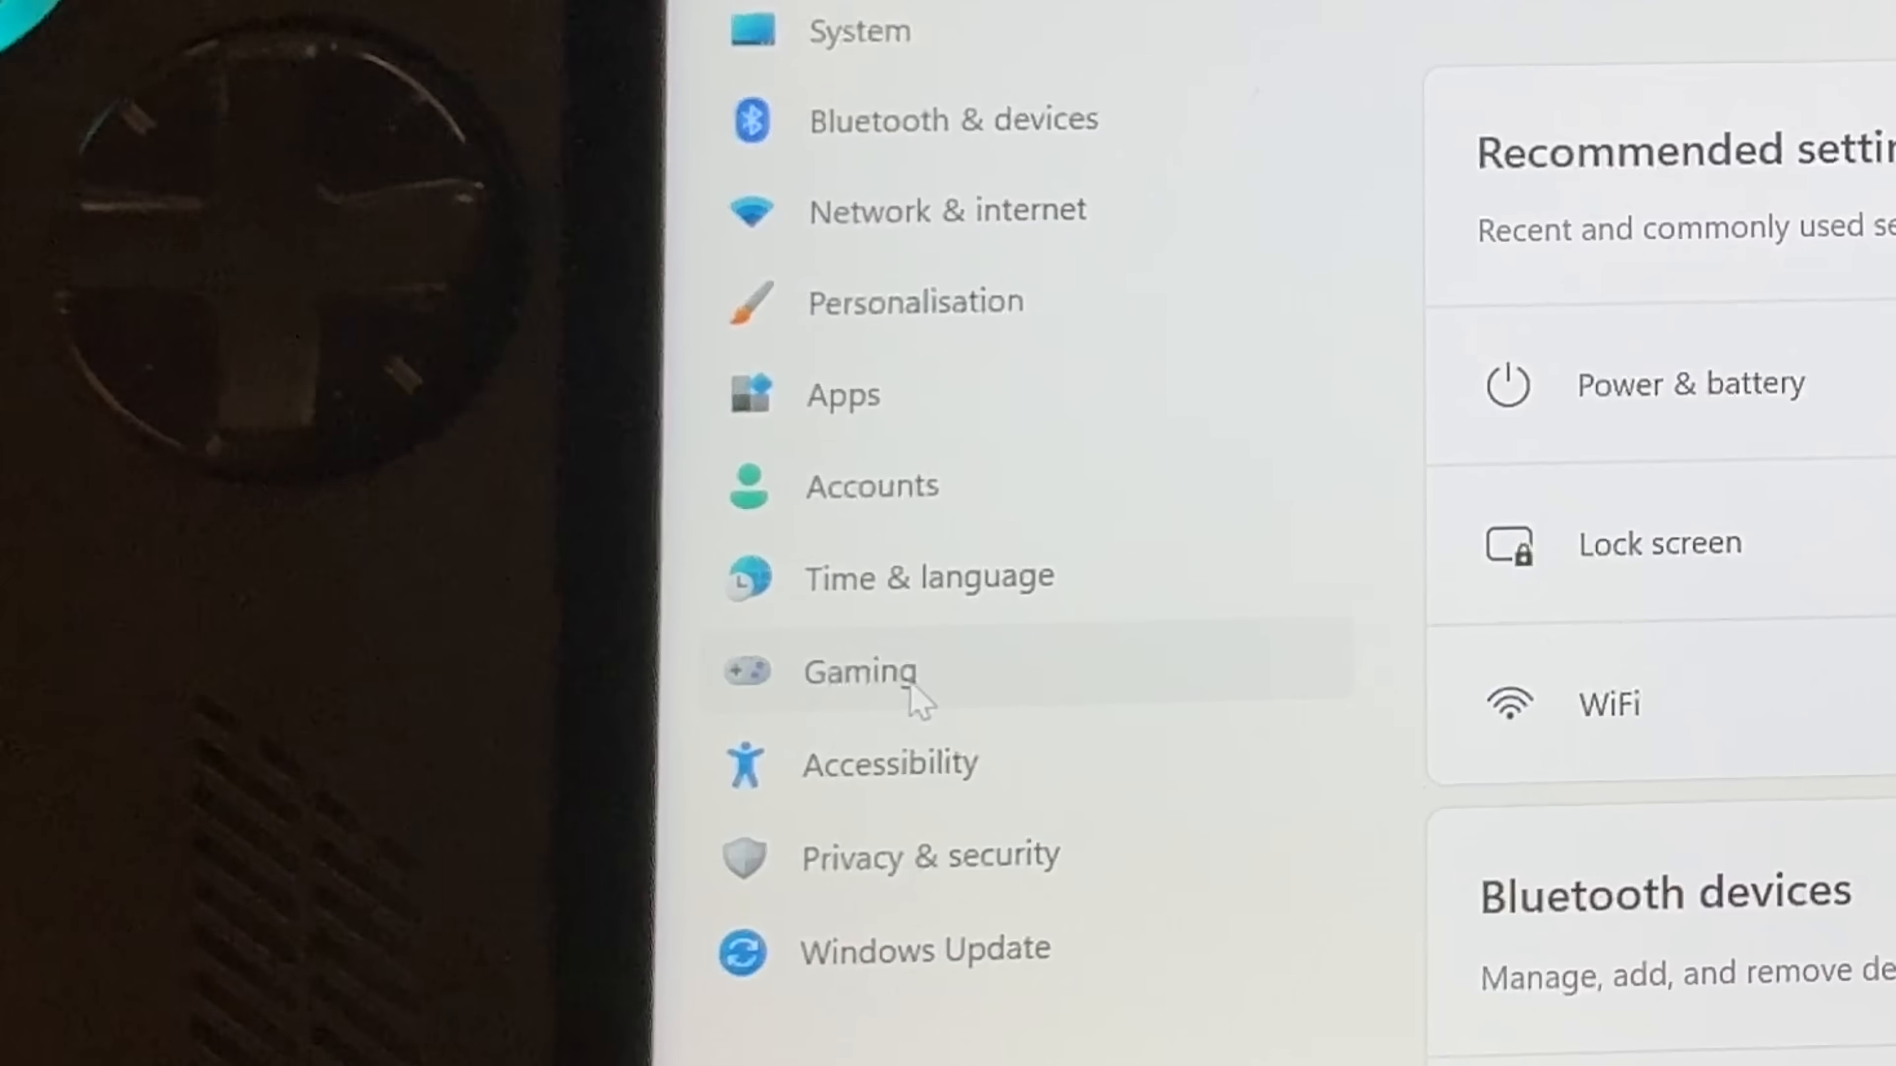
# In Gaming > Full screen experience, set the home app to Xbox and enable entering it on startup
pyautogui.click(859, 676)
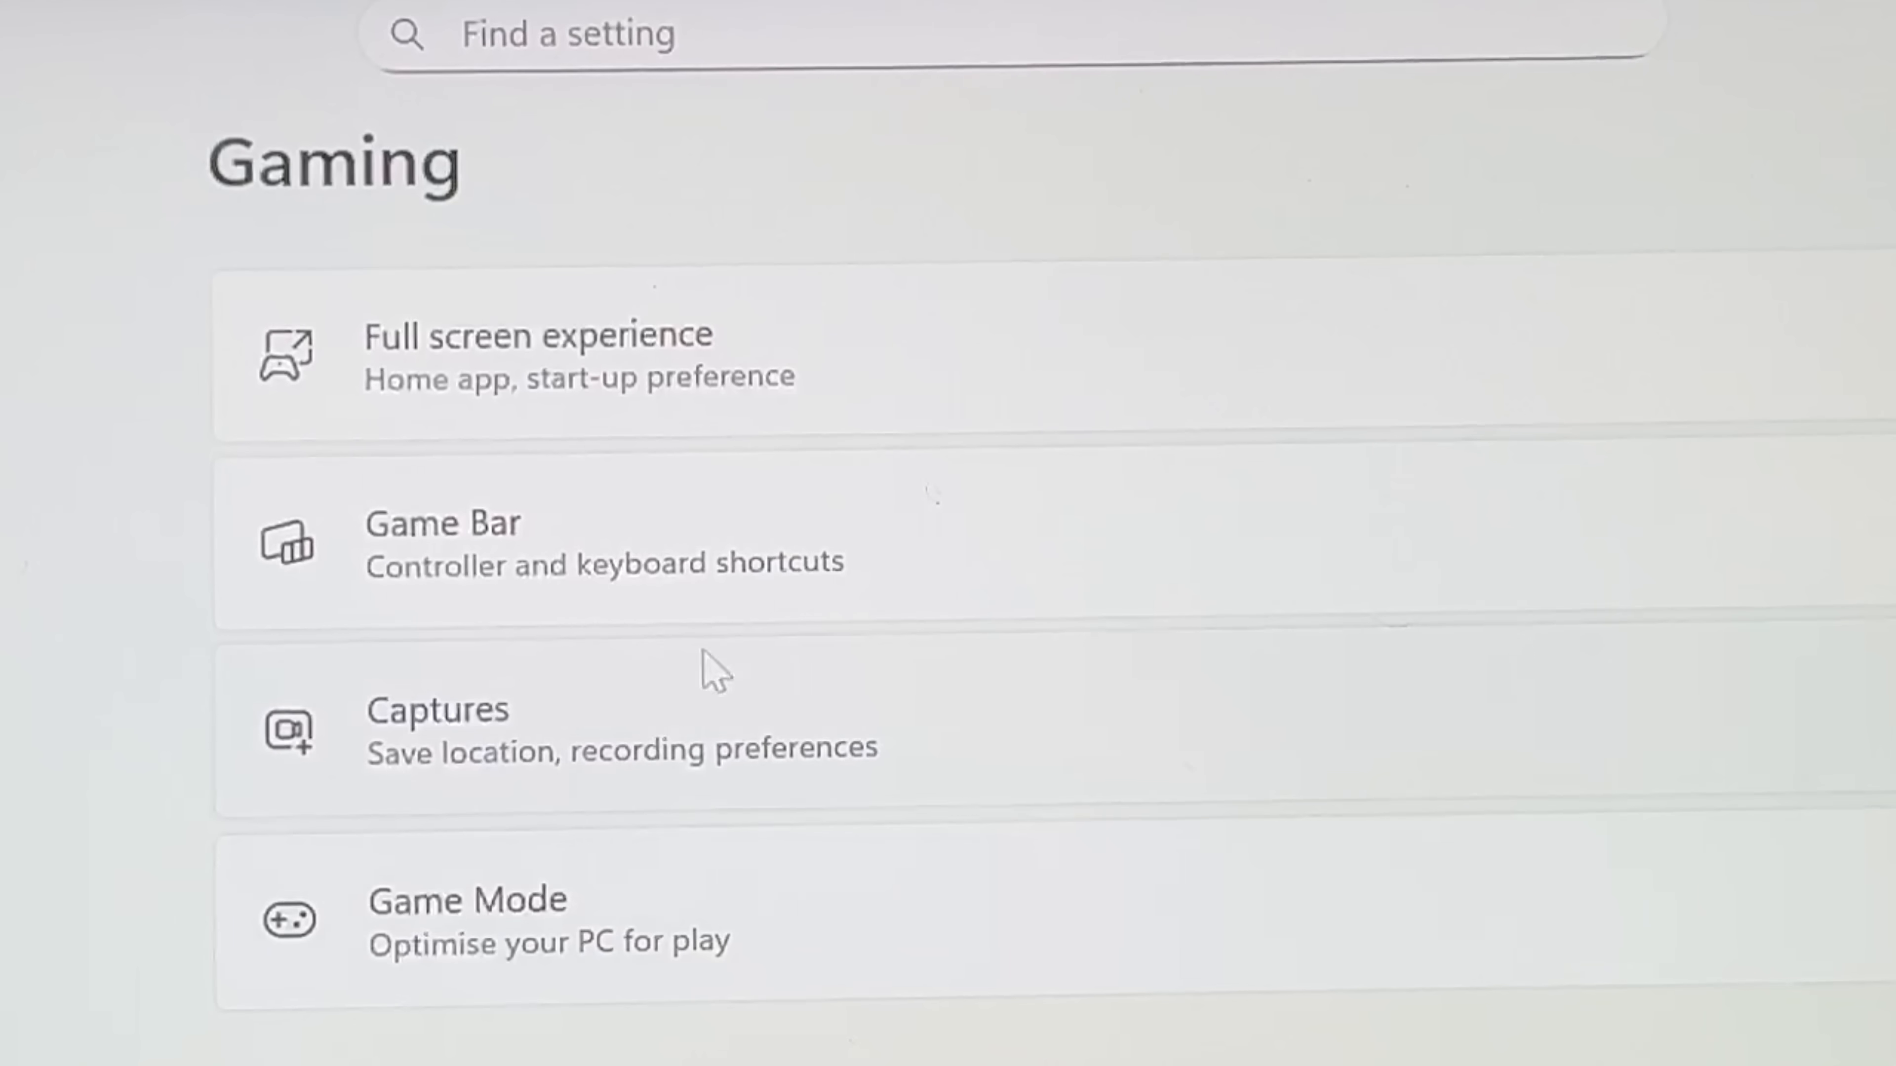
pyautogui.moveTo(389, 416)
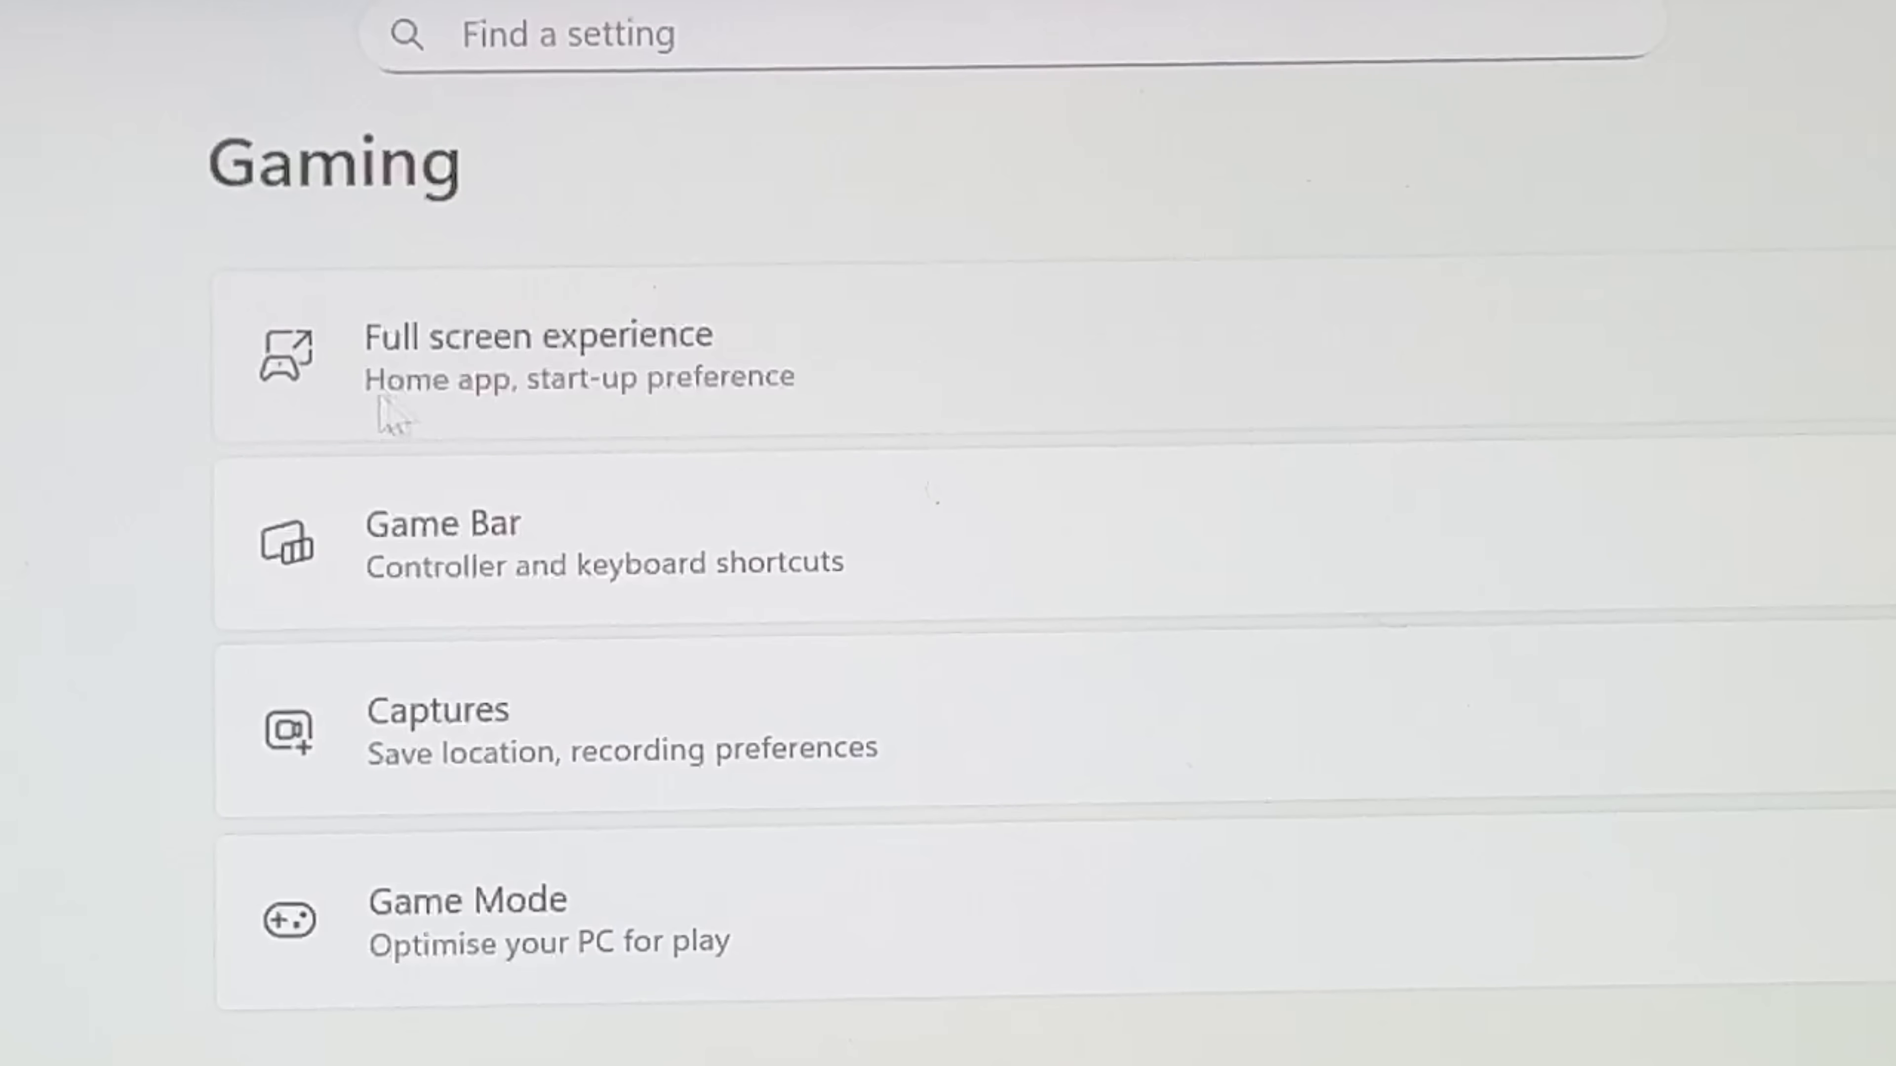
pyautogui.moveTo(820, 301)
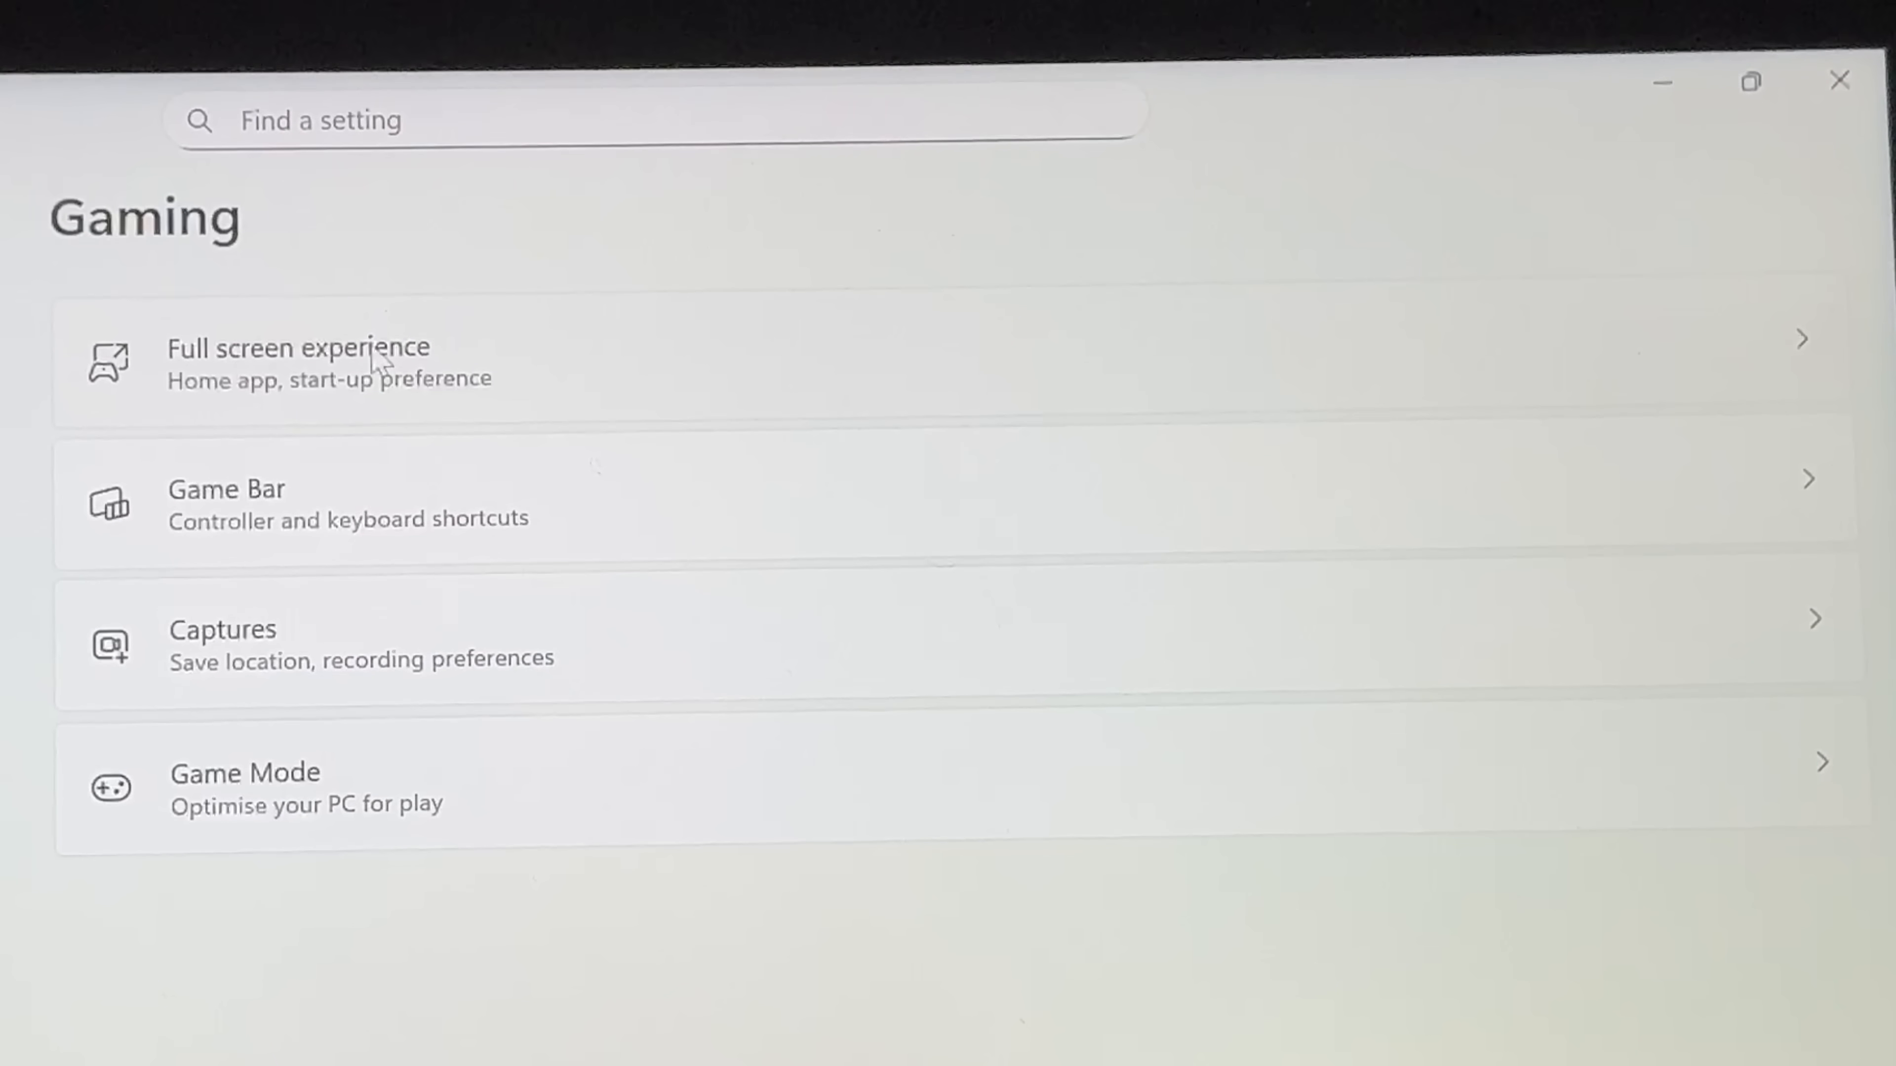
pyautogui.click(298, 353)
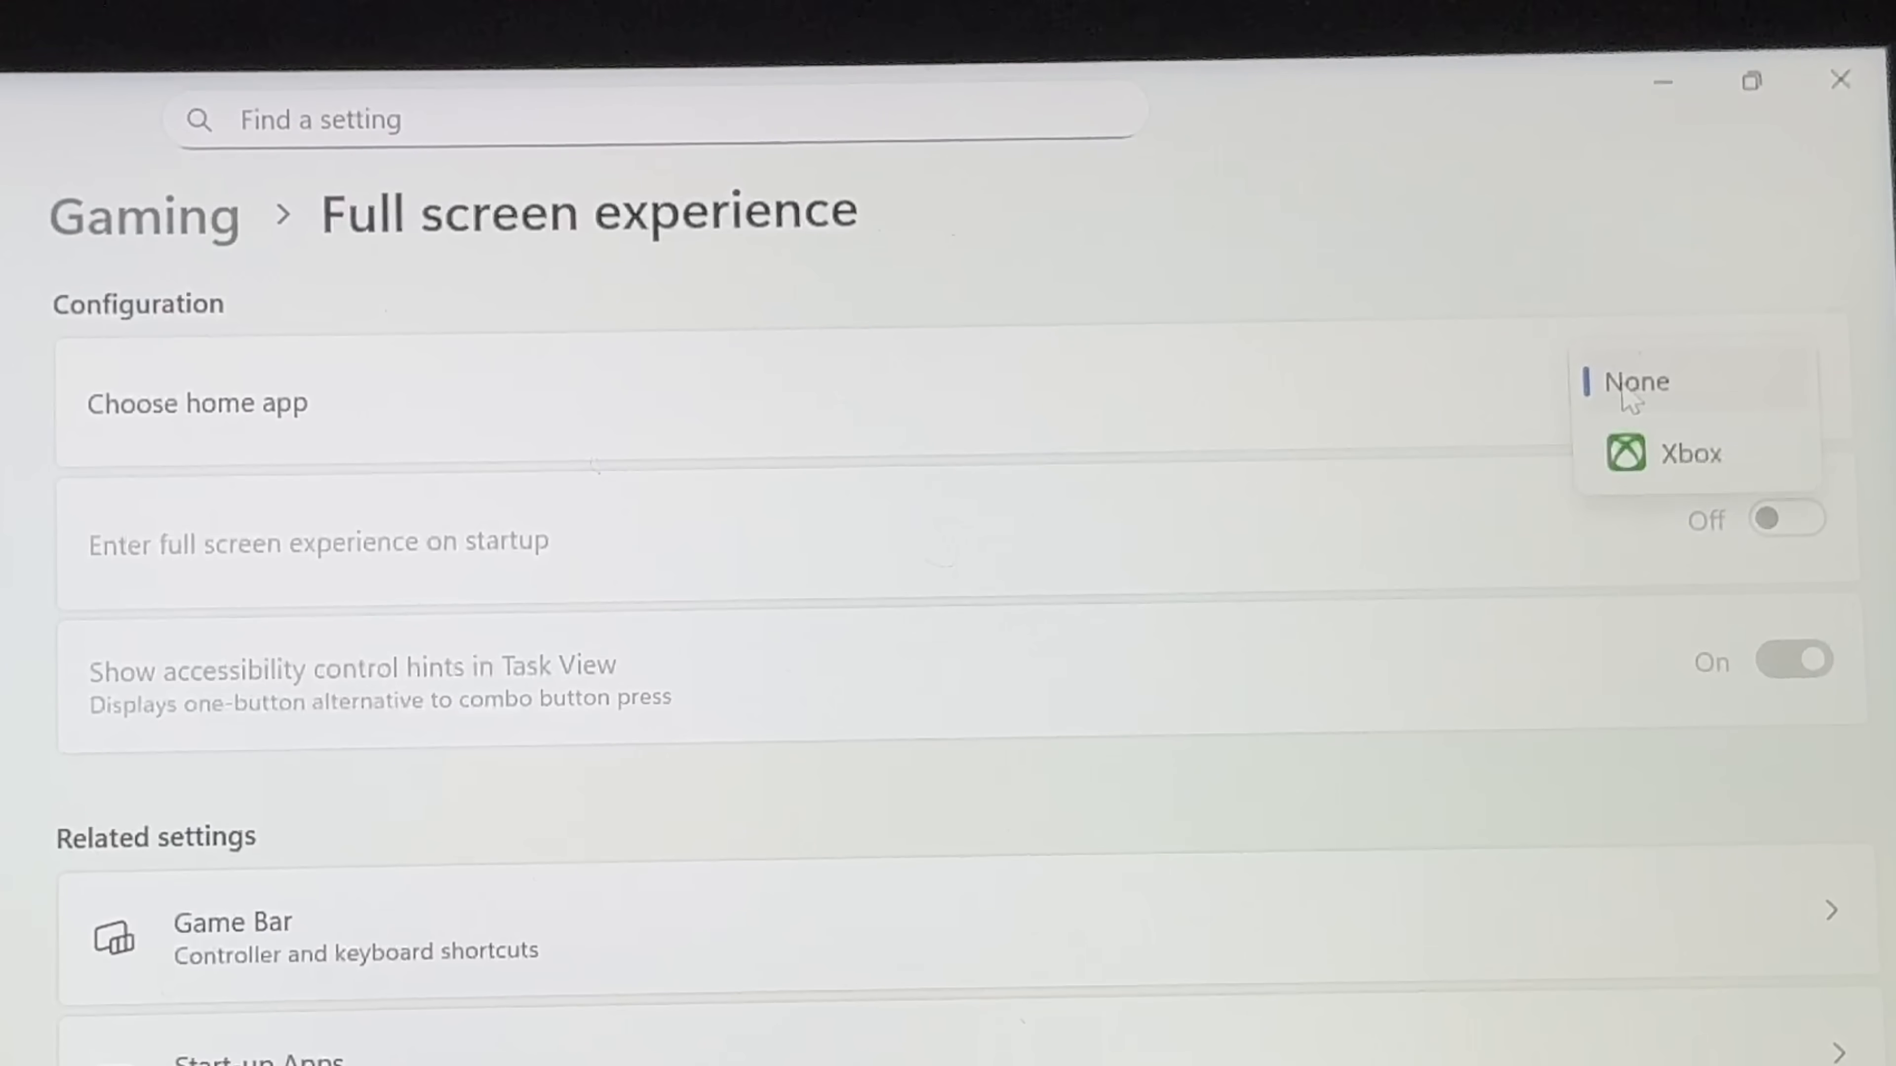
pyautogui.moveTo(1673, 492)
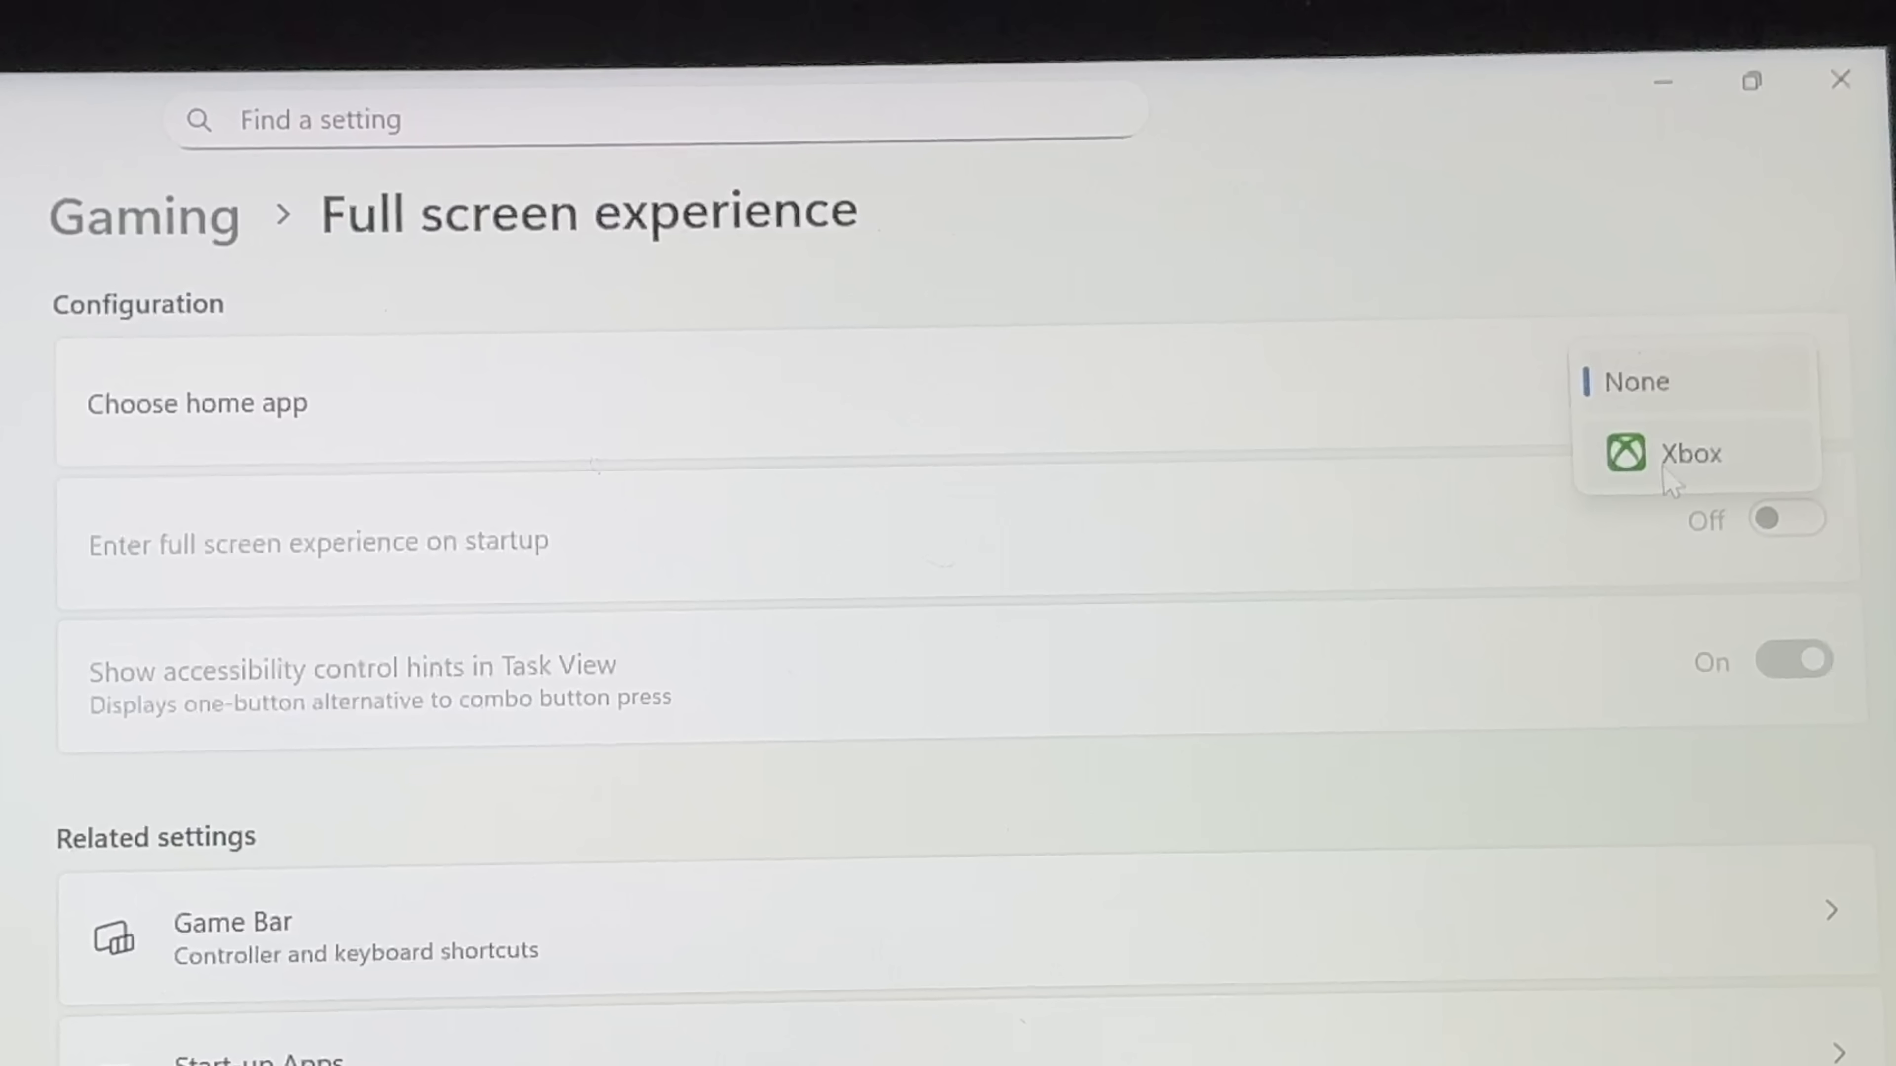
pyautogui.click(1675, 453)
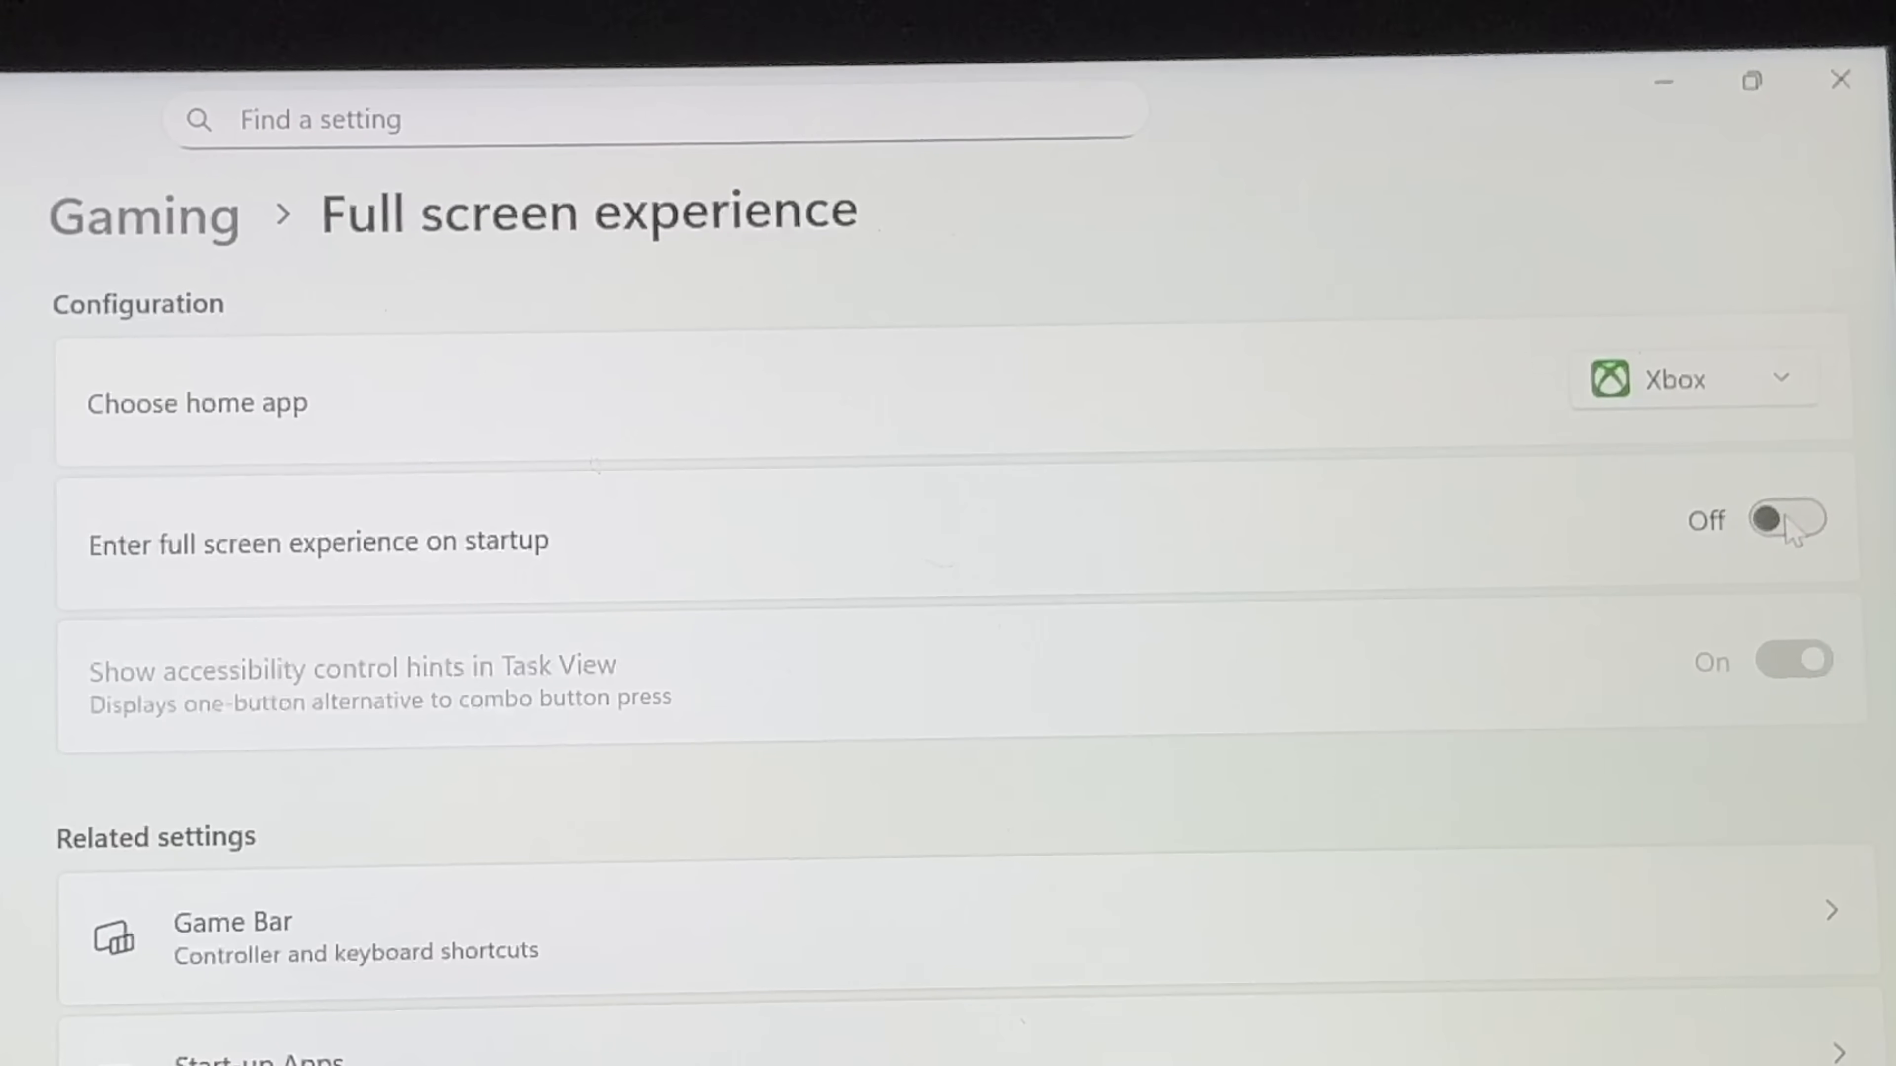
pyautogui.click(1781, 522)
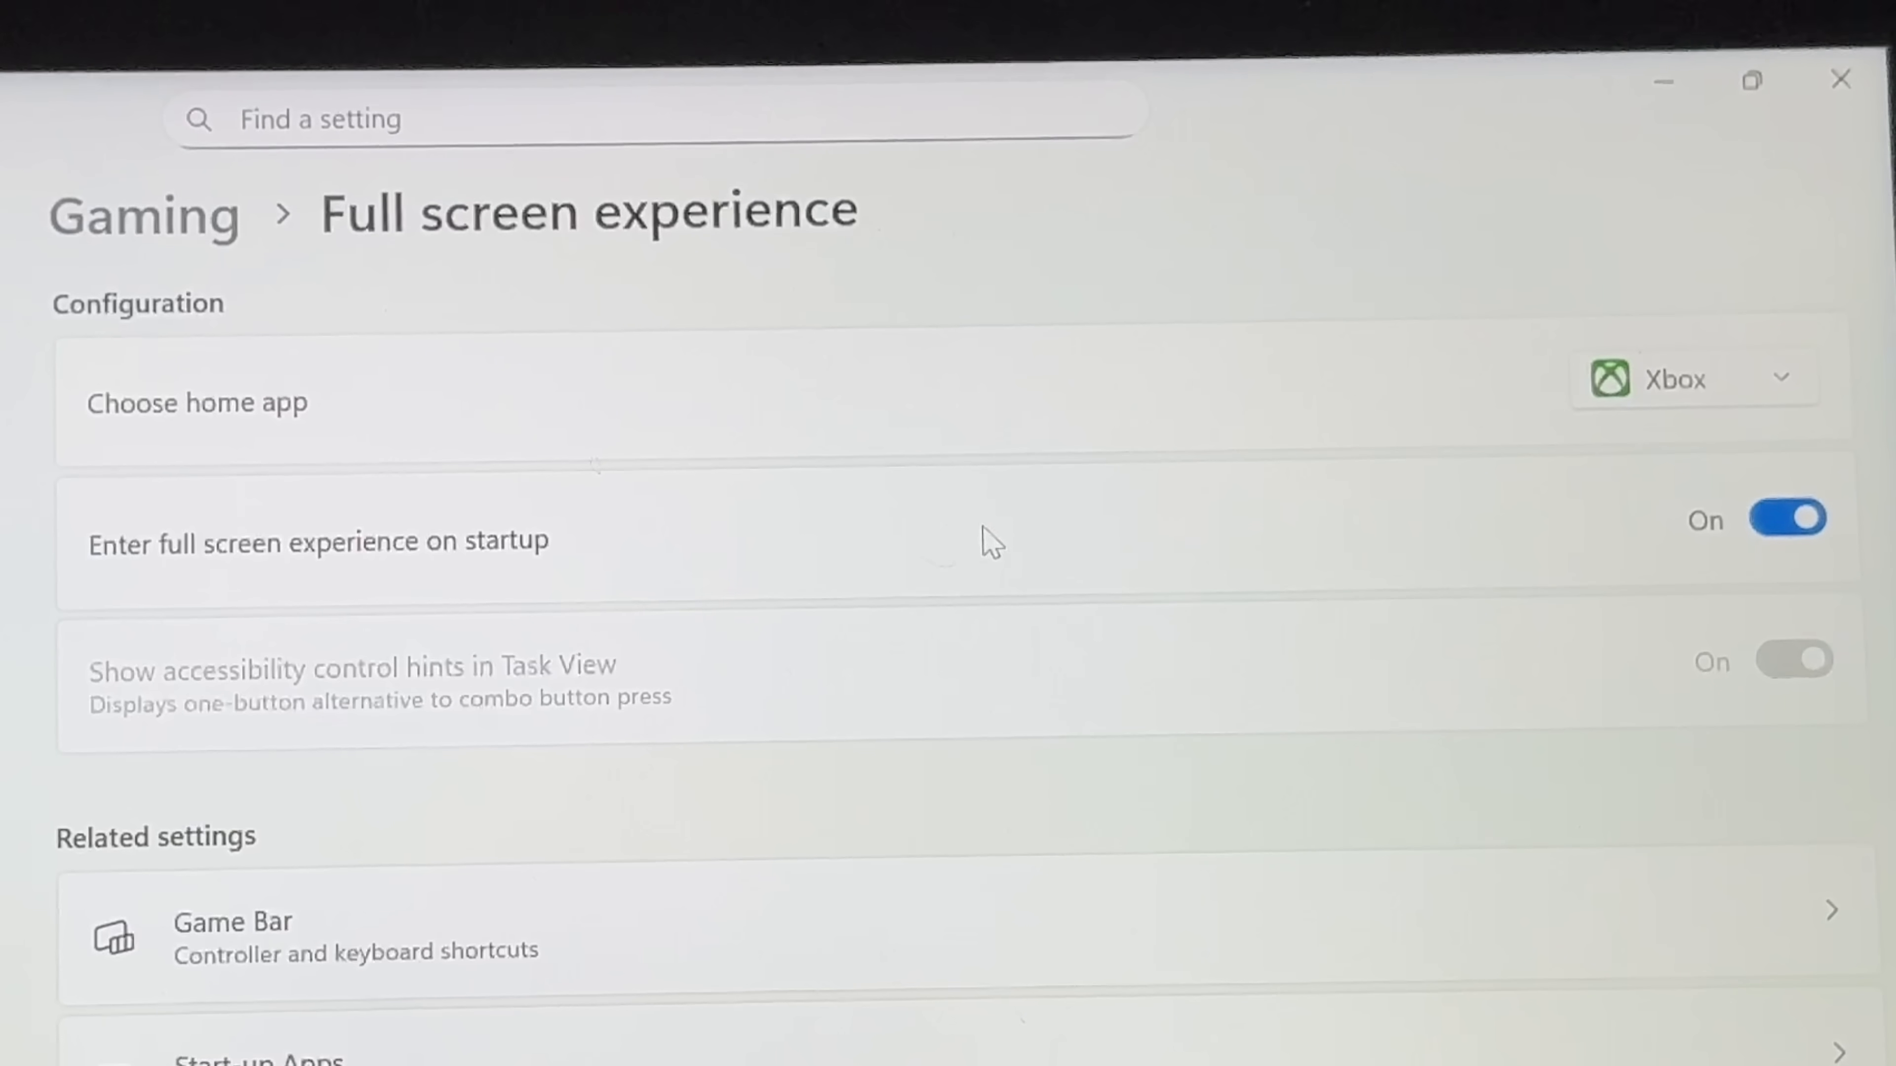
pyautogui.scroll(-3)
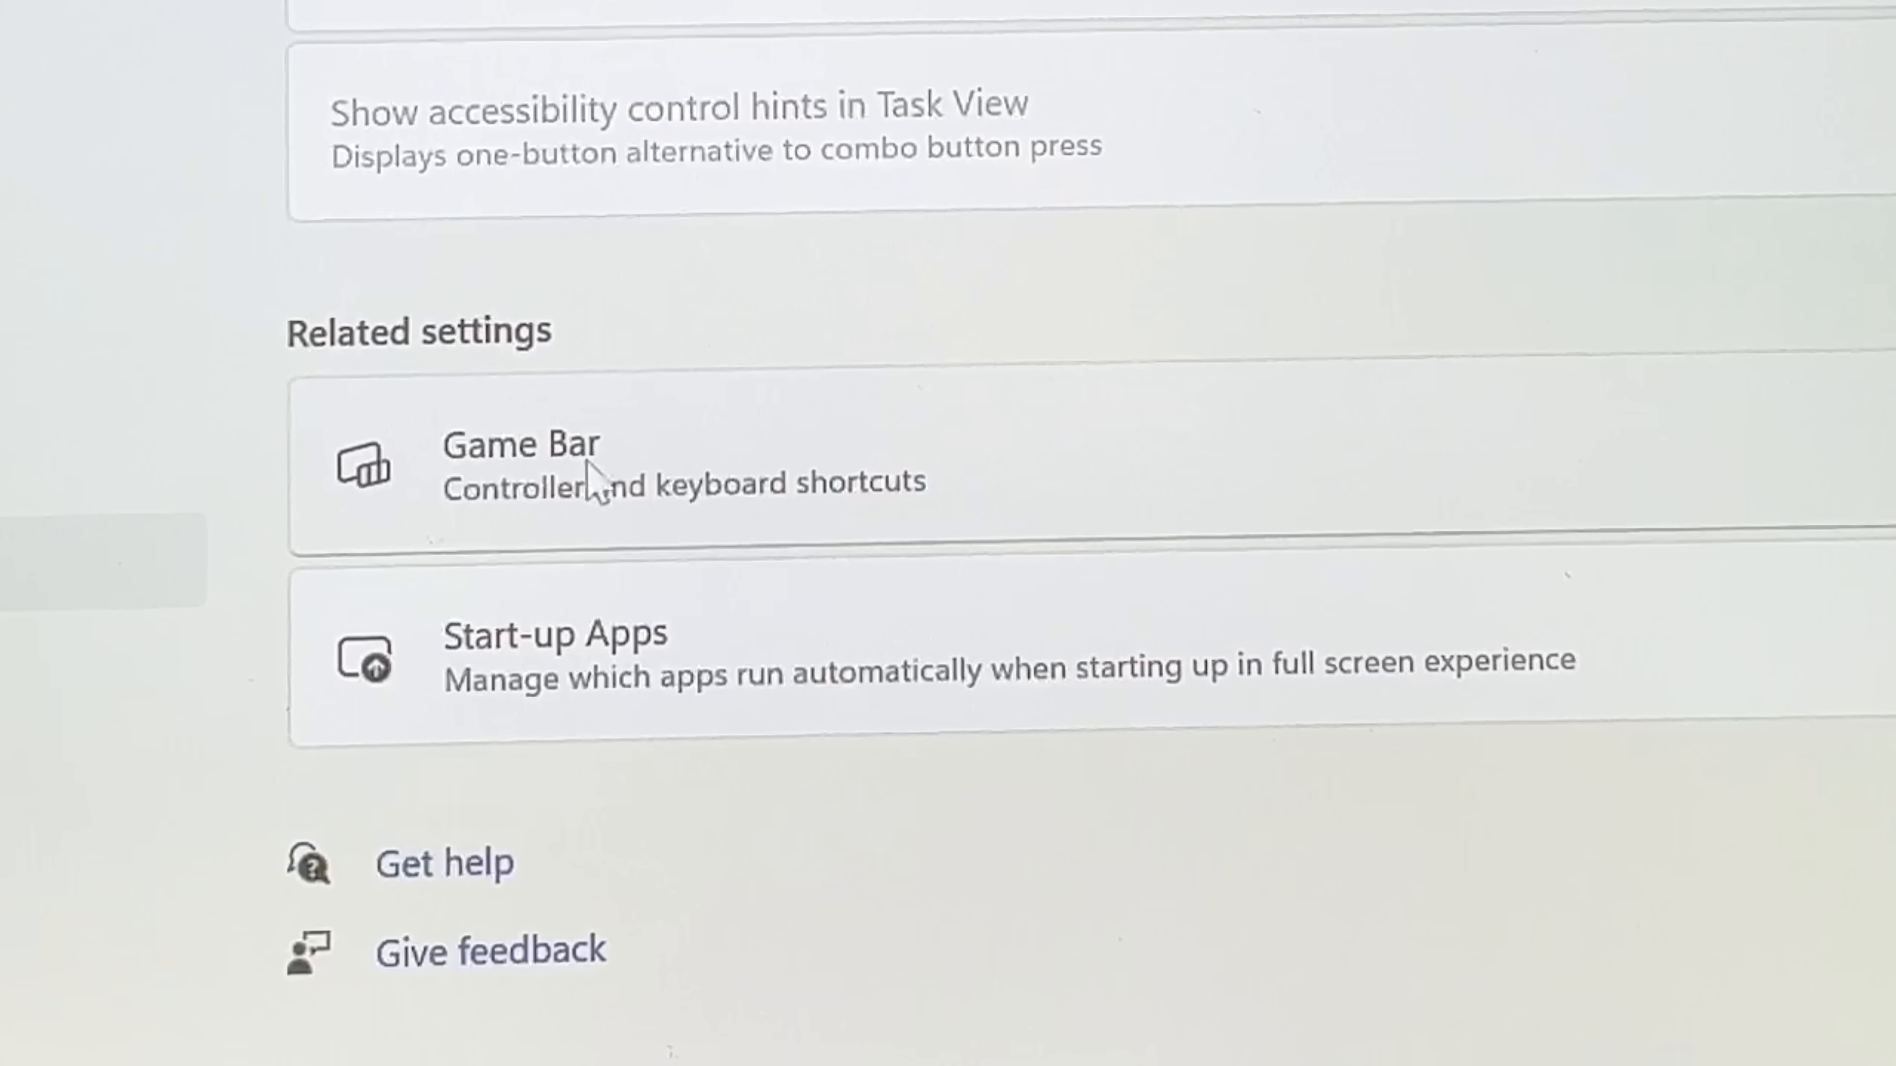
# In Game Bar settings, switch on 'Allow your controller to open Game Bar'
pyautogui.click(521, 459)
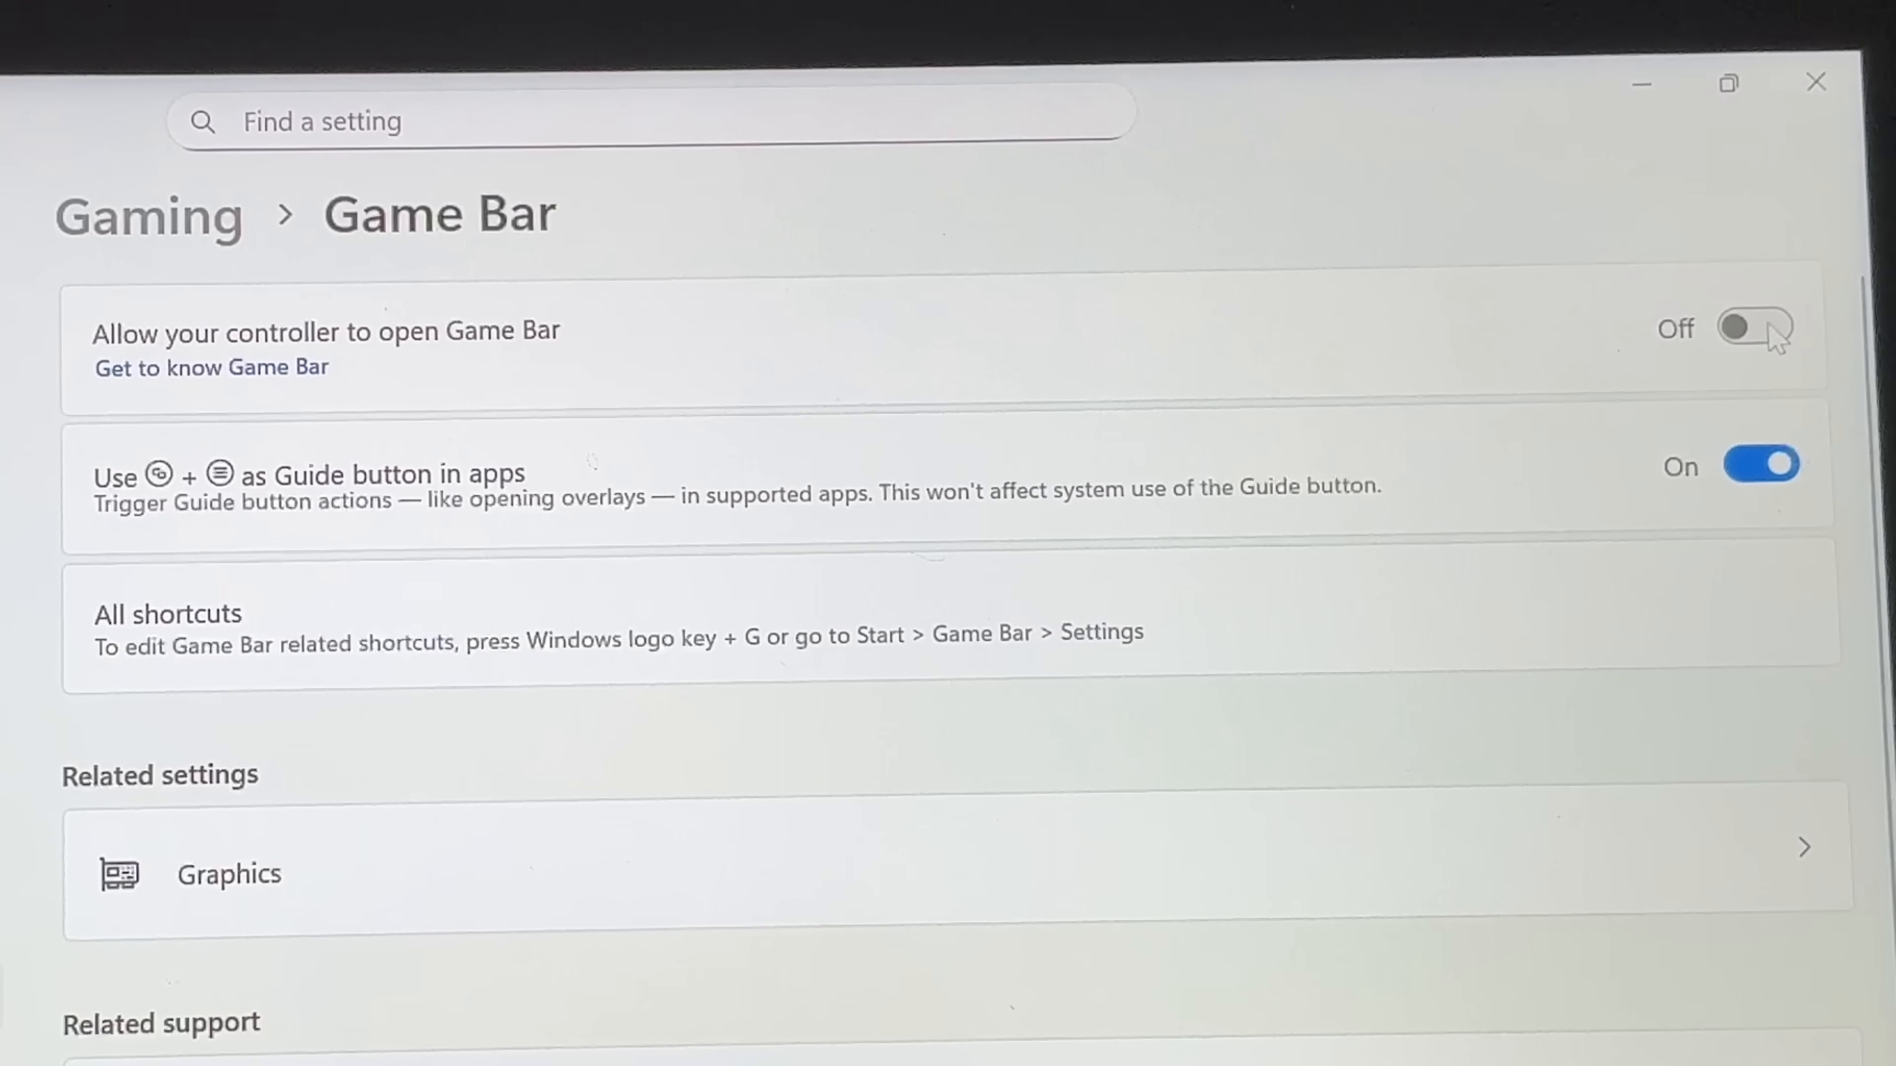
pyautogui.click(1754, 330)
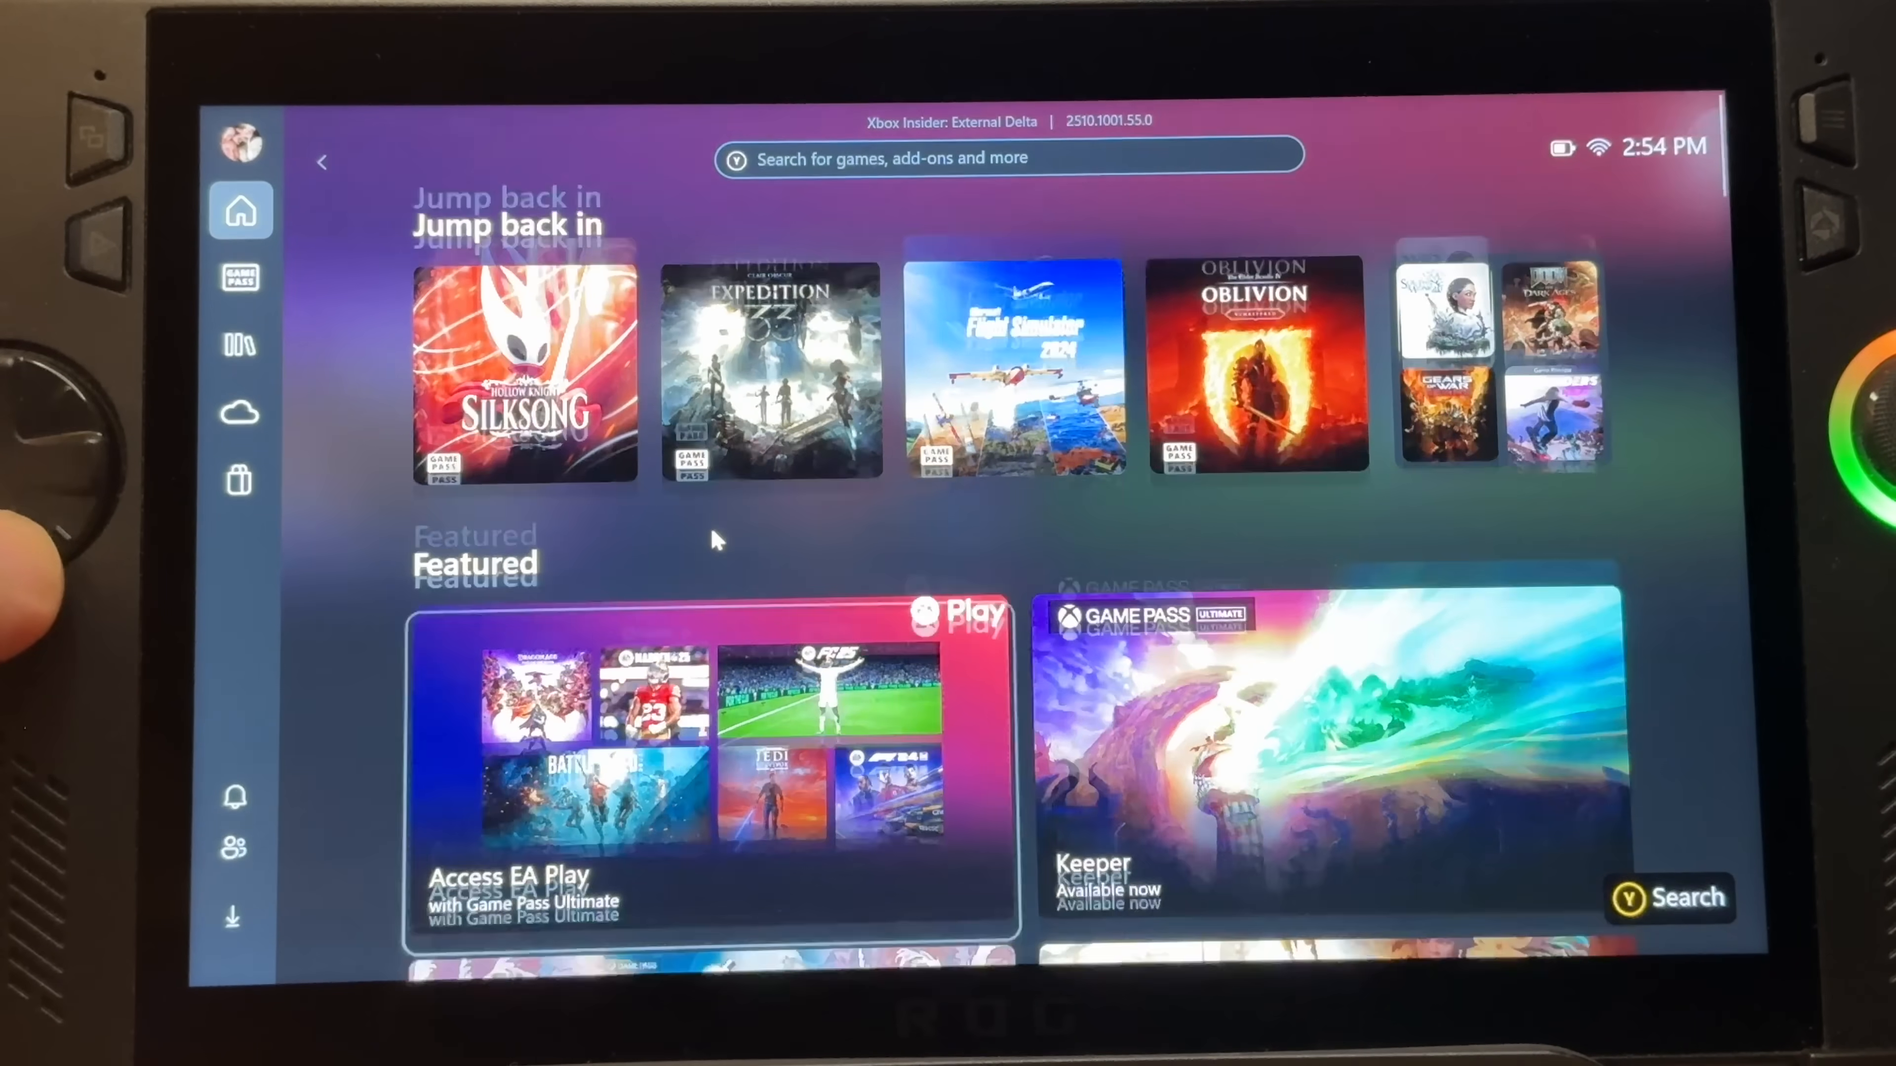
# Browse the Xbox home screen and bring up Armoury Crate's Command Center overlay
pyautogui.scroll(-3)
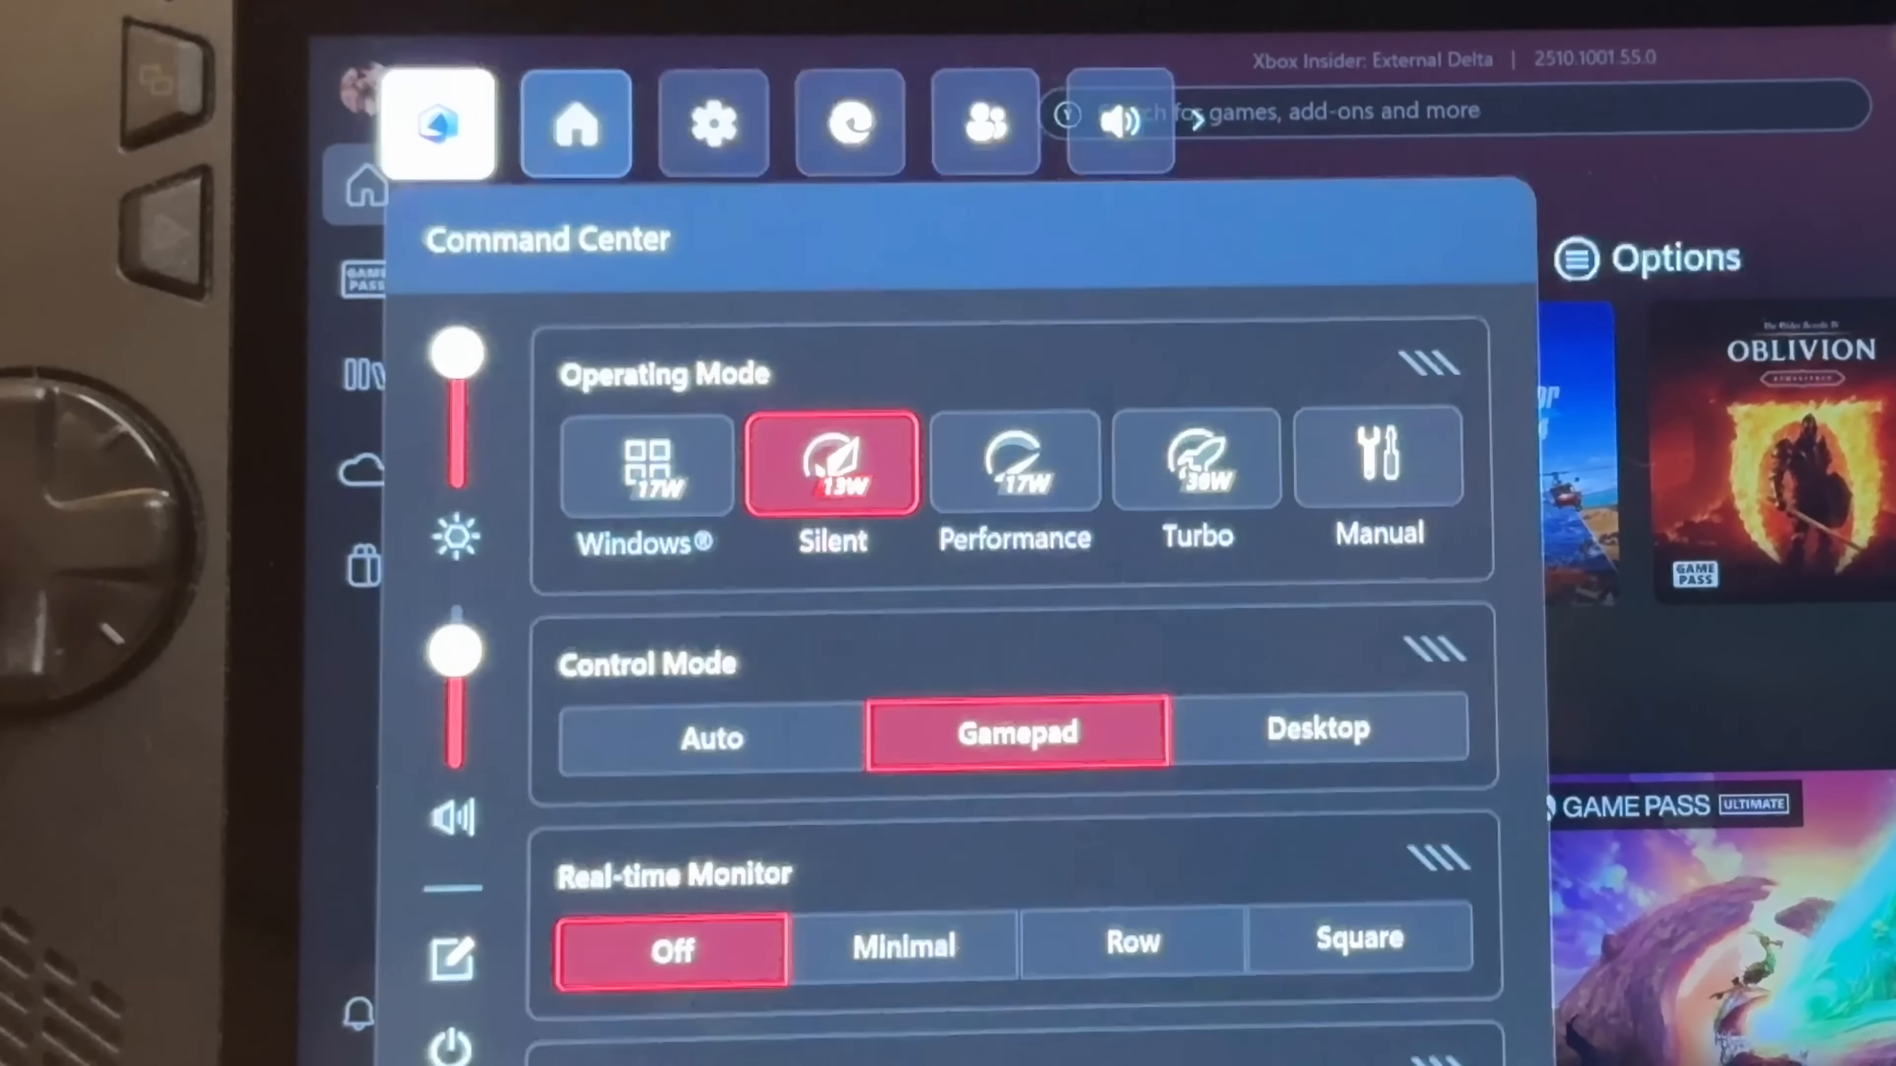
pyautogui.click(851, 126)
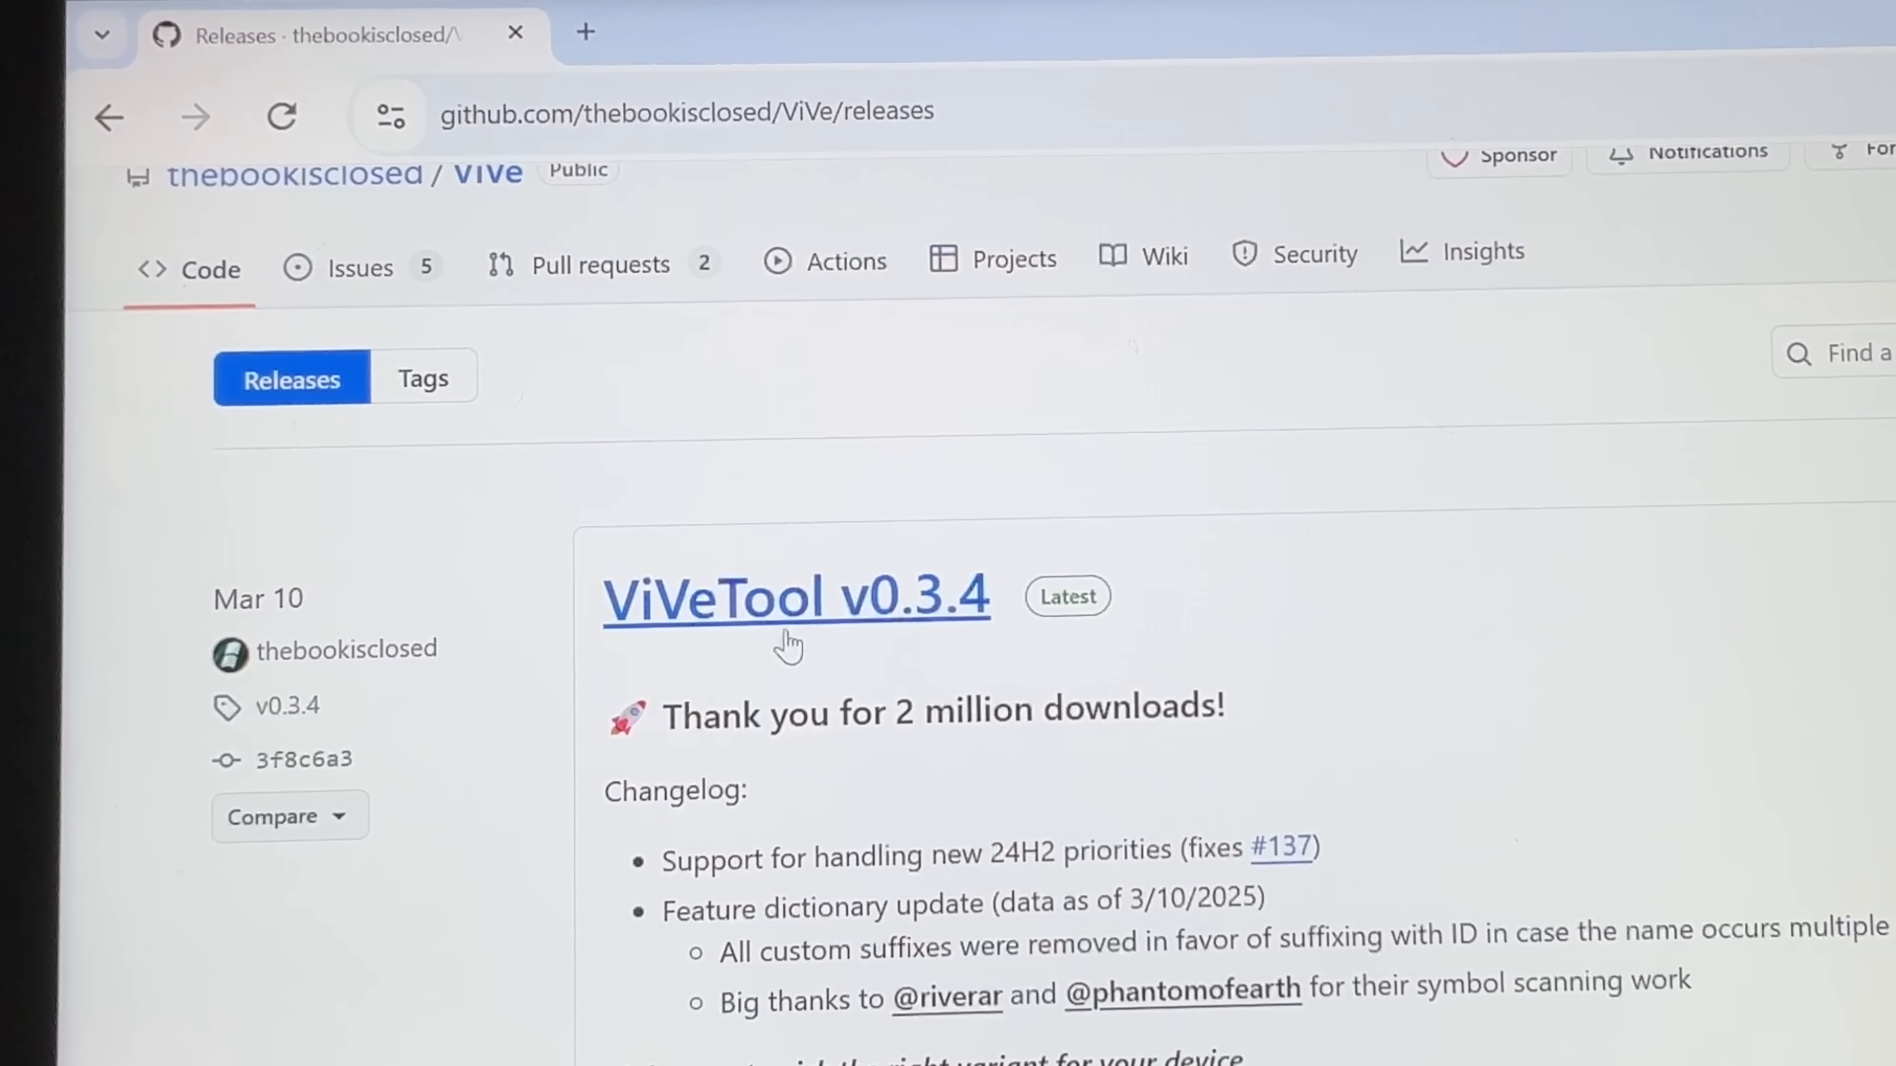
pyautogui.moveTo(661, 641)
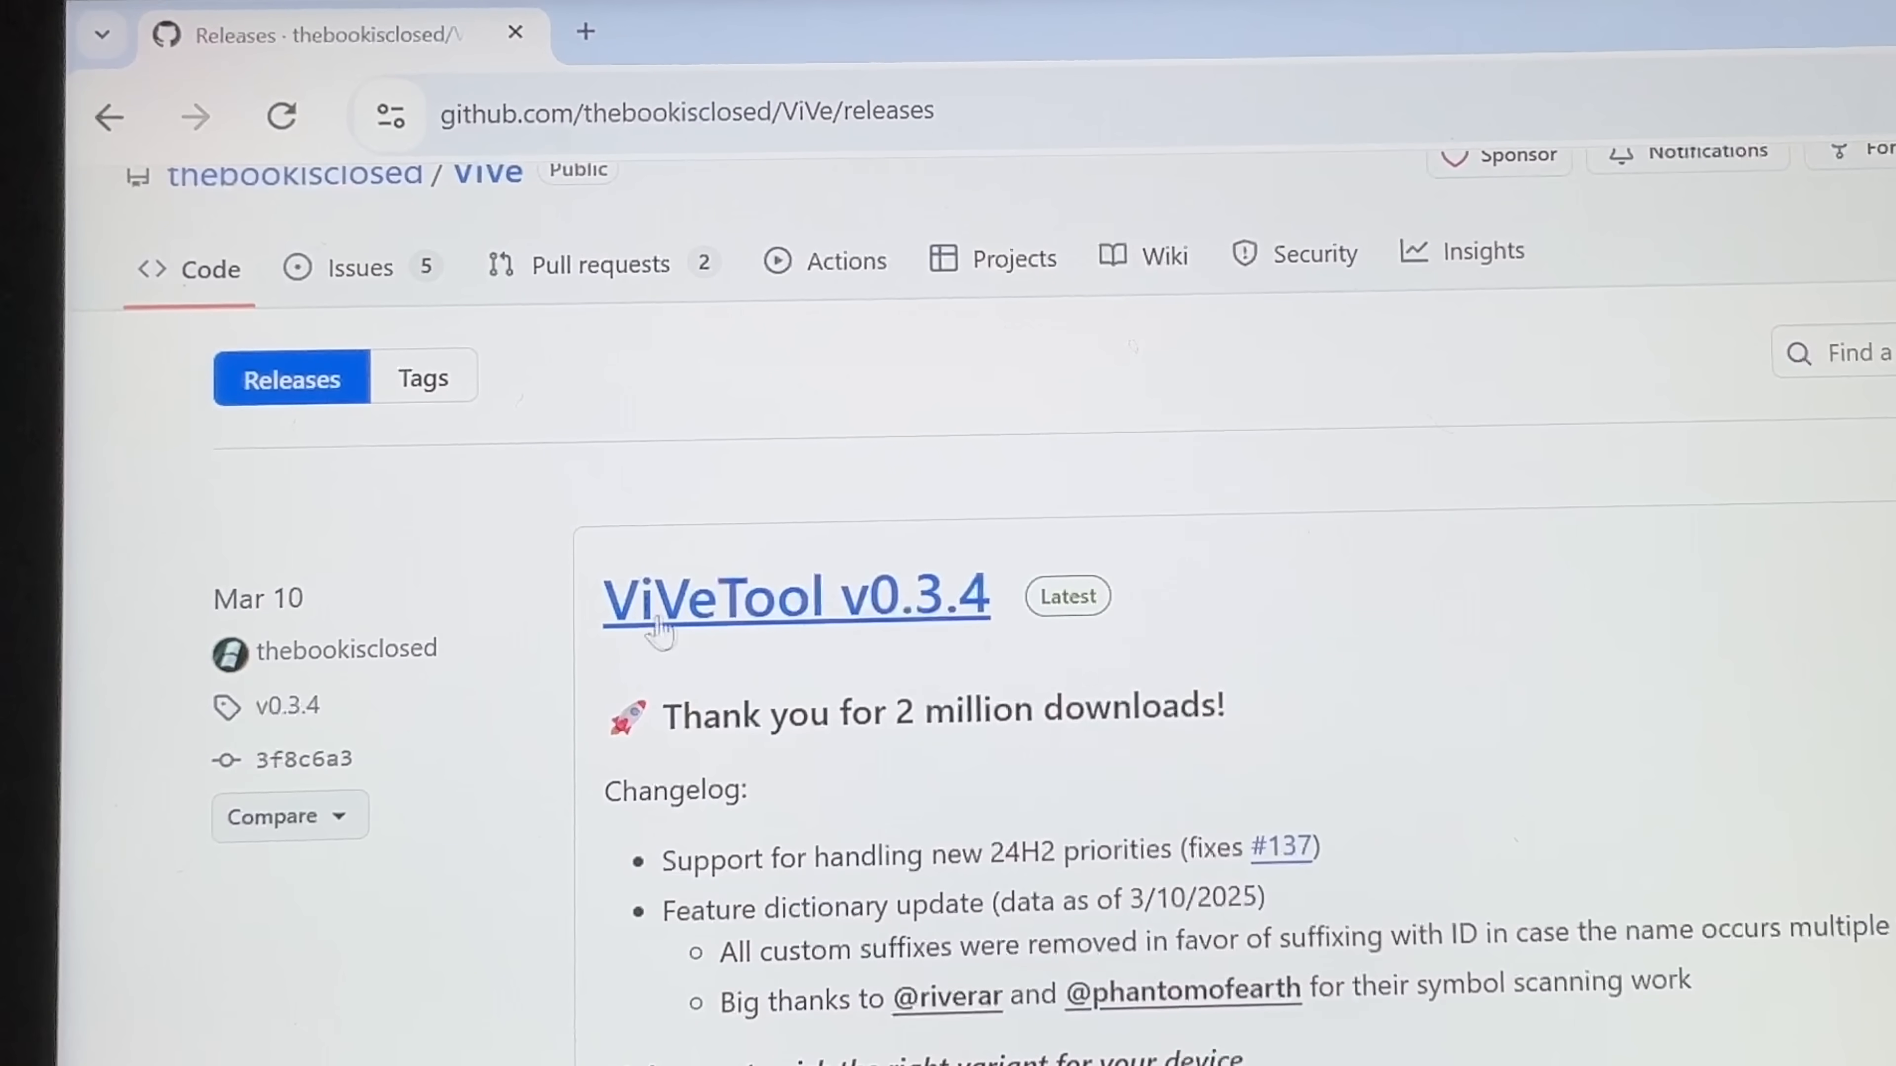